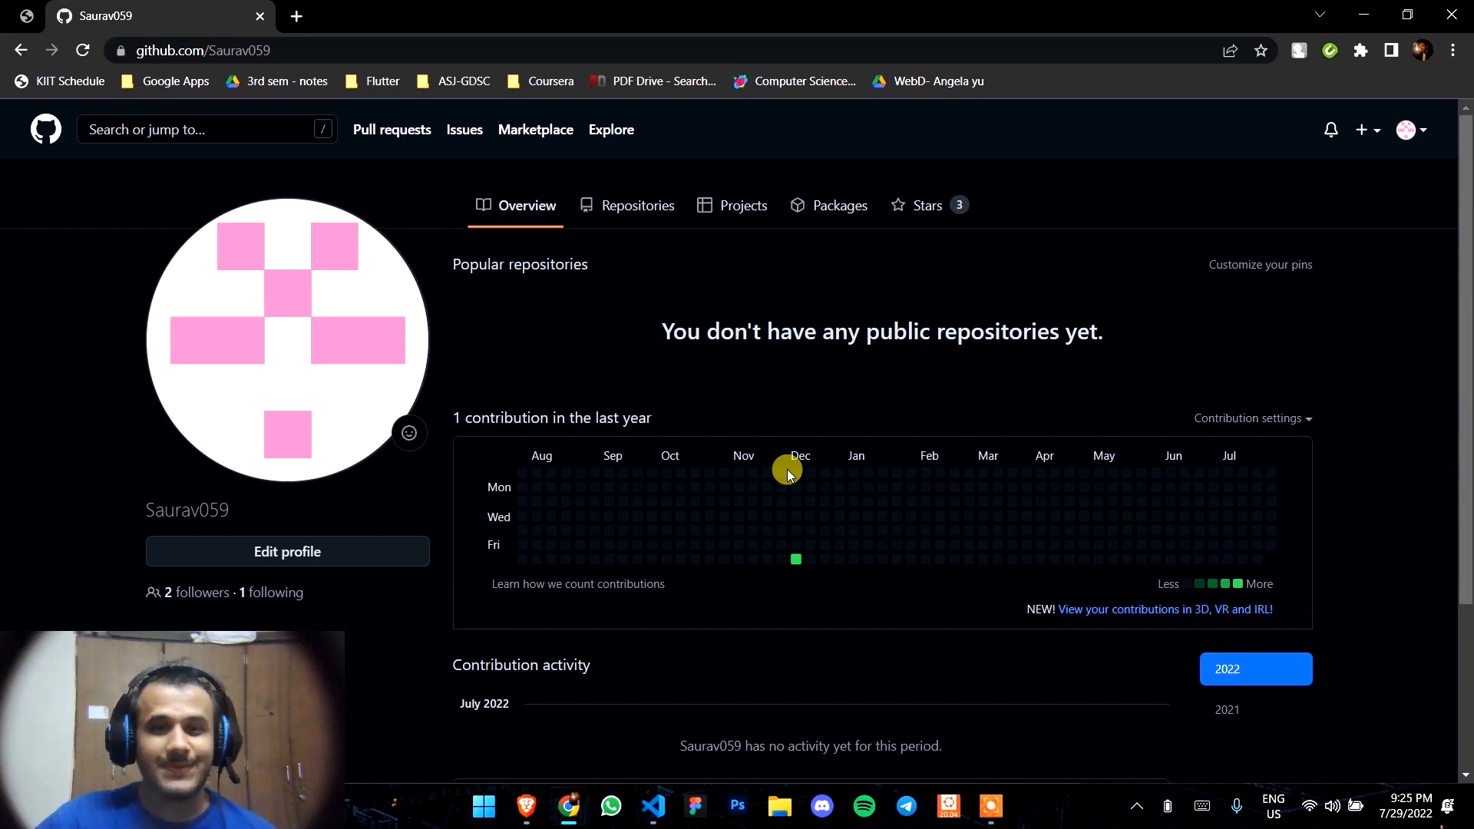
{"action": "mouse_move", "coordinate": [1092, 163]}
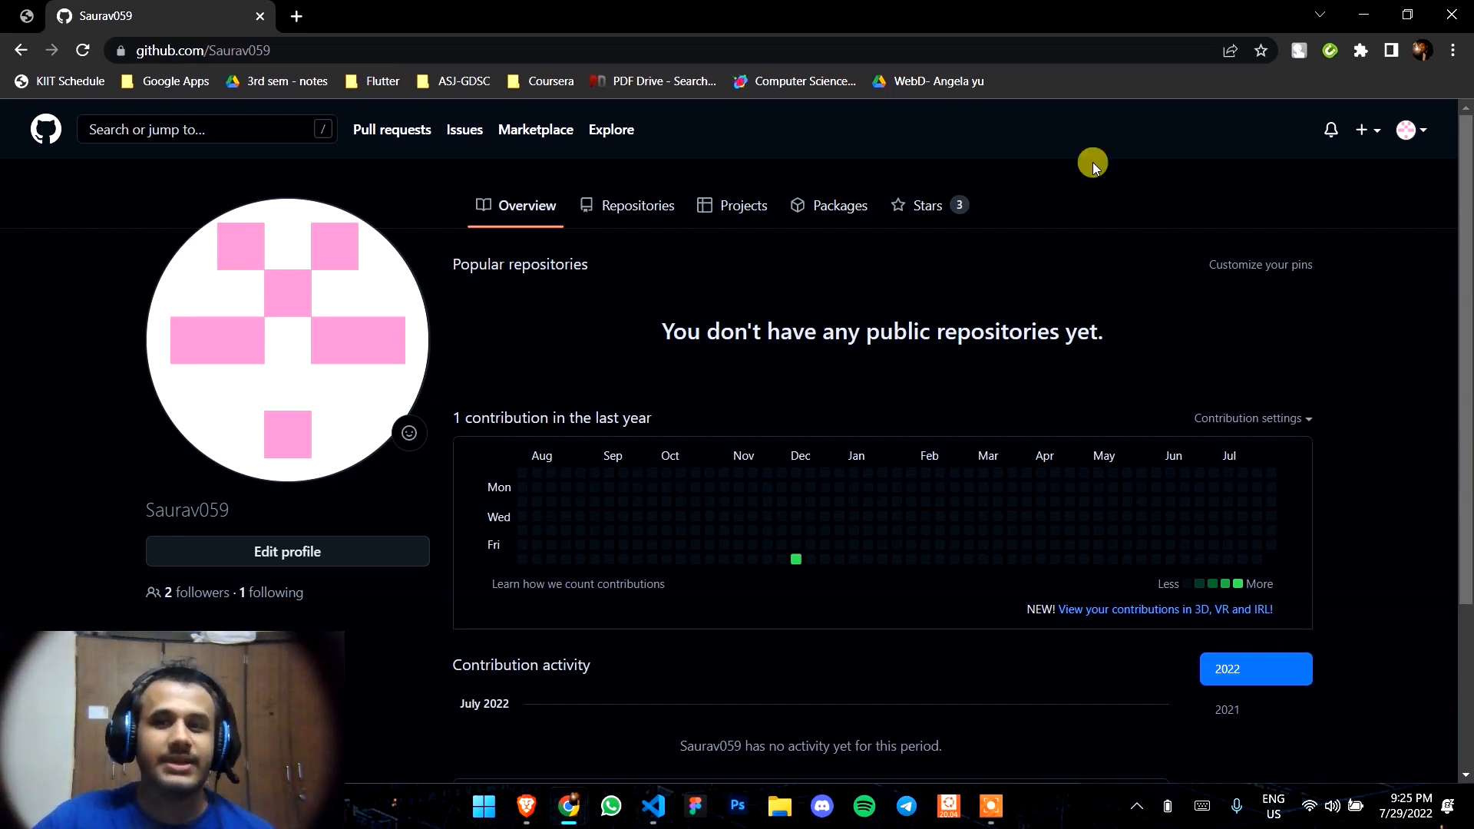
{"action": "mouse_move", "coordinate": [384, 479]}
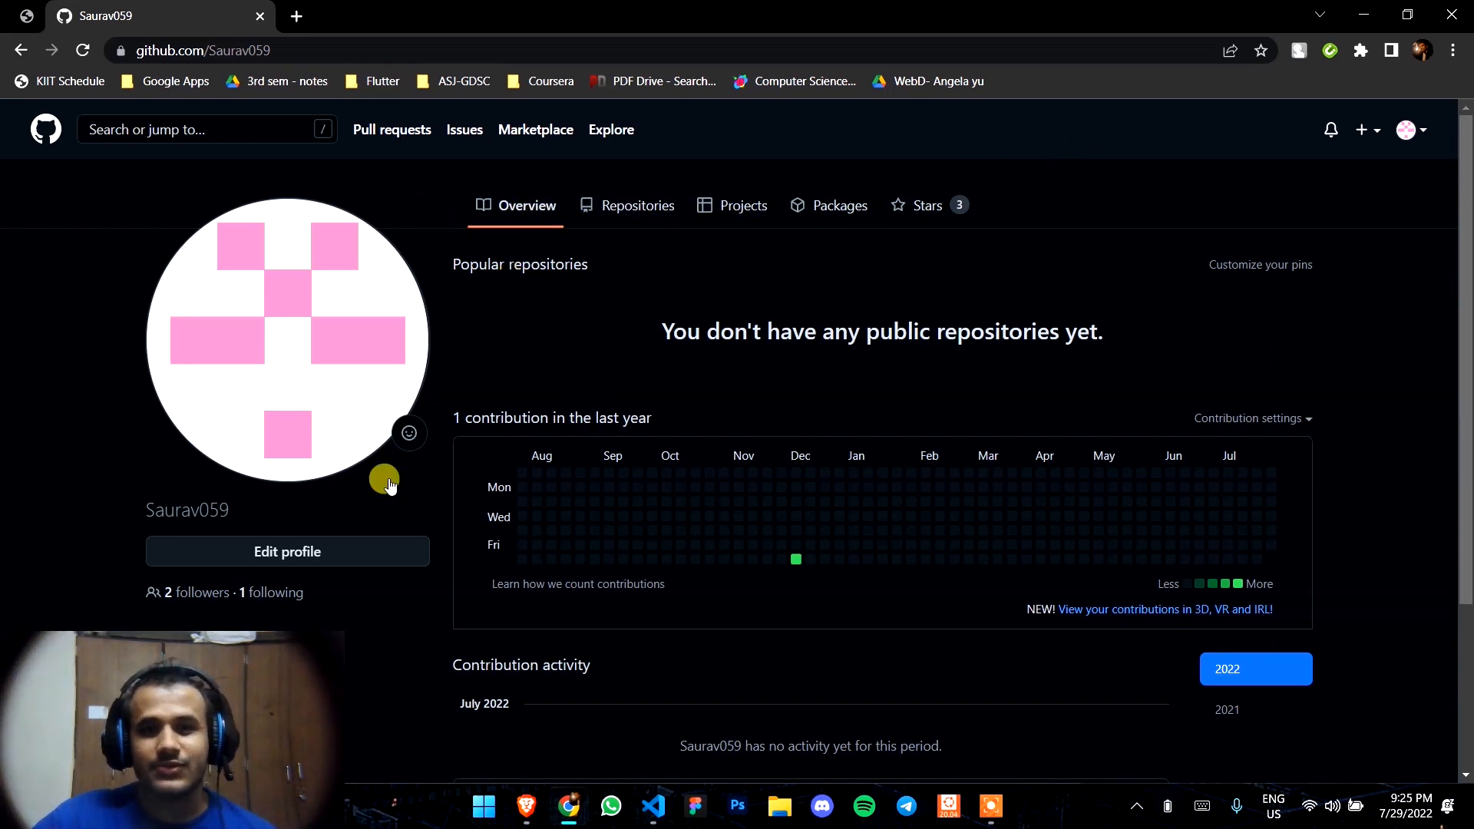
{"action": "mouse_move", "coordinate": [793, 520]}
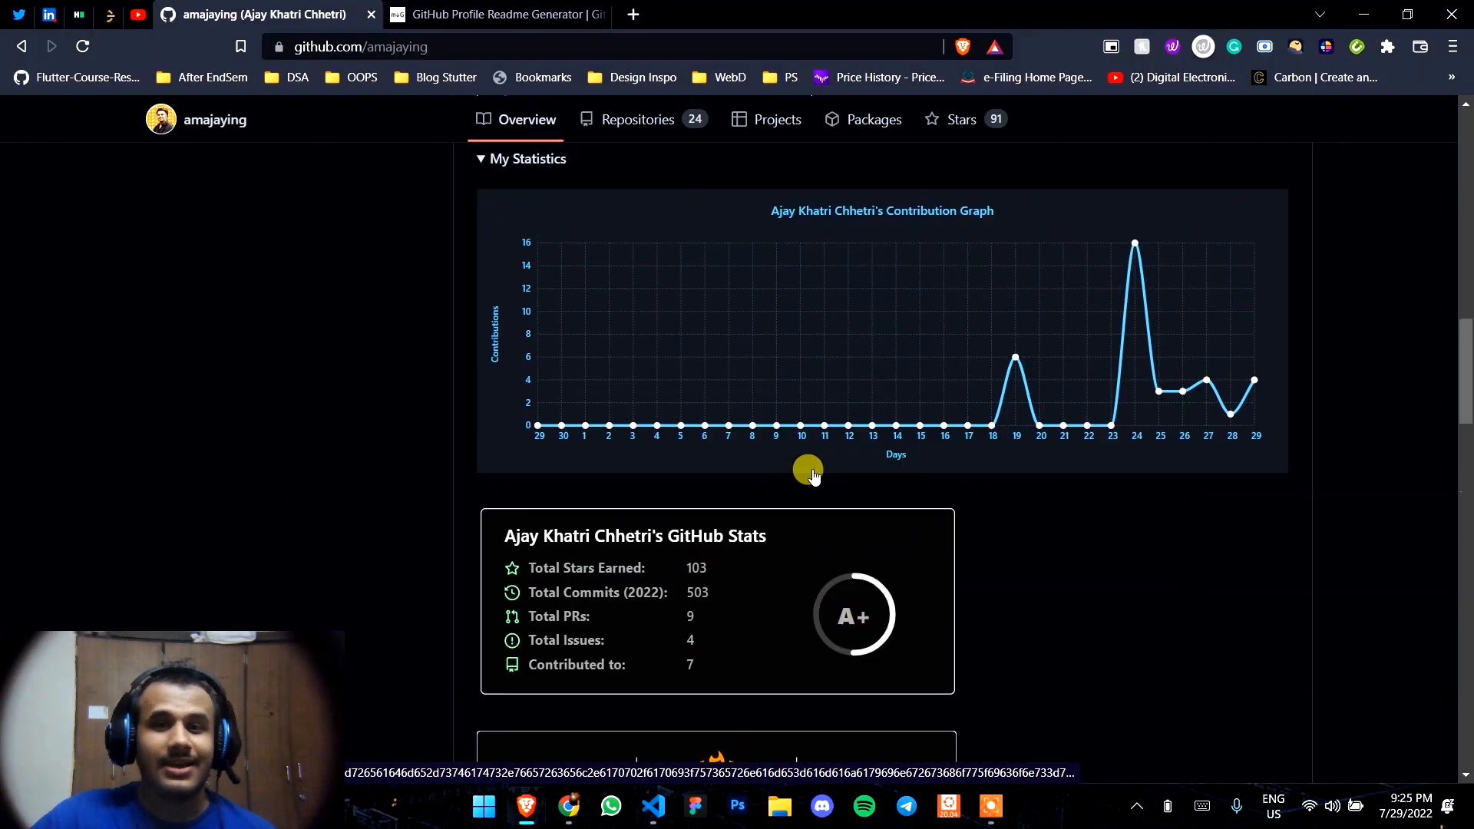
Step: Scroll through the example profile's README: banner, intro, social links, tools, streak and trophy cards
{"action": "scroll", "scroll_direction": "up", "scroll_amount": 3}
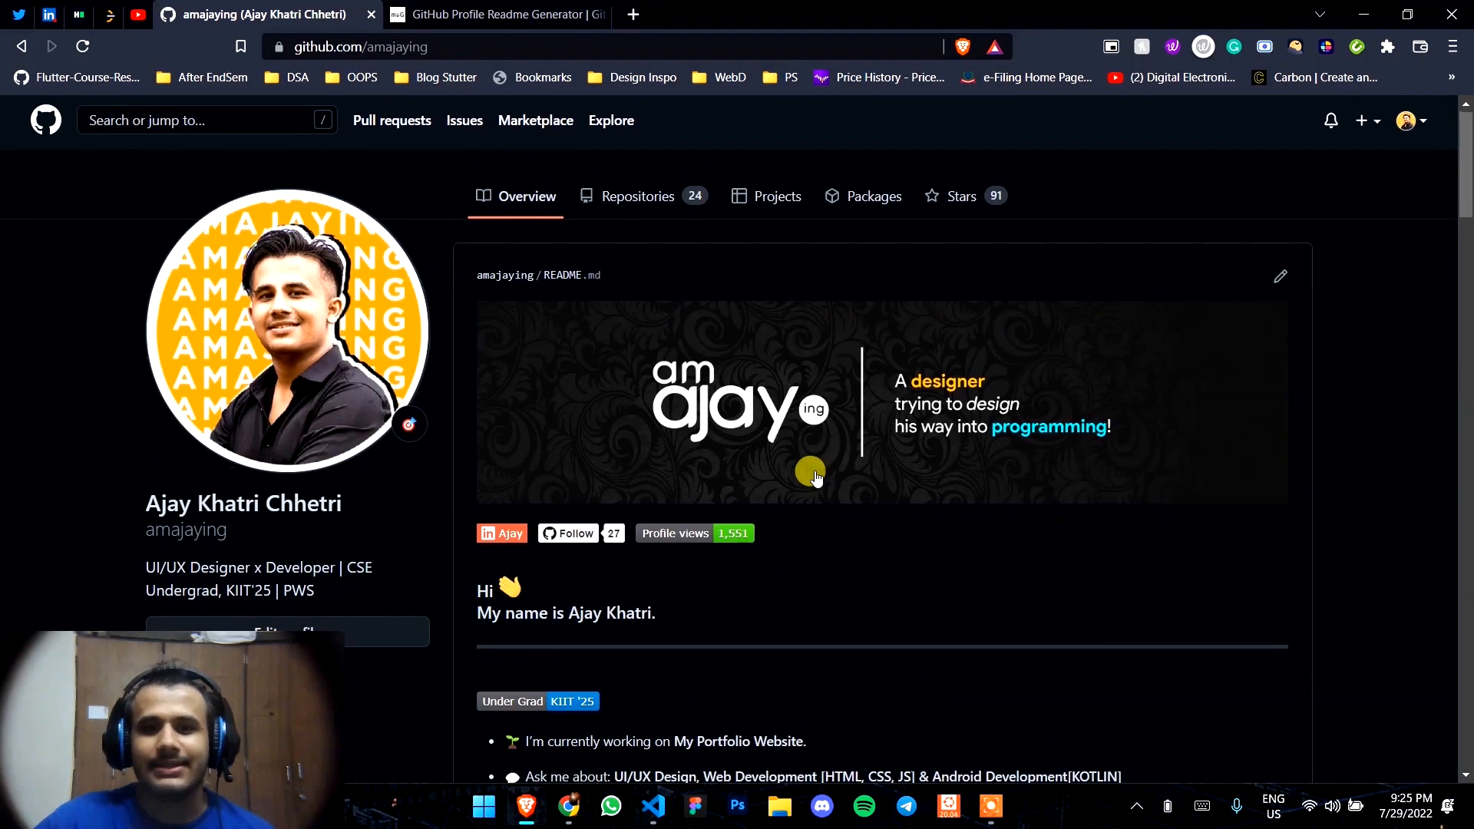
{"action": "scroll", "scroll_direction": "down", "scroll_amount": 3}
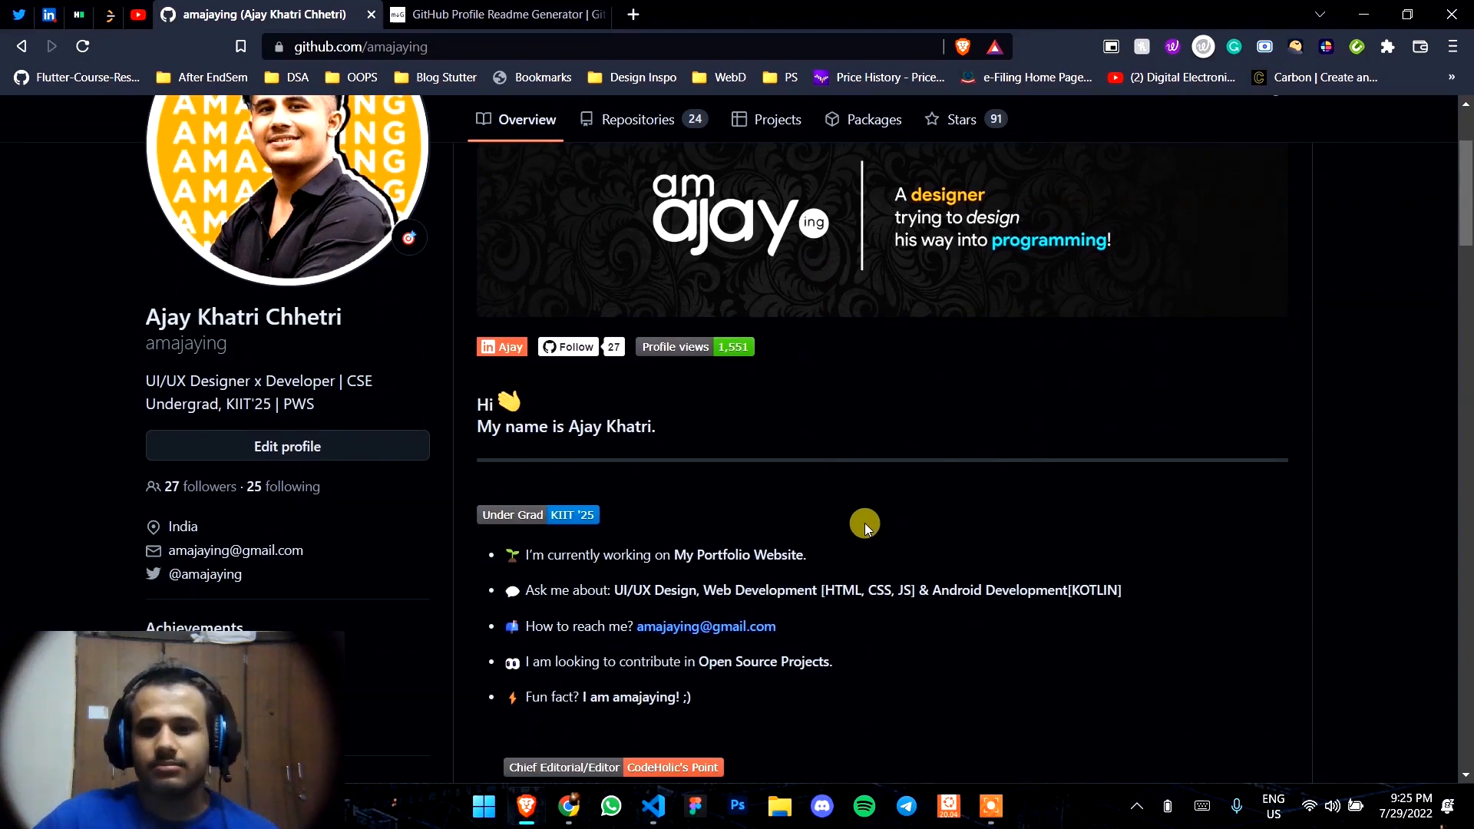
{"action": "scroll", "scroll_direction": "down", "scroll_amount": 3}
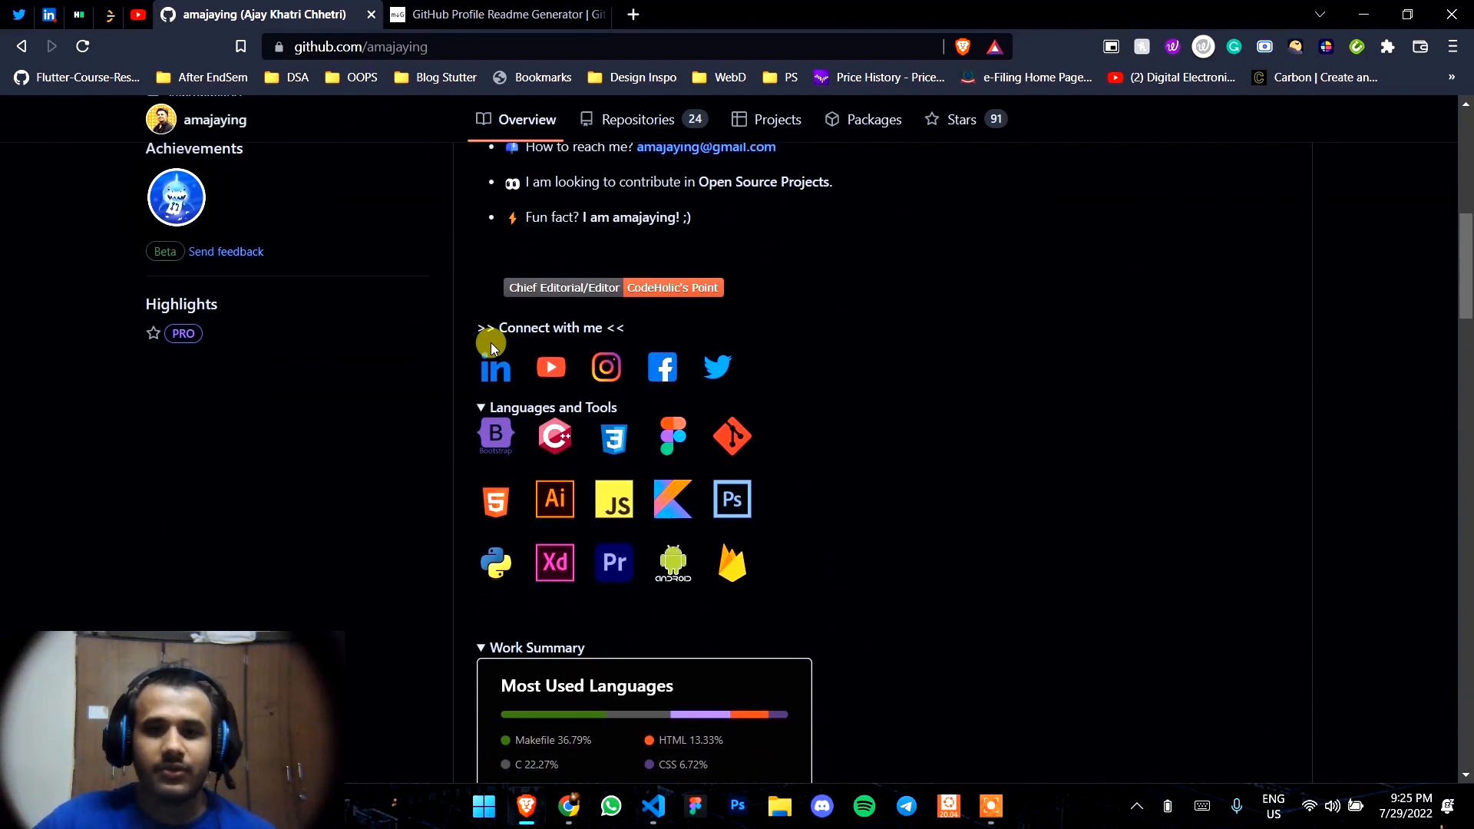
{"action": "scroll", "scroll_direction": "down", "scroll_amount": 3}
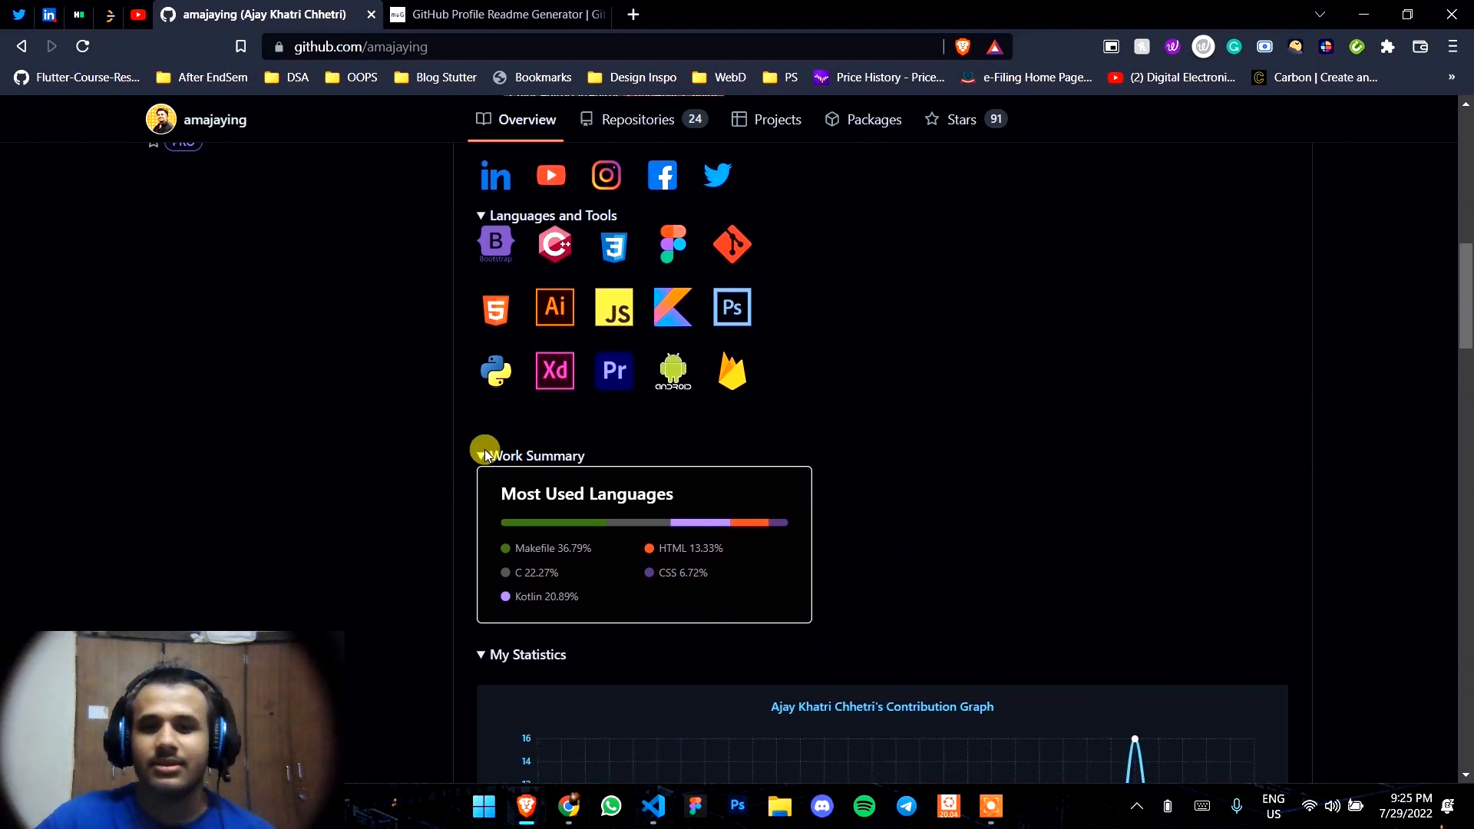
{"action": "scroll", "scroll_direction": "down", "scroll_amount": 3}
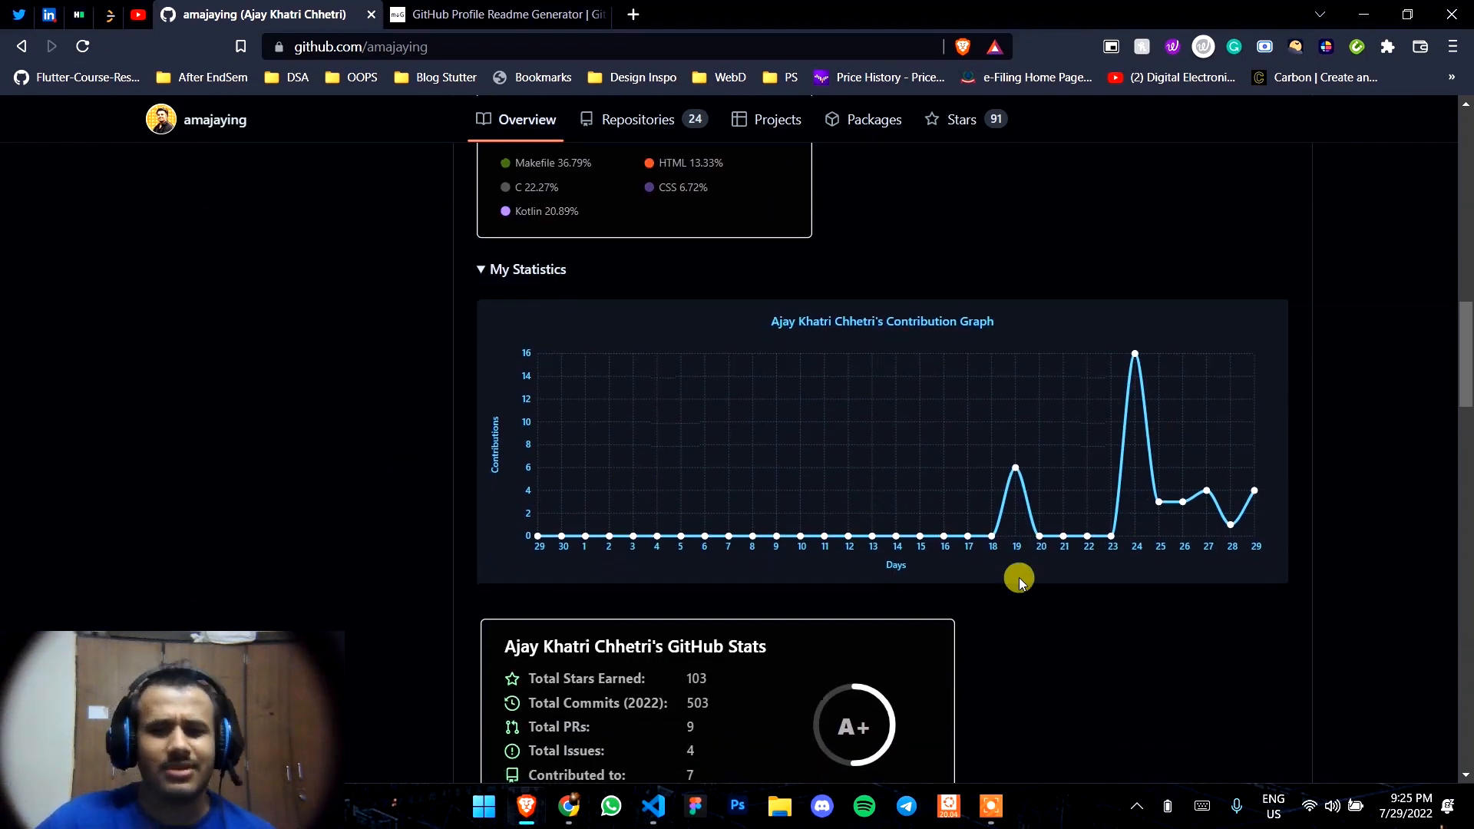
{"action": "scroll", "scroll_direction": "down", "scroll_amount": 3}
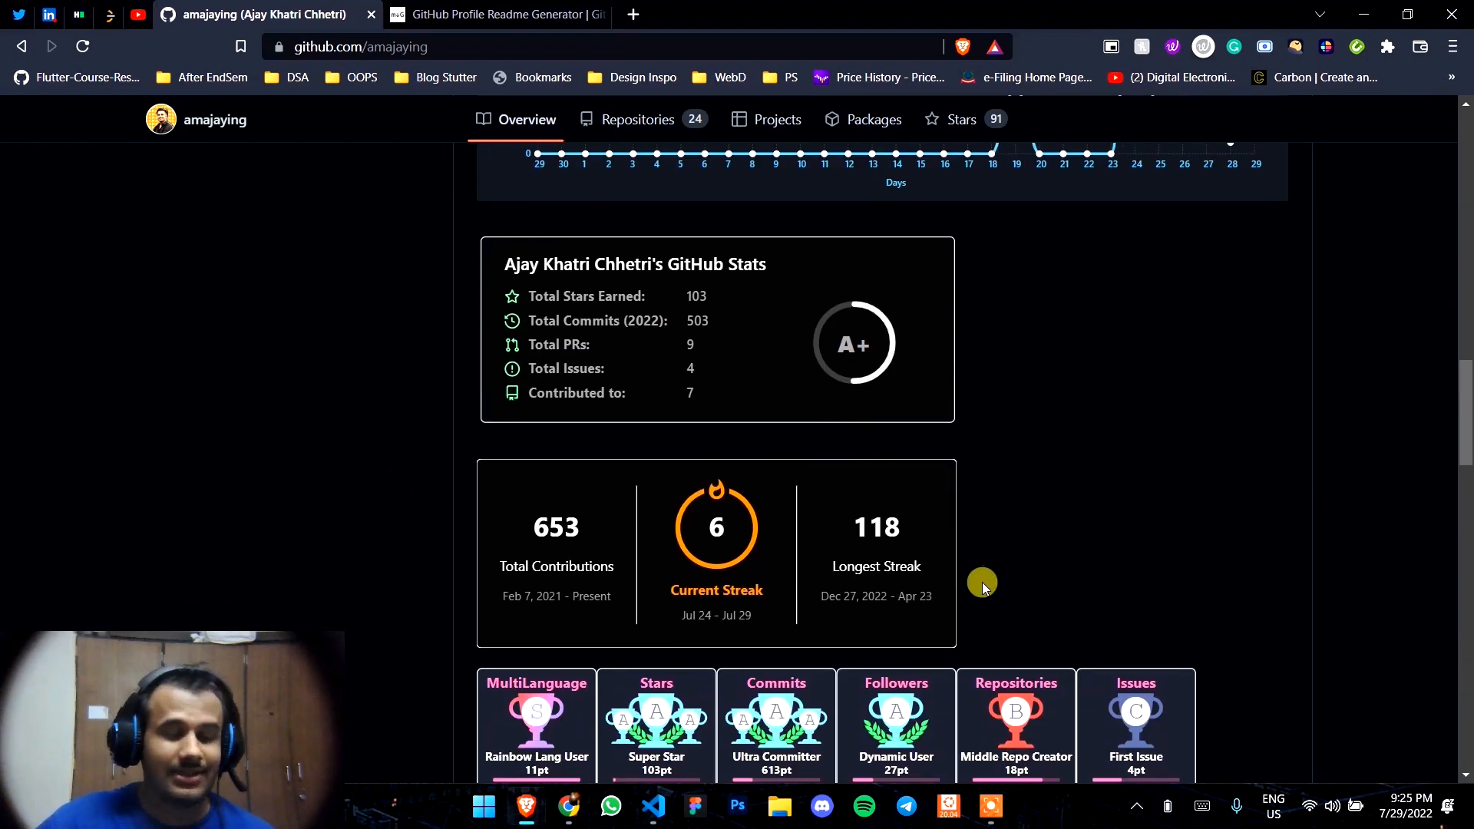
{"action": "scroll", "scroll_direction": "down", "scroll_amount": 3}
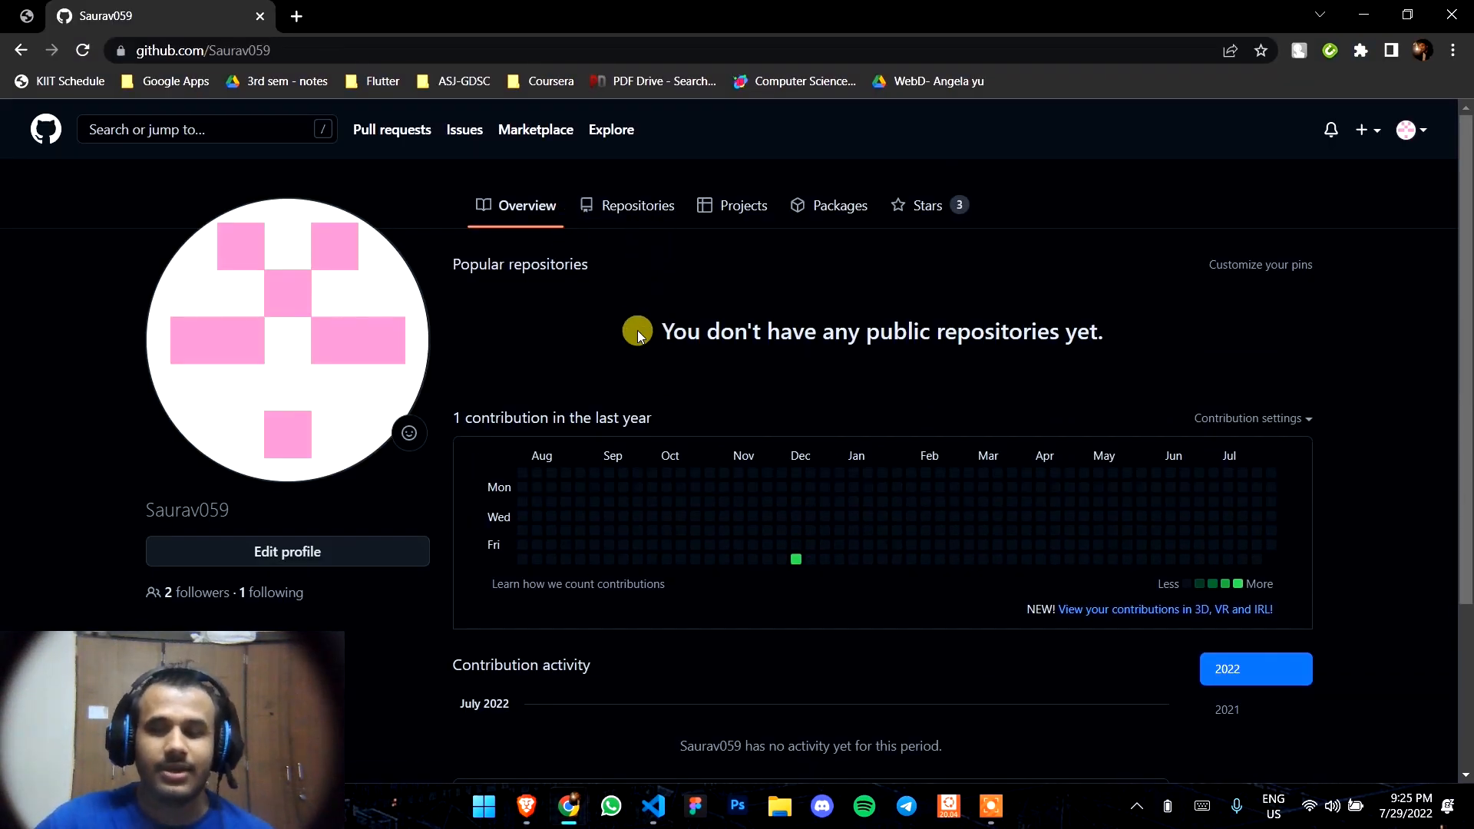
{"action": "mouse_move", "coordinate": [488, 338]}
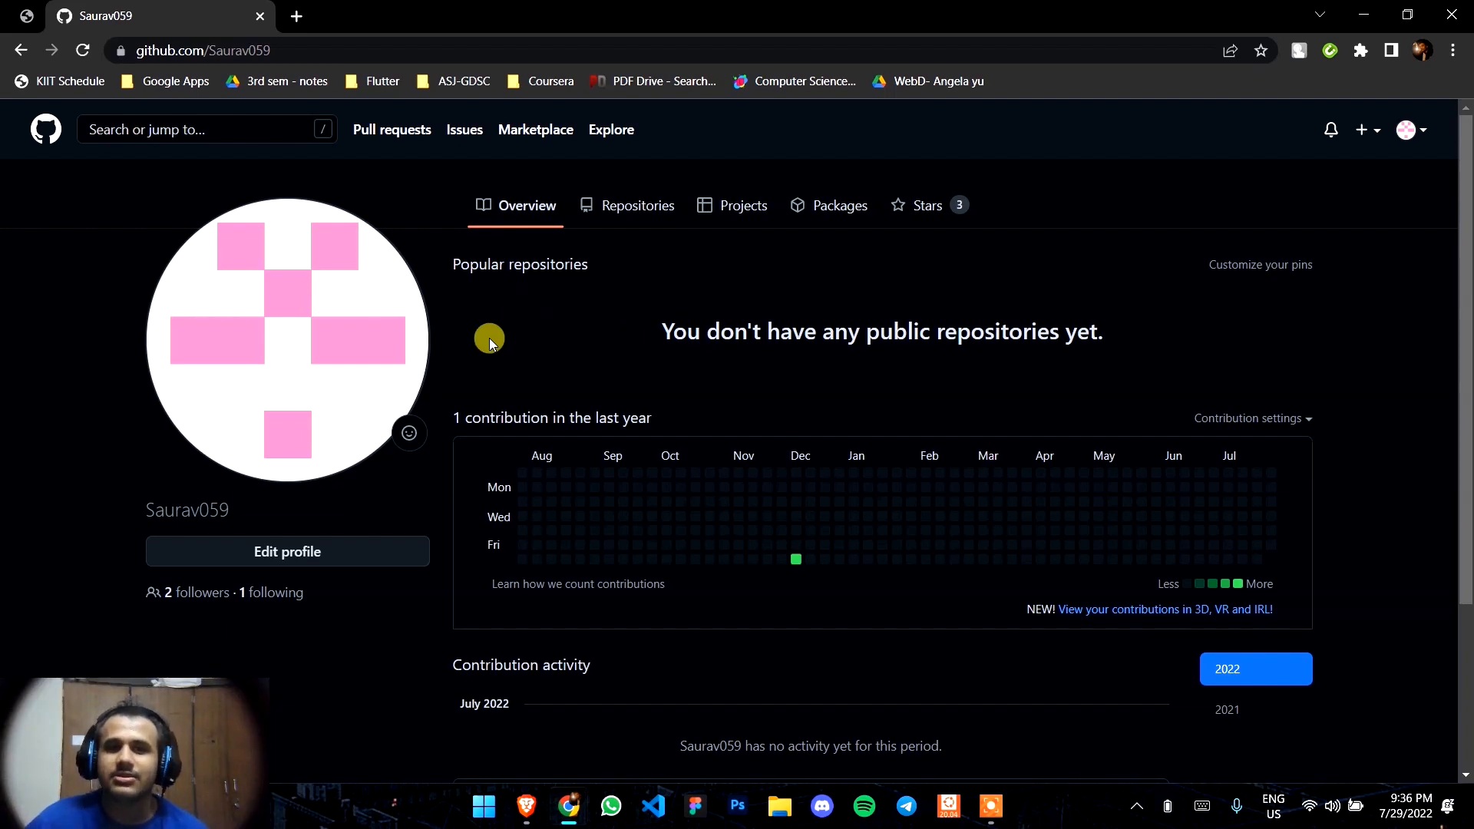
{"action": "mouse_move", "coordinate": [626, 204]}
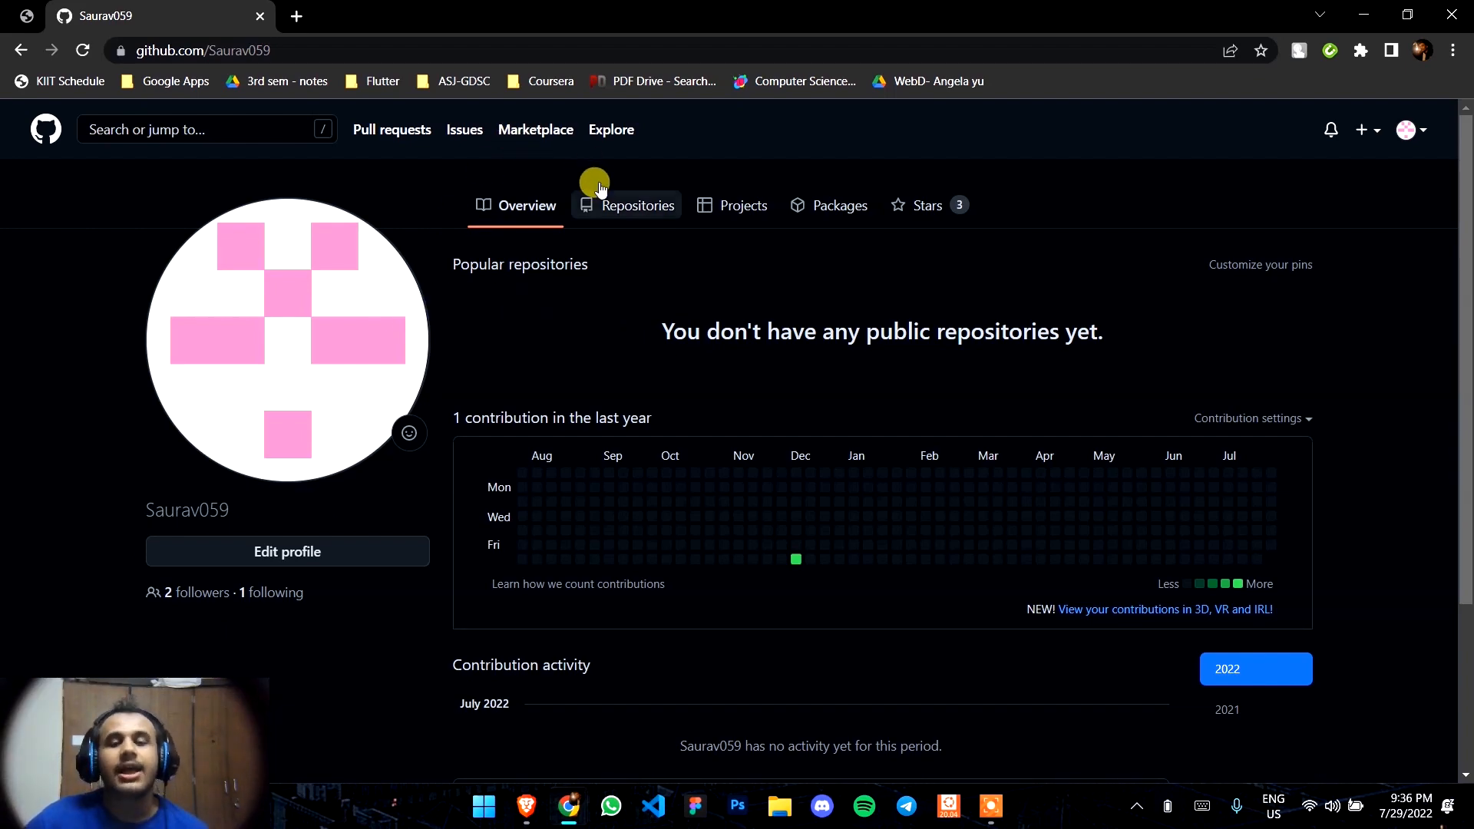
{"action": "mouse_move", "coordinate": [492, 241]}
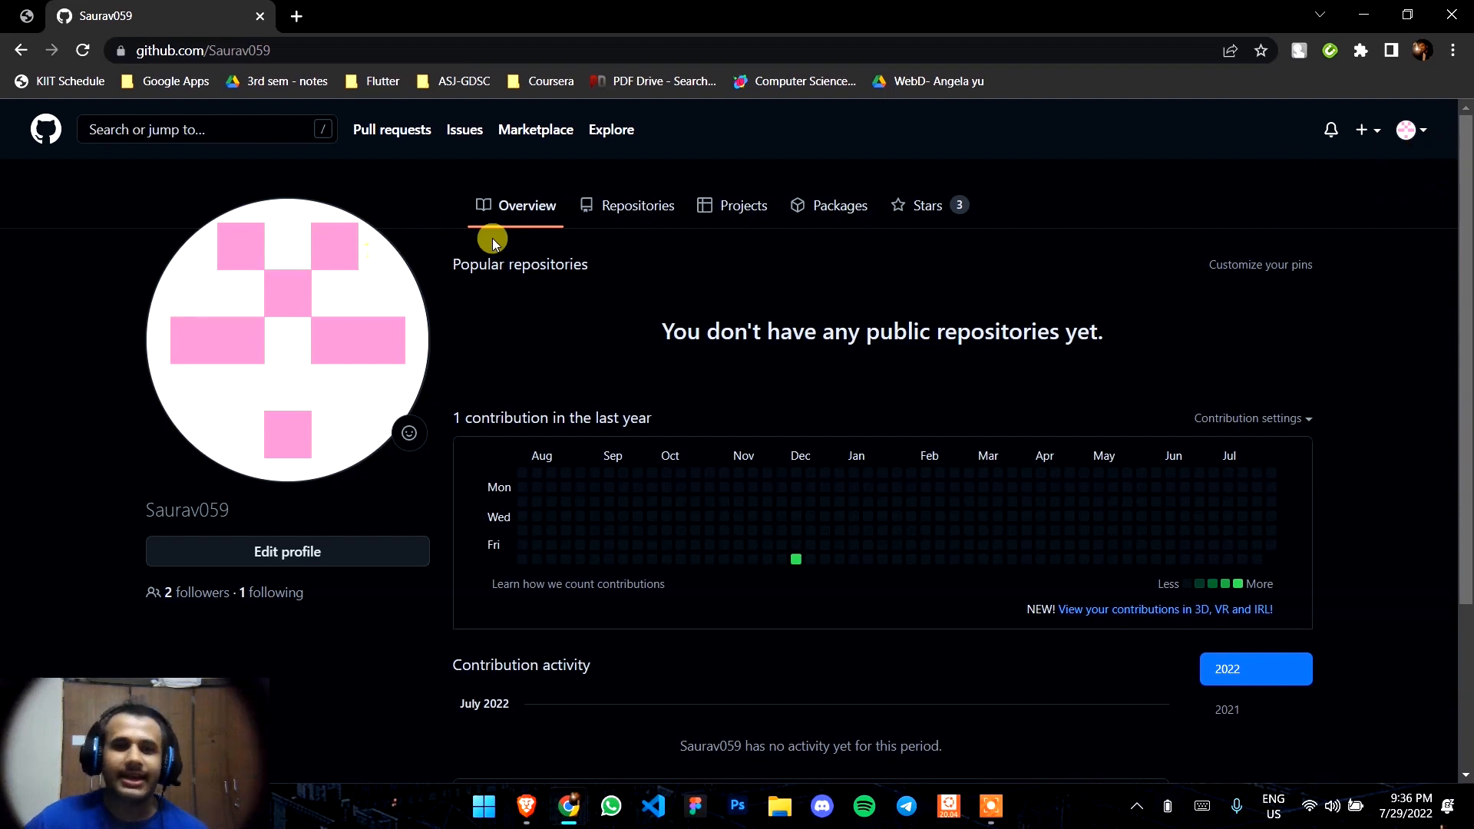
{"action": "mouse_move", "coordinate": [629, 234]}
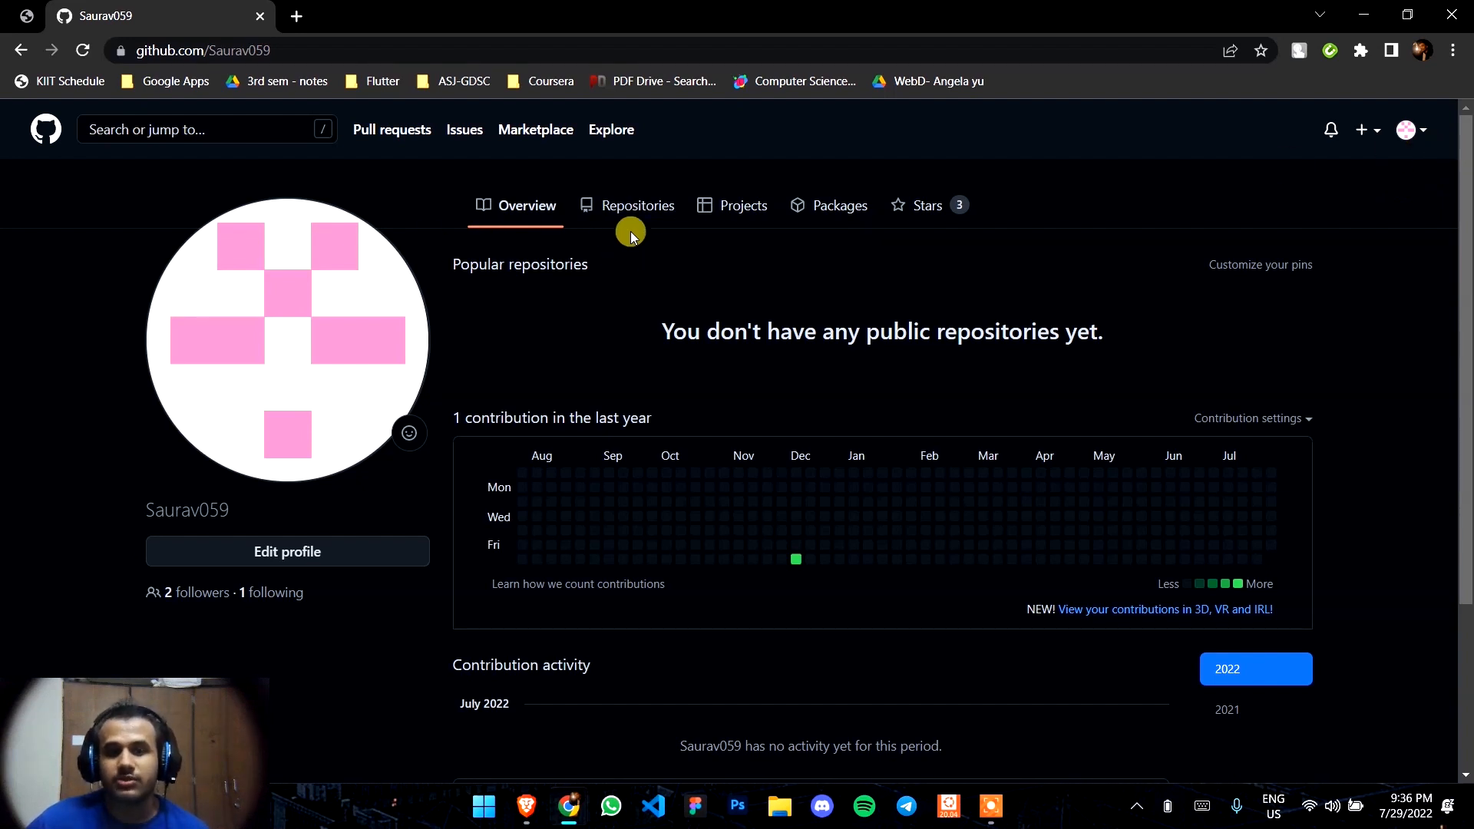
Step: Show the profile's Repositories list, currently with no public repositories
{"action": "left_click", "coordinate": [645, 204]}
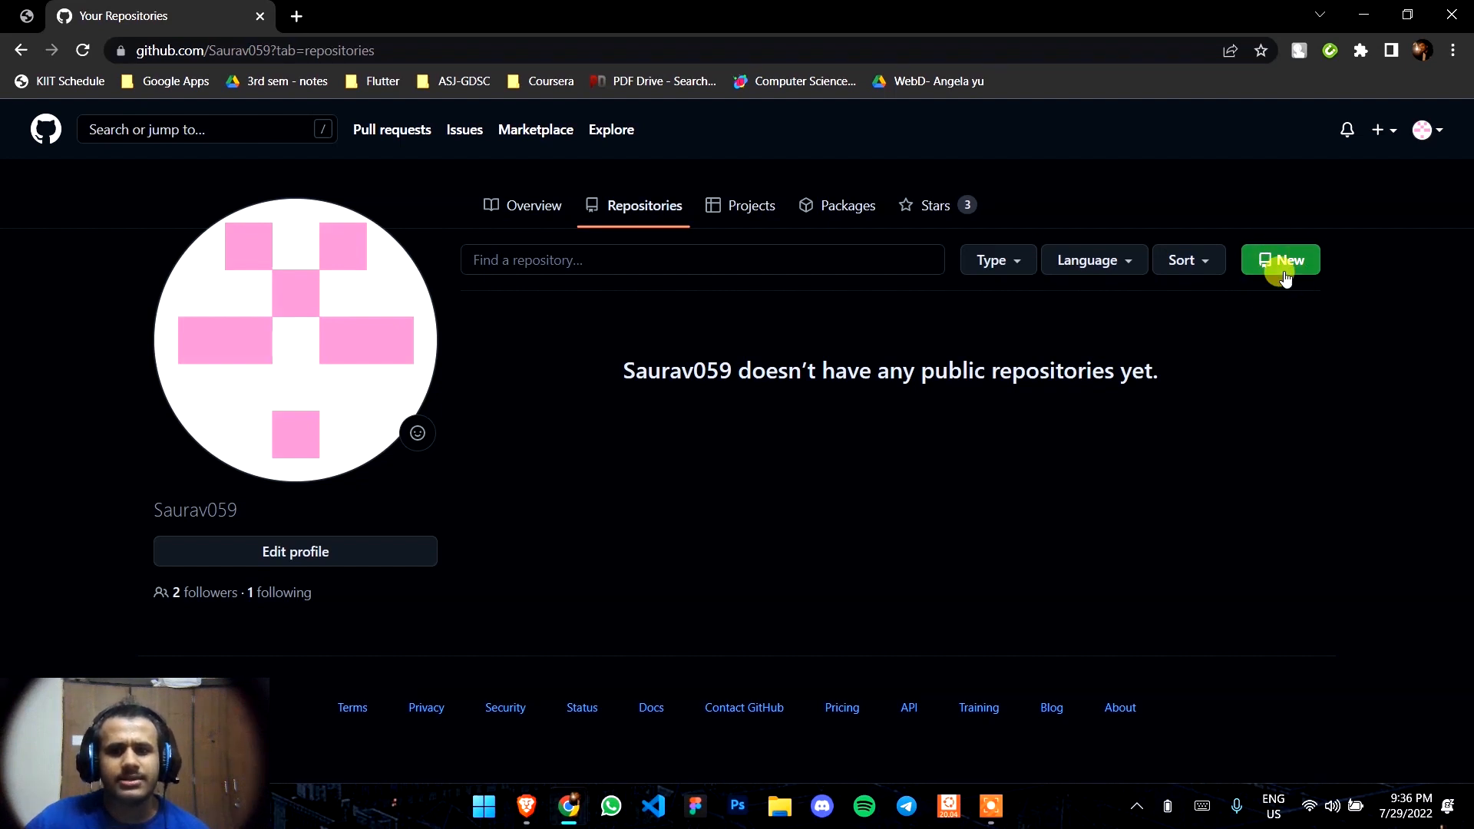
Step: Start a new repository named Saurav059, matching the account username
{"action": "left_click", "coordinate": [1281, 261]}
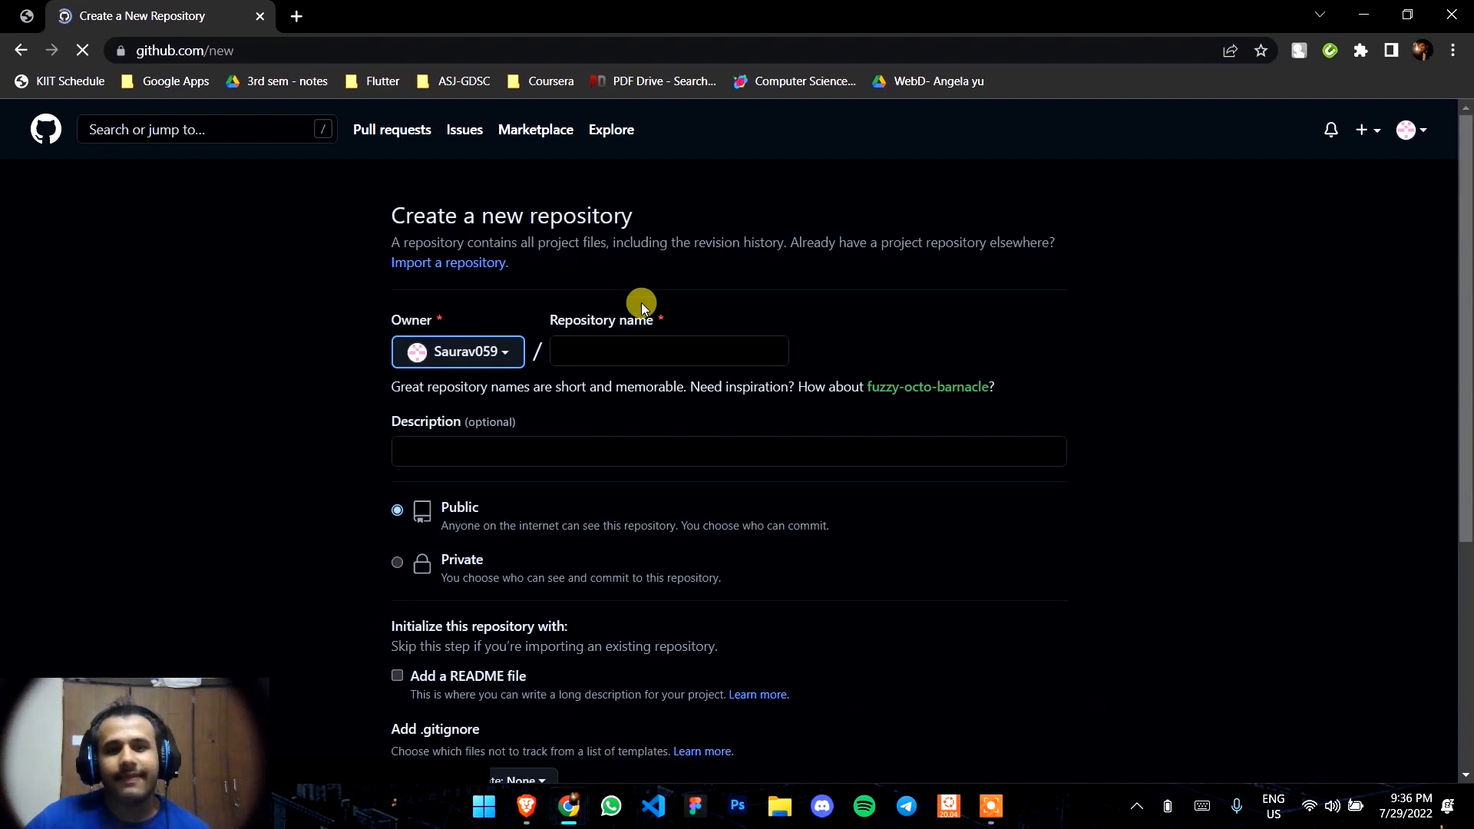
{"action": "left_click", "coordinate": [668, 350]}
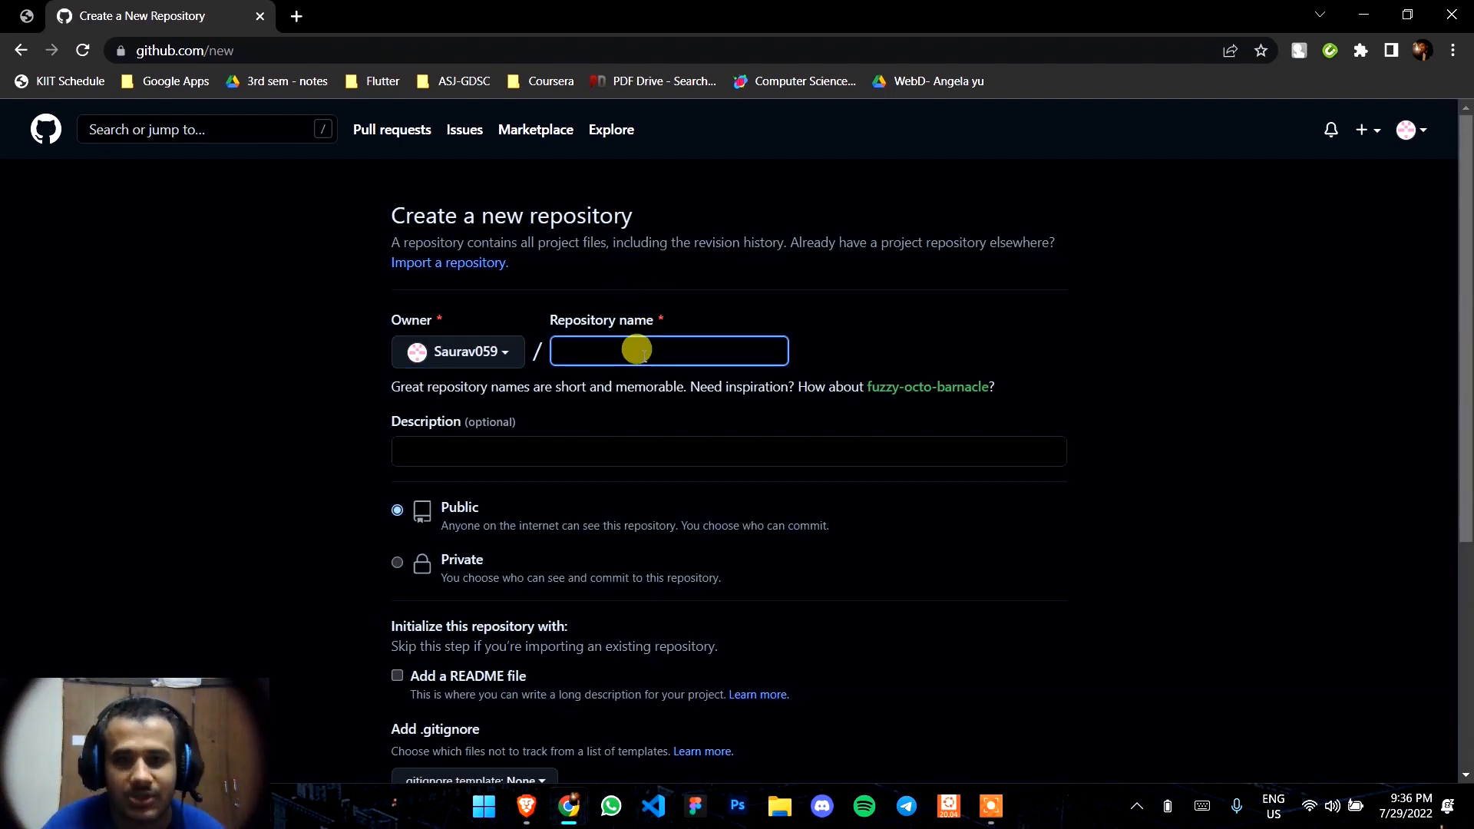
{"action": "type", "text": "S"}
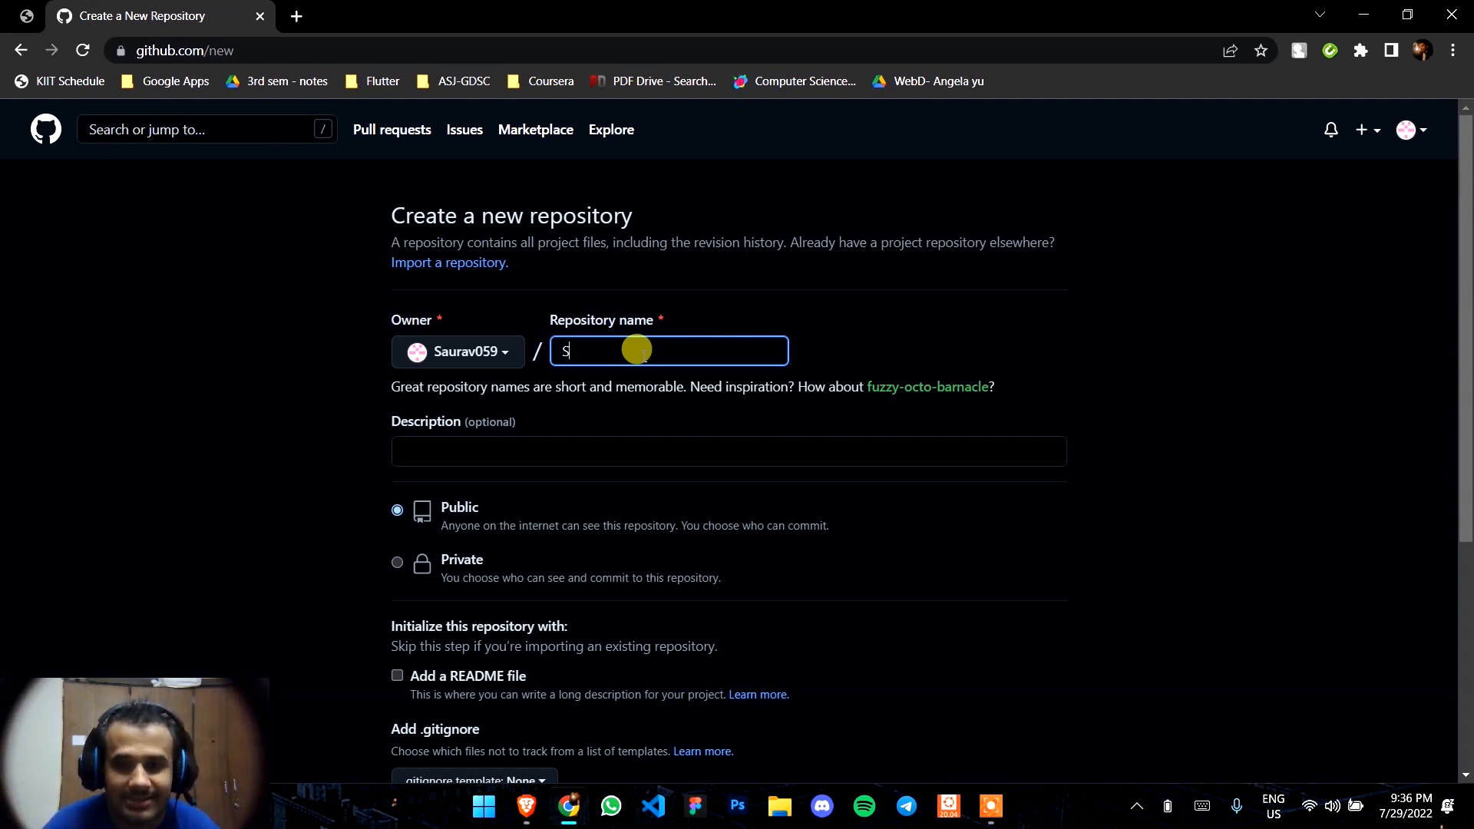
{"action": "type", "text": "aurav"}
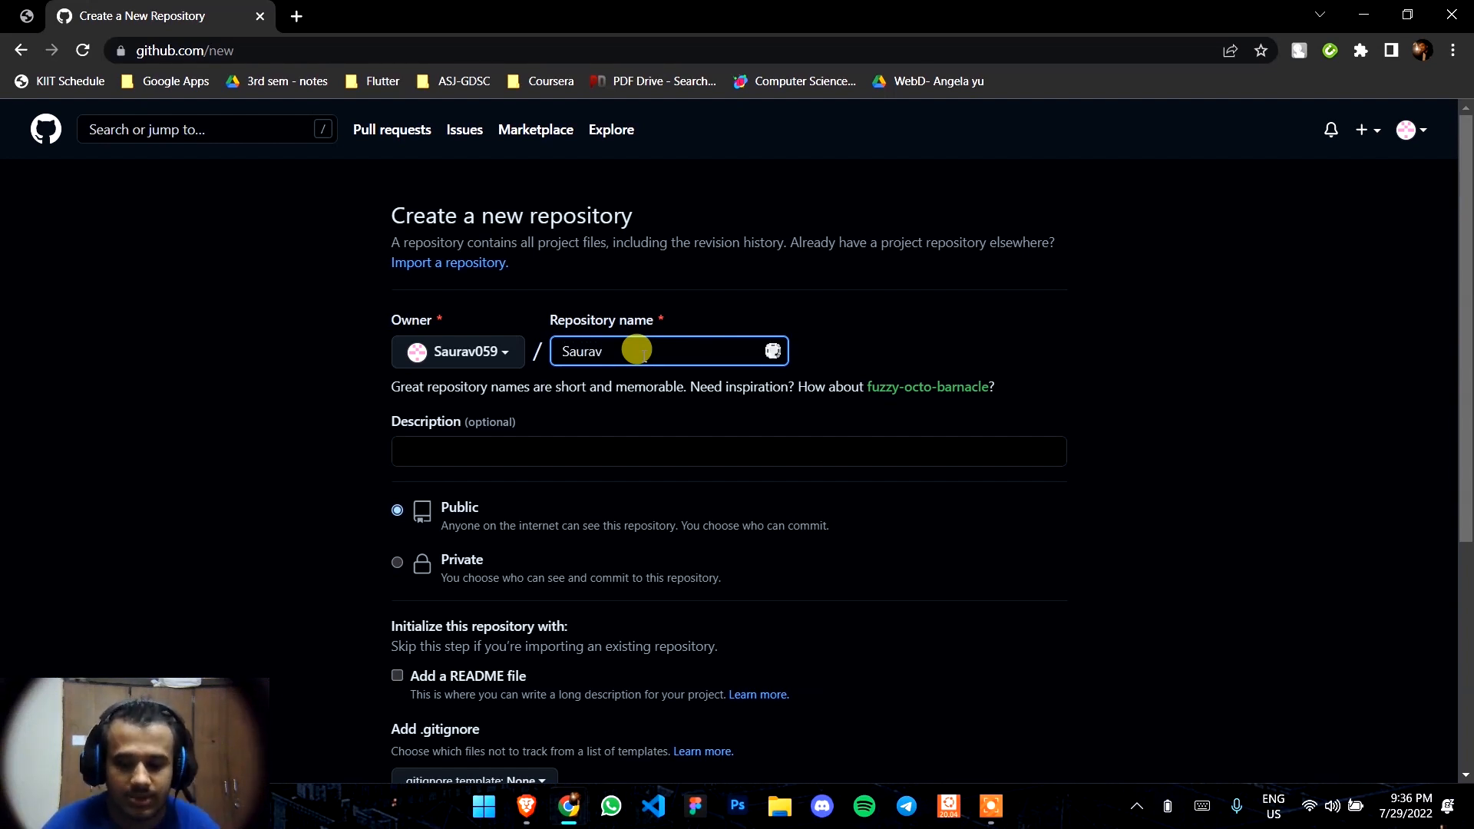
{"action": "type", "text": "05"}
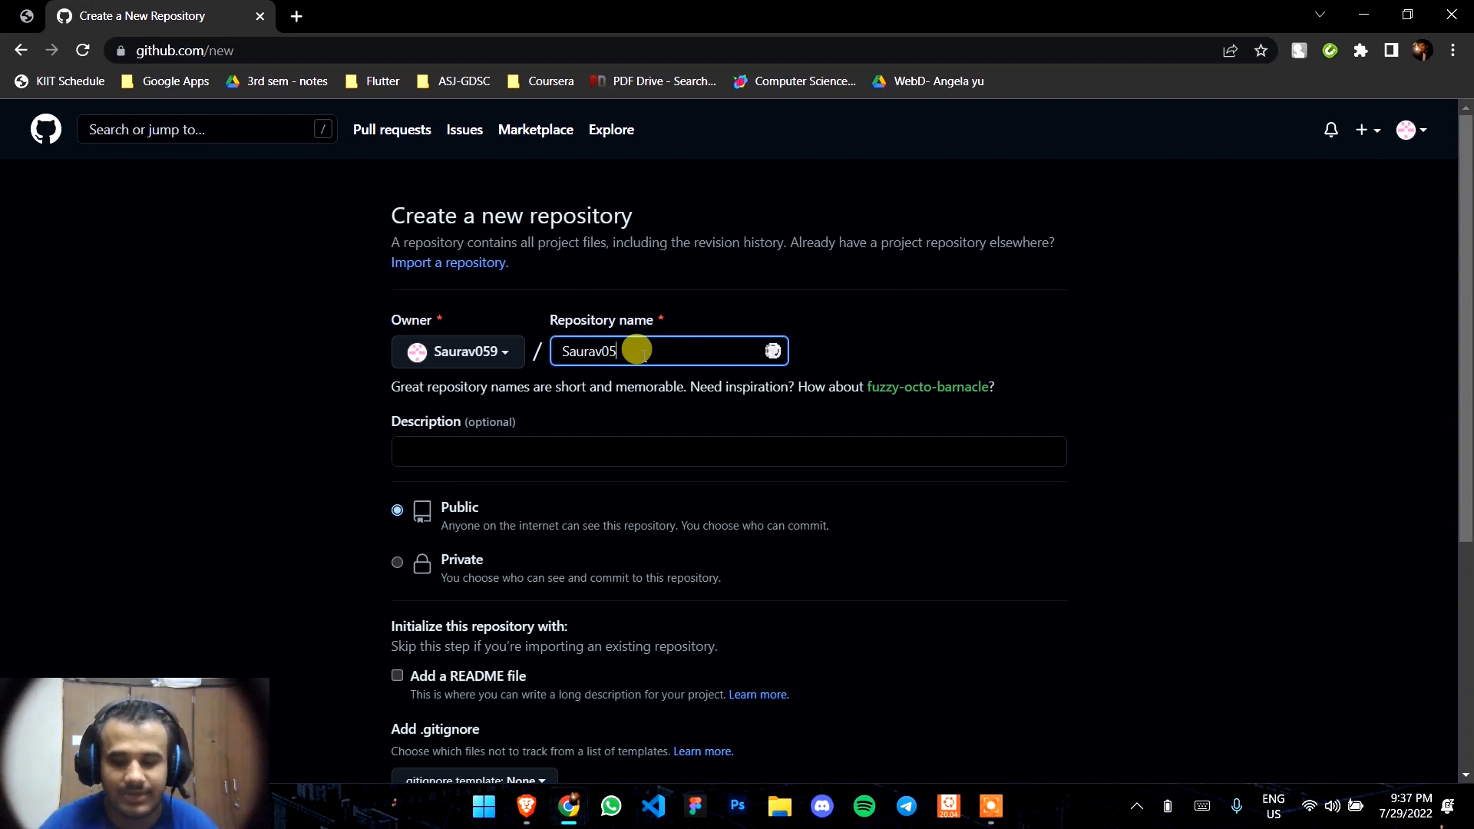
{"action": "type", "text": "9"}
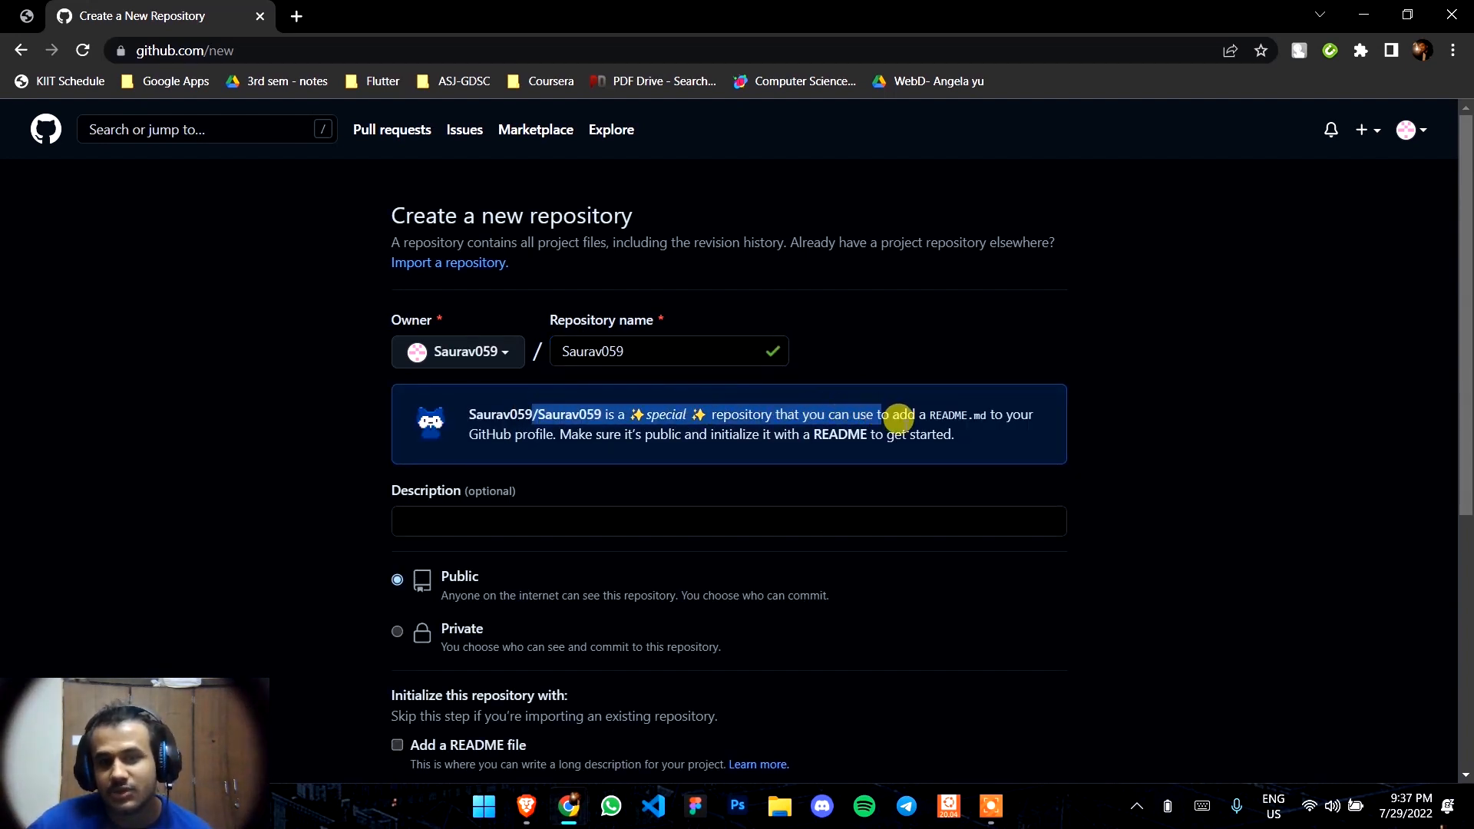
{"action": "mouse_move", "coordinate": [895, 407]}
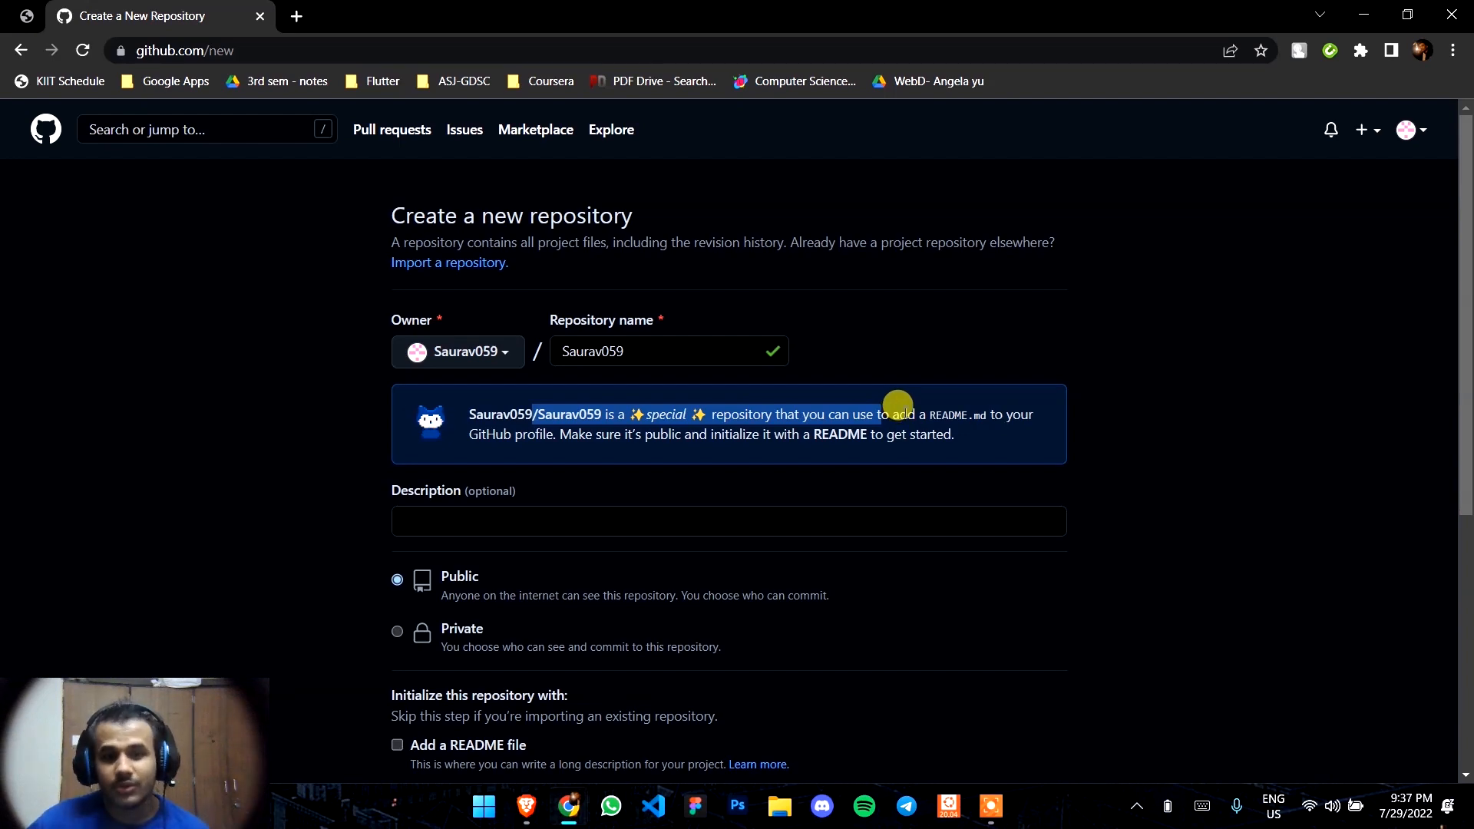
Step: Initialise it with a README file and create the public repository
{"action": "scroll", "scroll_direction": "down", "scroll_amount": 3}
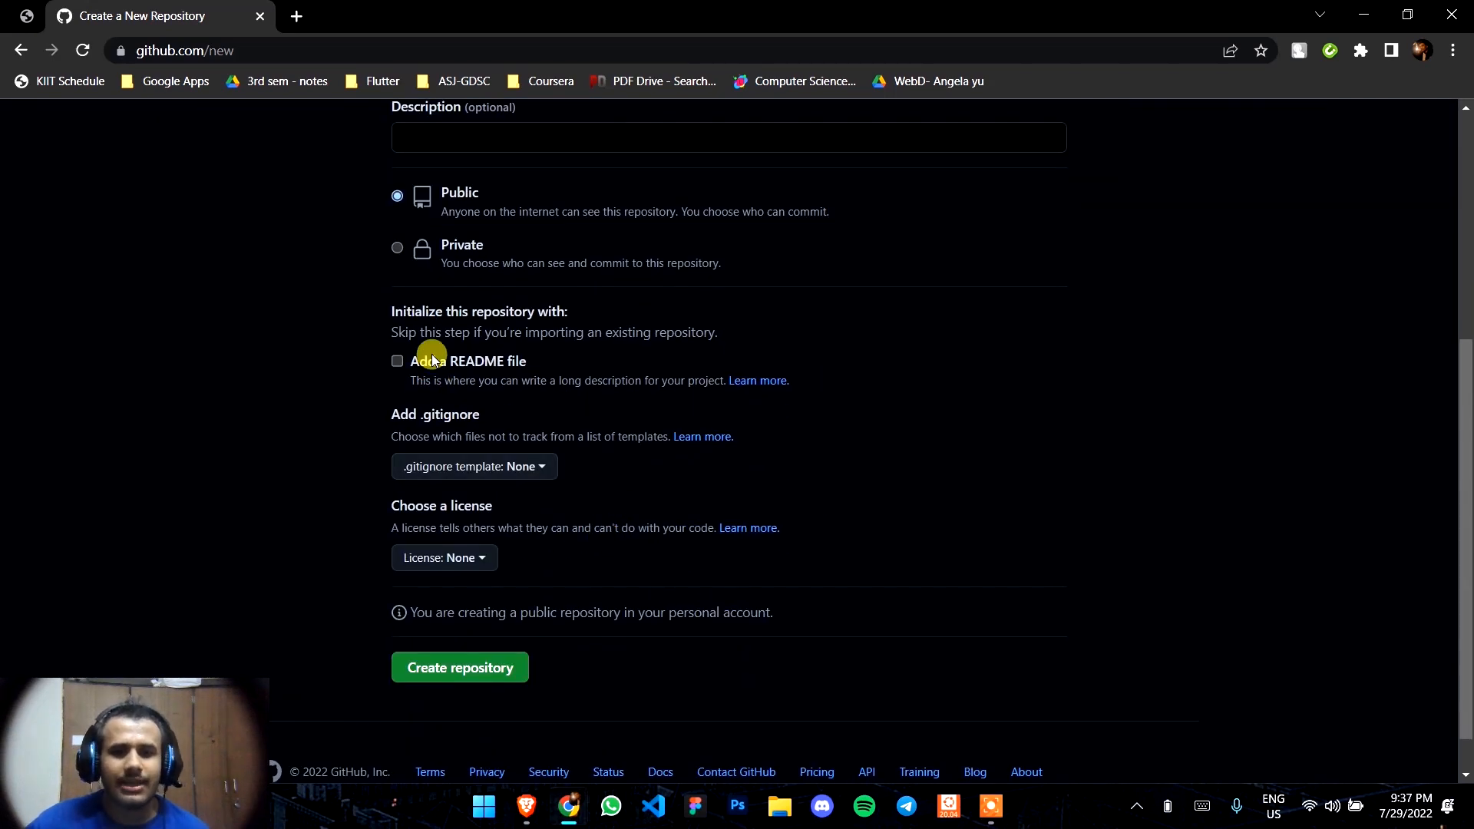
{"action": "left_click", "coordinate": [396, 361]}
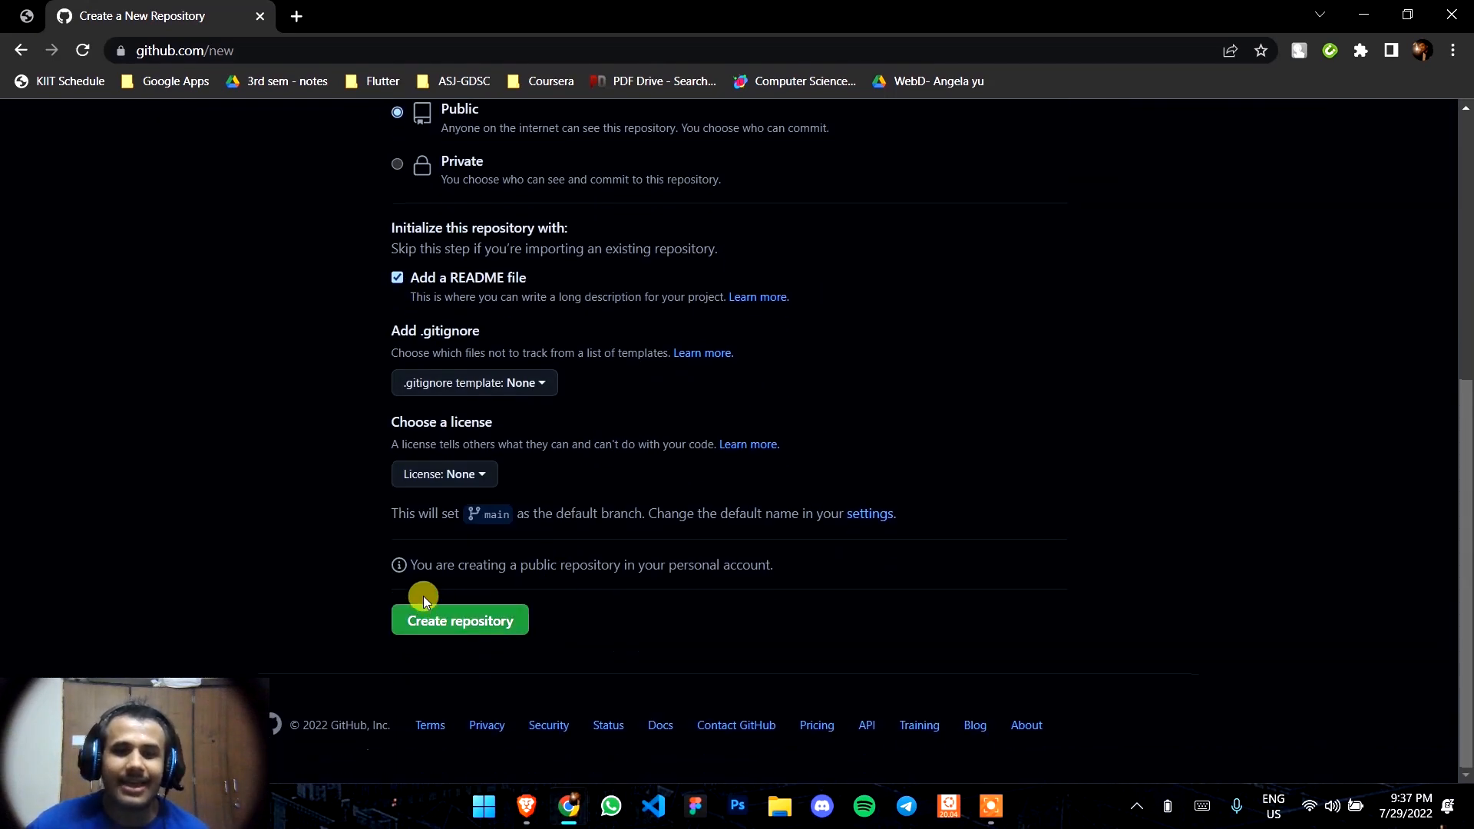
{"action": "left_click", "coordinate": [459, 620]}
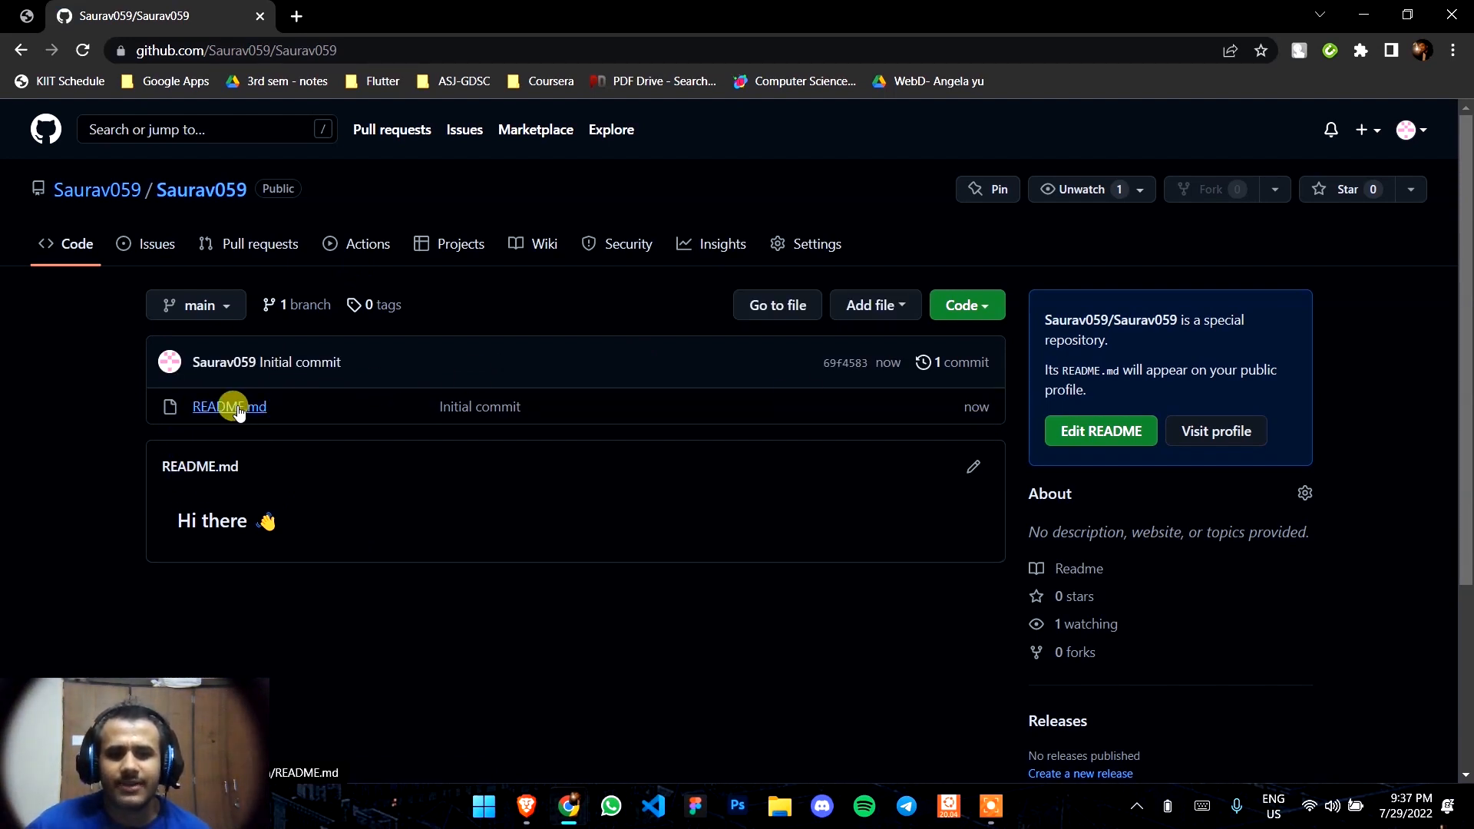
Step: Edit README.md and select all its template content for deletion, leaving the file empty
{"action": "left_click", "coordinate": [229, 405]}
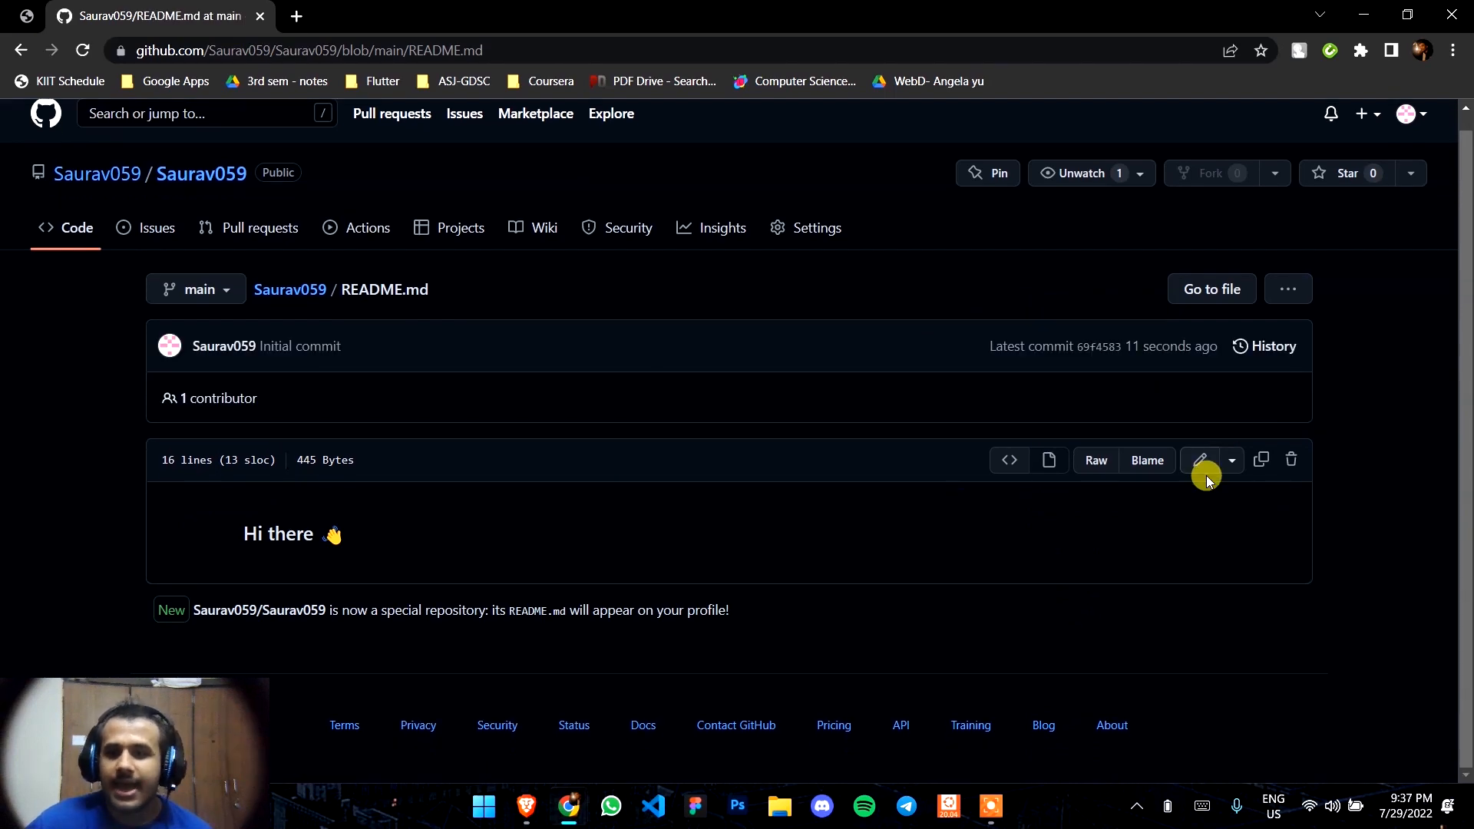
{"action": "left_click", "coordinate": [1200, 459]}
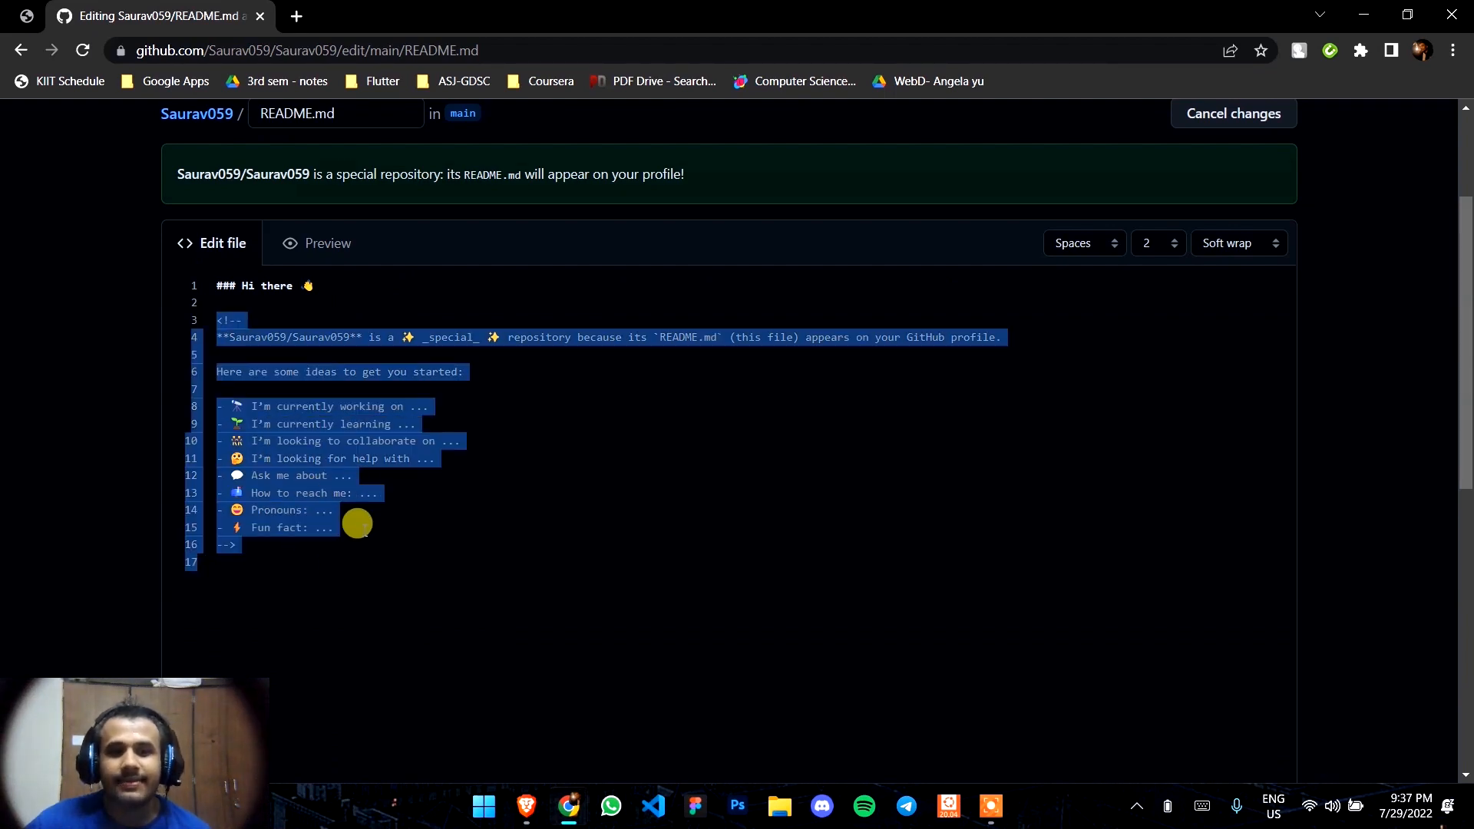
{"action": "mouse_move", "coordinate": [408, 632]}
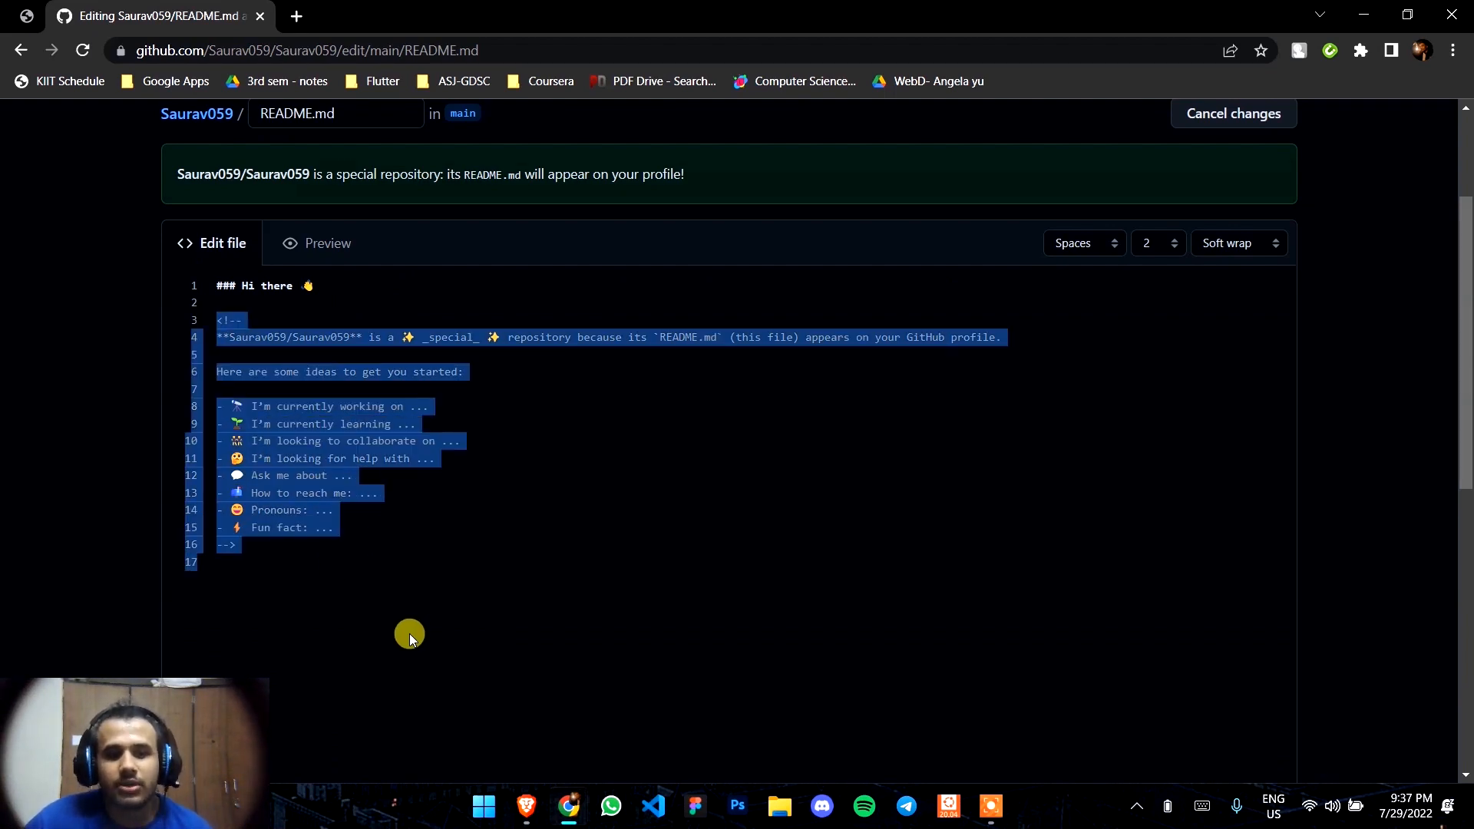
{"action": "mouse_move", "coordinate": [361, 425]}
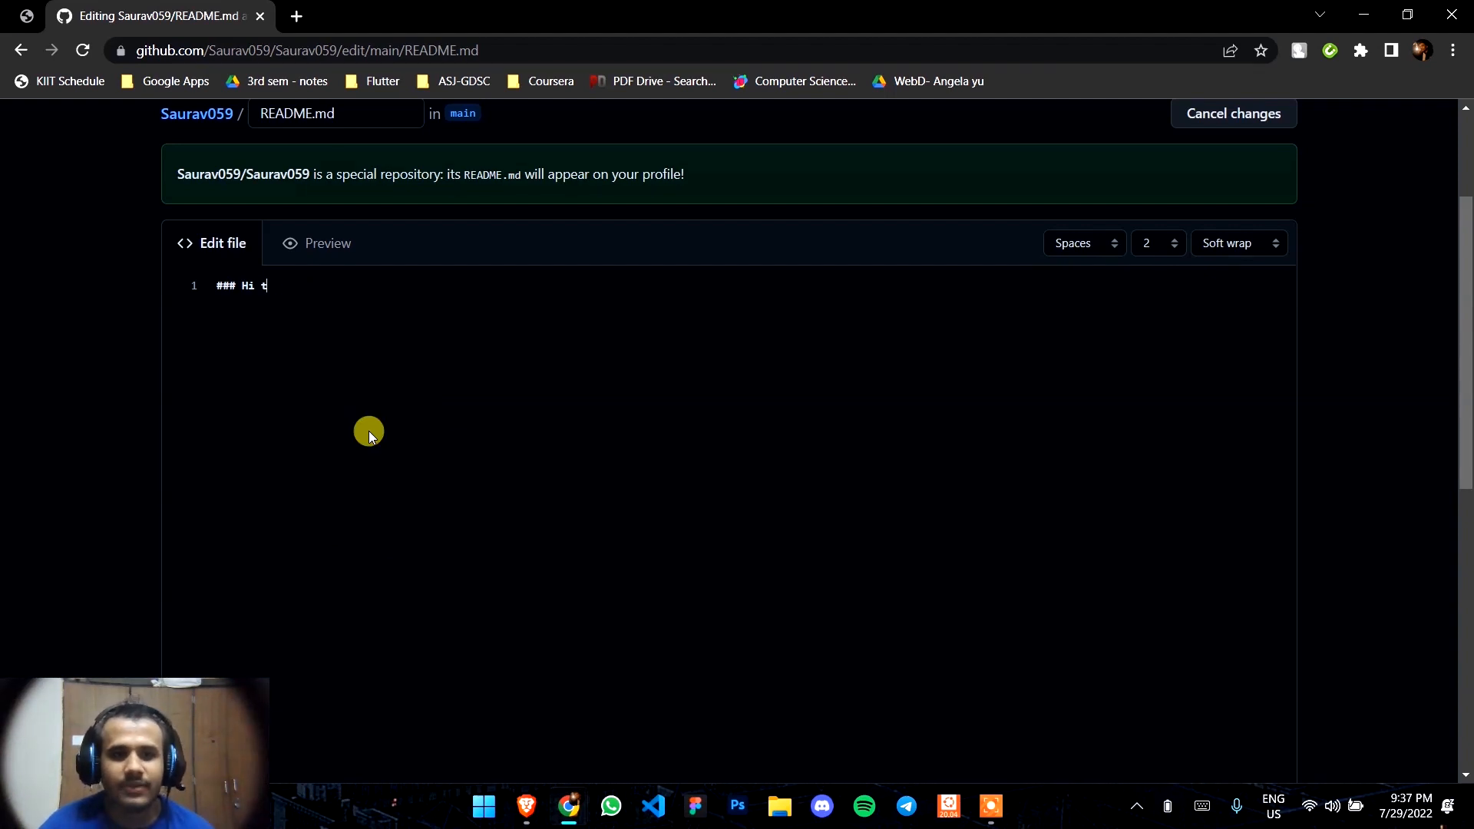
{"action": "key", "text": "ctrl+a"}
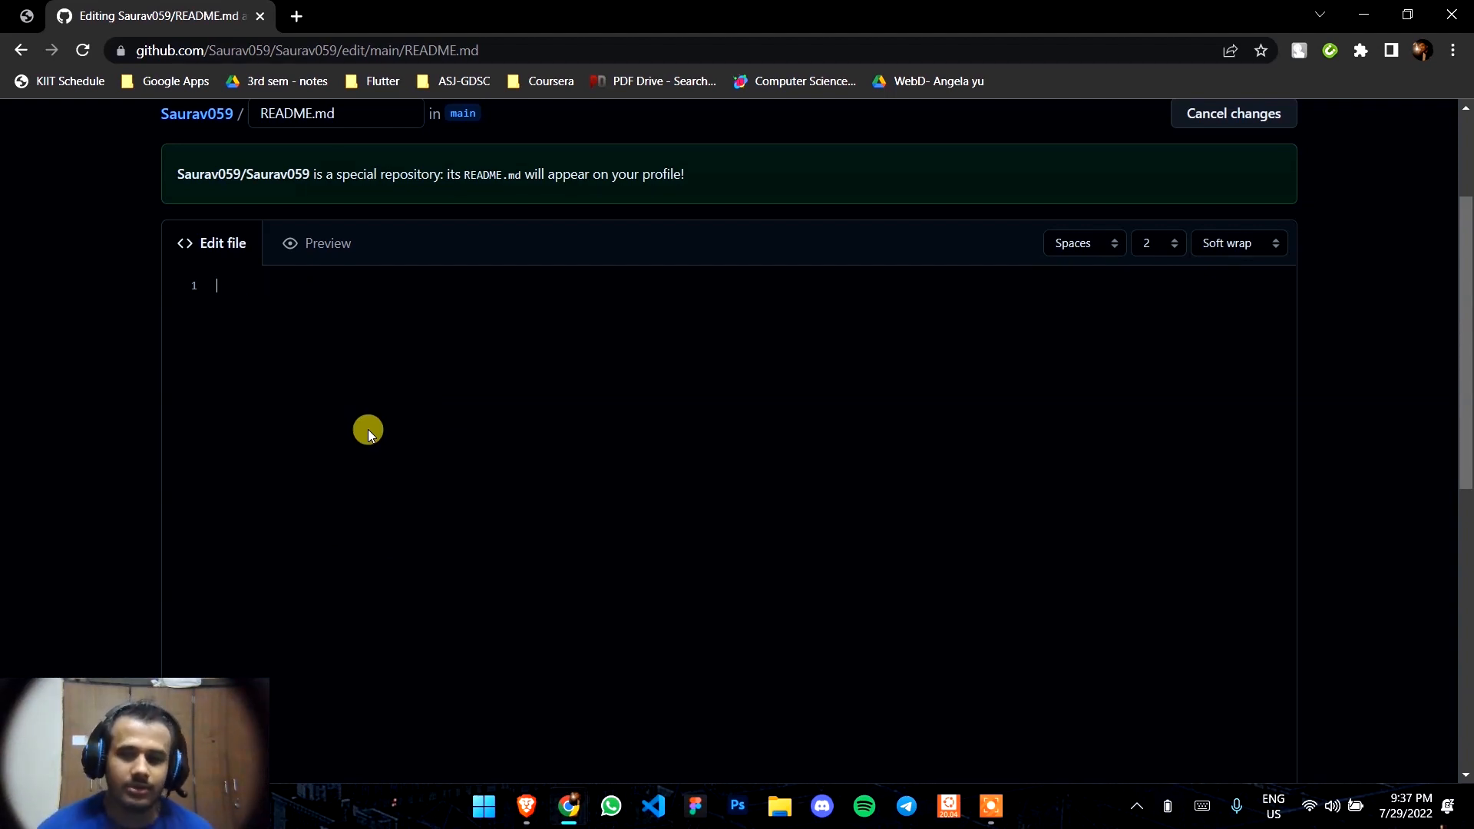
Step: In the README generator, enter C & C++ for 'currently learning' and 'ask me about'
{"action": "left_click", "coordinate": [497, 14]}
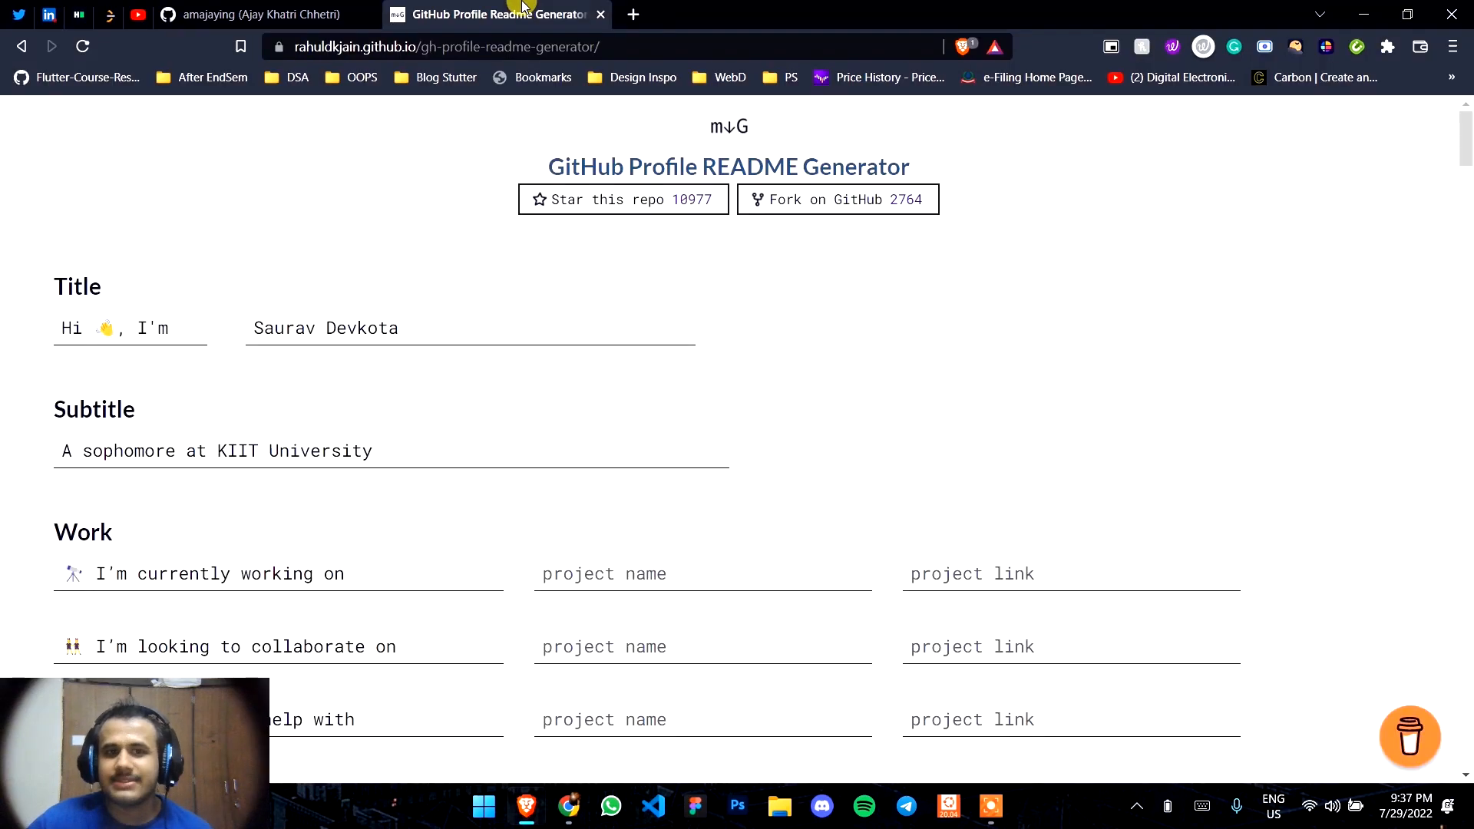
{"action": "mouse_move", "coordinate": [396, 313]}
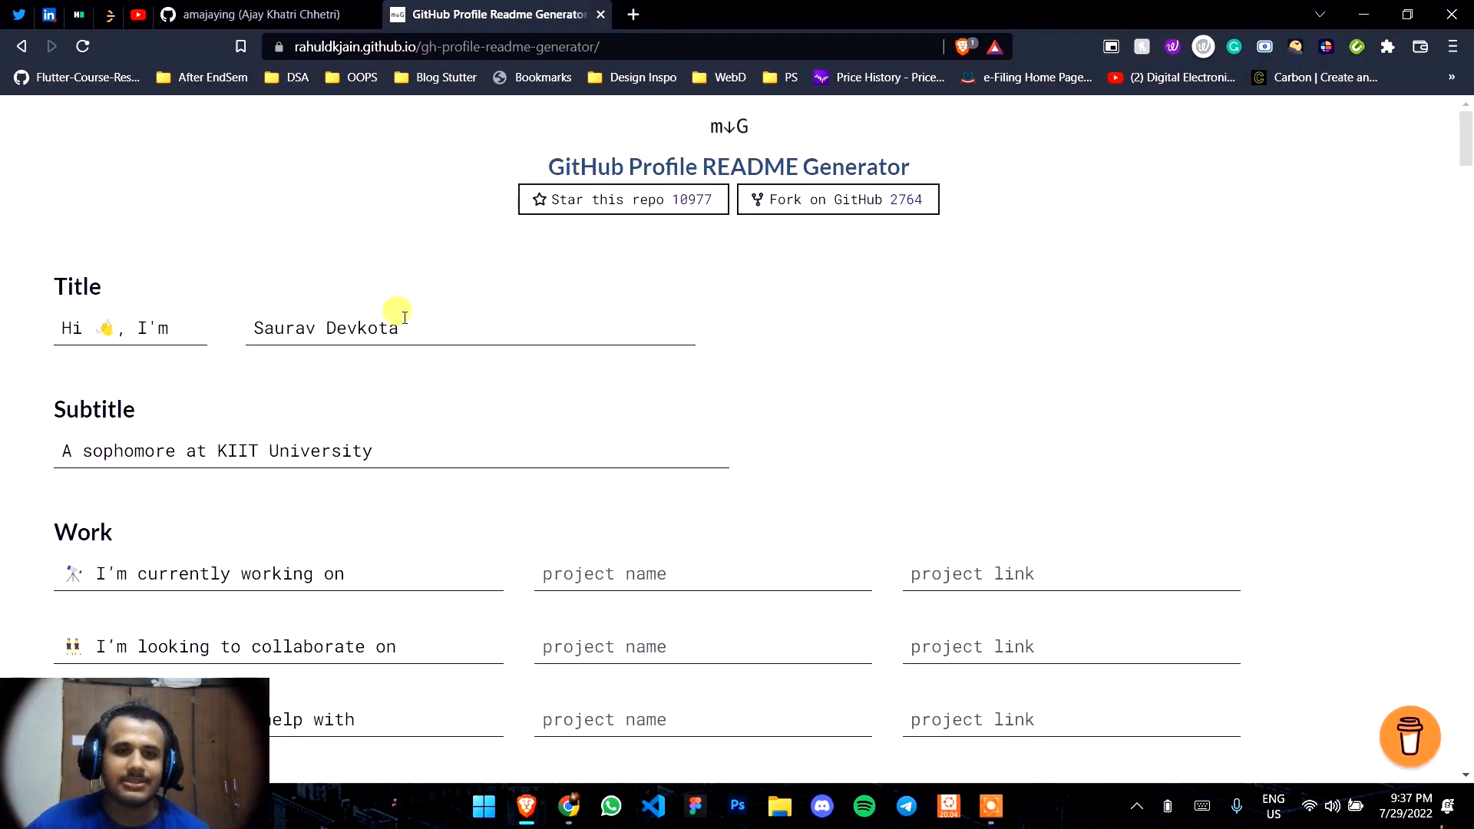
{"action": "mouse_move", "coordinate": [407, 318]}
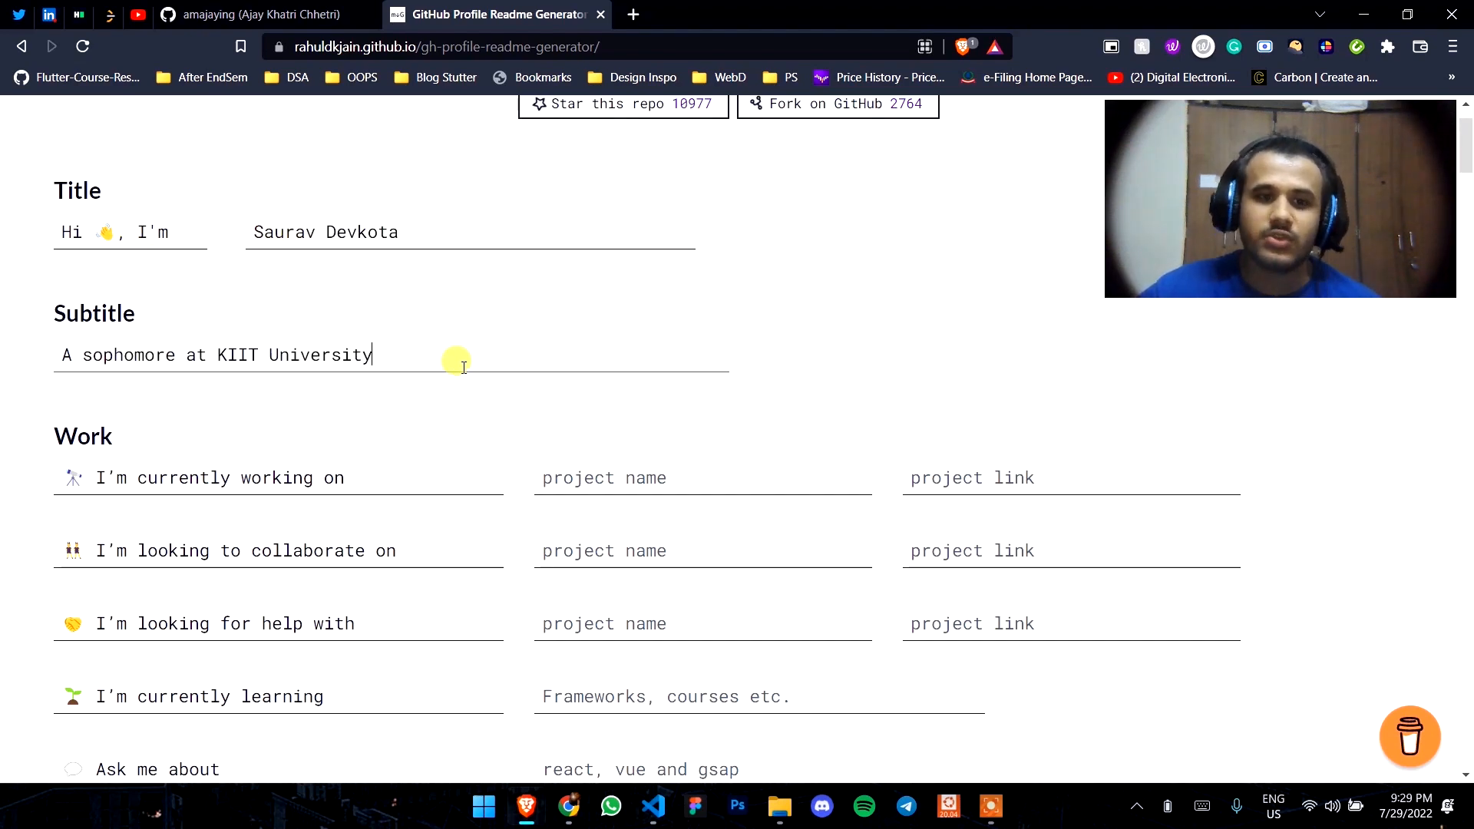
{"action": "scroll", "scroll_direction": "down", "scroll_amount": 3}
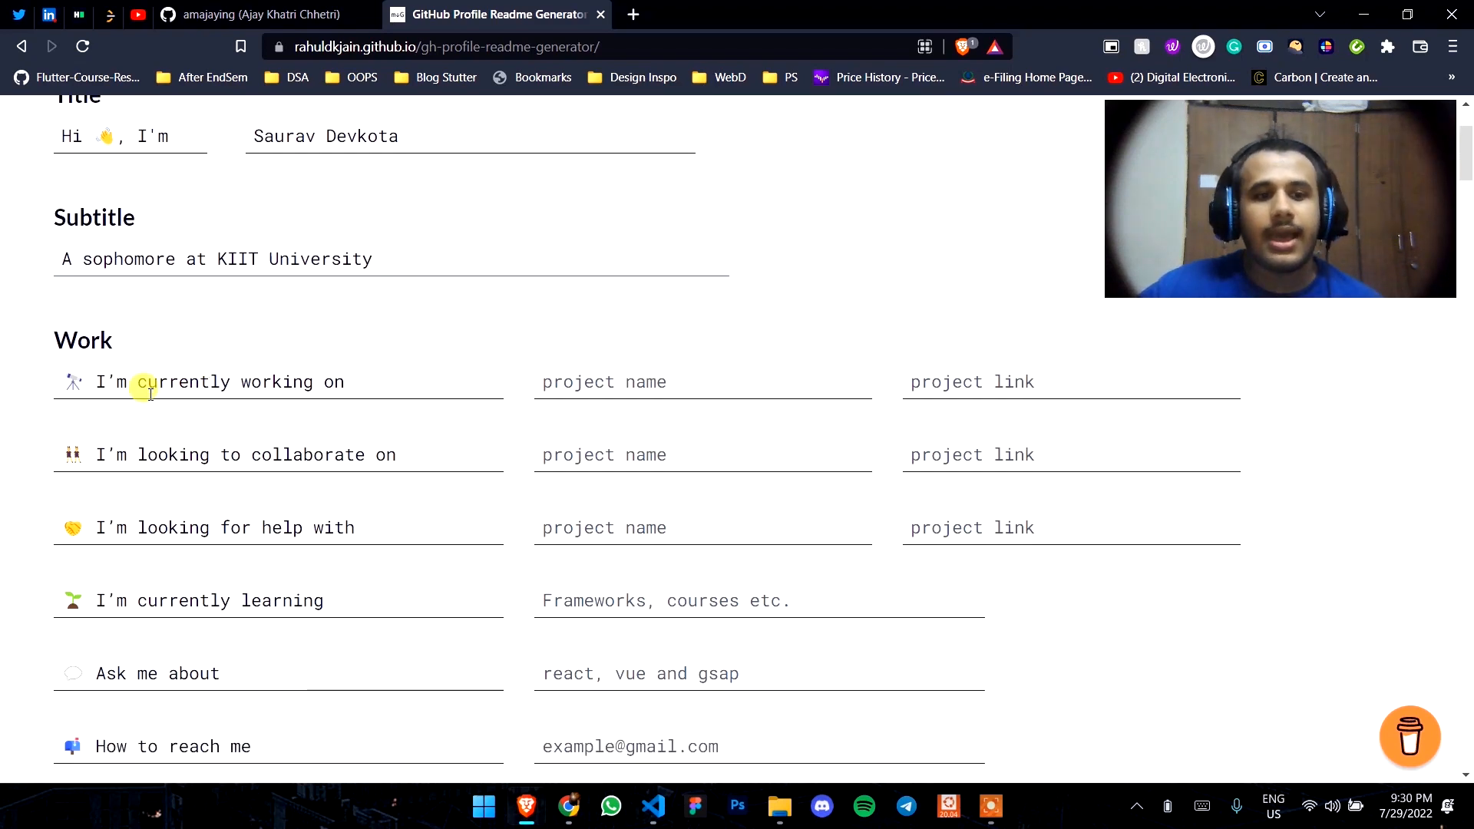
{"action": "mouse_move", "coordinate": [626, 382]}
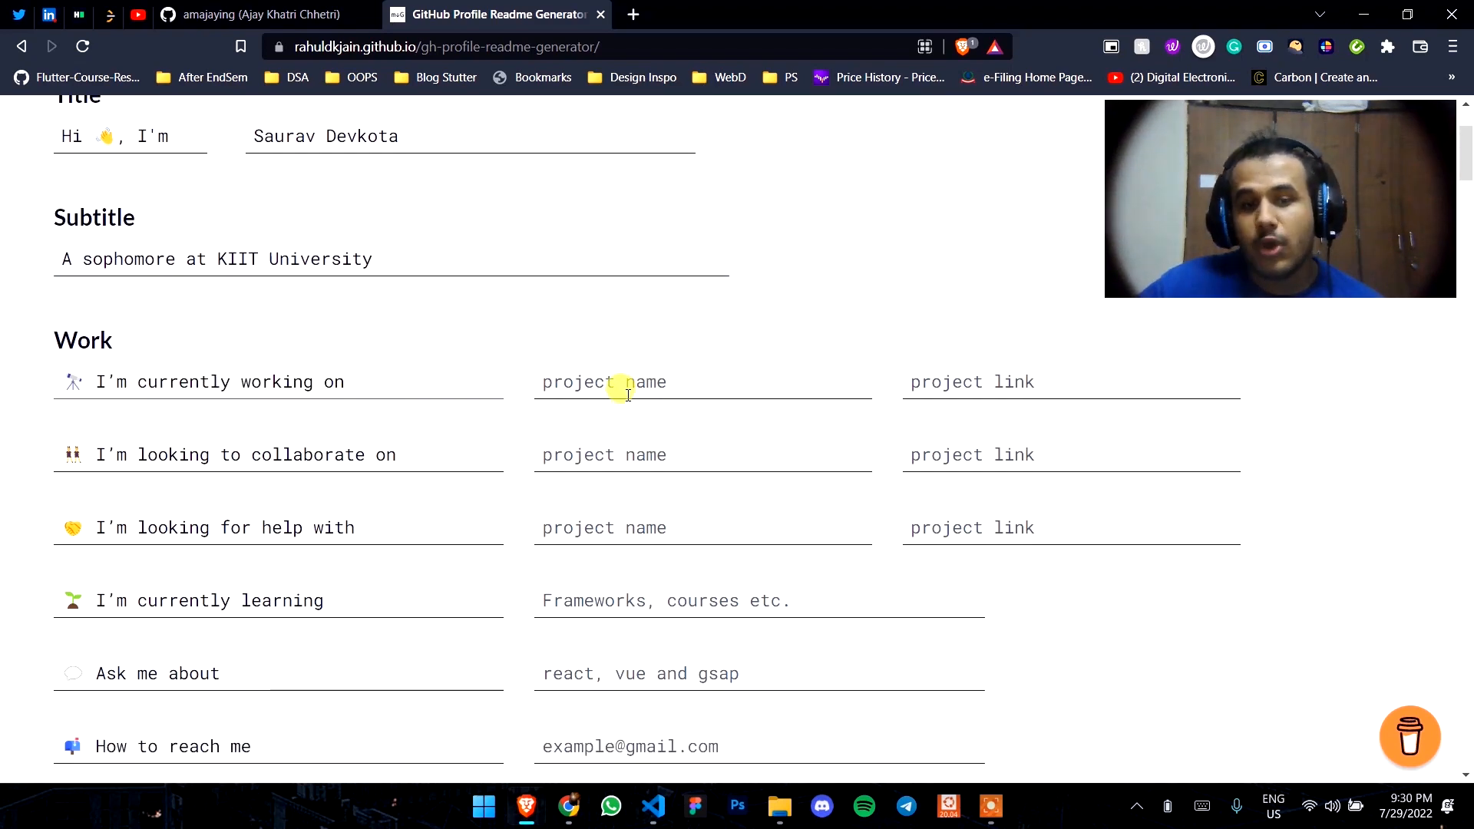
{"action": "mouse_move", "coordinate": [1010, 382]}
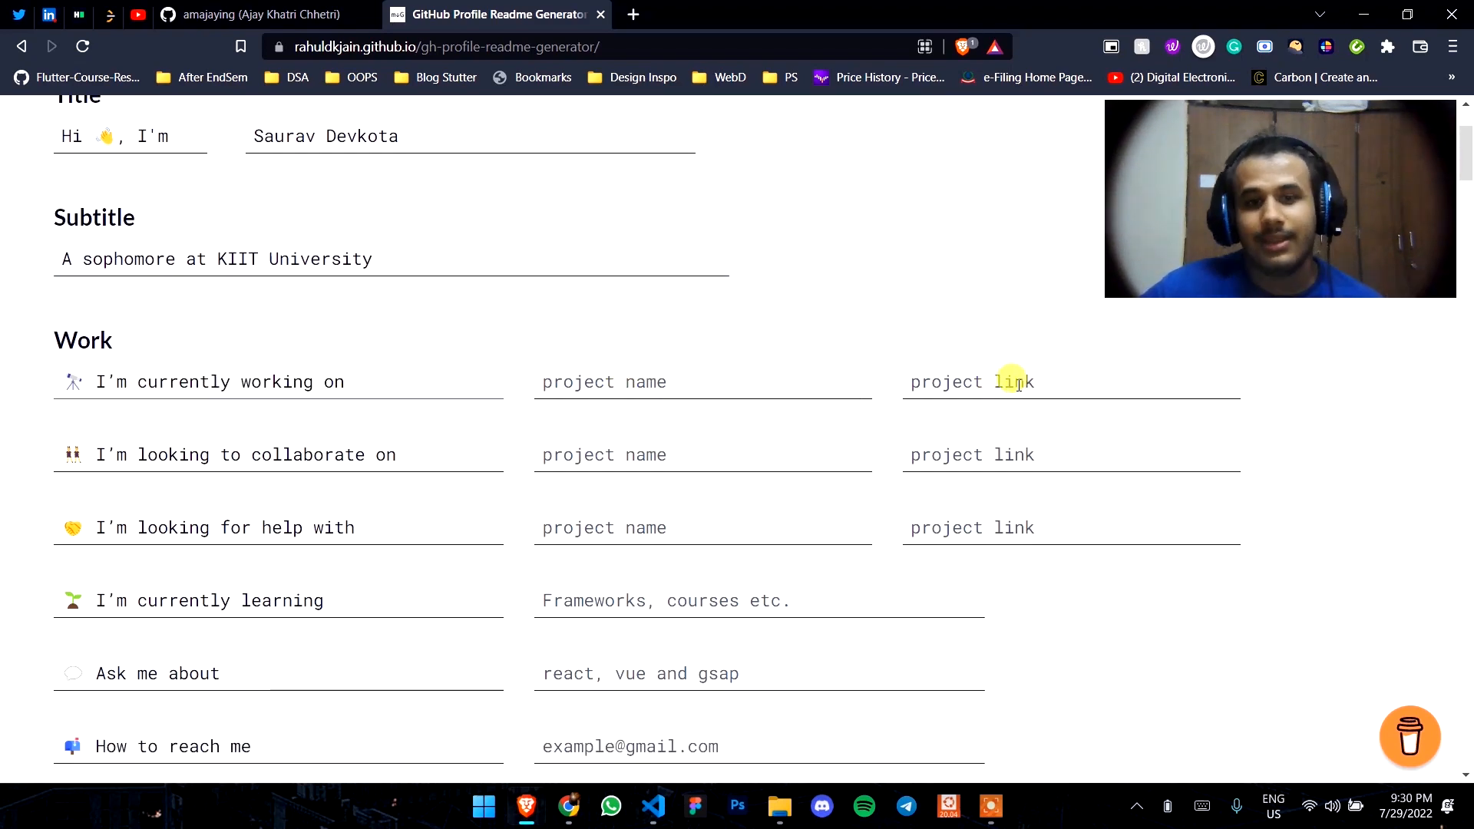
{"action": "scroll", "scroll_direction": "down", "scroll_amount": 3}
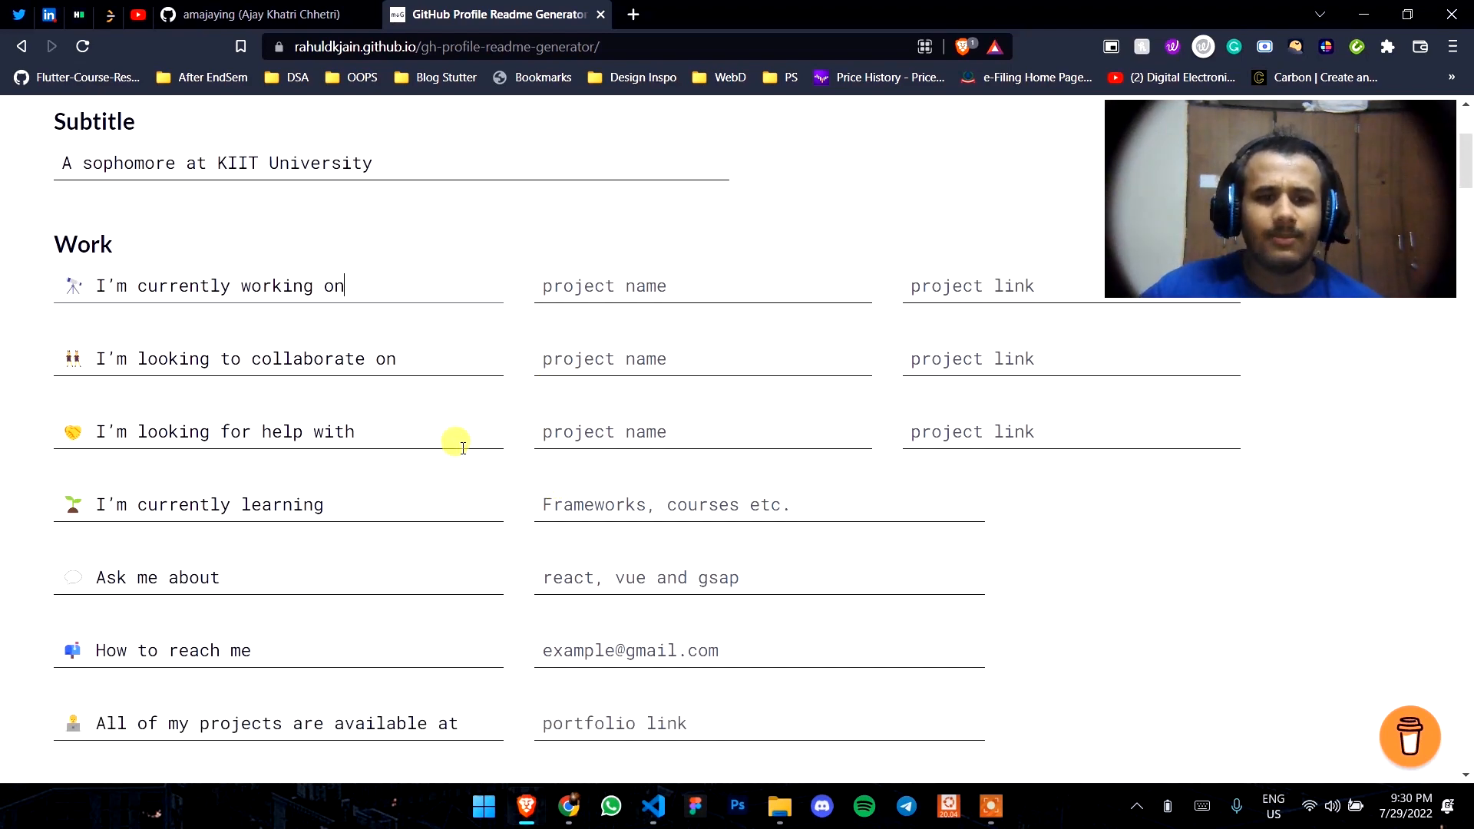
{"action": "mouse_move", "coordinate": [634, 488]}
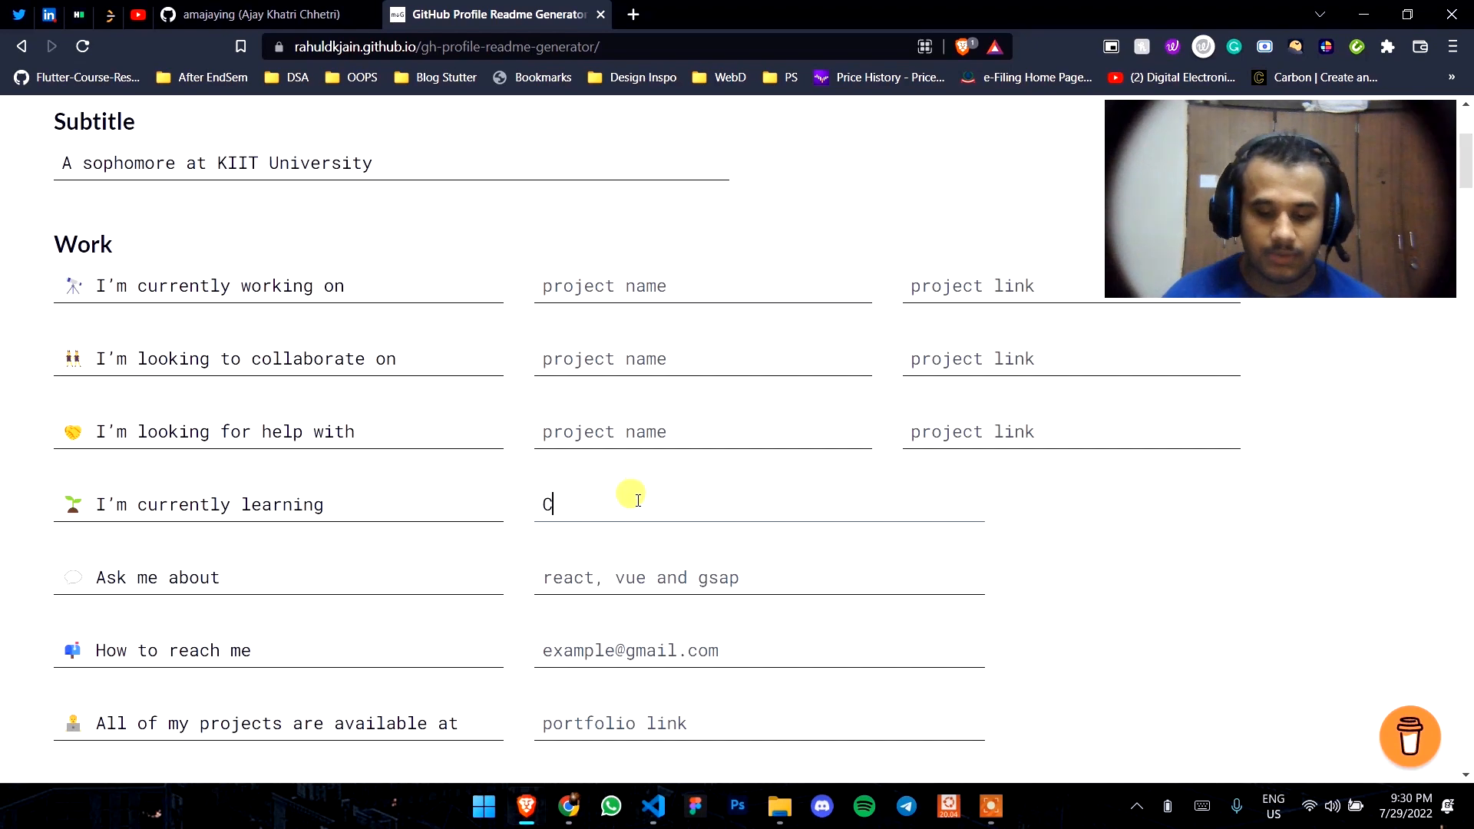
{"action": "type", "text": "++"}
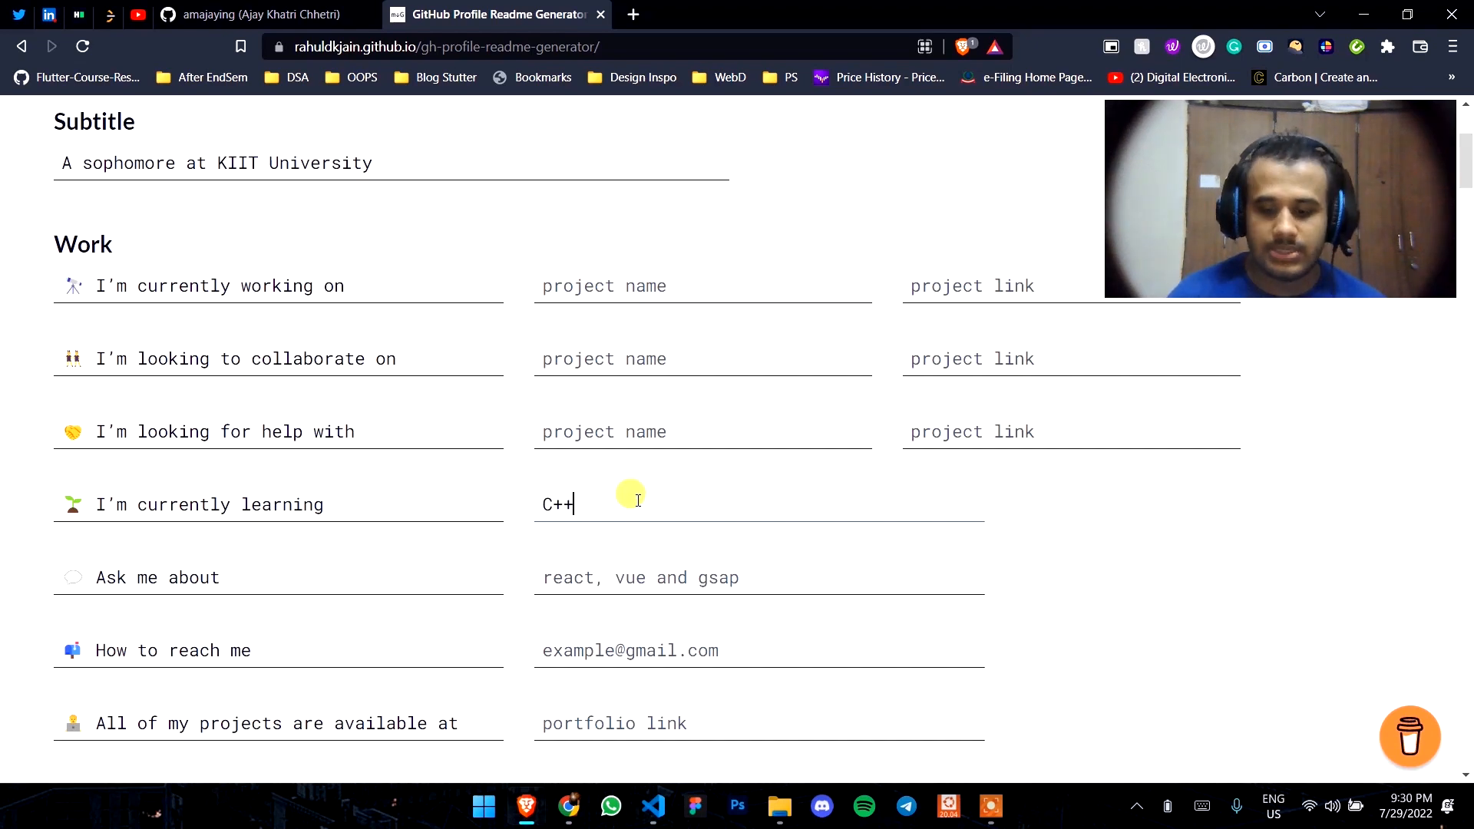
{"action": "type", "text": ","}
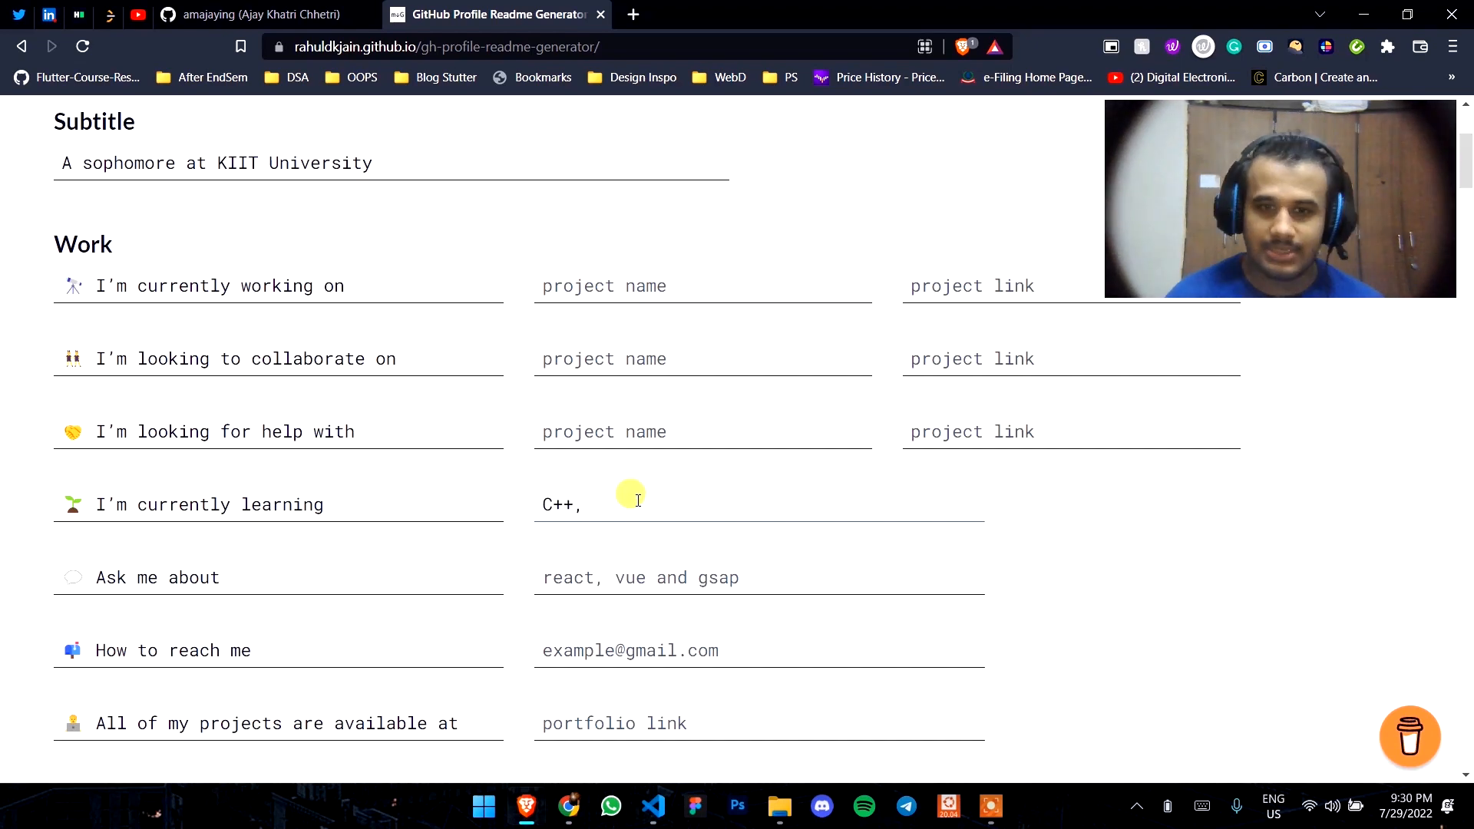
{"action": "type", "text": "C"}
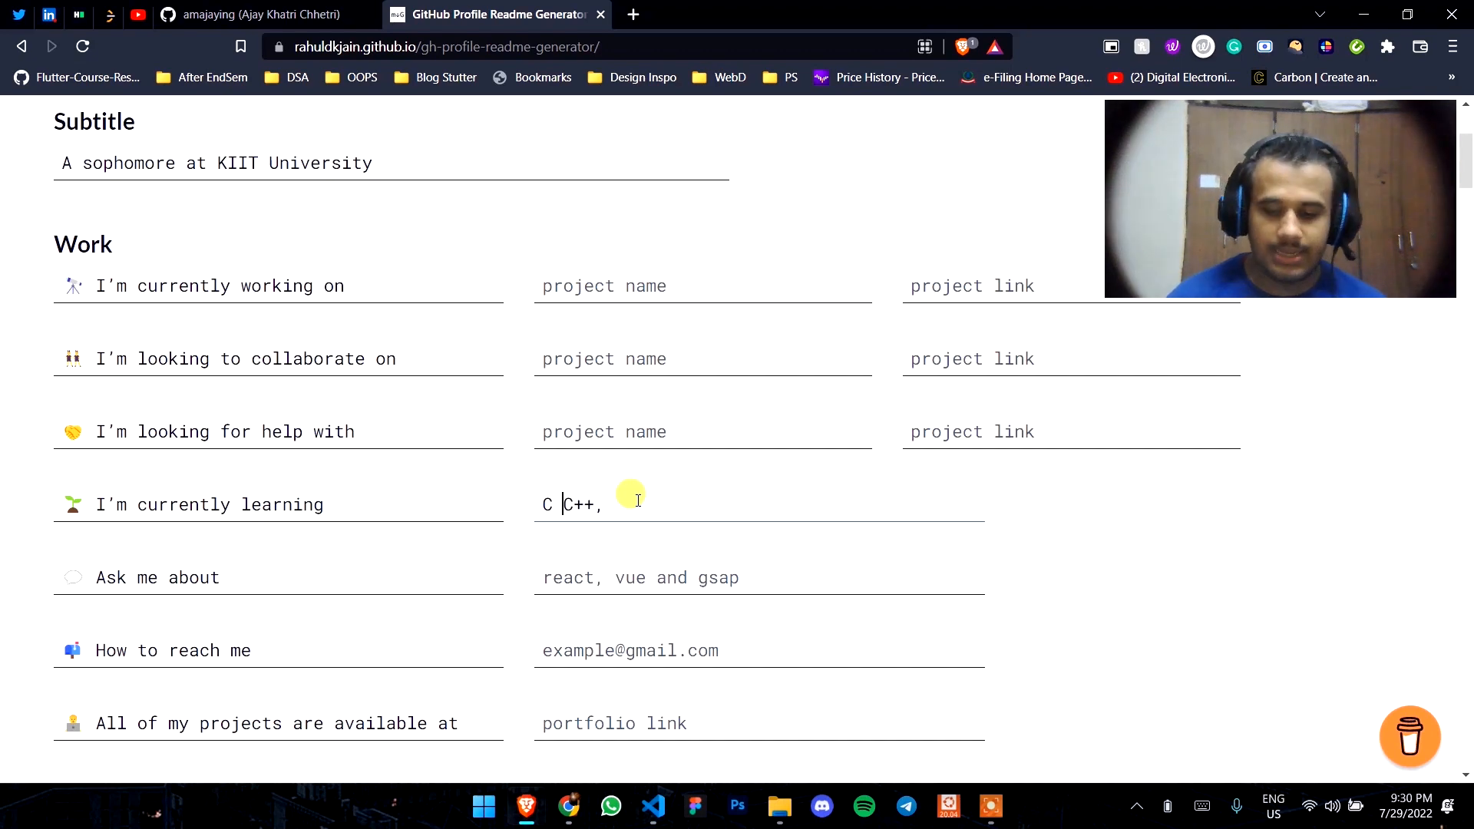
{"action": "type", "text": "&"}
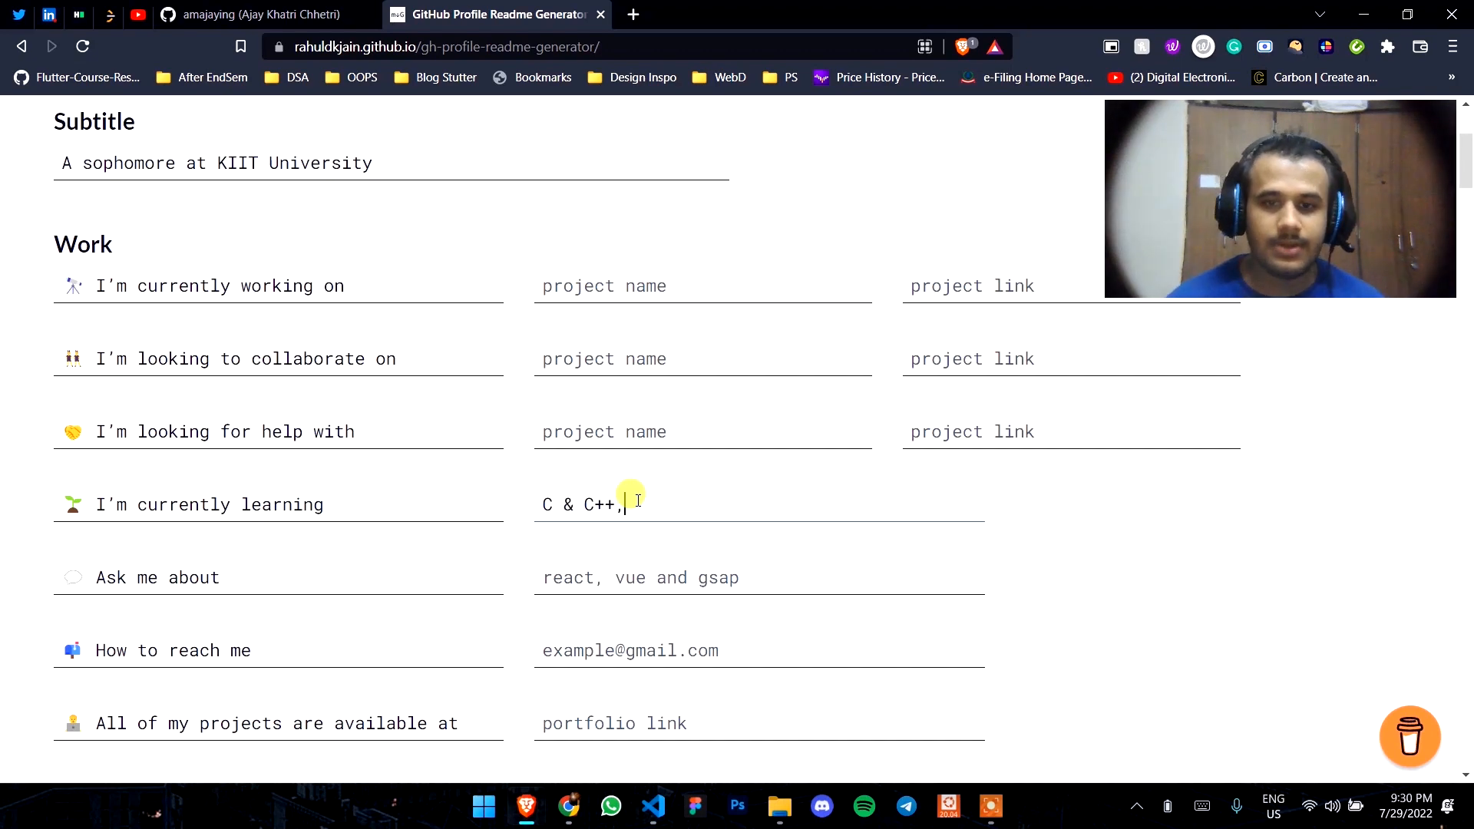
{"action": "scroll", "scroll_direction": "down", "scroll_amount": 3}
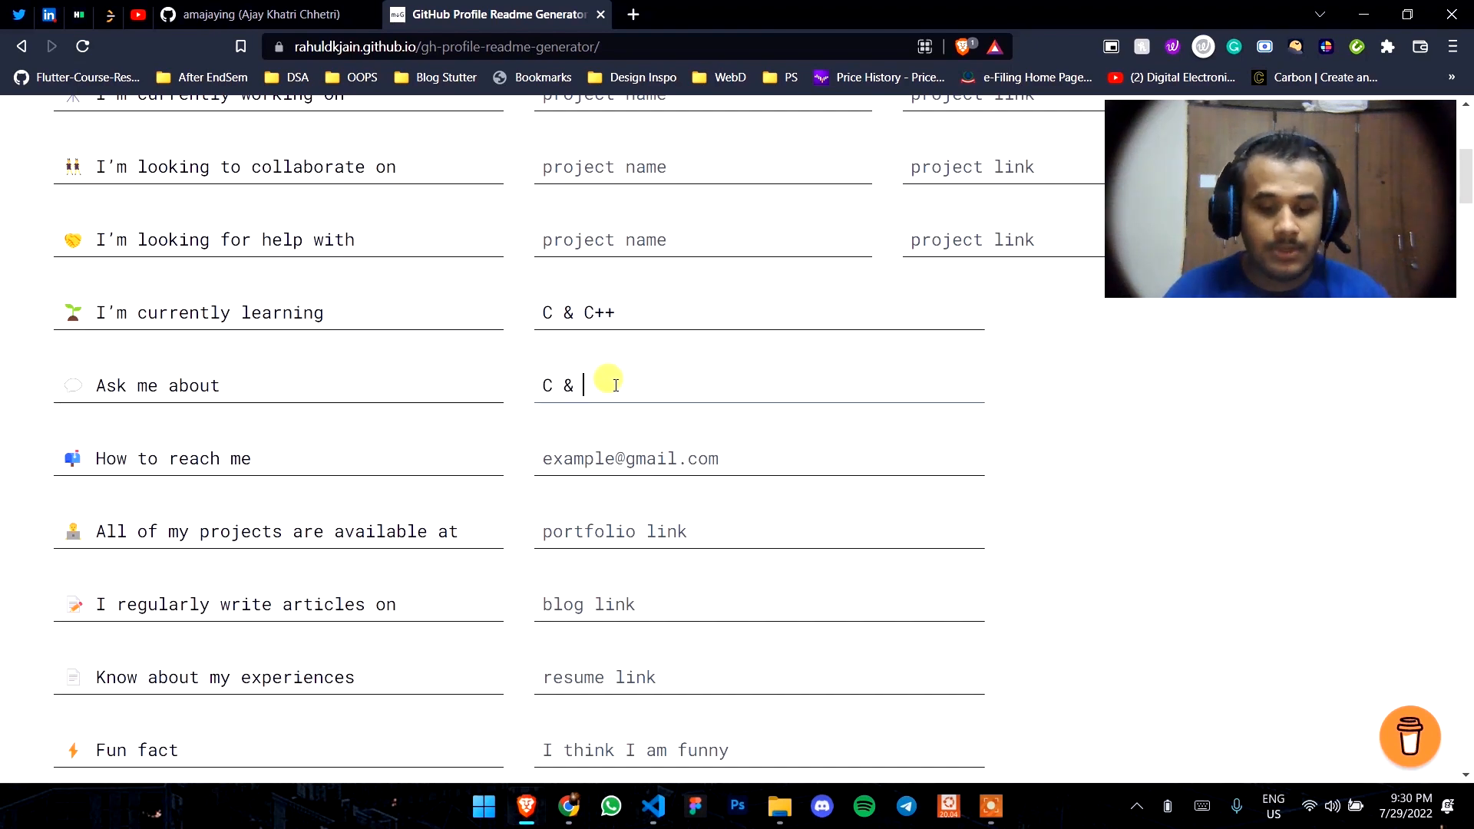
{"action": "type", "text": "++"}
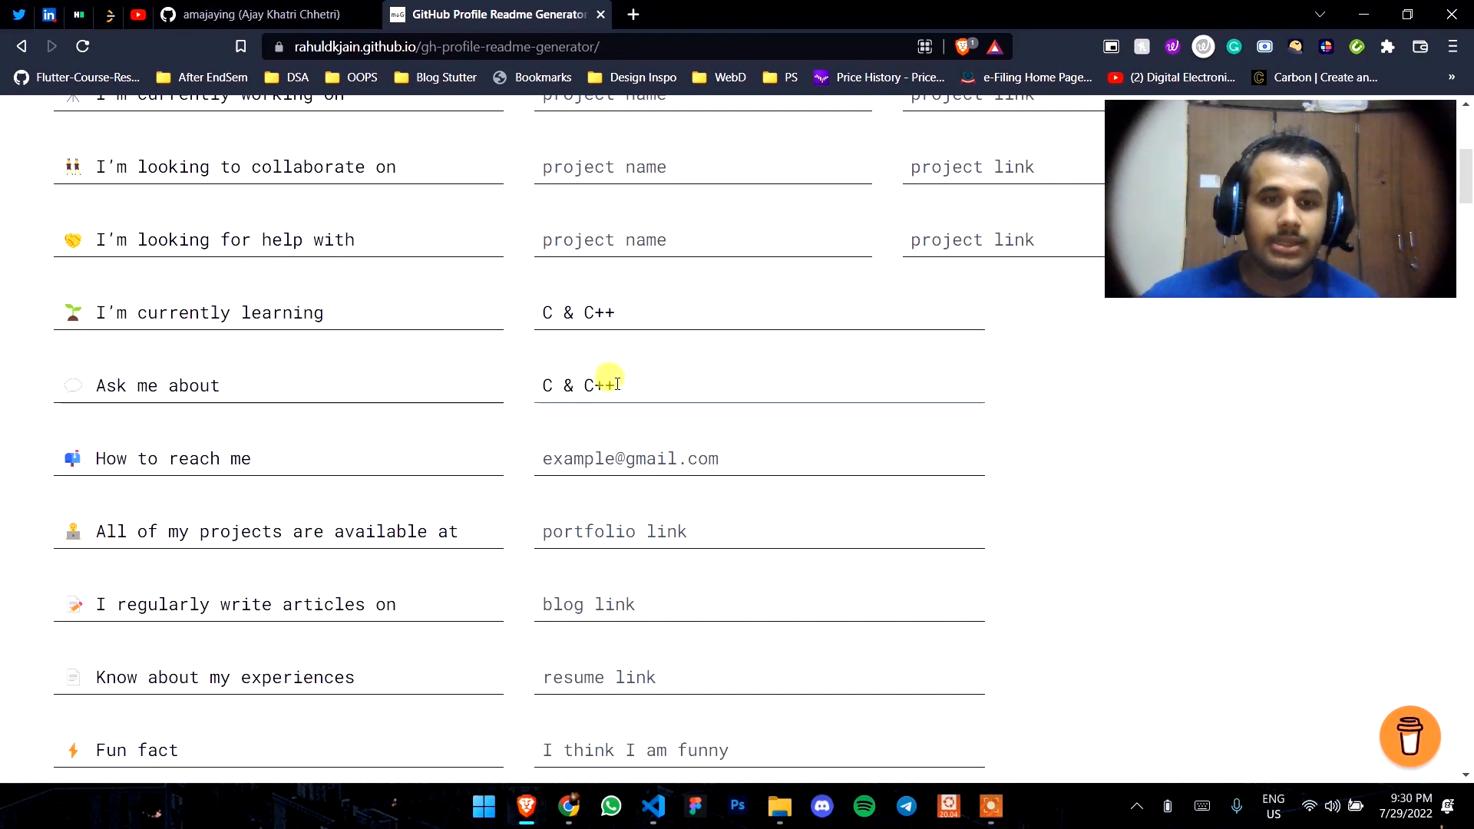
{"action": "left_click", "coordinate": [630, 459]}
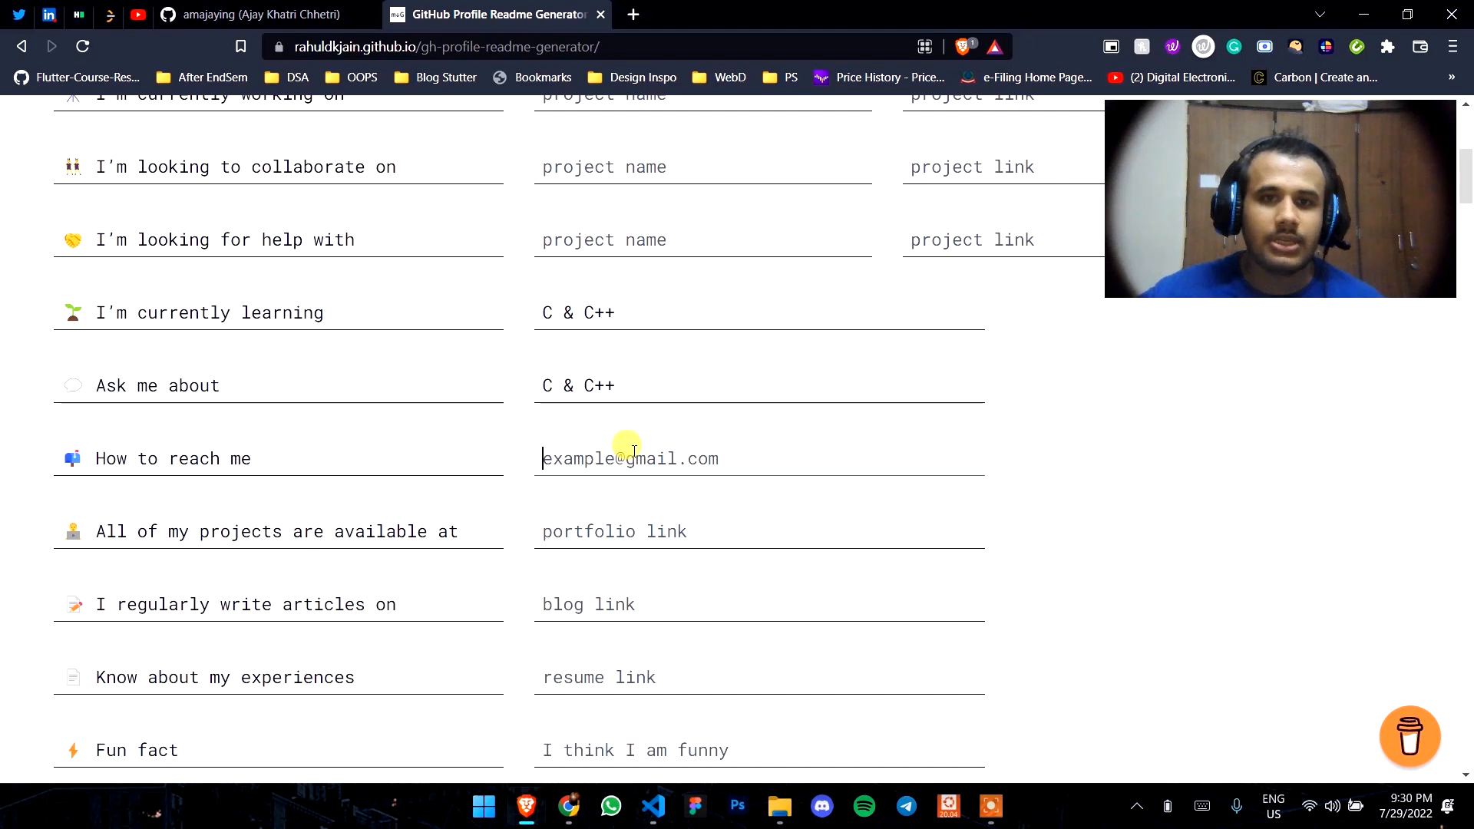
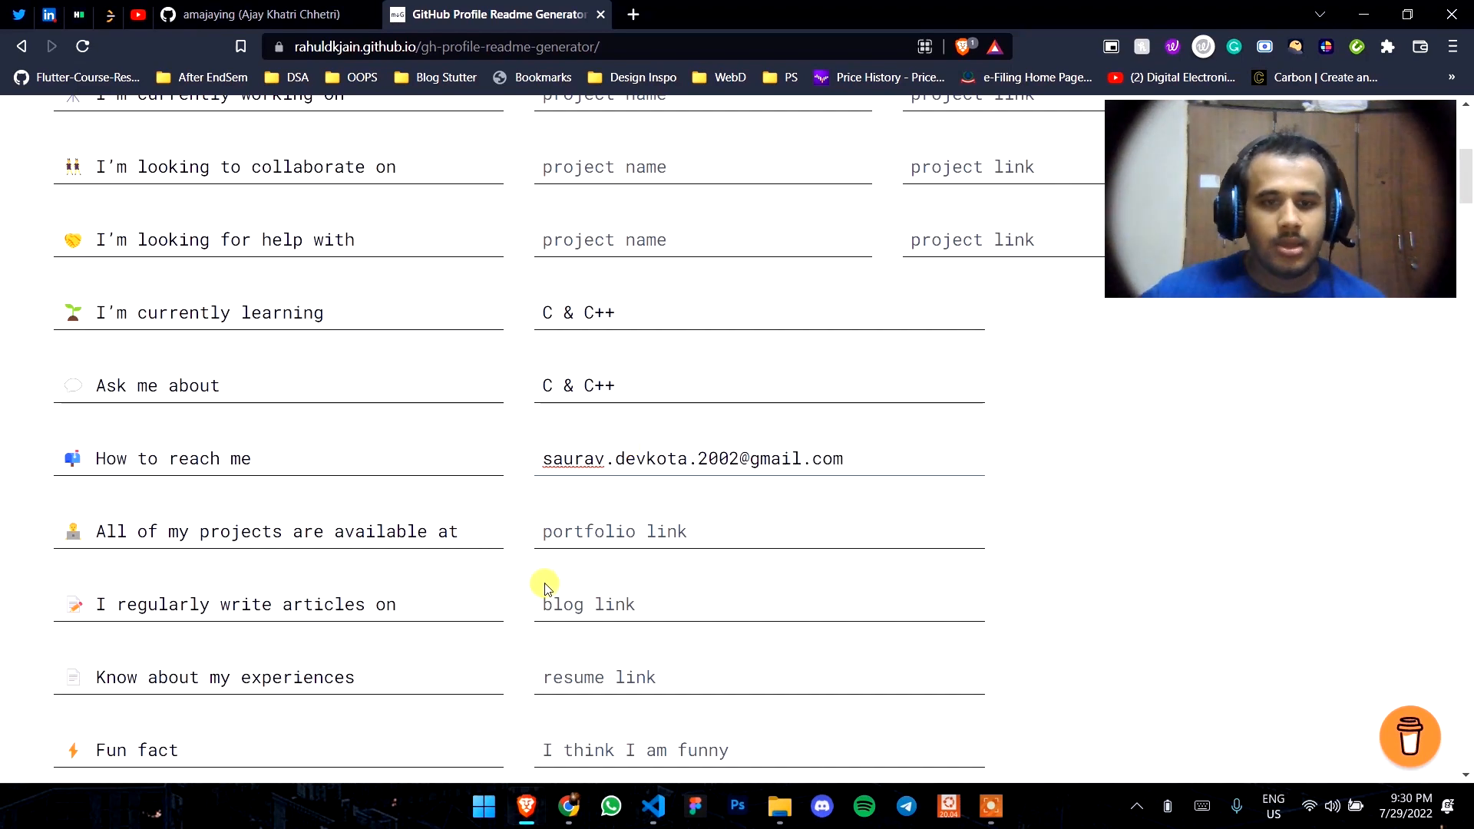
Step: Tick C and the featured languages and tools such as CSS, HTML, Photoshop and Linux
{"action": "scroll", "scroll_direction": "down", "scroll_amount": 3}
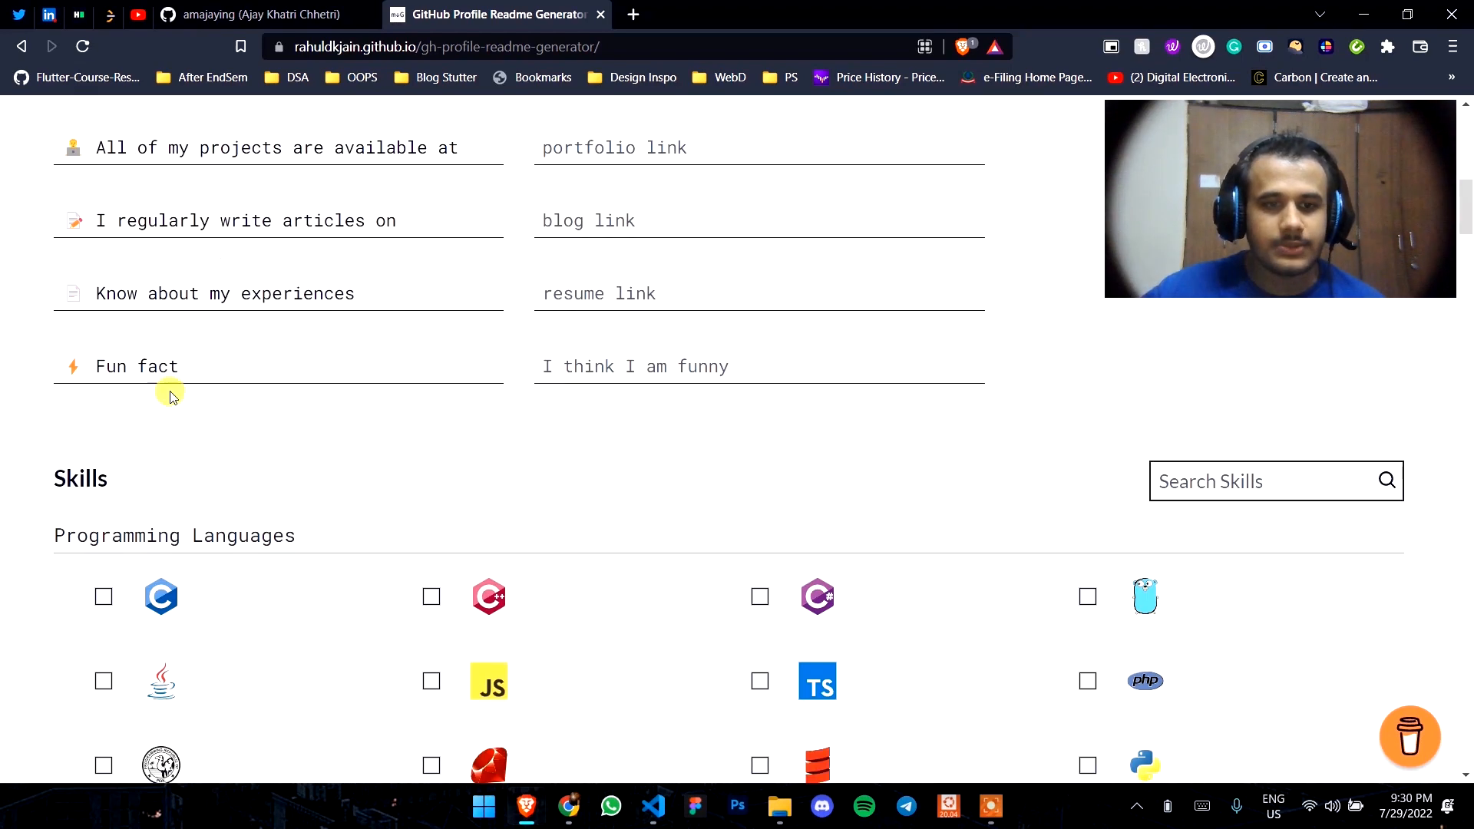
{"action": "scroll", "scroll_direction": "down", "scroll_amount": 3}
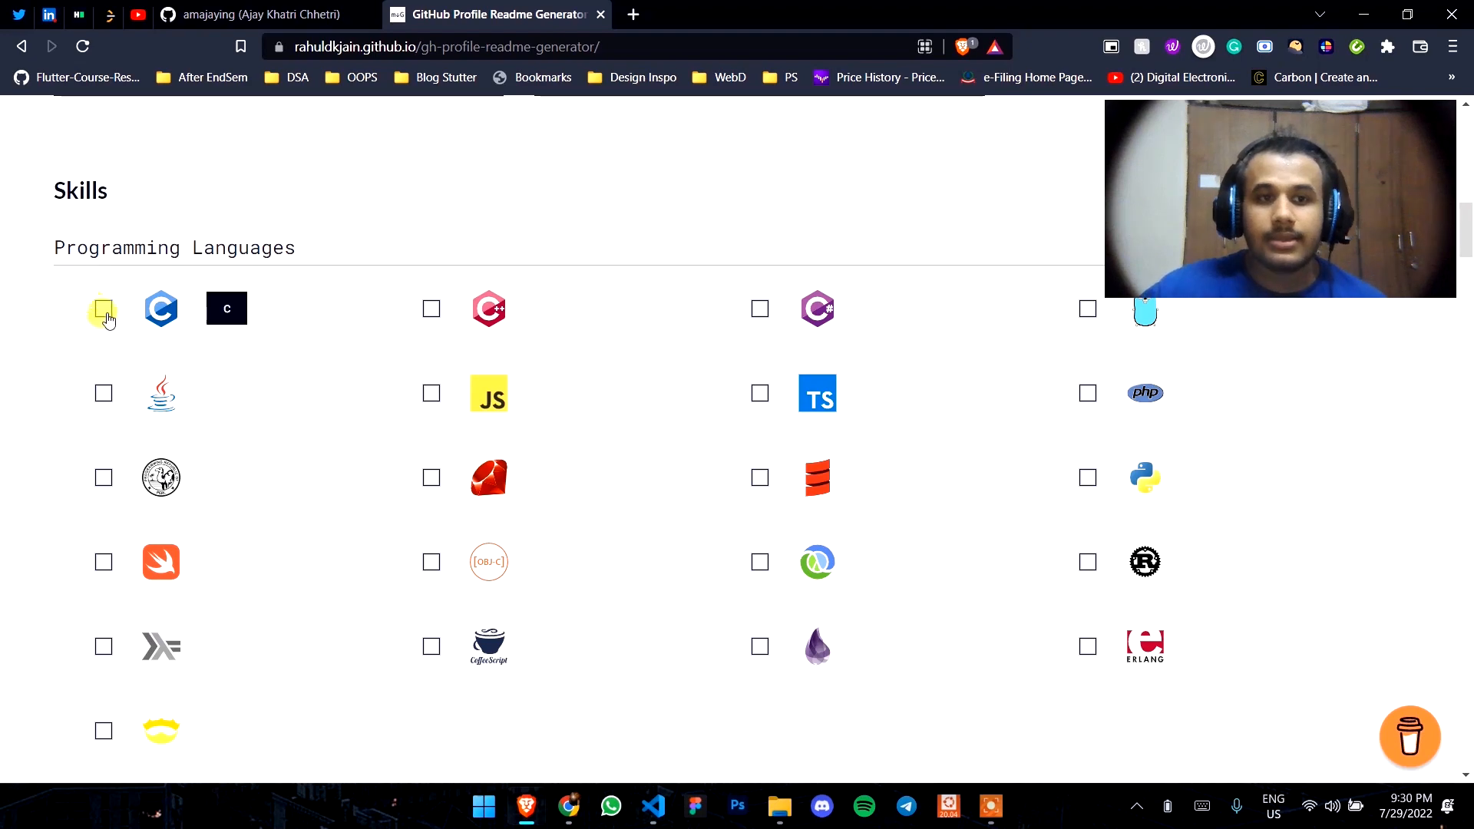
{"action": "mouse_move", "coordinate": [161, 309]}
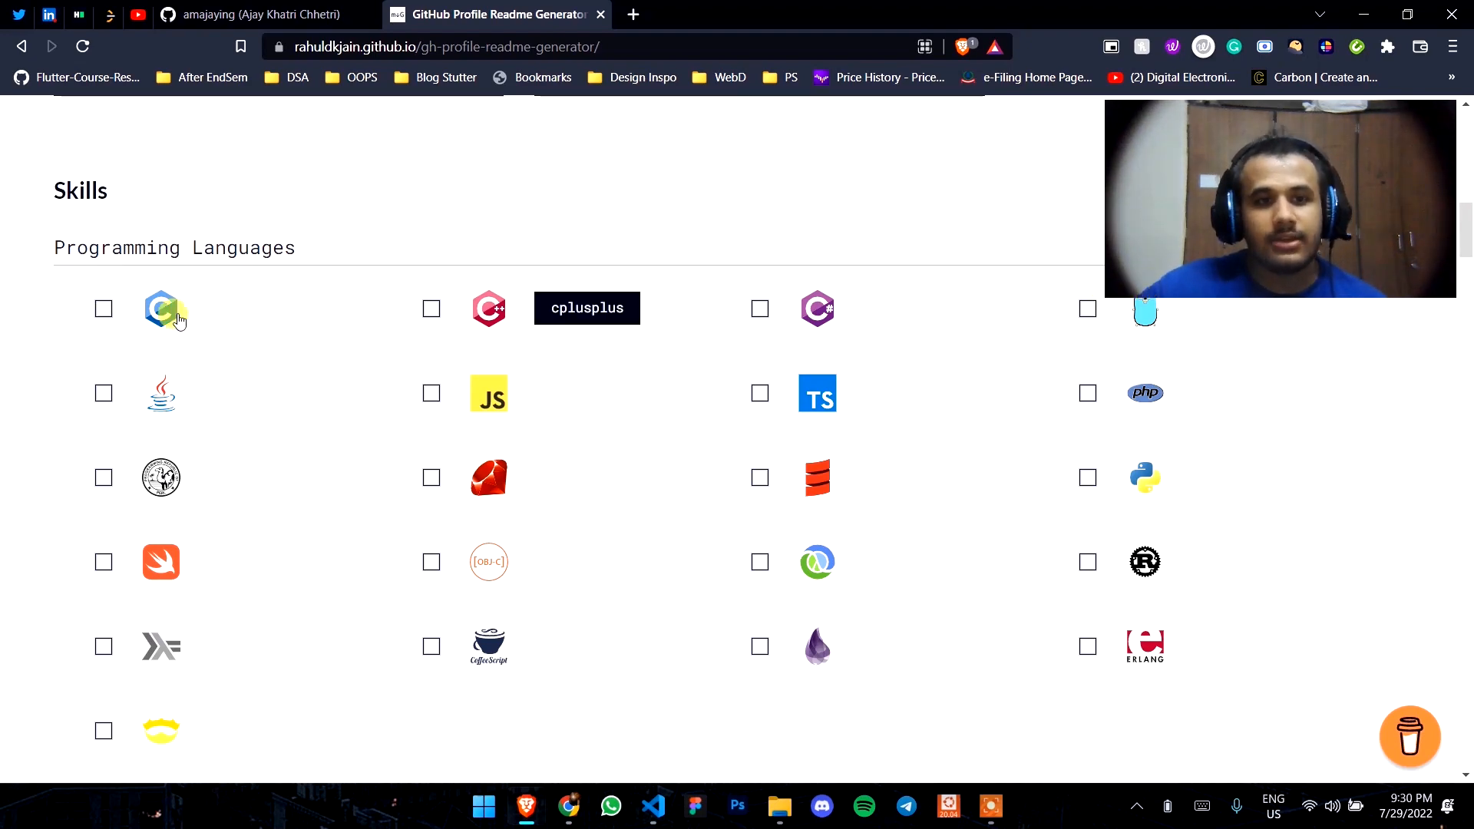
{"action": "scroll", "scroll_direction": "up", "scroll_amount": 3}
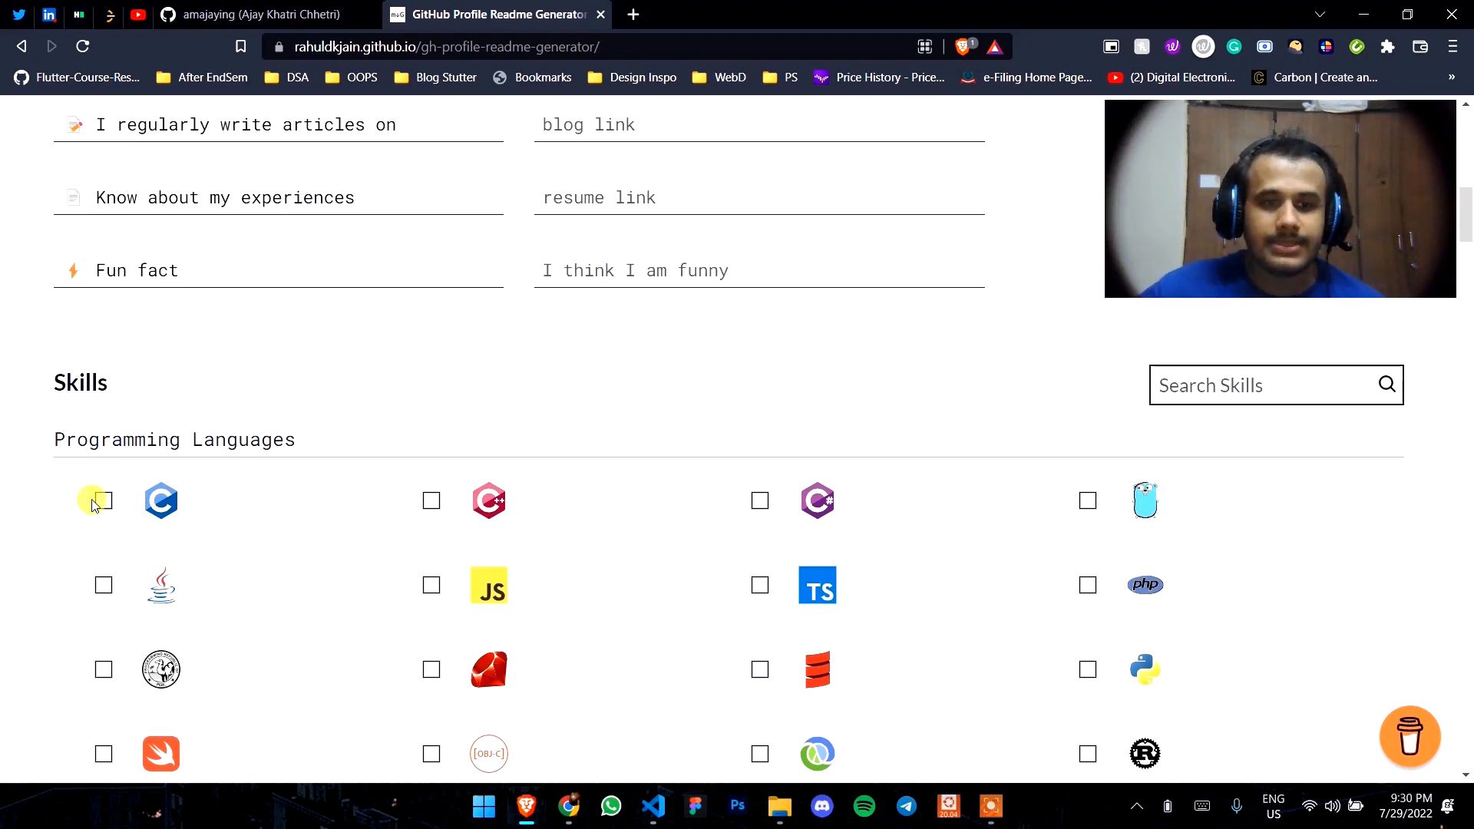
{"action": "left_click", "coordinate": [102, 501]}
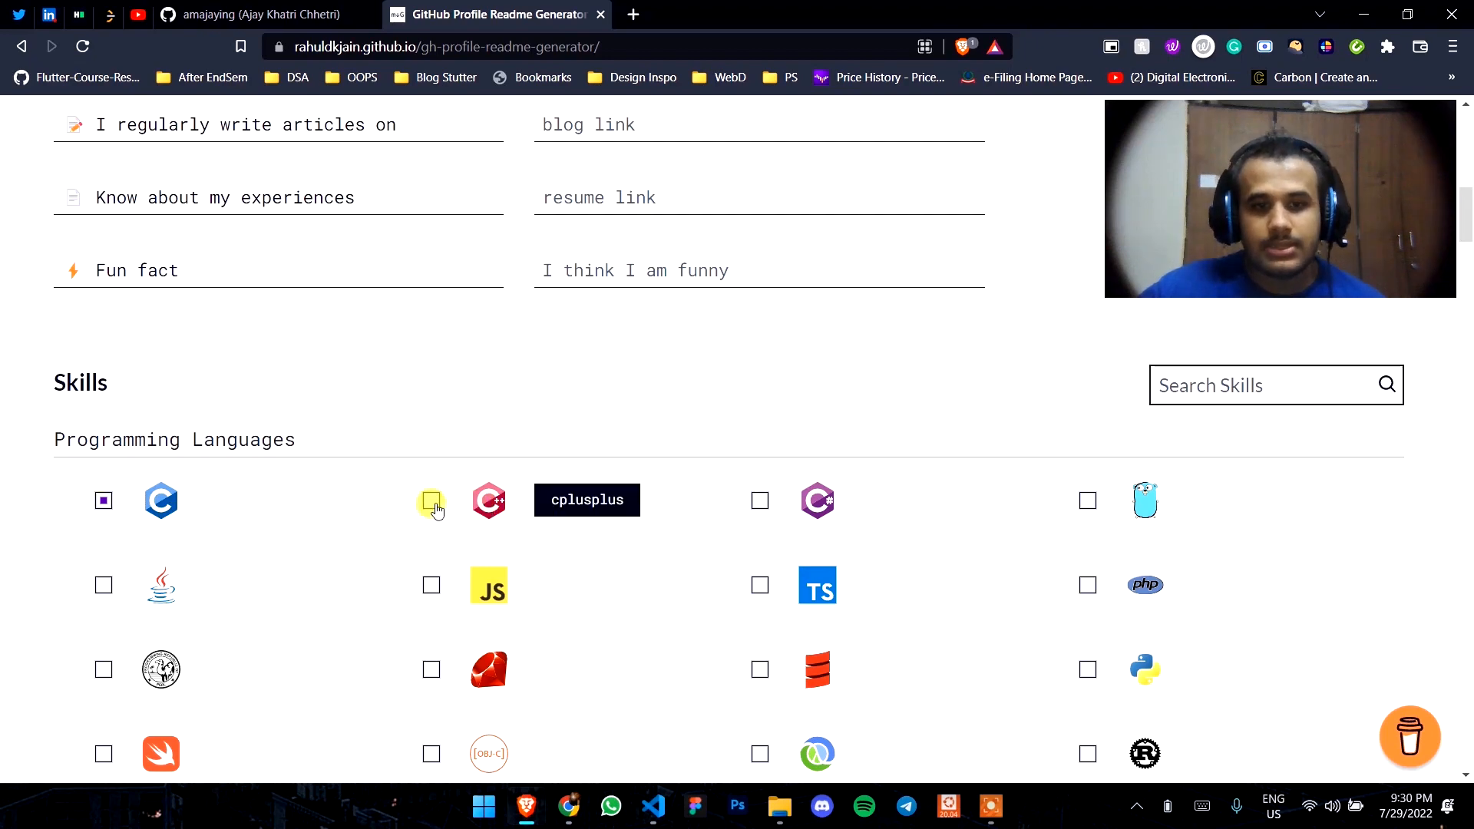
{"action": "scroll", "scroll_direction": "down", "scroll_amount": 3}
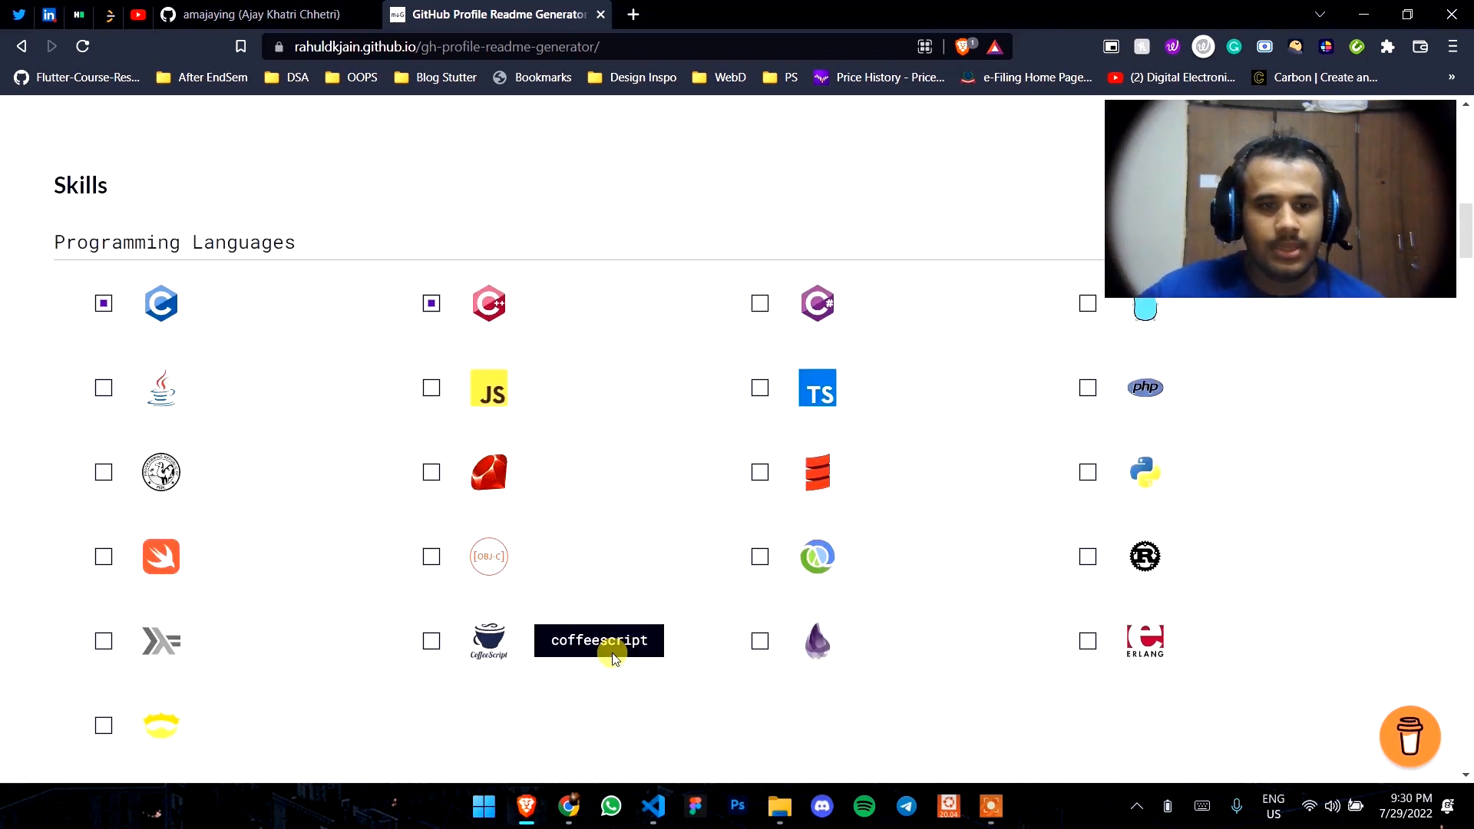
{"action": "scroll", "scroll_direction": "down", "scroll_amount": 3}
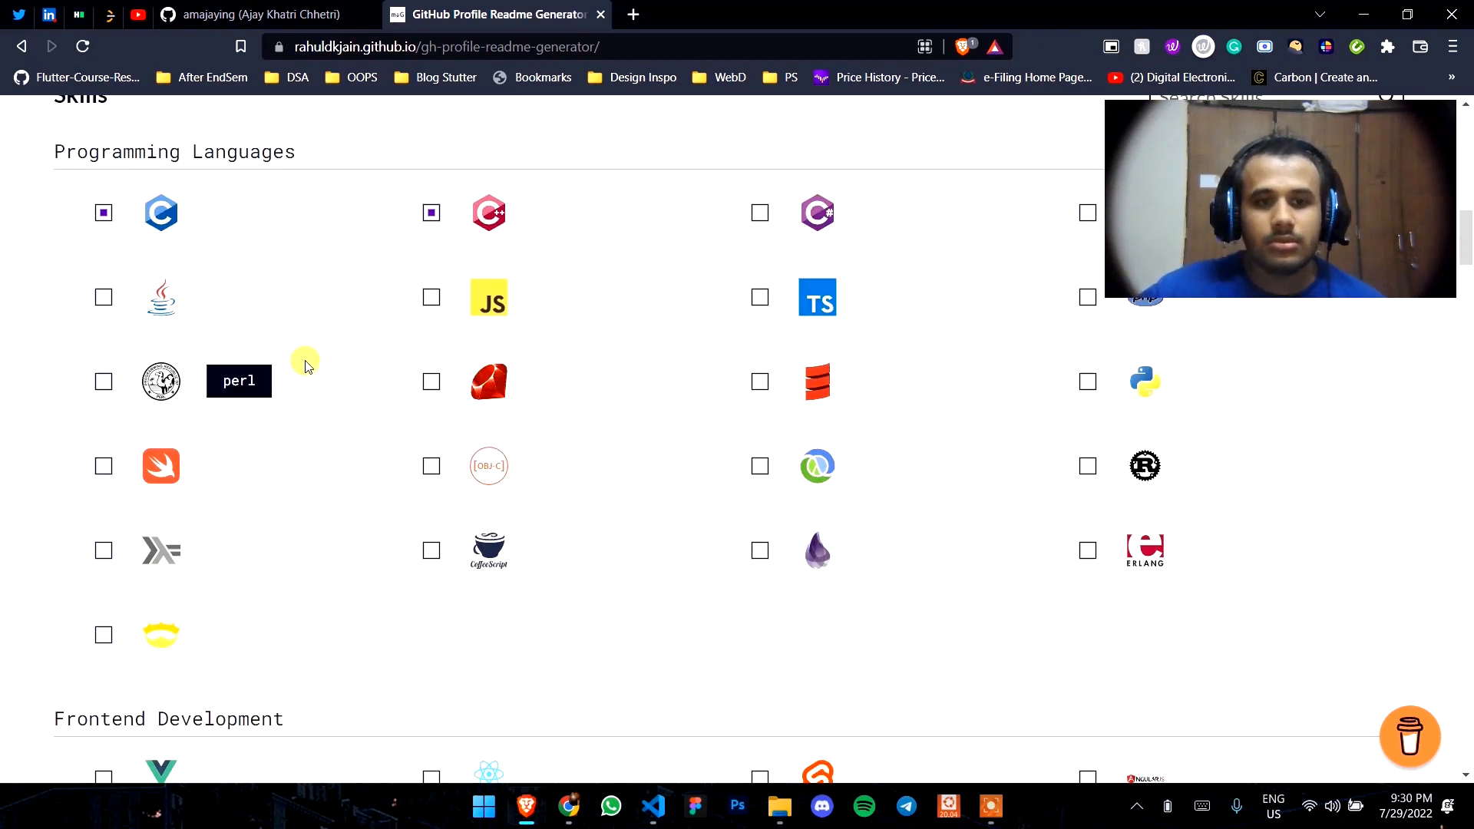
{"action": "scroll", "scroll_direction": "up", "scroll_amount": 3}
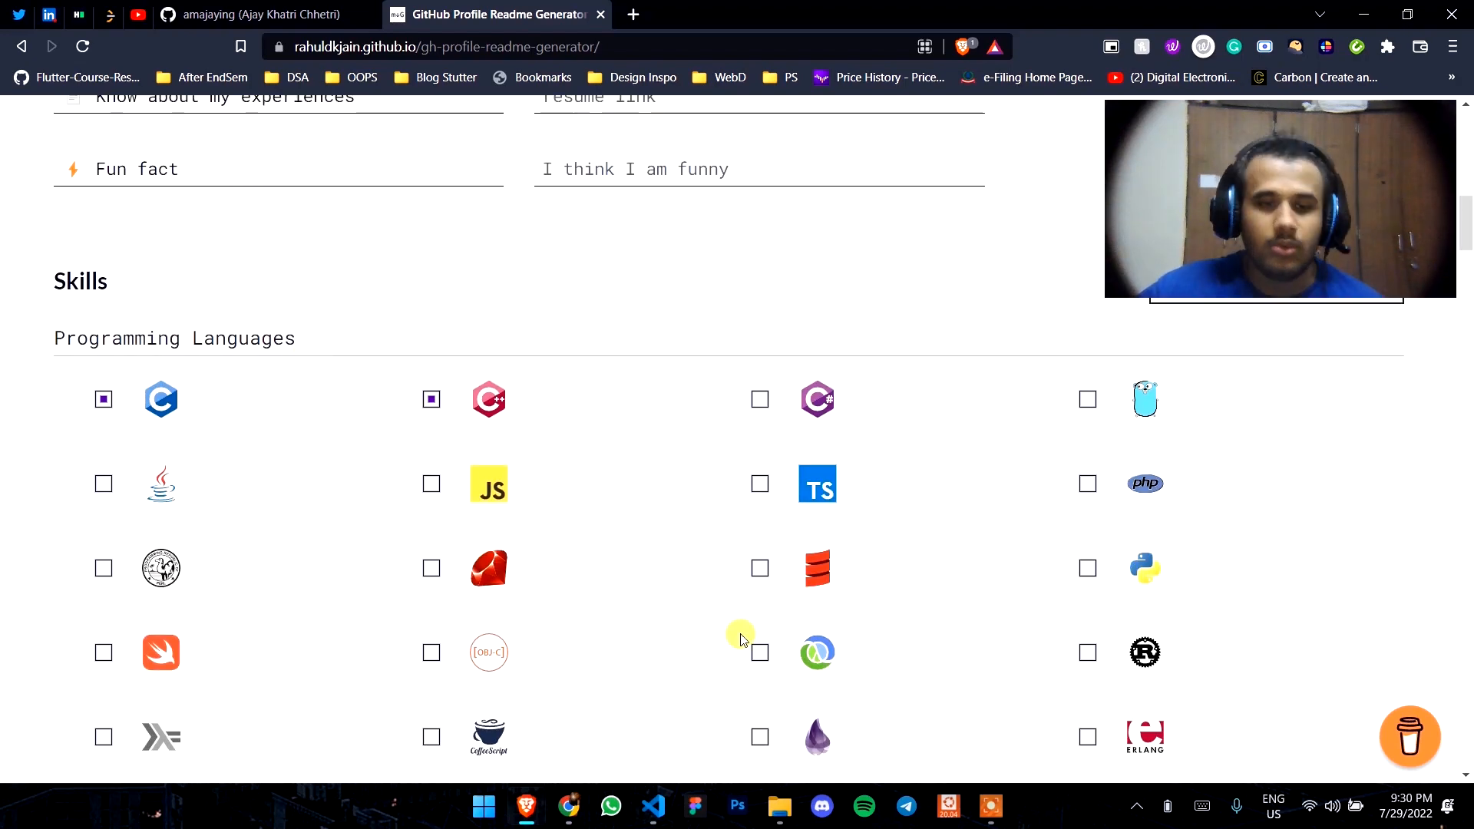
{"action": "scroll", "scroll_direction": "down", "scroll_amount": 3}
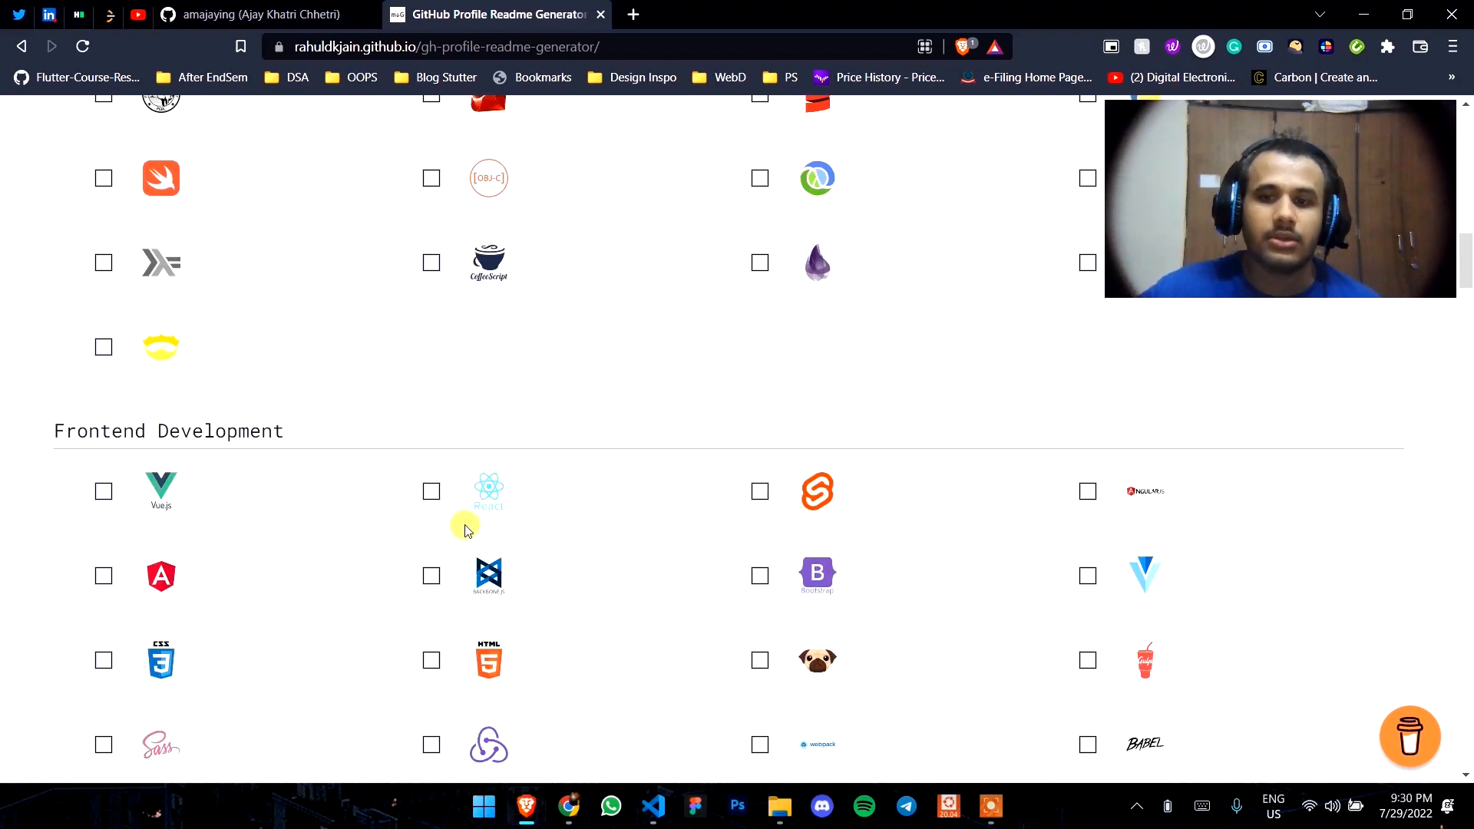
{"action": "scroll", "scroll_direction": "down", "scroll_amount": 3}
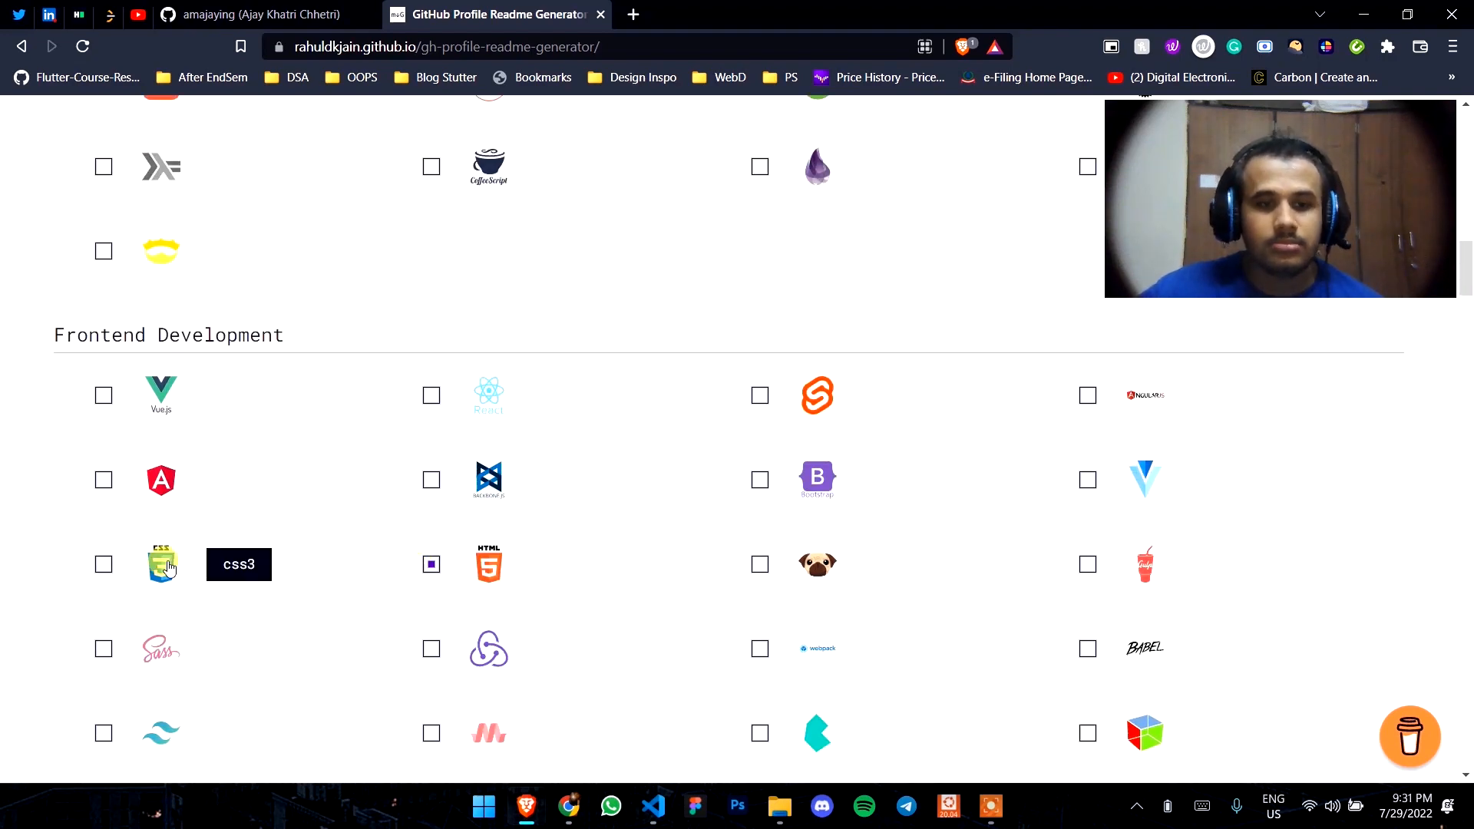
{"action": "scroll", "scroll_direction": "down", "scroll_amount": 3}
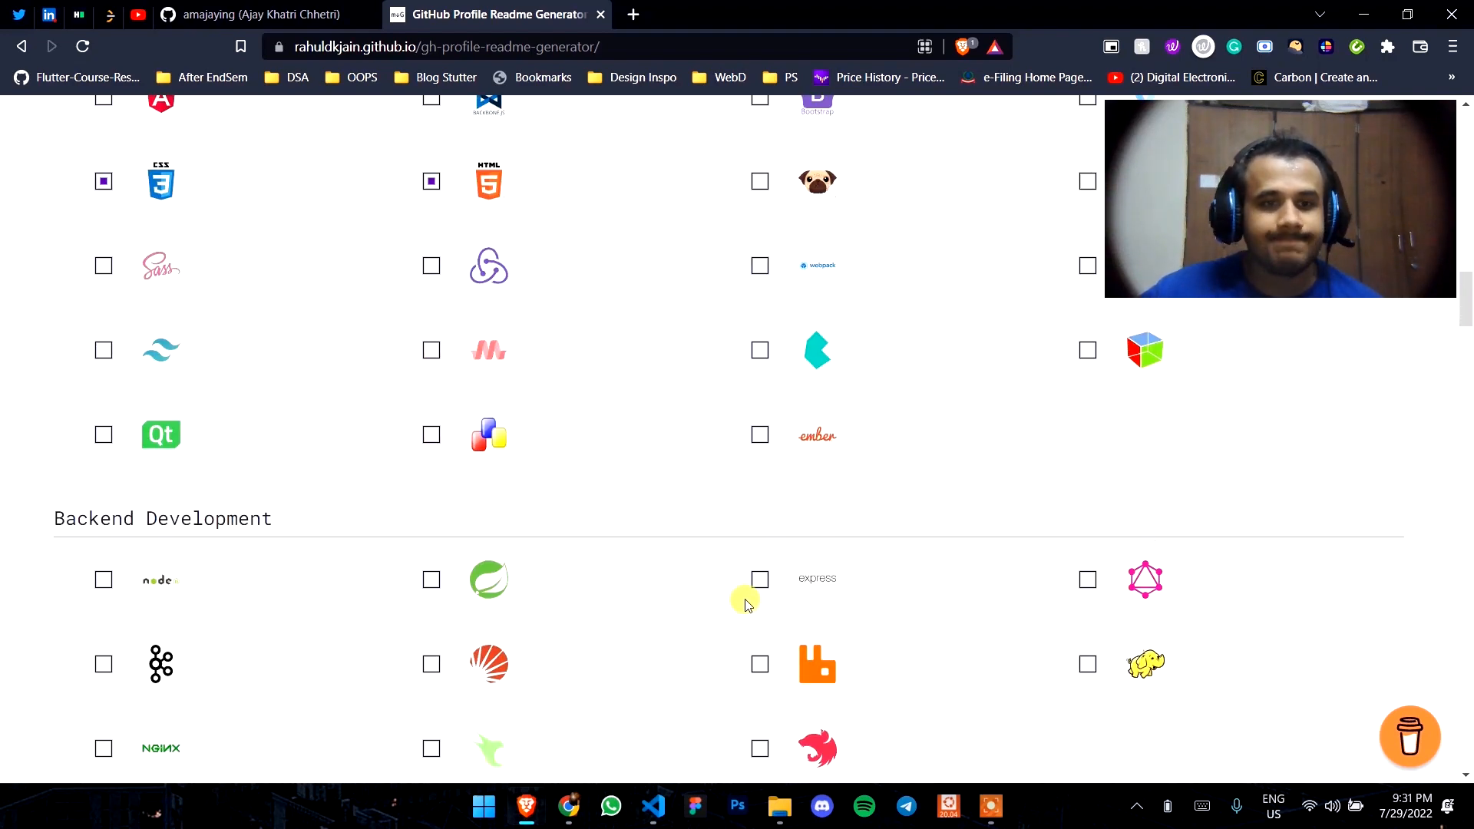
{"action": "scroll", "scroll_direction": "down", "scroll_amount": 3}
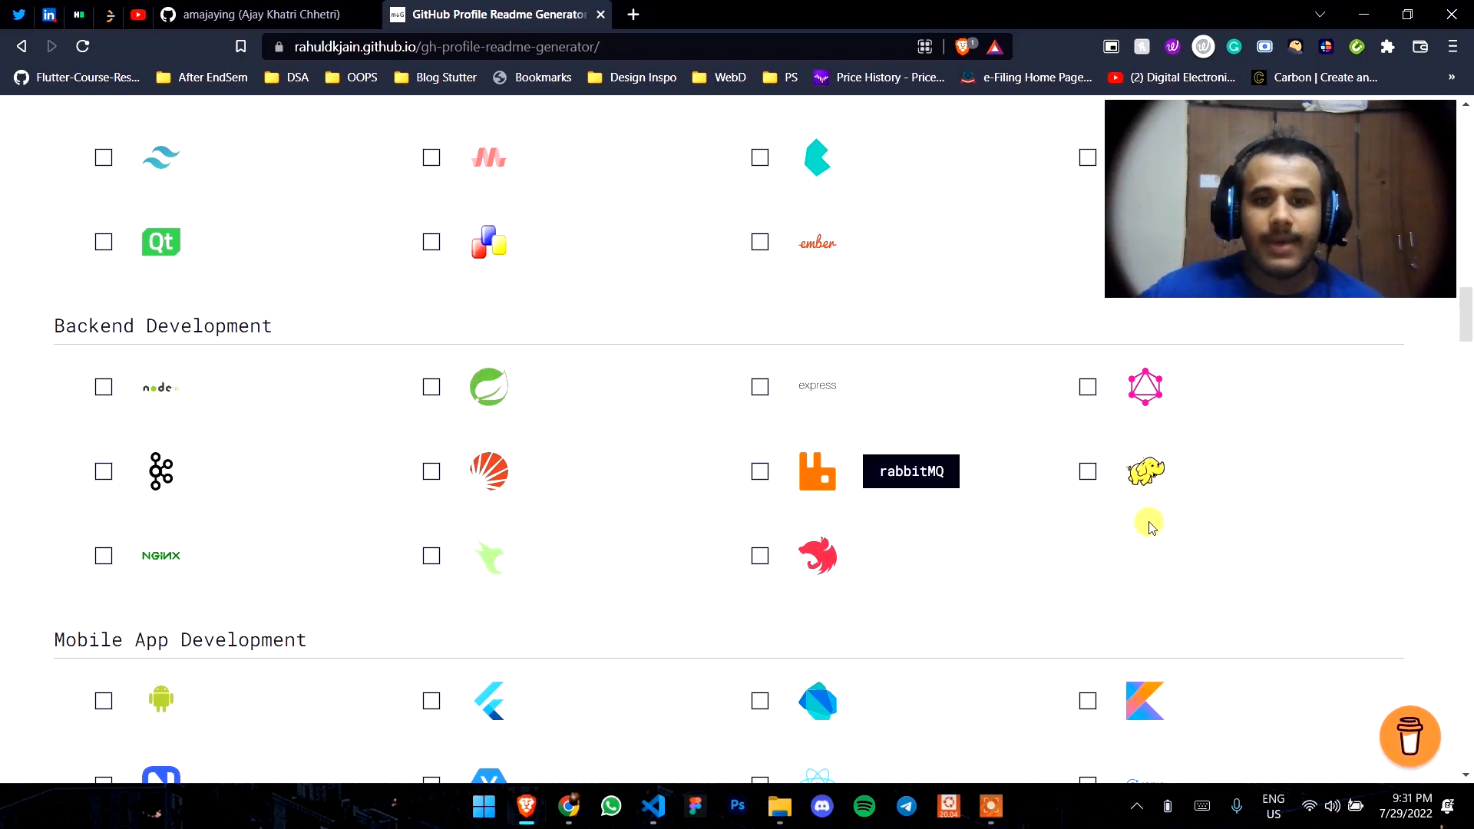
{"action": "scroll", "scroll_direction": "down", "scroll_amount": 3}
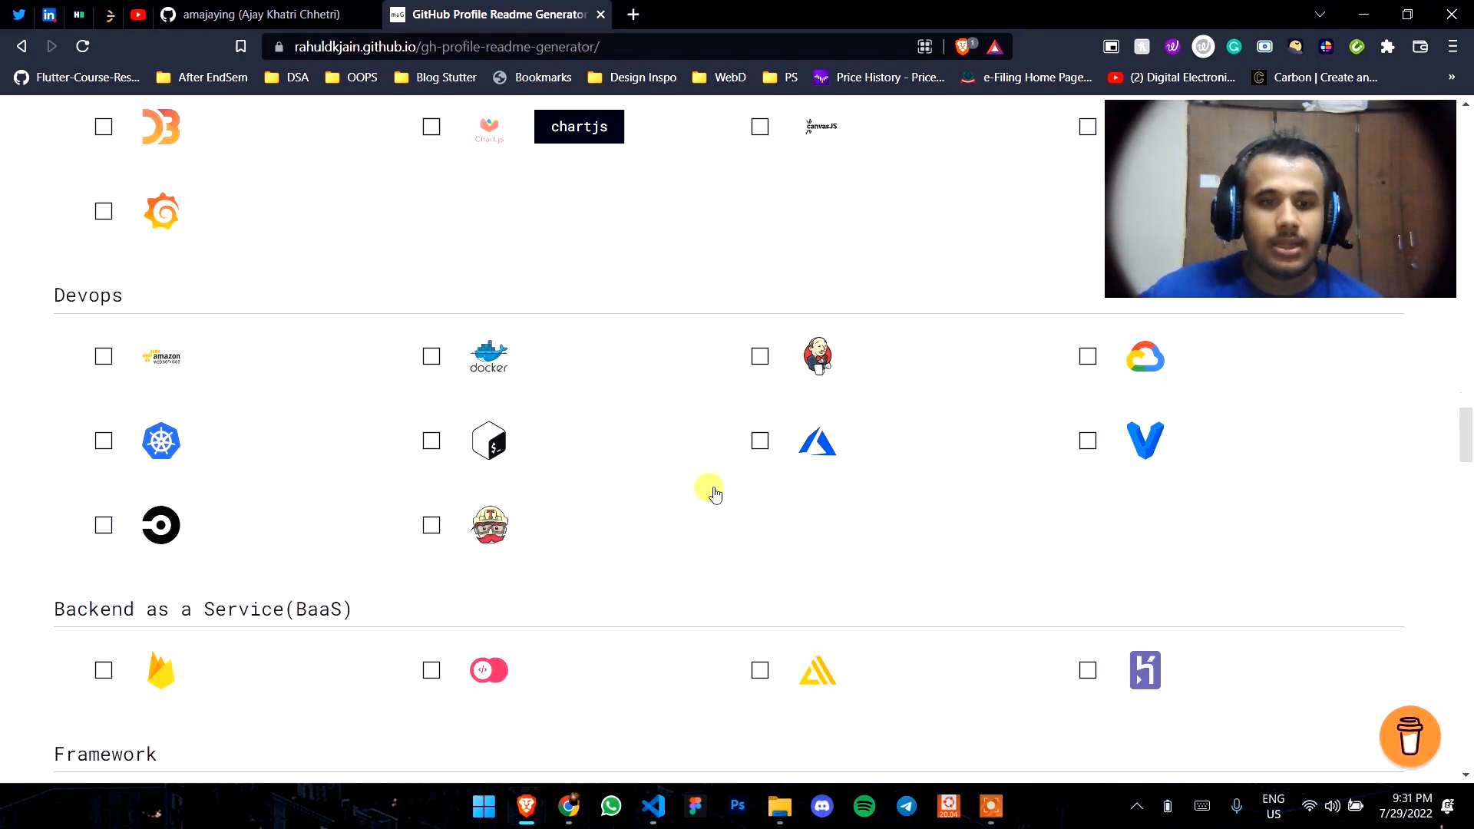
{"action": "scroll", "scroll_direction": "up", "scroll_amount": 3}
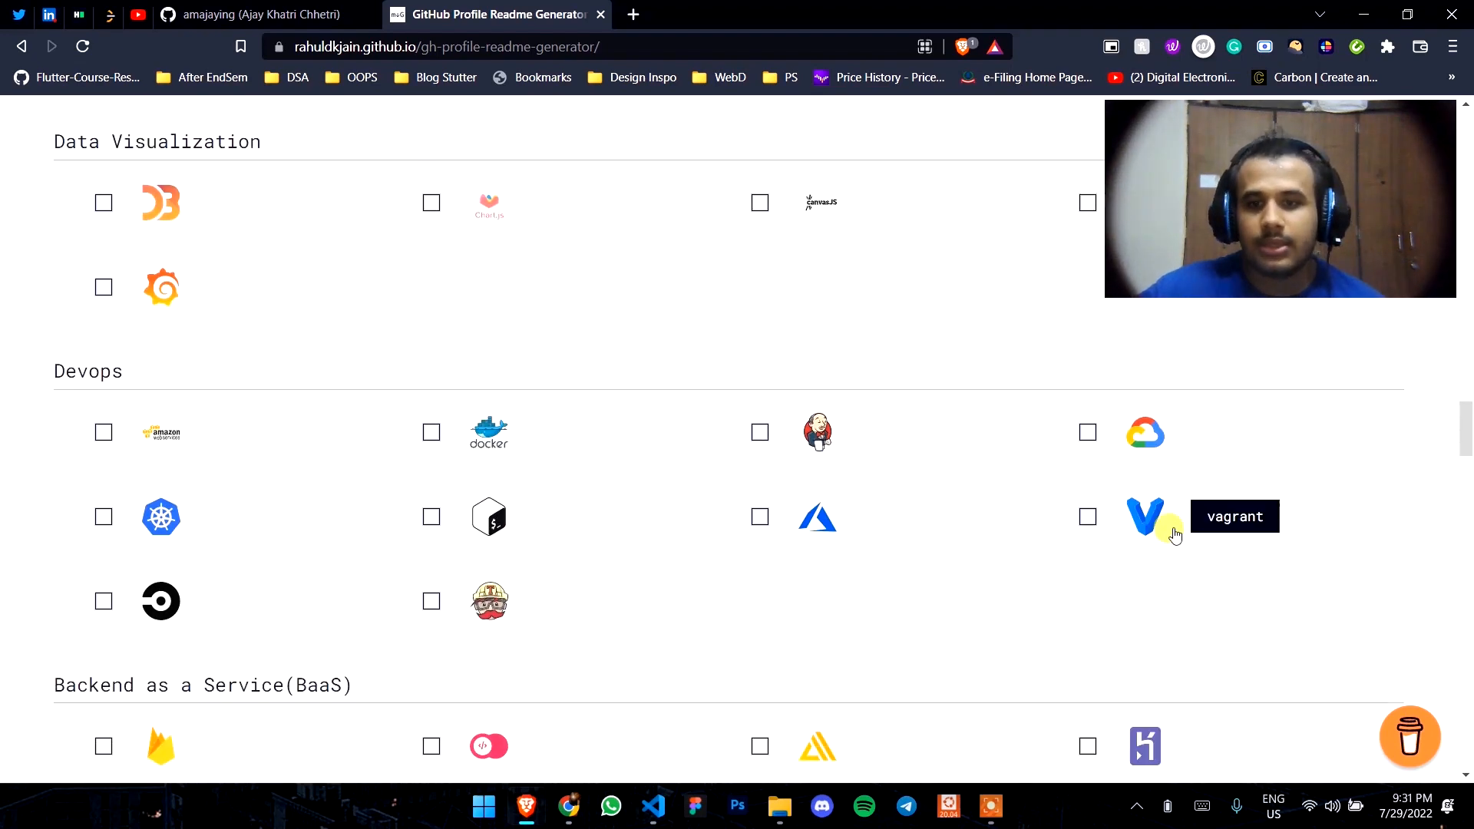
{"action": "scroll", "scroll_direction": "down", "scroll_amount": 3}
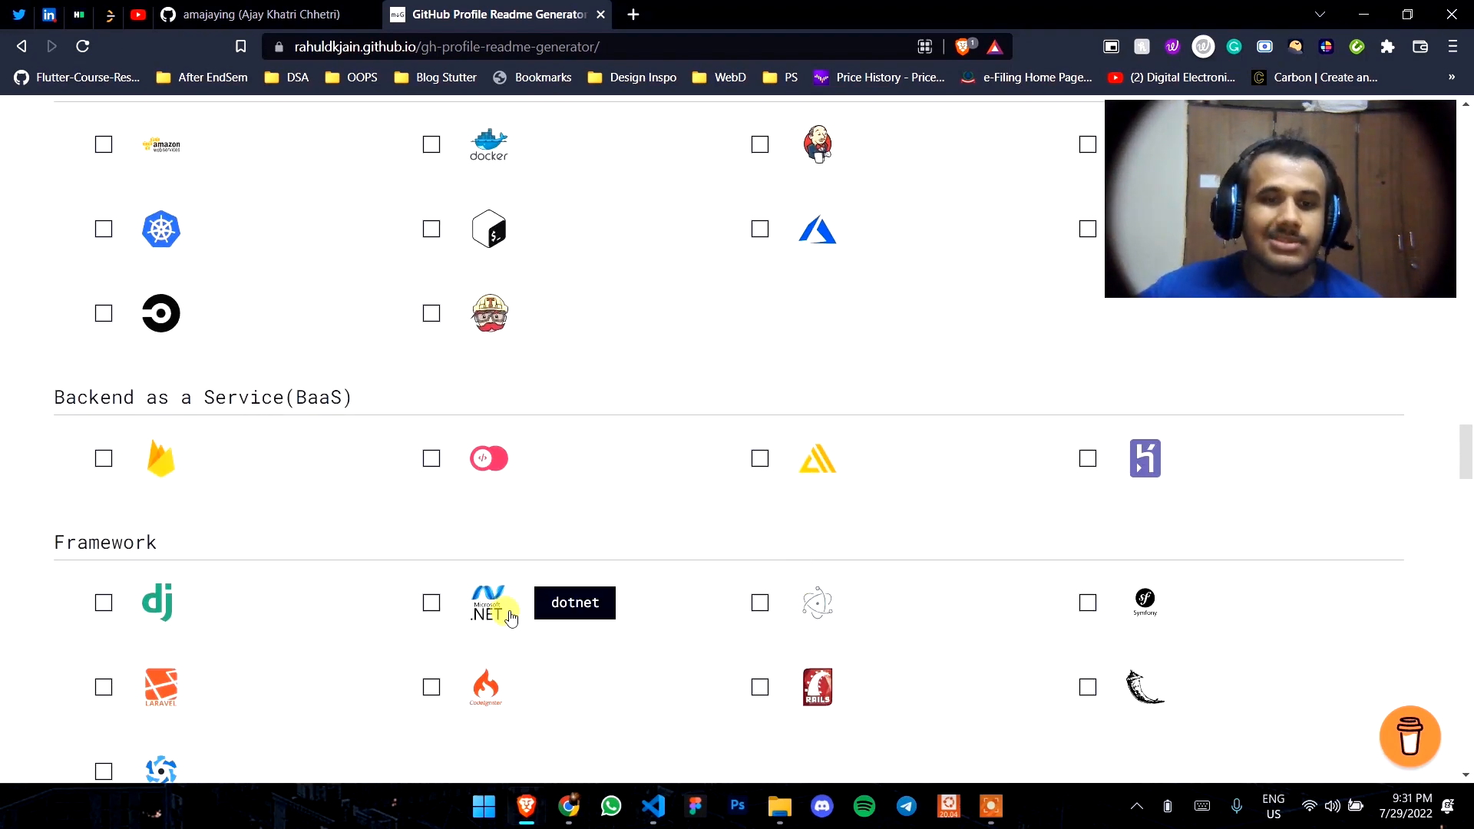
{"action": "scroll", "scroll_direction": "down", "scroll_amount": 3}
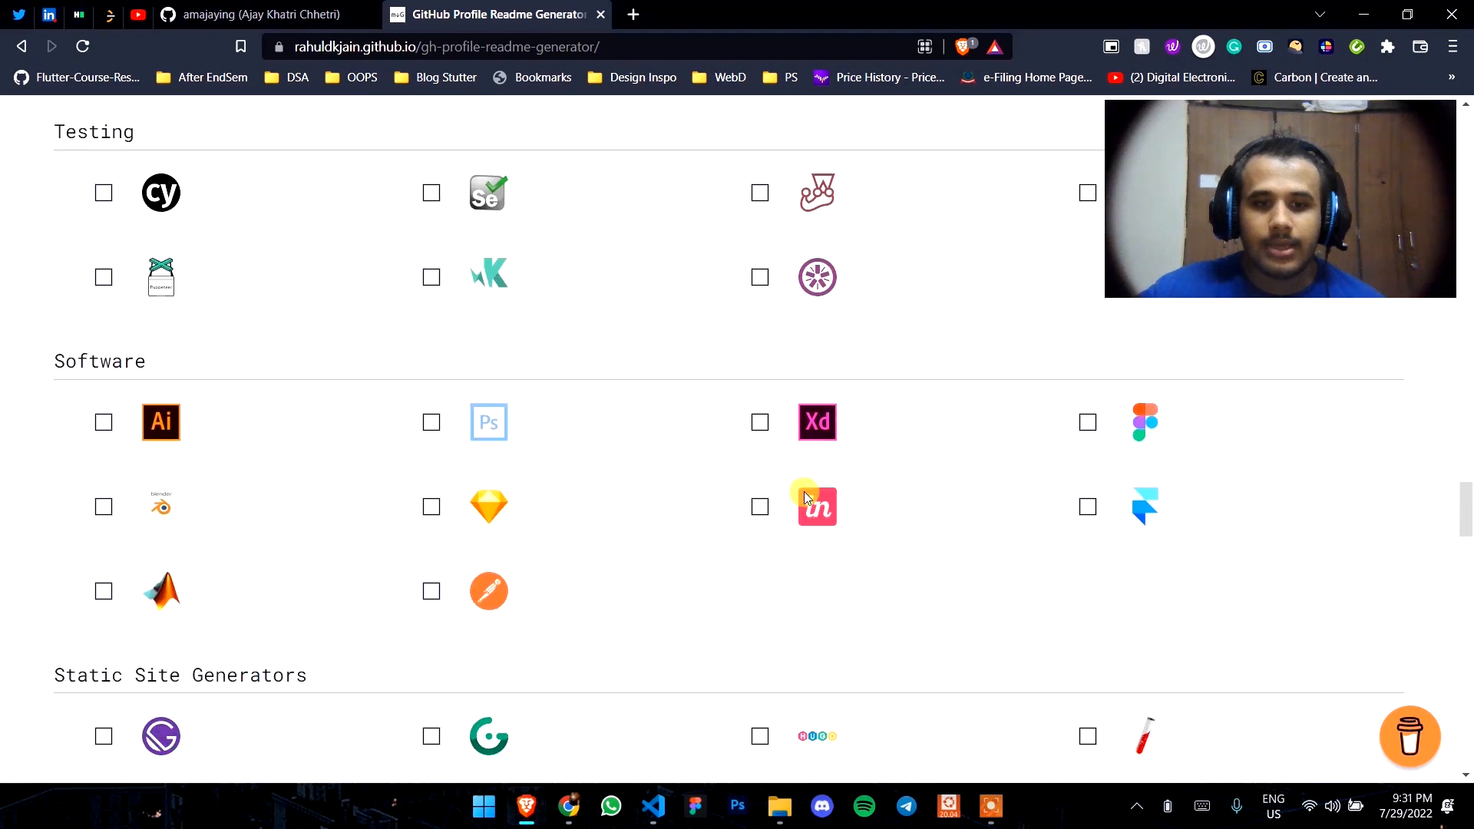
{"action": "scroll", "scroll_direction": "down", "scroll_amount": 3}
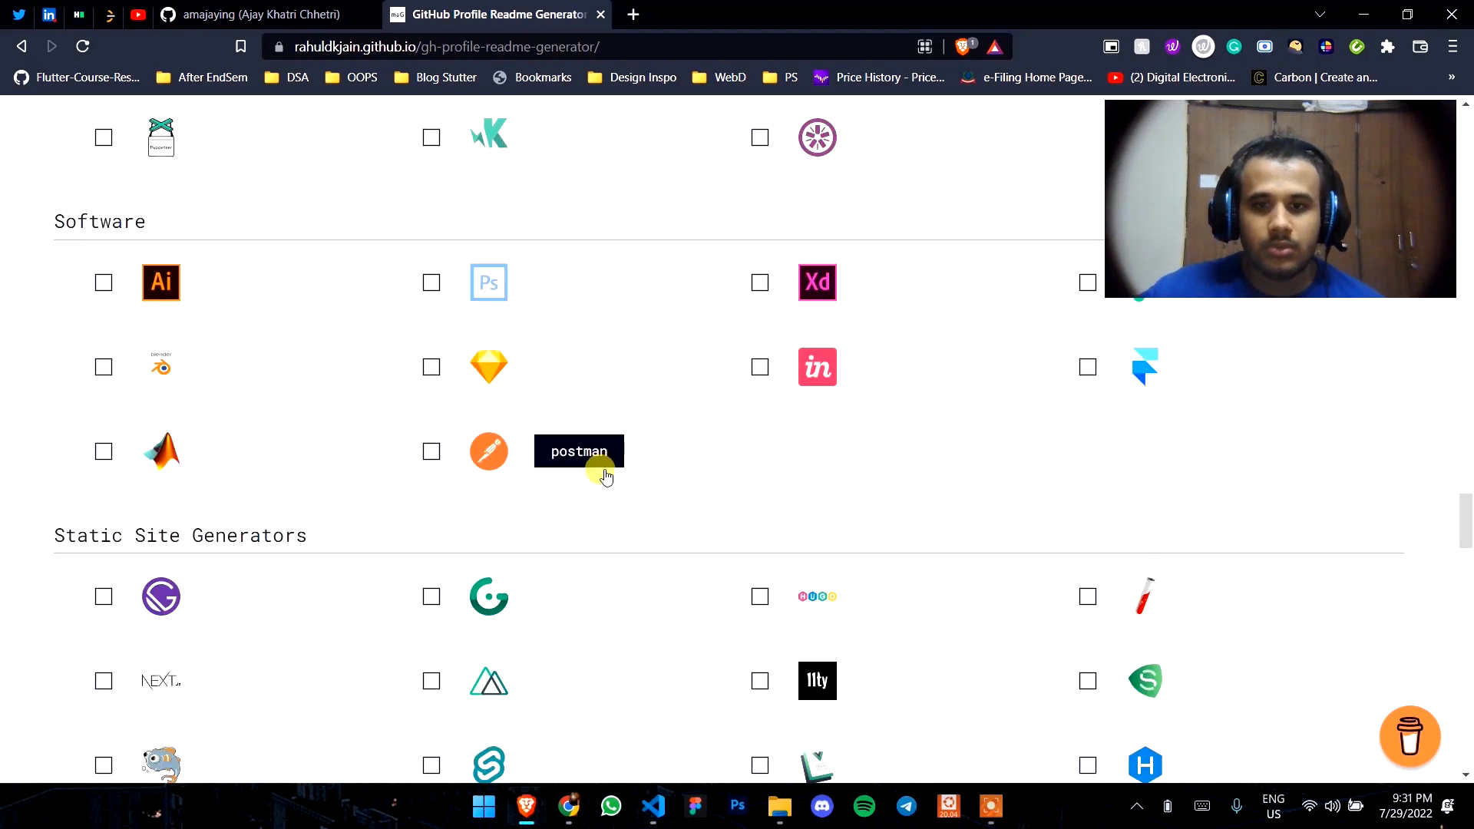
{"action": "scroll", "scroll_direction": "up", "scroll_amount": 3}
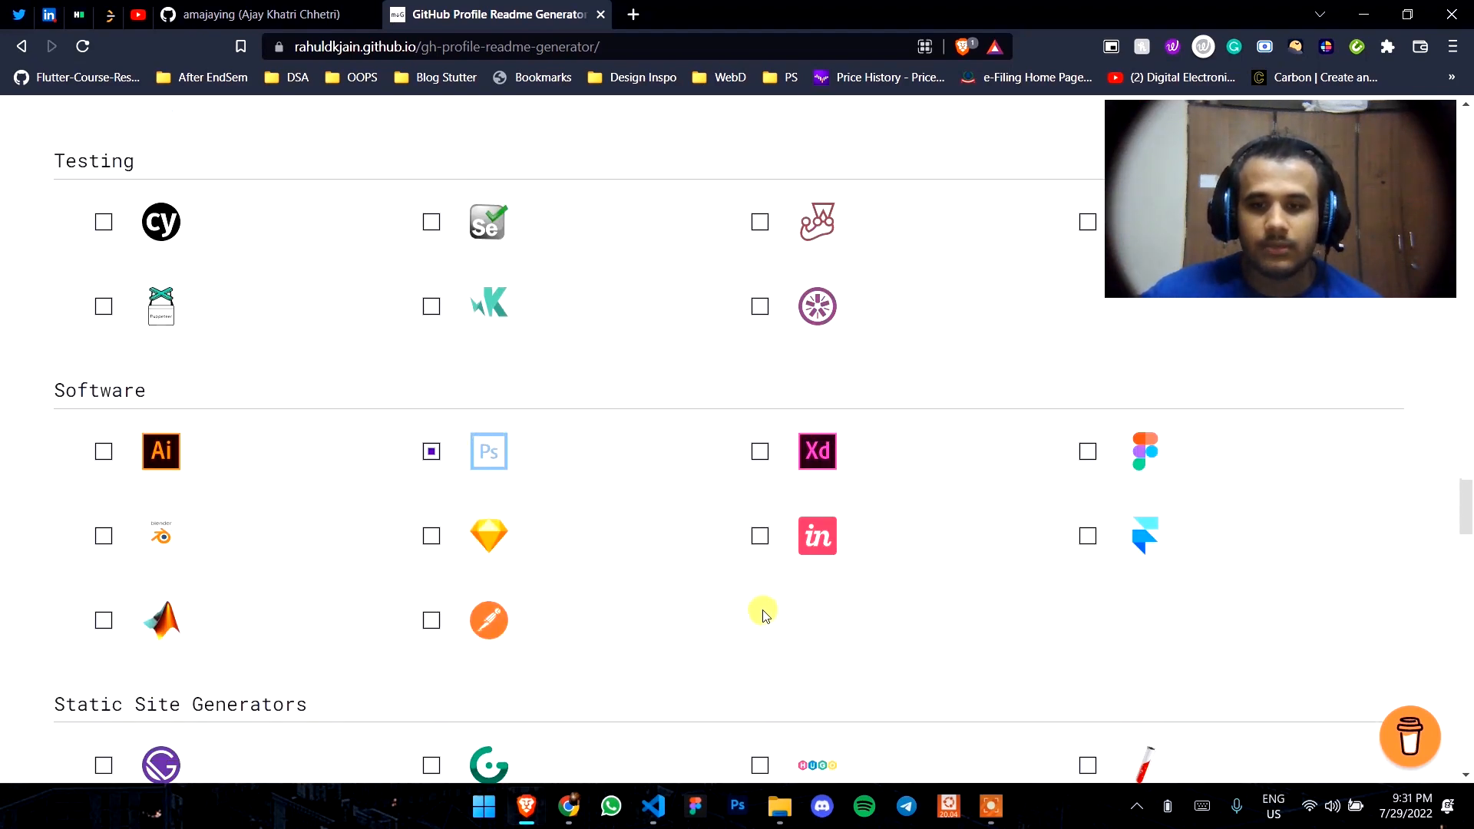
{"action": "scroll", "scroll_direction": "down", "scroll_amount": 3}
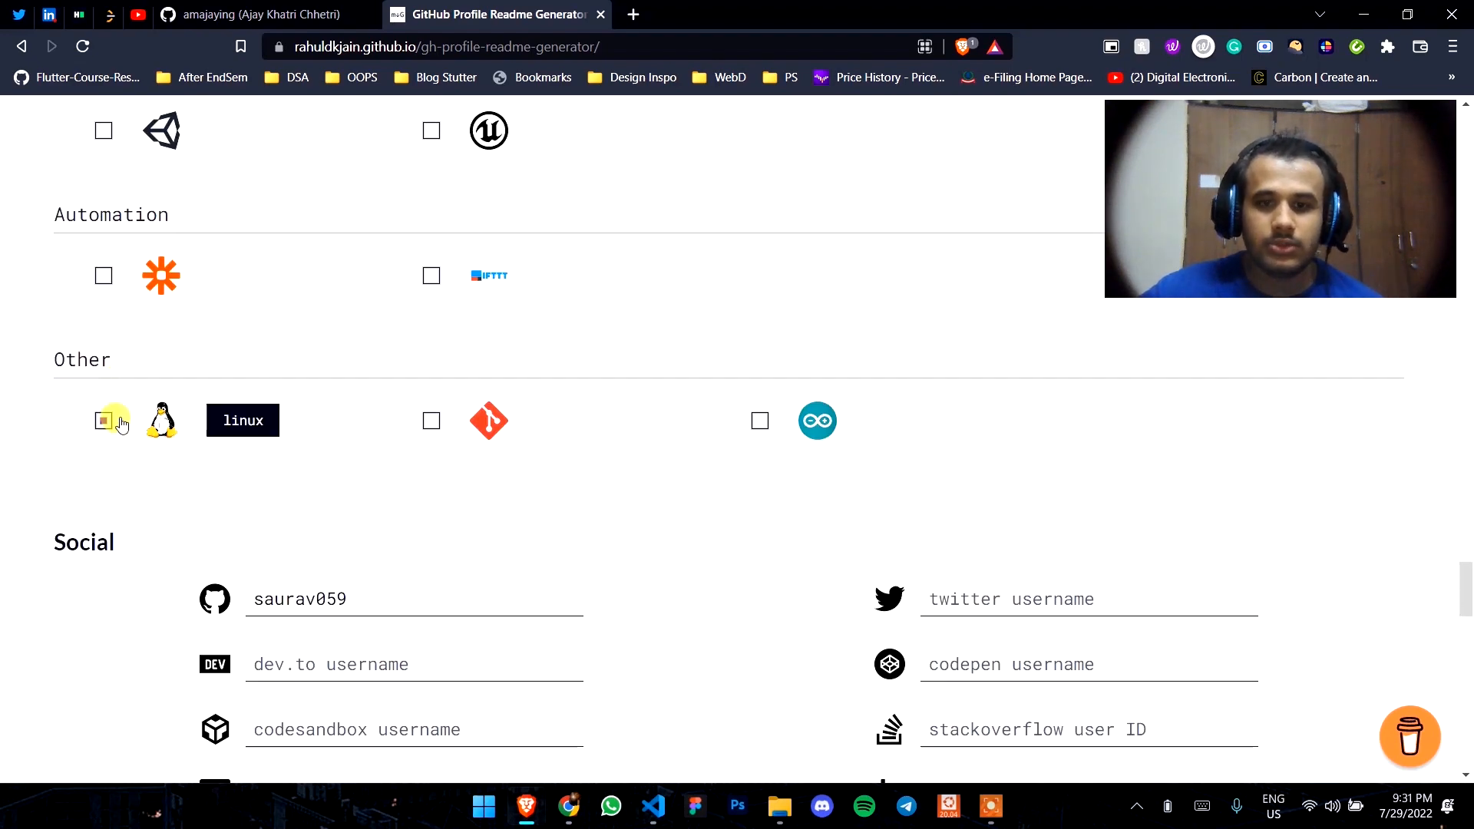
{"action": "scroll", "scroll_direction": "down", "scroll_amount": 3}
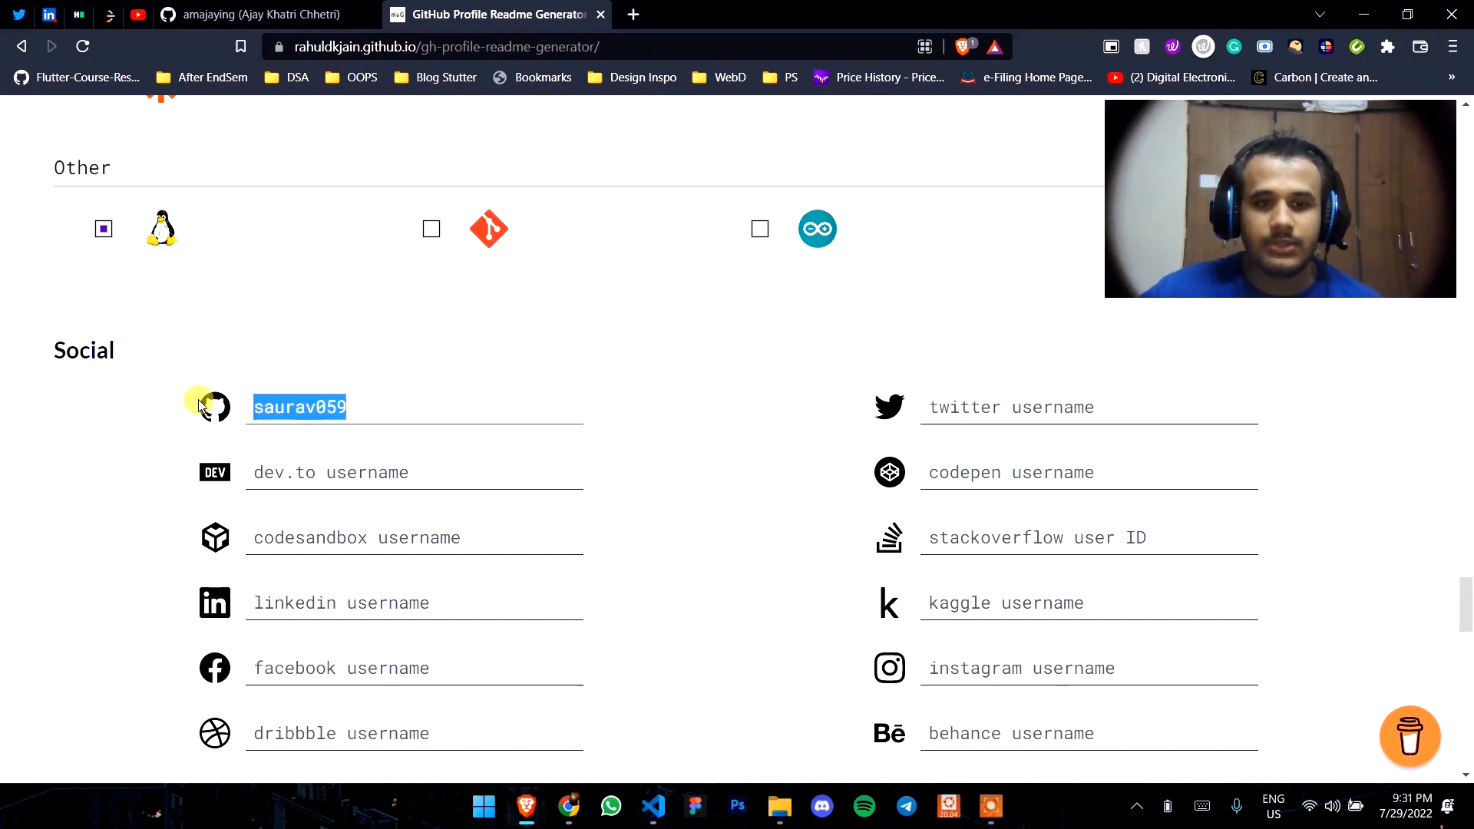
{"action": "scroll", "scroll_direction": "down", "scroll_amount": 3}
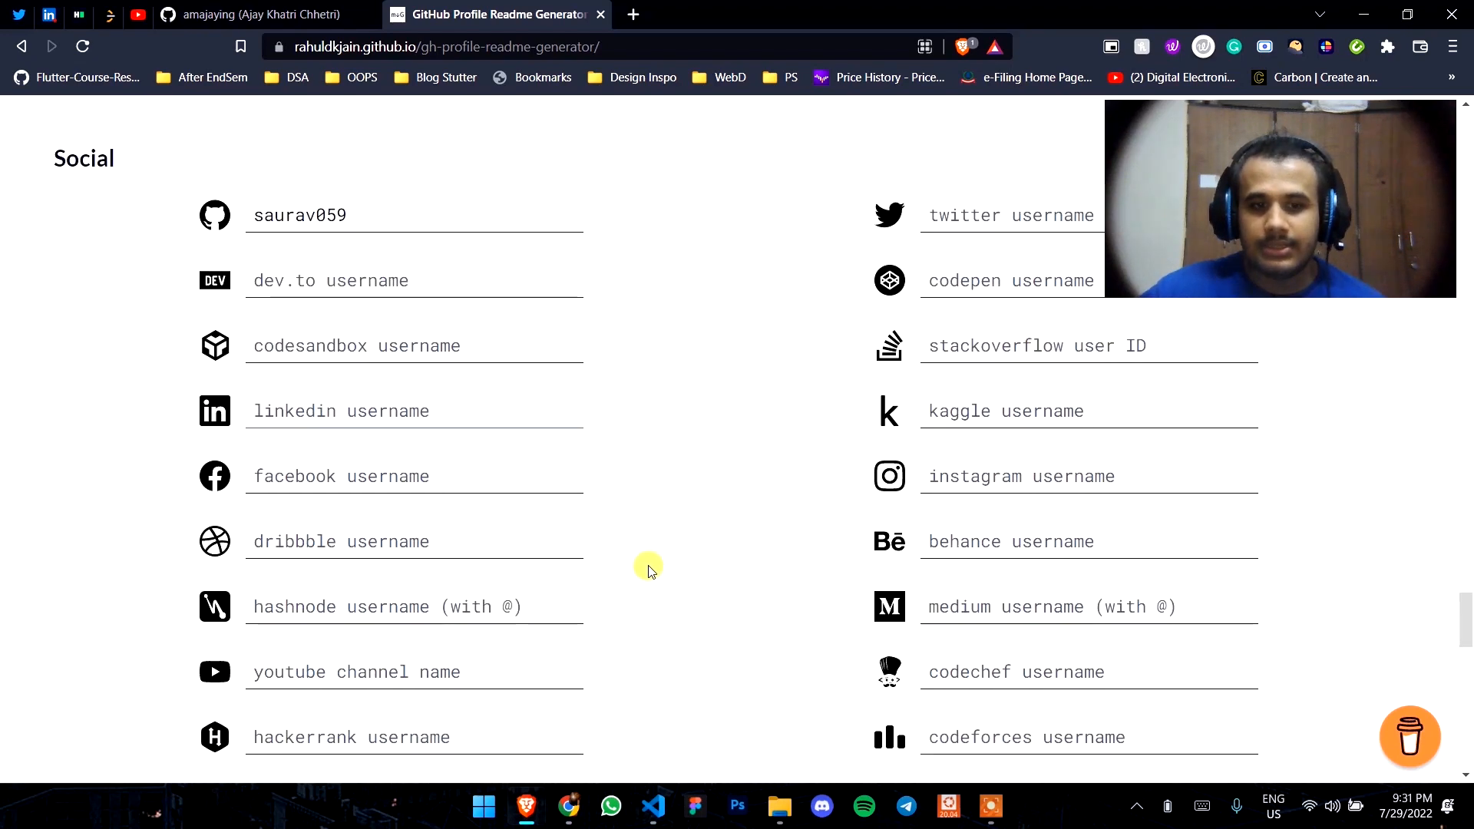
{"action": "mouse_move", "coordinate": [408, 404]}
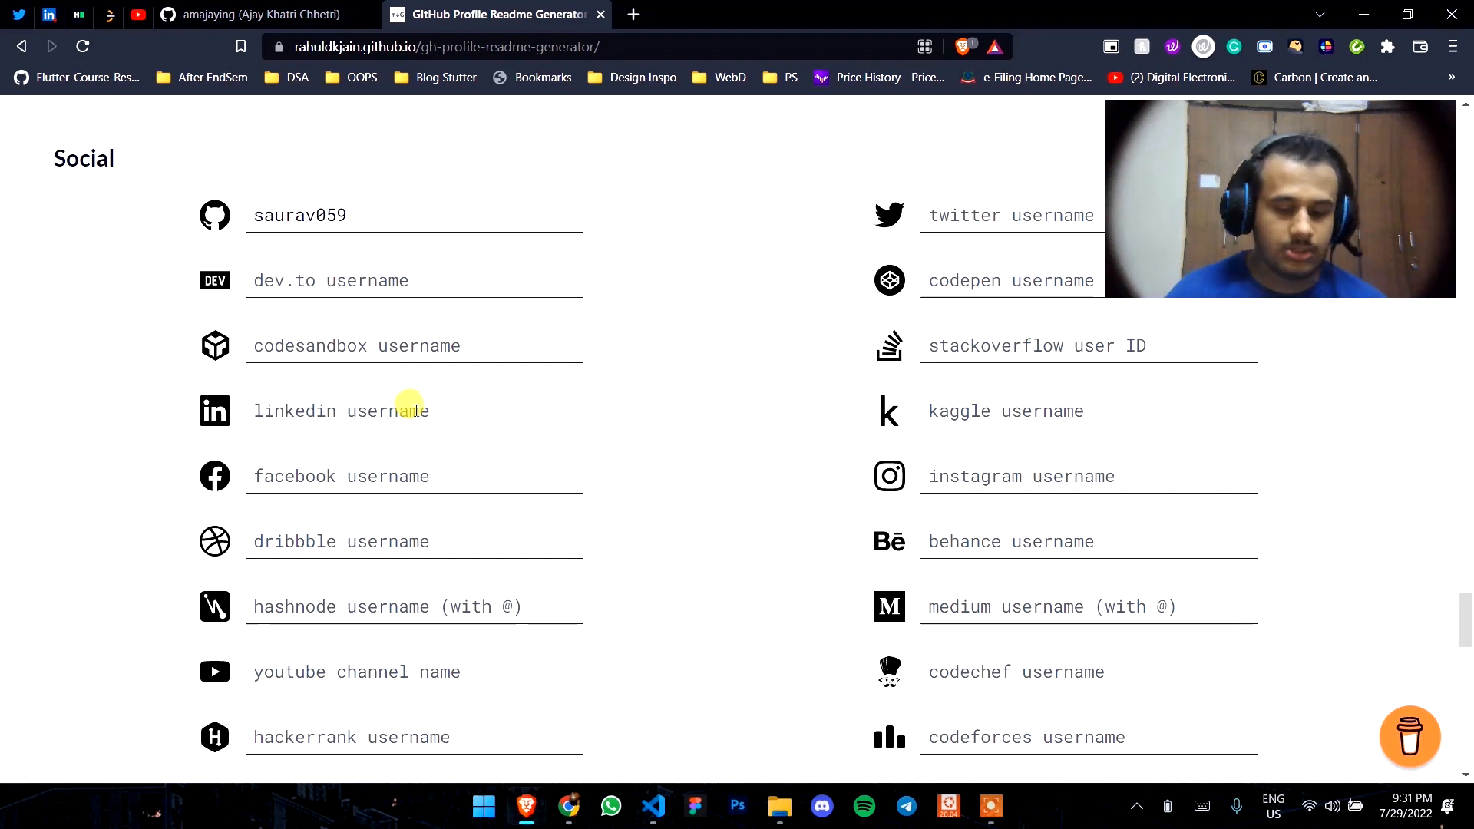
{"action": "type", "text": "saurav0"}
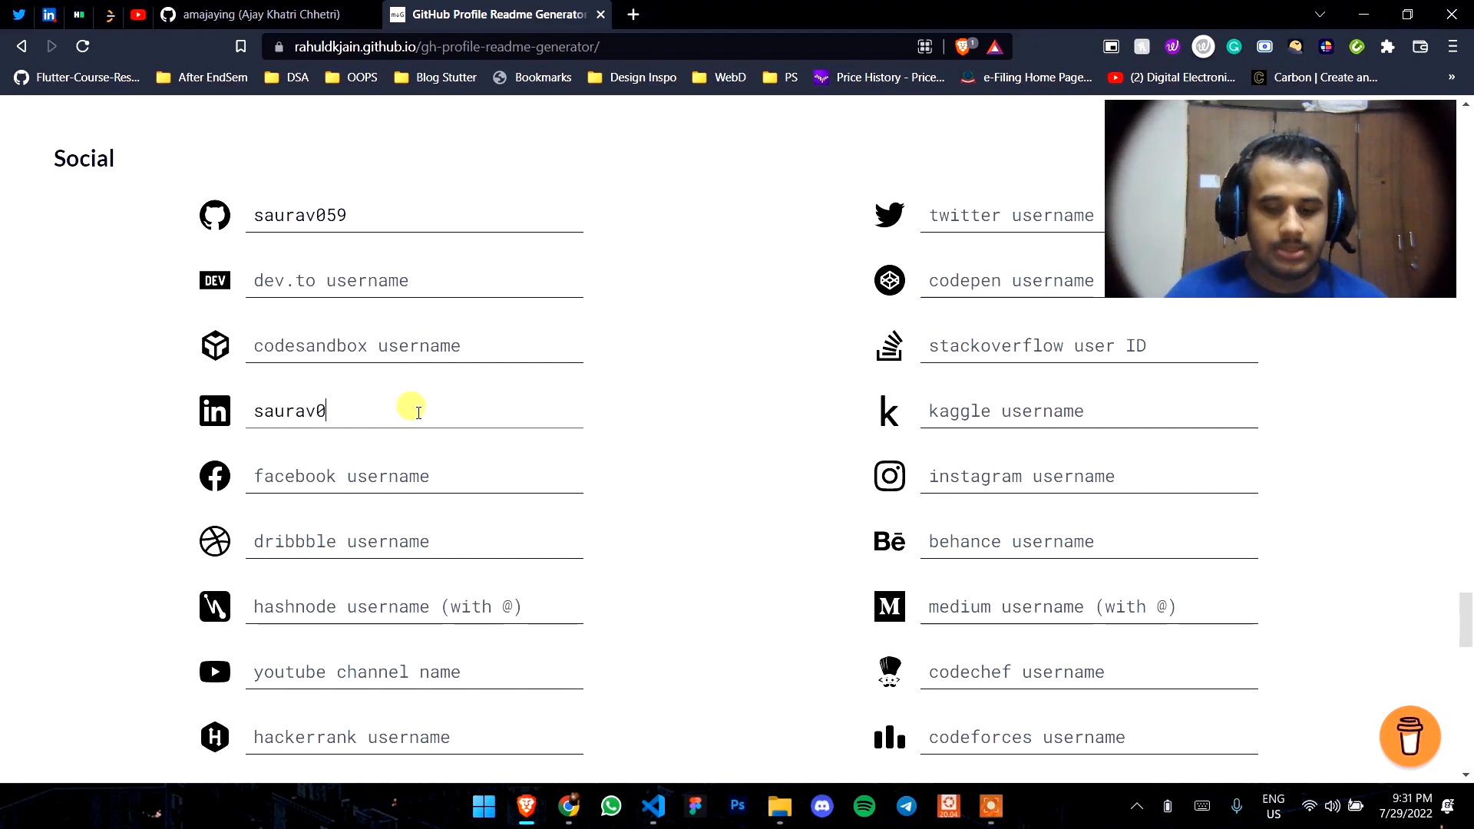
{"action": "type", "text": "59"}
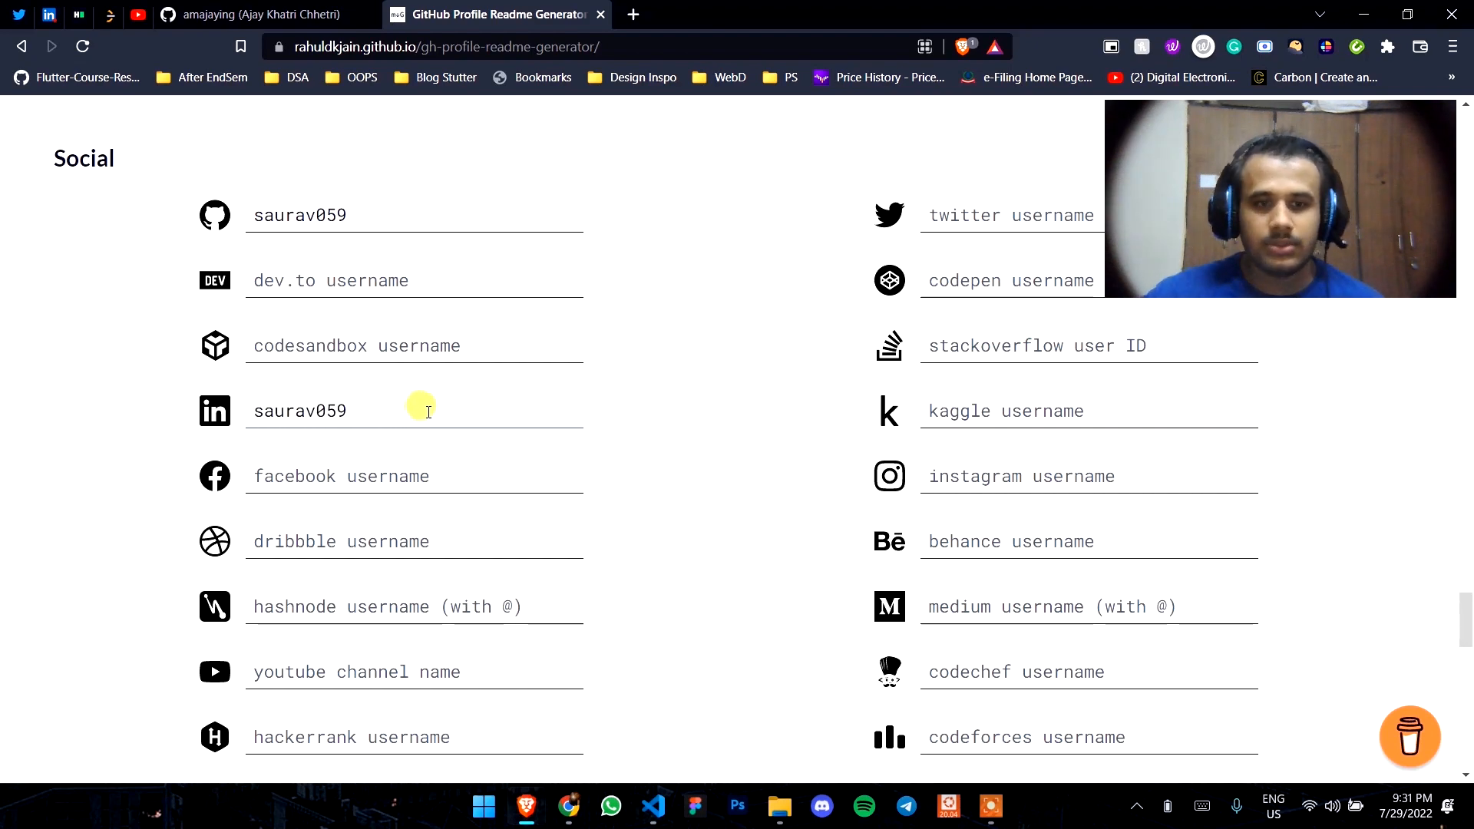
{"action": "double_click", "coordinate": [299, 412]}
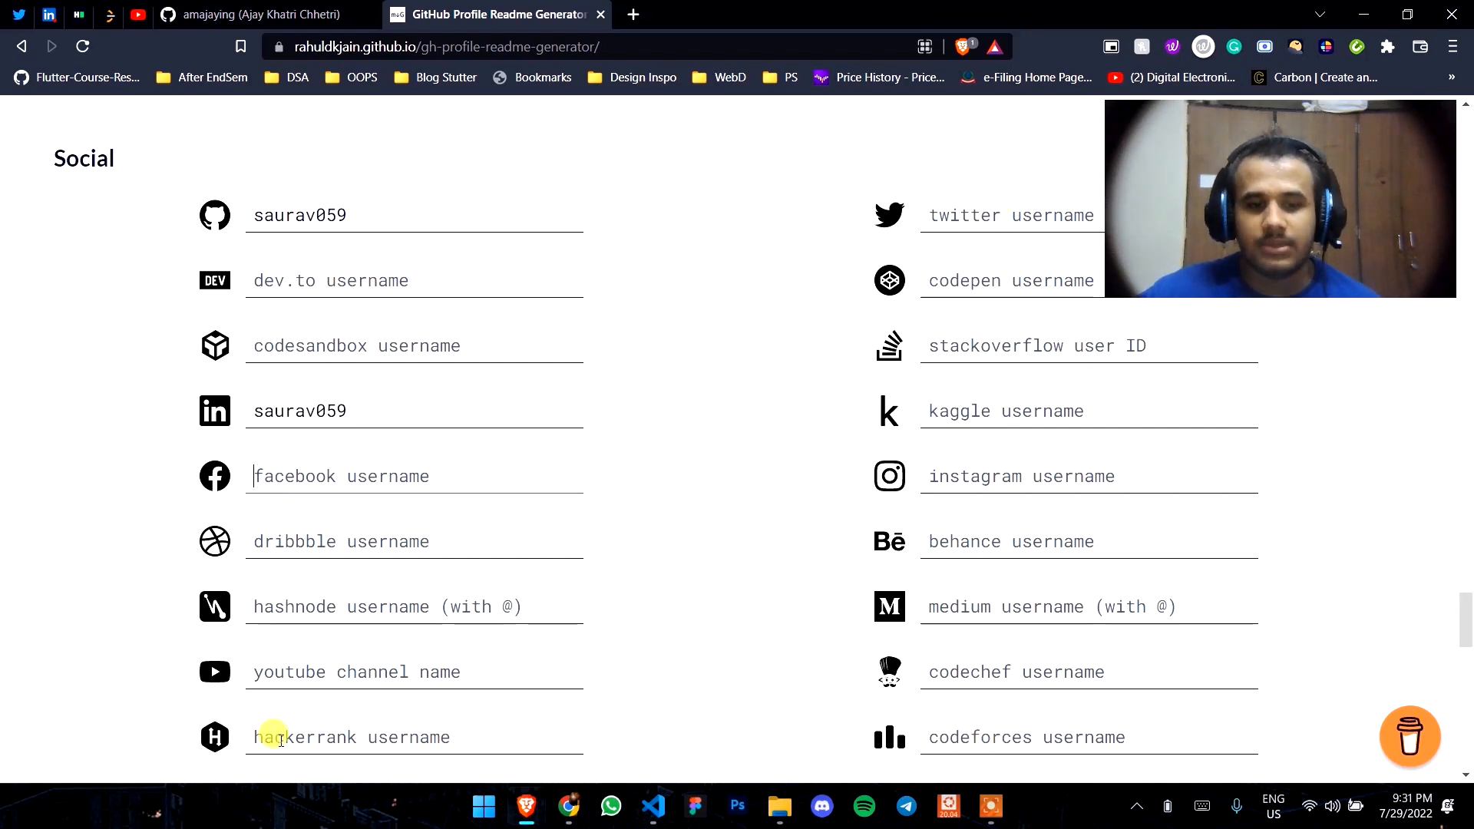
{"action": "mouse_move", "coordinate": [1116, 726]}
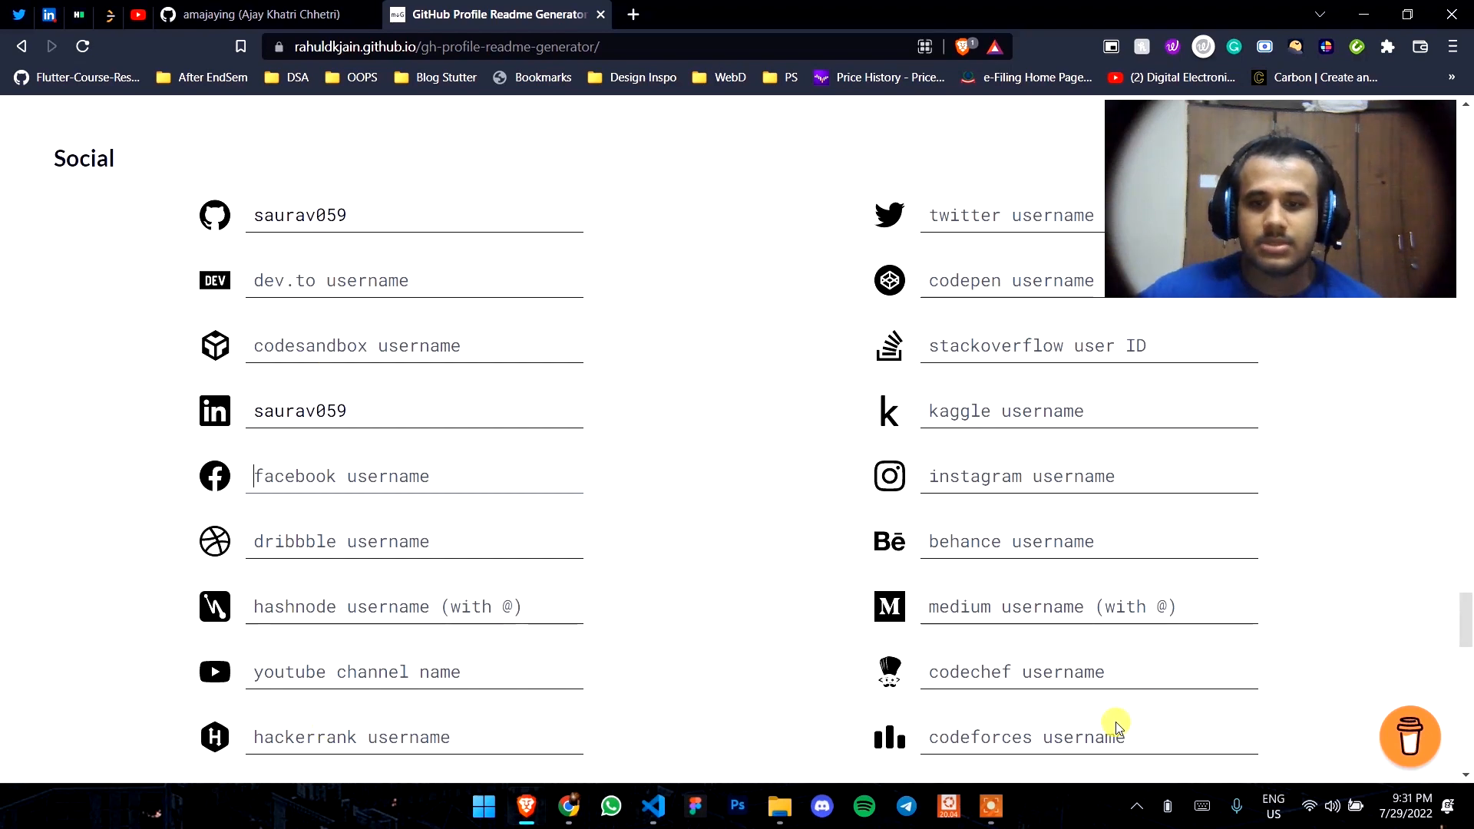
{"action": "scroll", "scroll_direction": "down", "scroll_amount": 3}
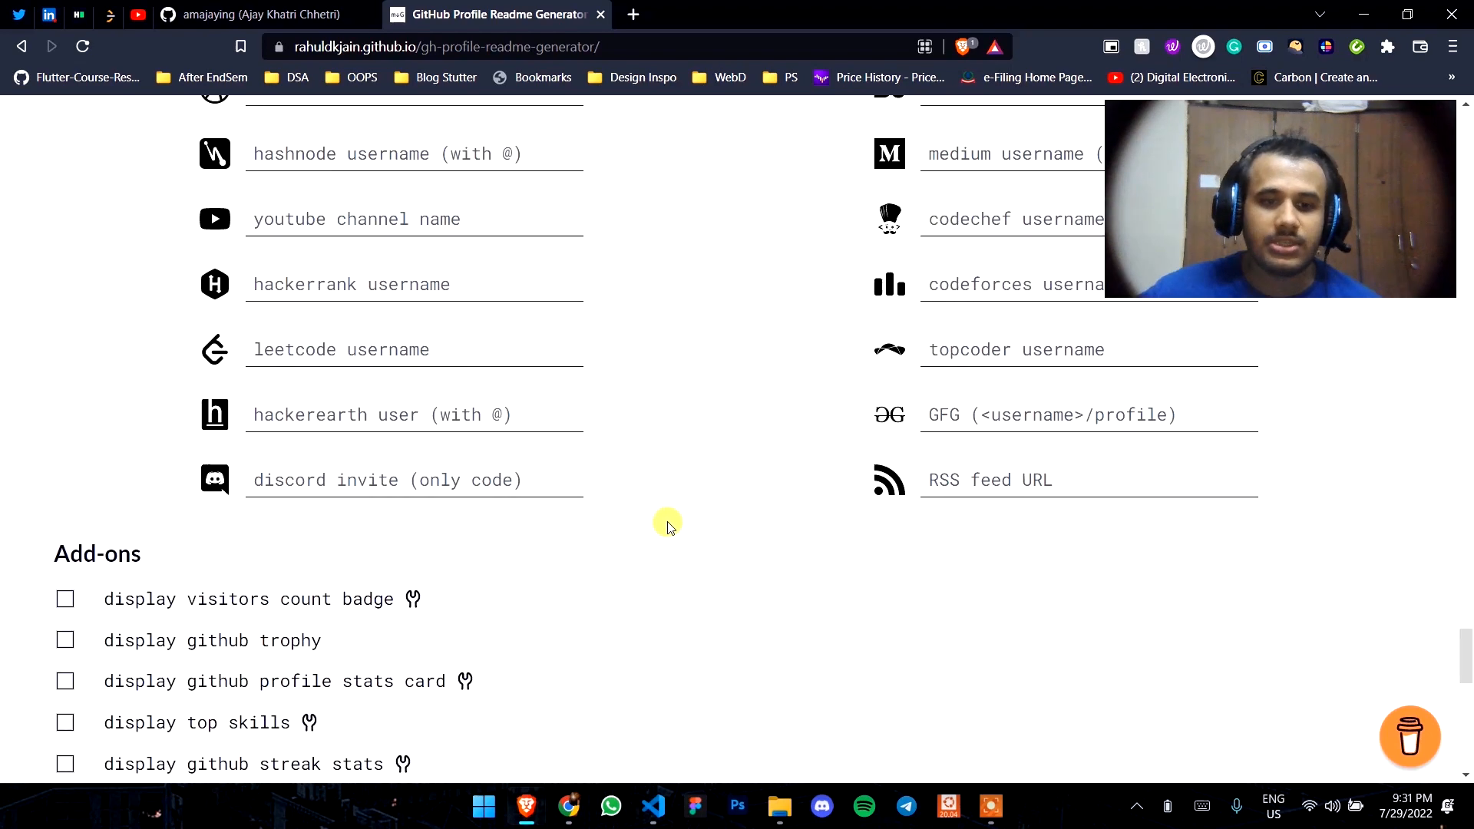
Step: Tick visitors count badge, trophy, profile stats card, top skills and streak stats, checking the reference profile
{"action": "scroll", "scroll_direction": "down", "scroll_amount": 3}
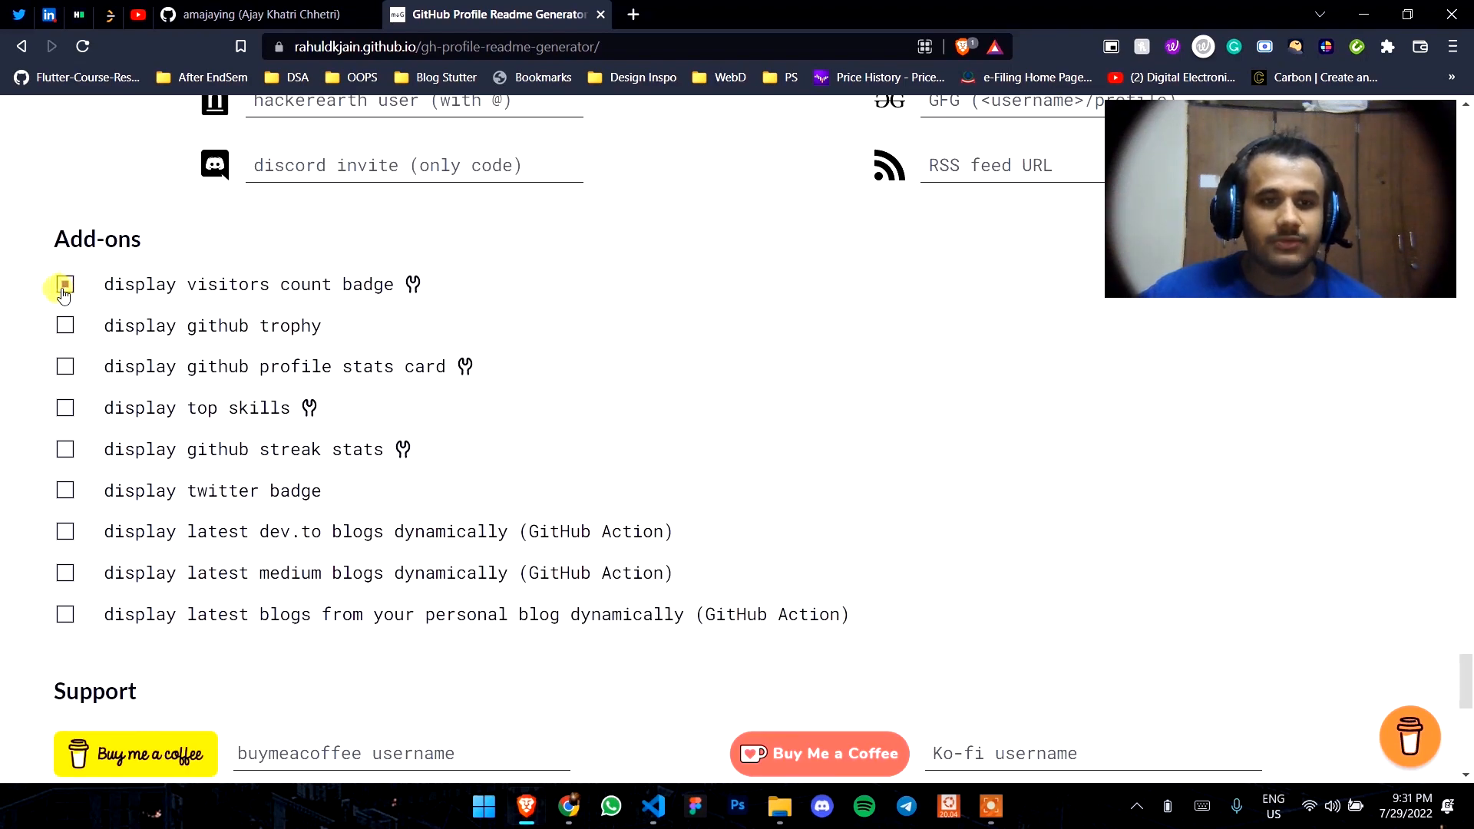
{"action": "left_click", "coordinate": [263, 14]}
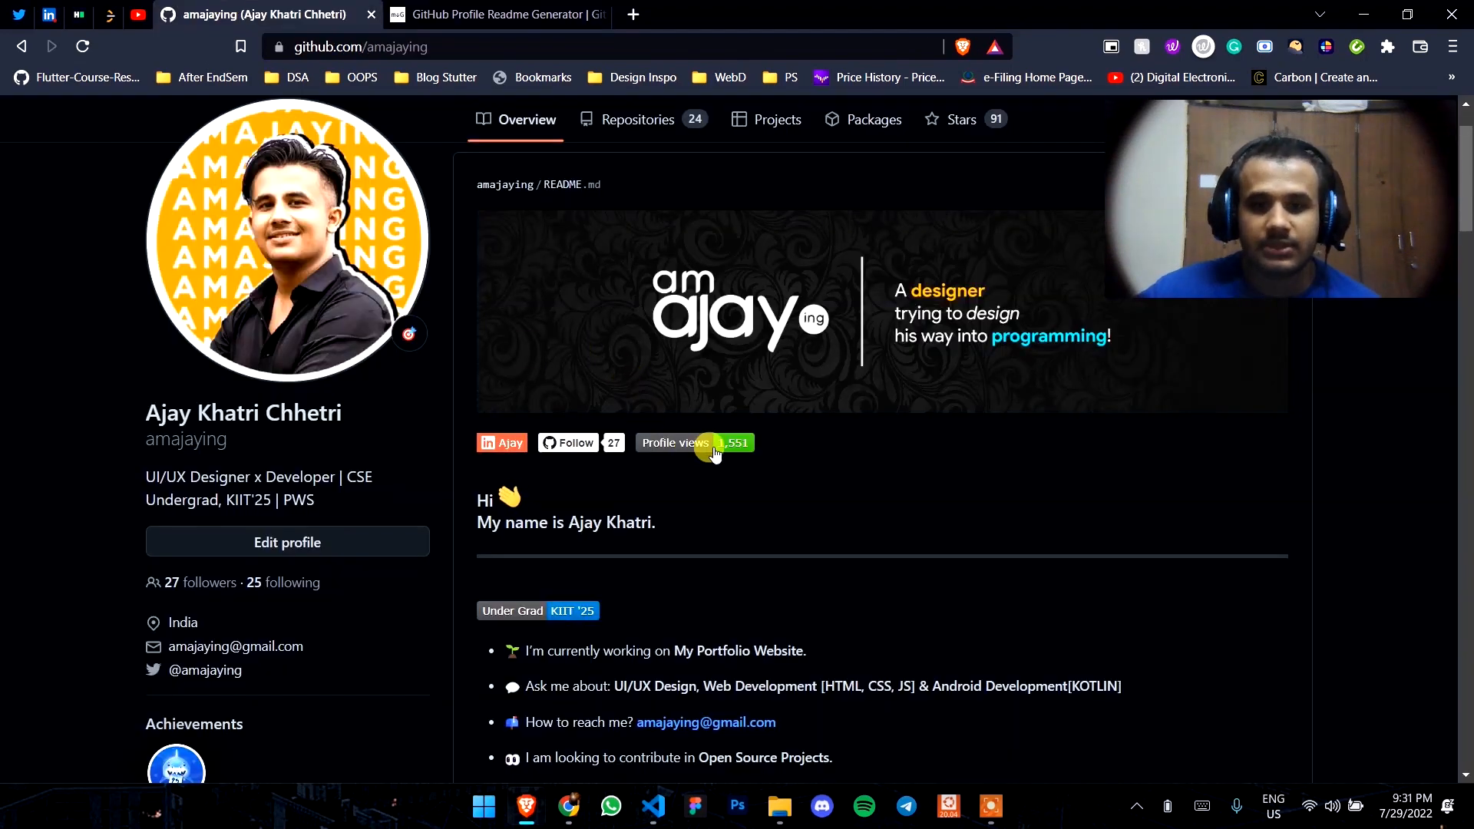
{"action": "left_click", "coordinate": [497, 13]}
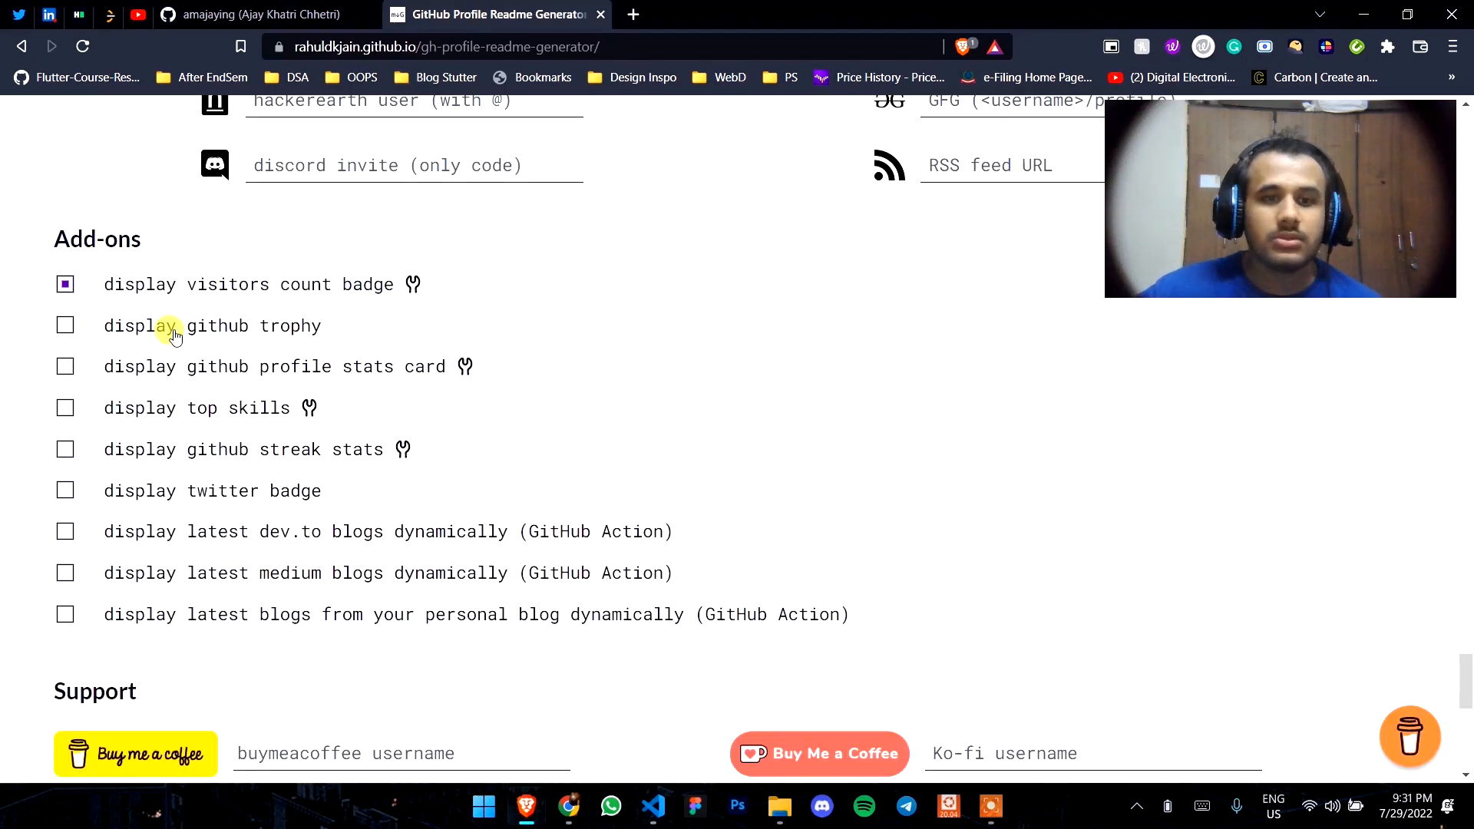
{"action": "left_click", "coordinate": [64, 326]}
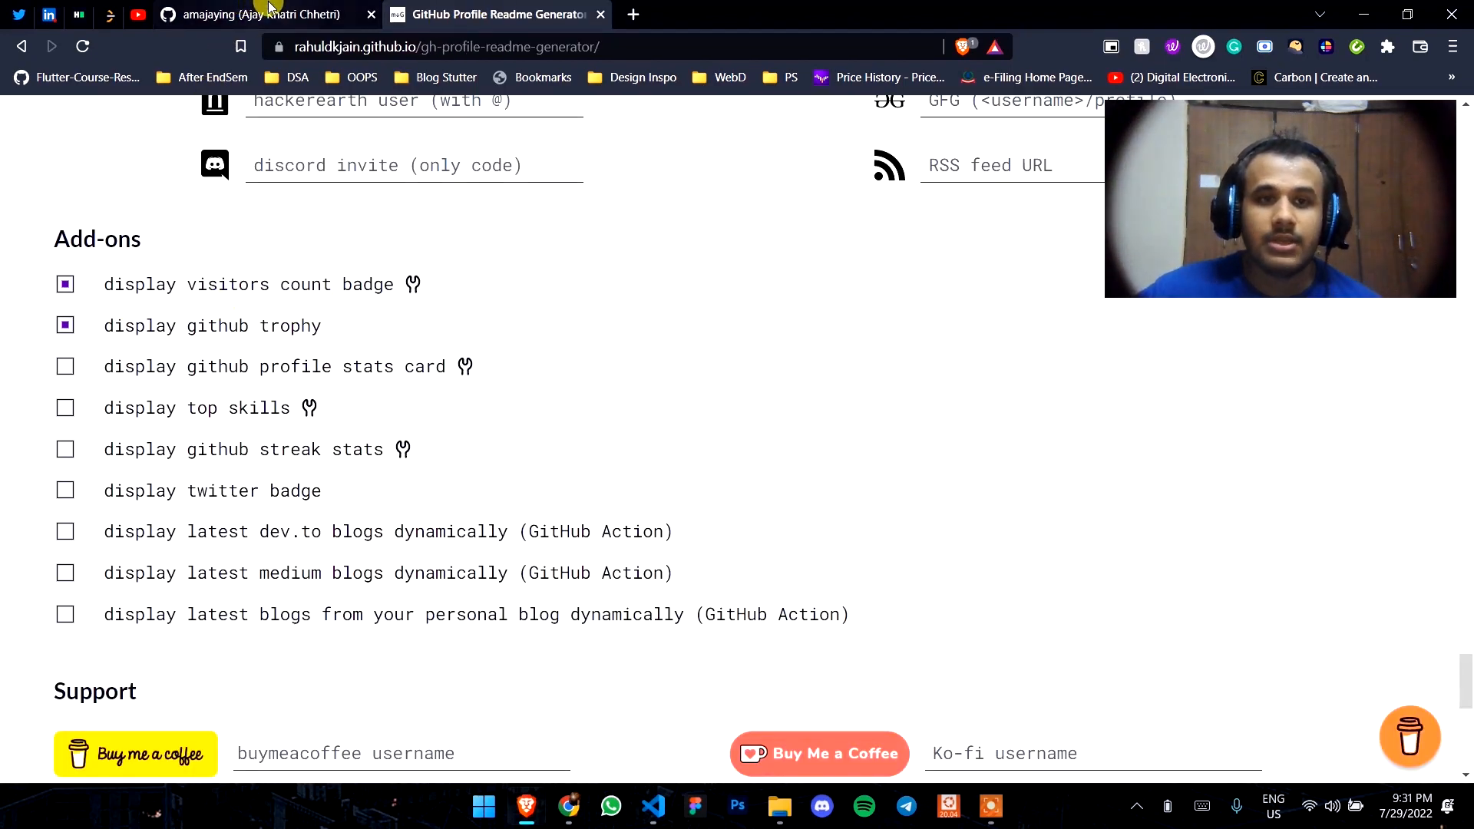
{"action": "left_click", "coordinate": [263, 14]}
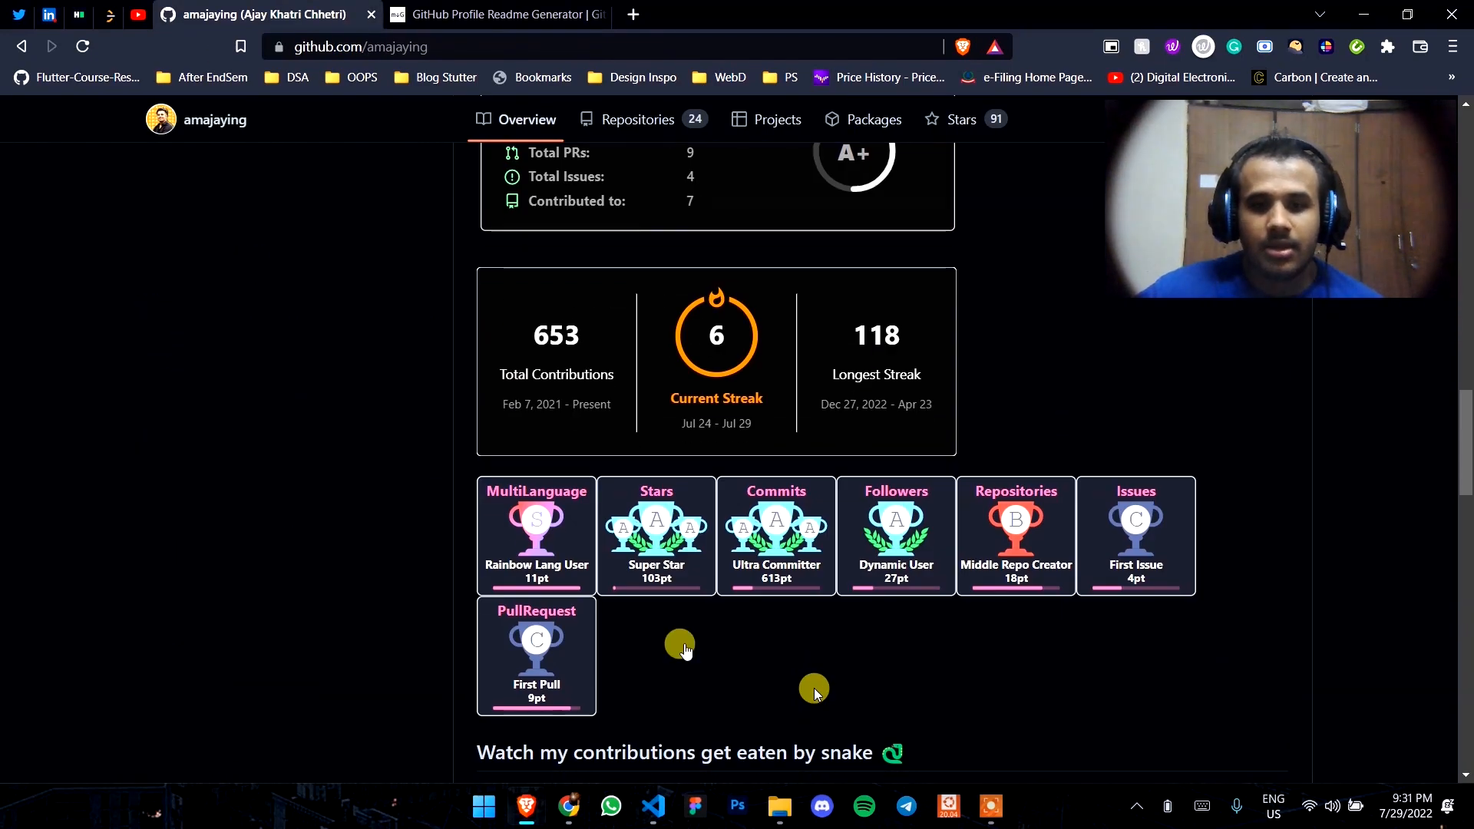
{"action": "left_click", "coordinate": [497, 14]}
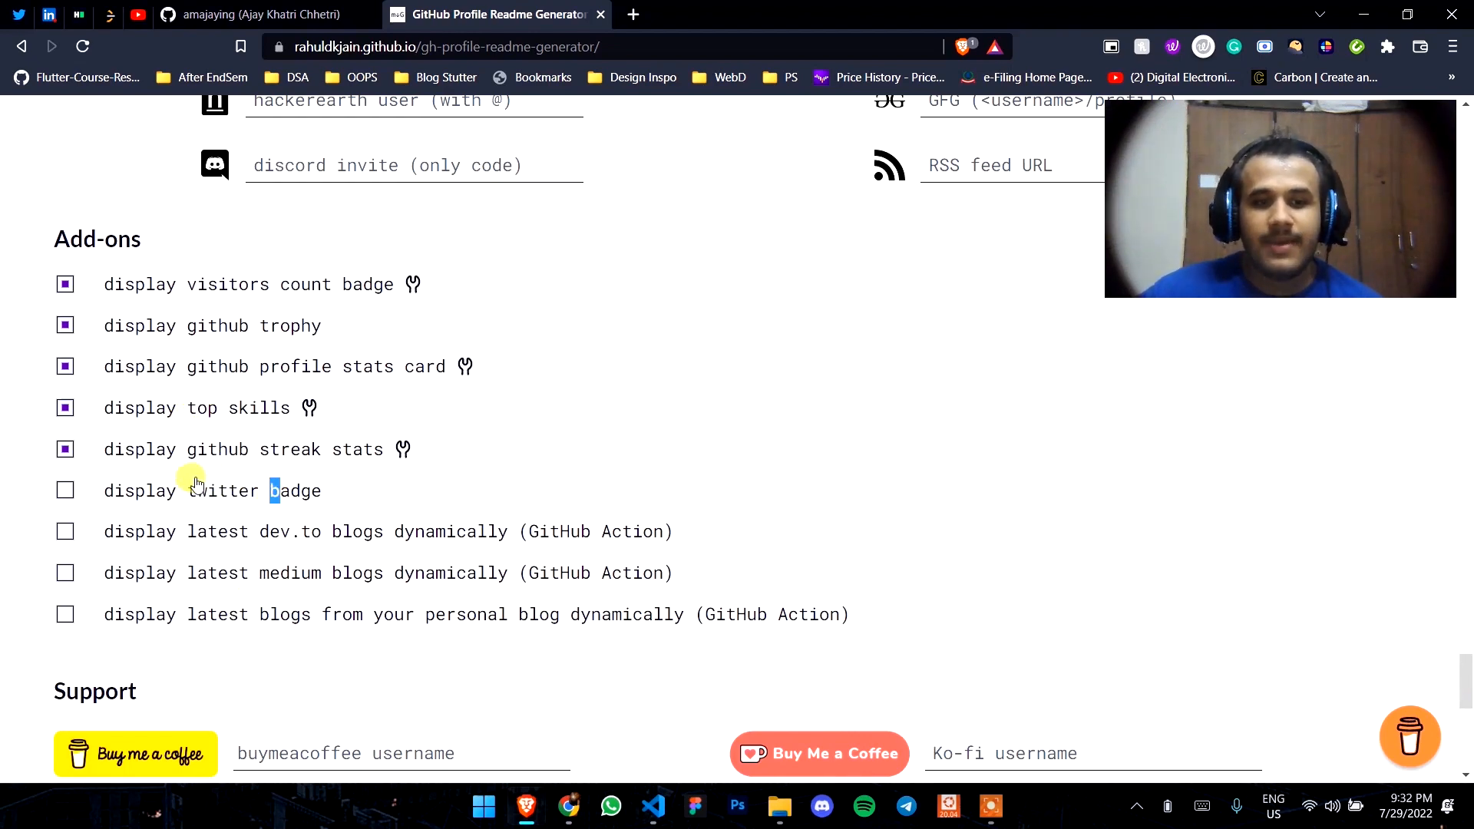
{"action": "scroll", "scroll_direction": "down", "scroll_amount": 3}
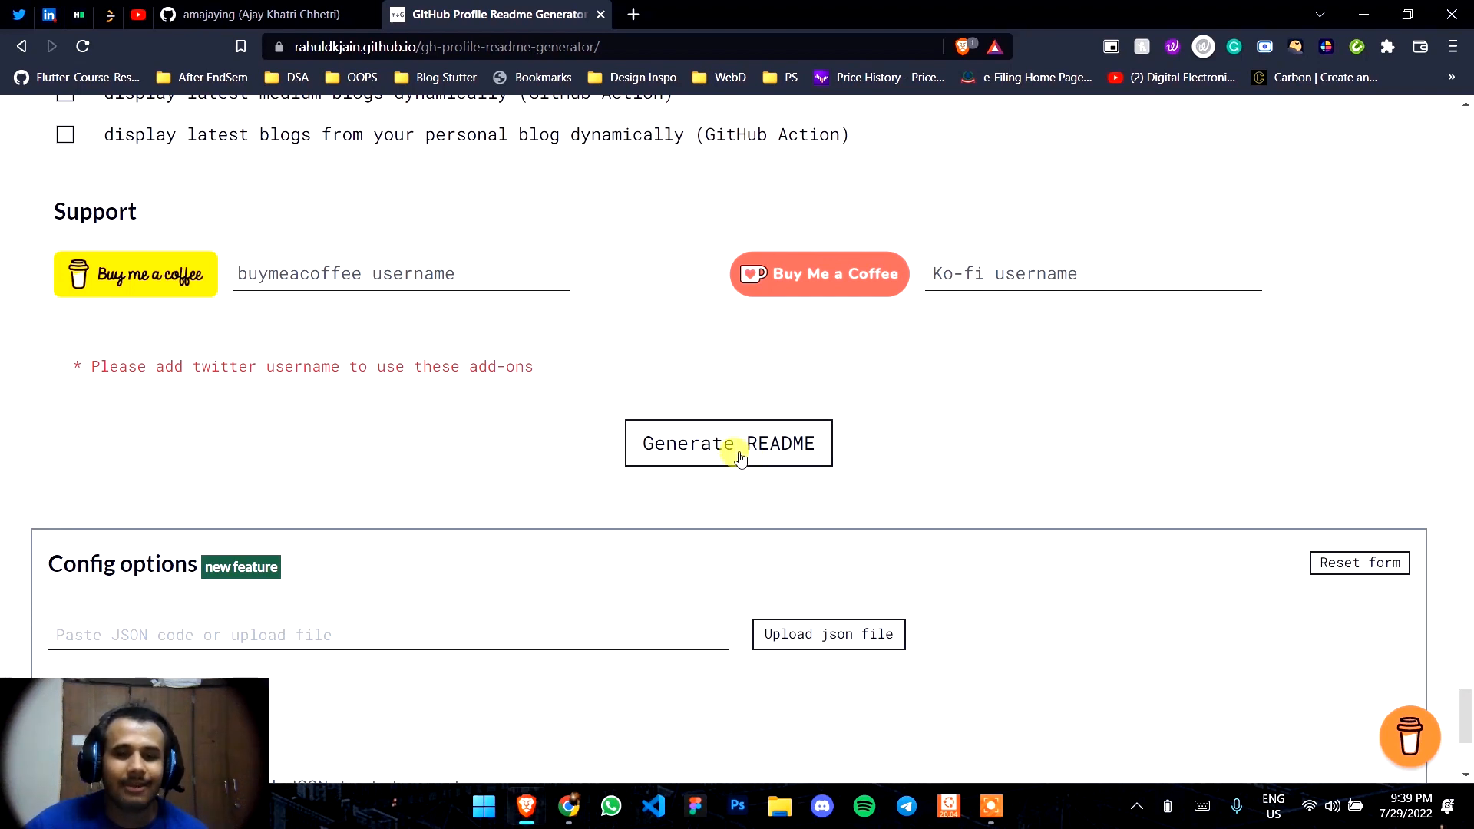
Step: Generate the README markdown from the form, review it and copy it
{"action": "left_click", "coordinate": [728, 442]}
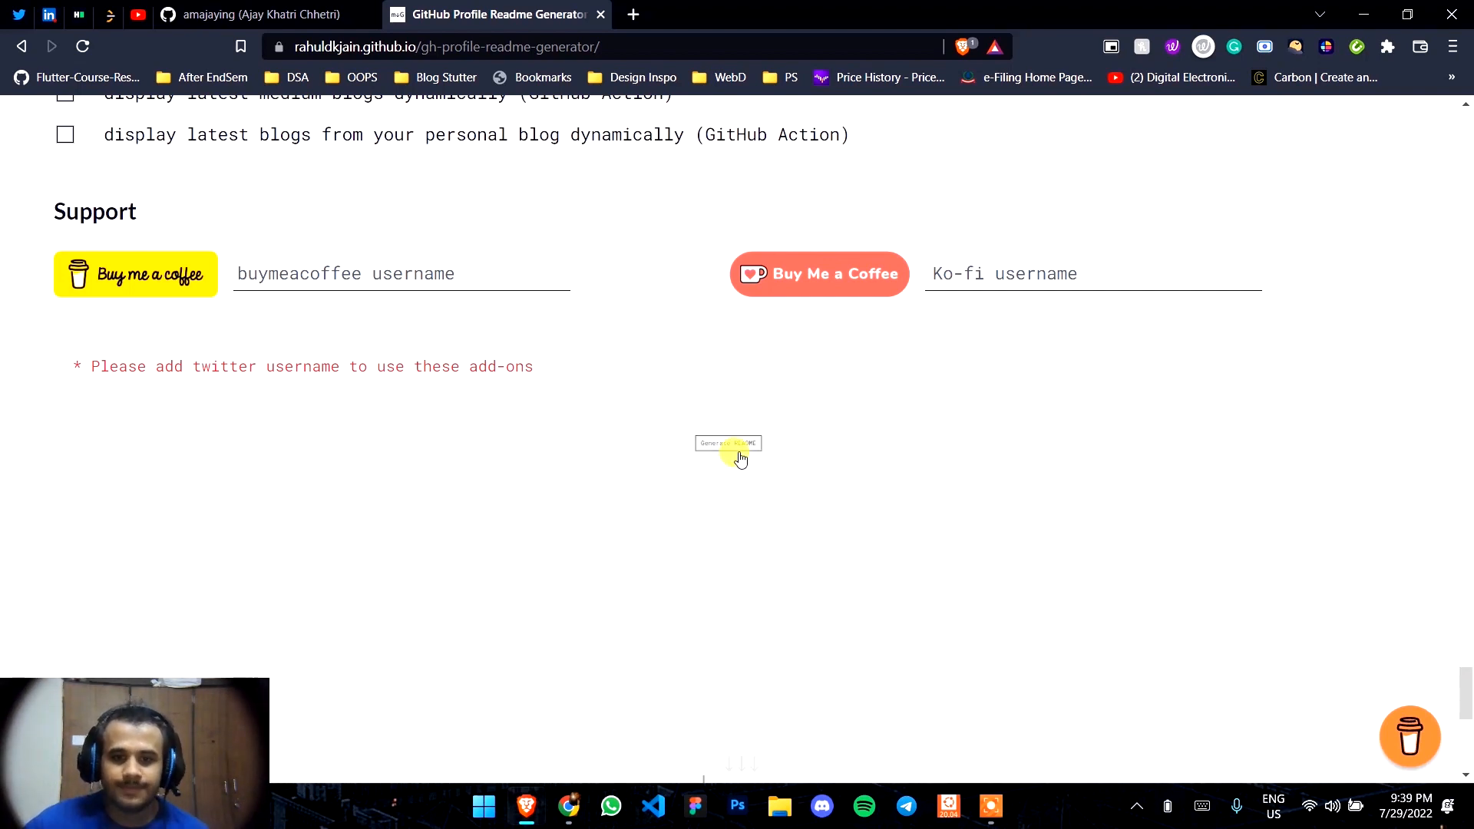
{"action": "left_click", "coordinate": [728, 442]}
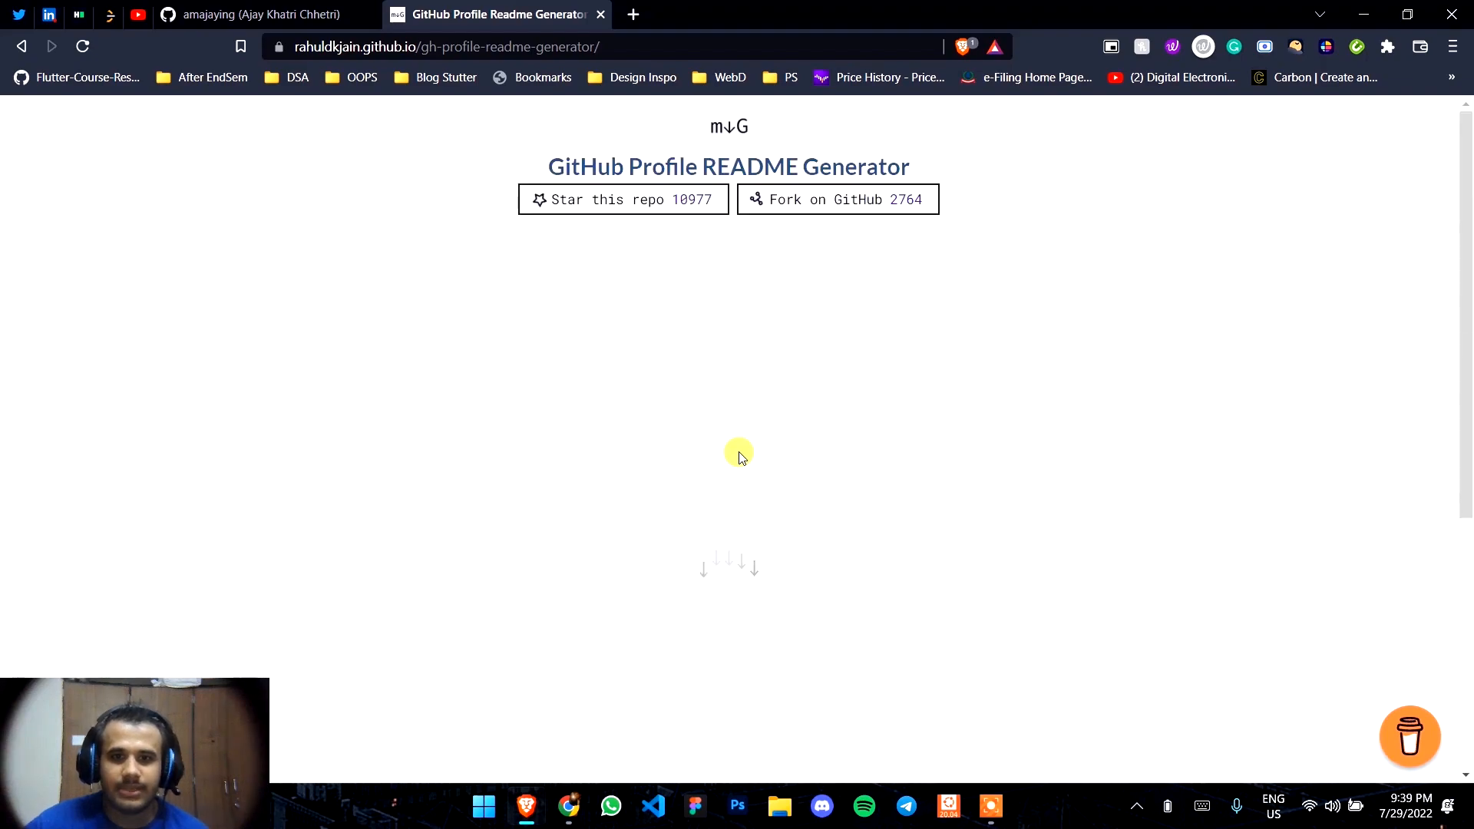
{"action": "scroll", "scroll_direction": "down", "scroll_amount": 3}
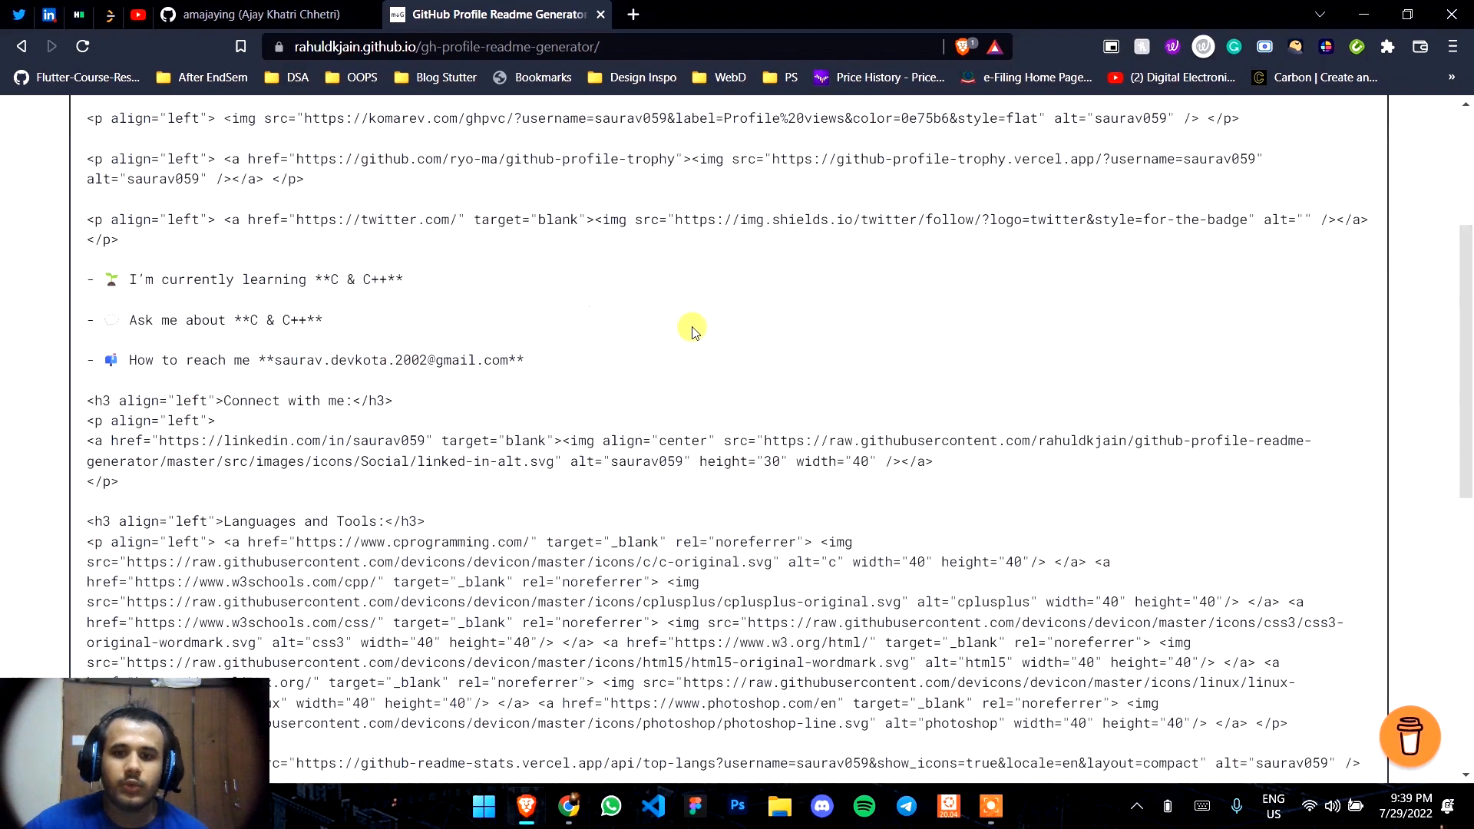
{"action": "scroll", "scroll_direction": "up", "scroll_amount": 3}
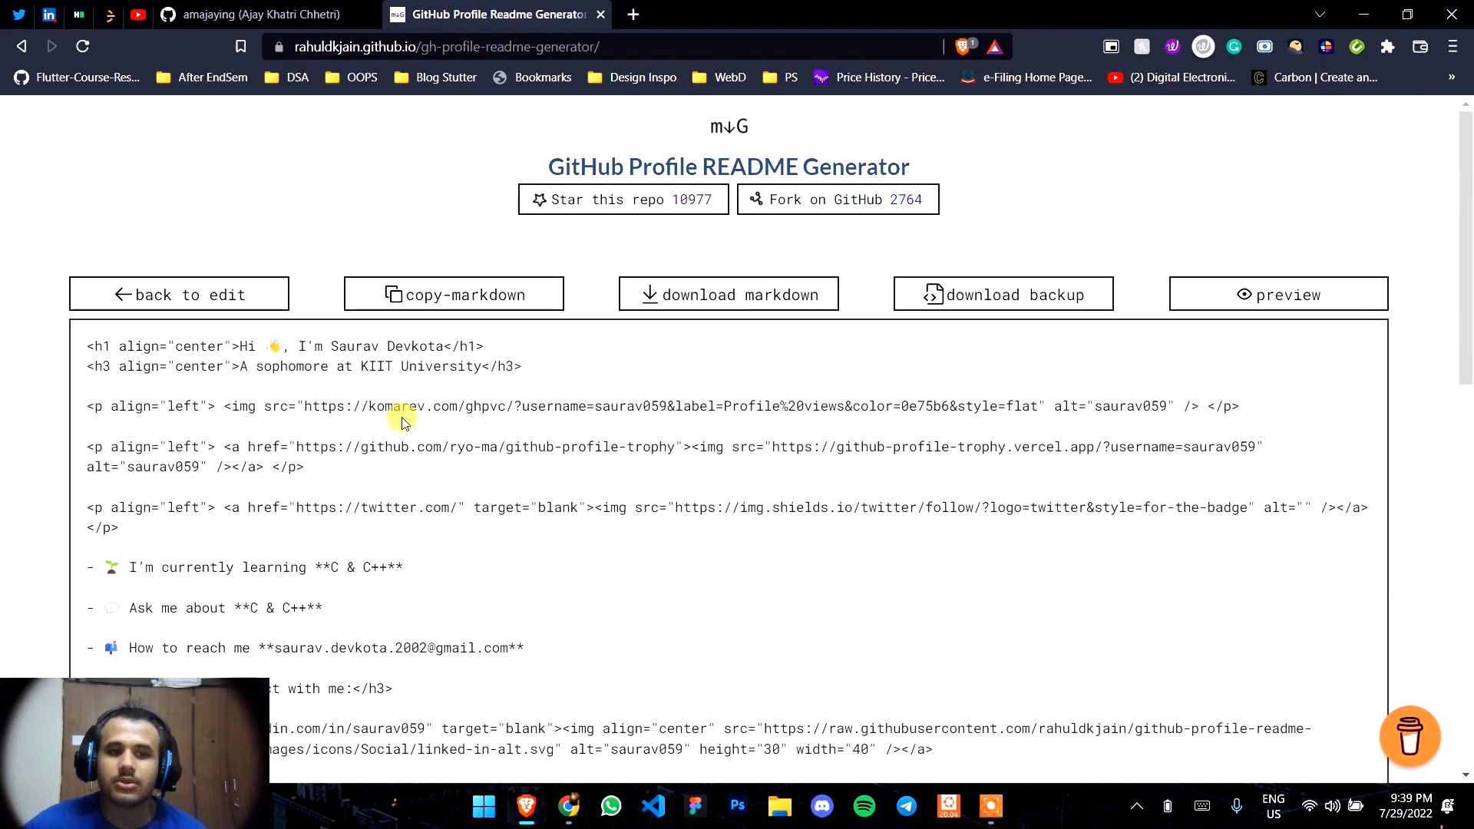
{"action": "left_click", "coordinate": [452, 295]}
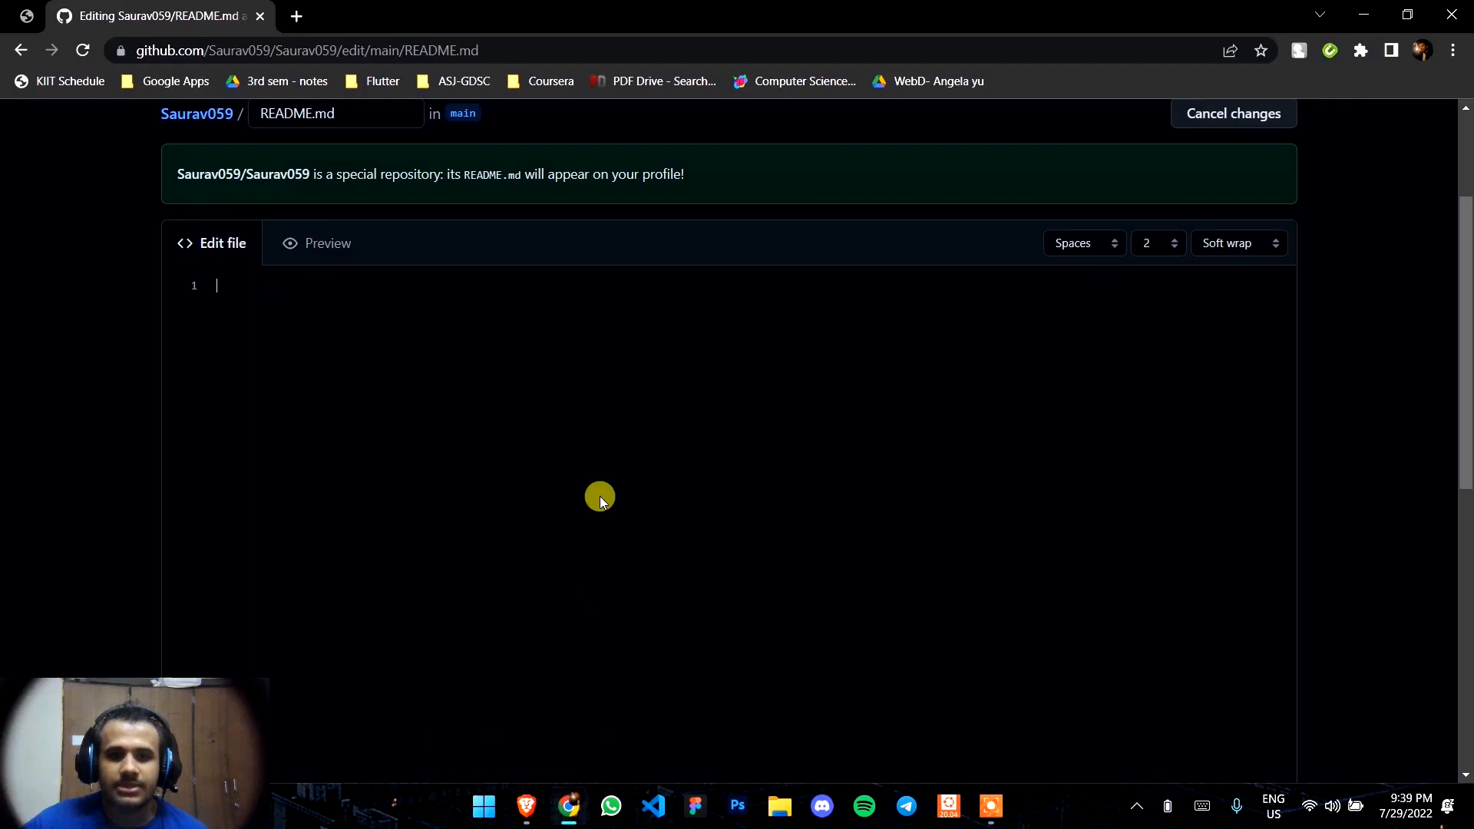
{"action": "mouse_move", "coordinate": [806, 526]}
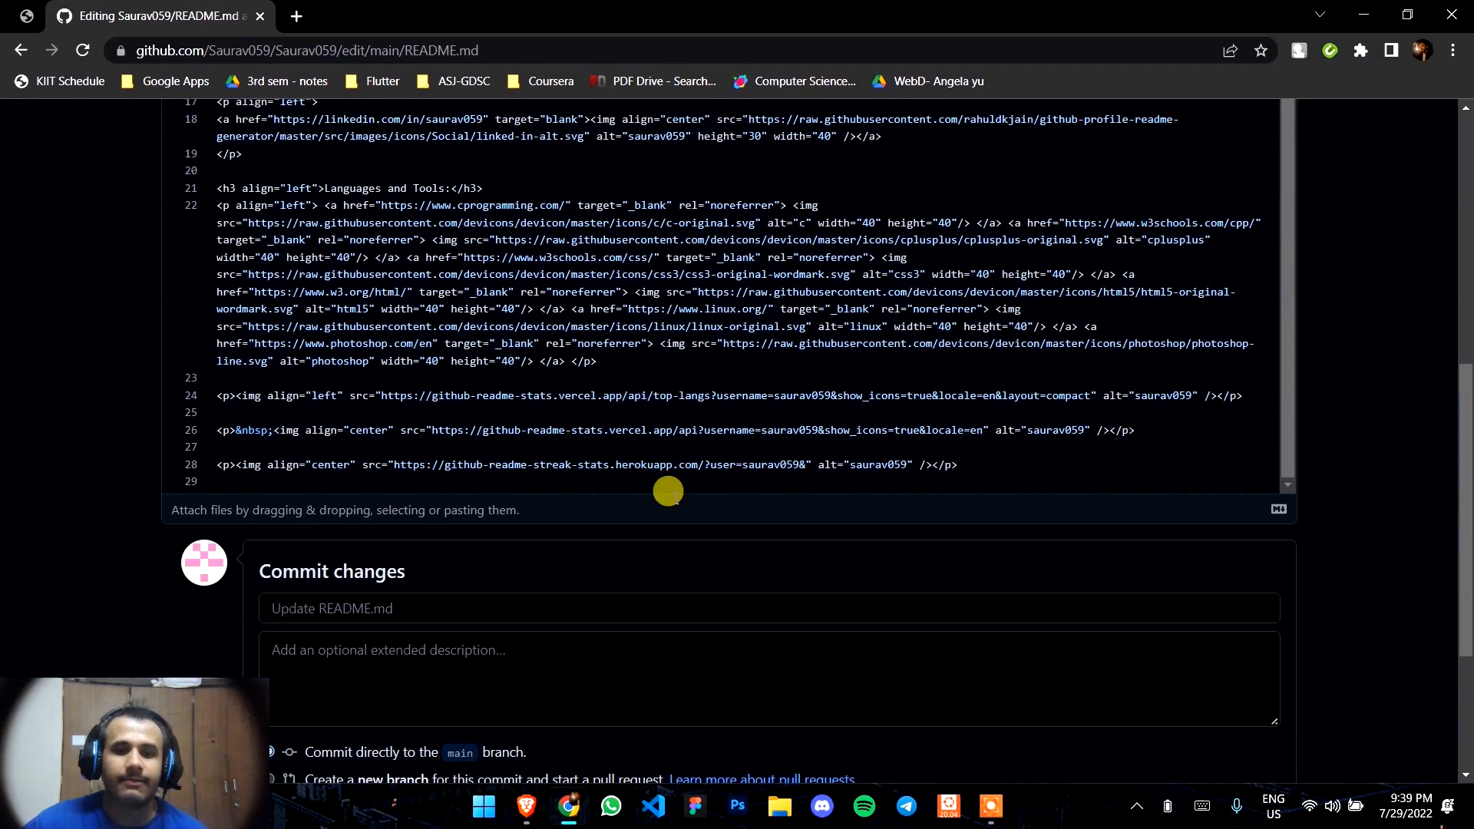
Step: Preview the pasted README's intro, badges, trophies, skills and stats, then return to Edit file
{"action": "scroll", "scroll_direction": "up", "scroll_amount": 3}
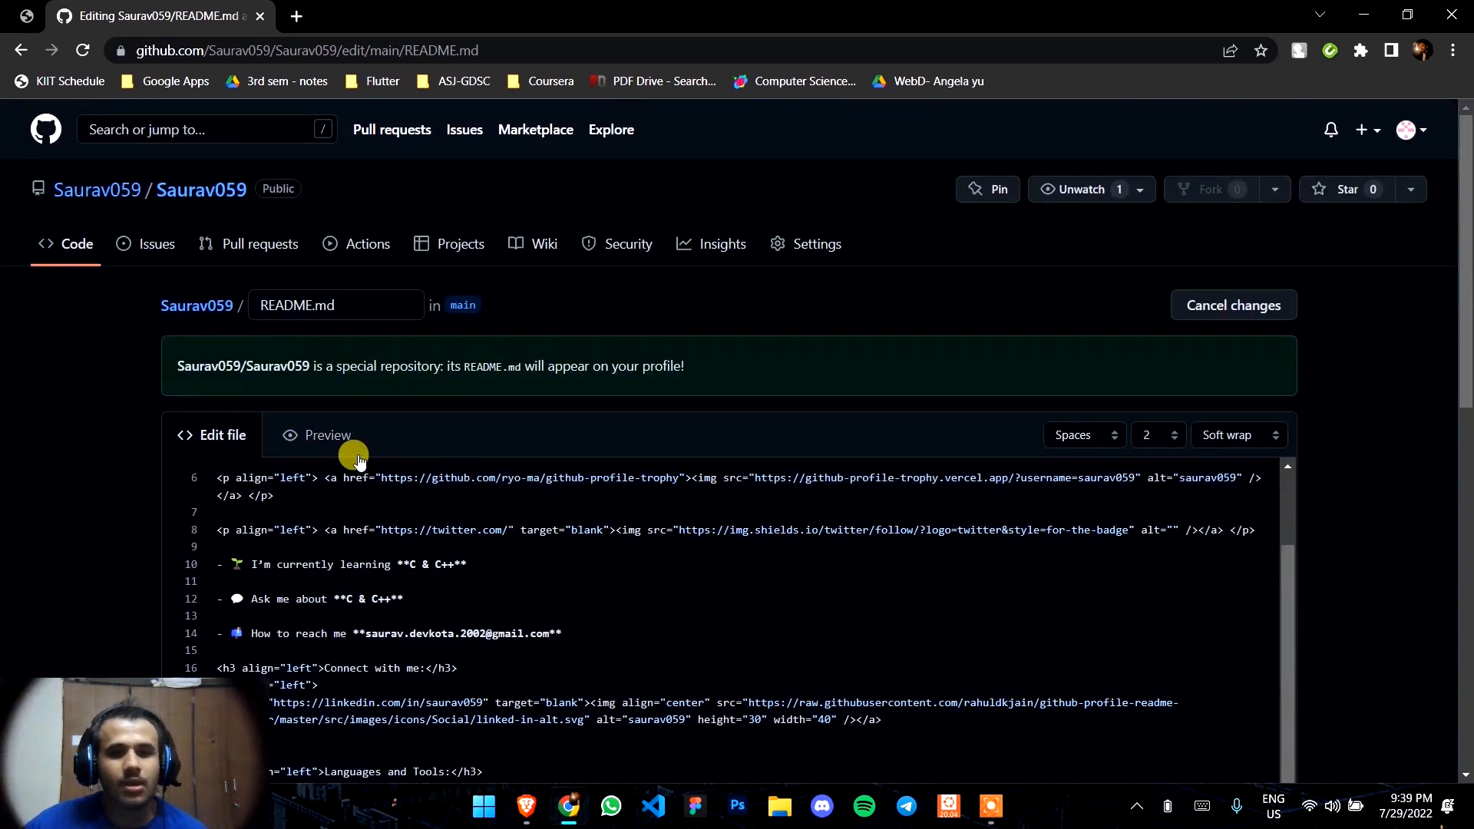
{"action": "left_click", "coordinate": [328, 434]}
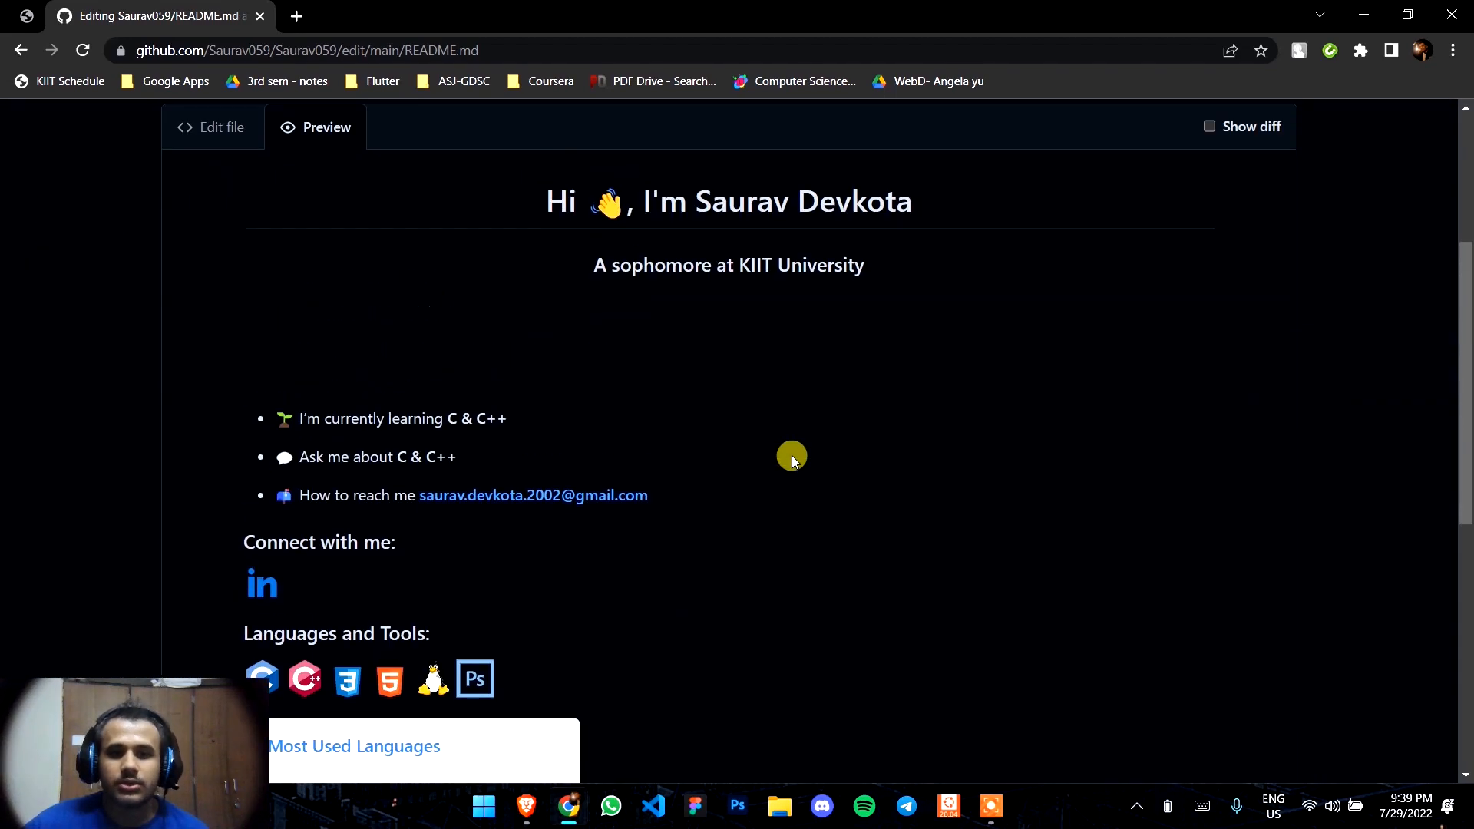
{"action": "scroll", "scroll_direction": "up", "scroll_amount": 3}
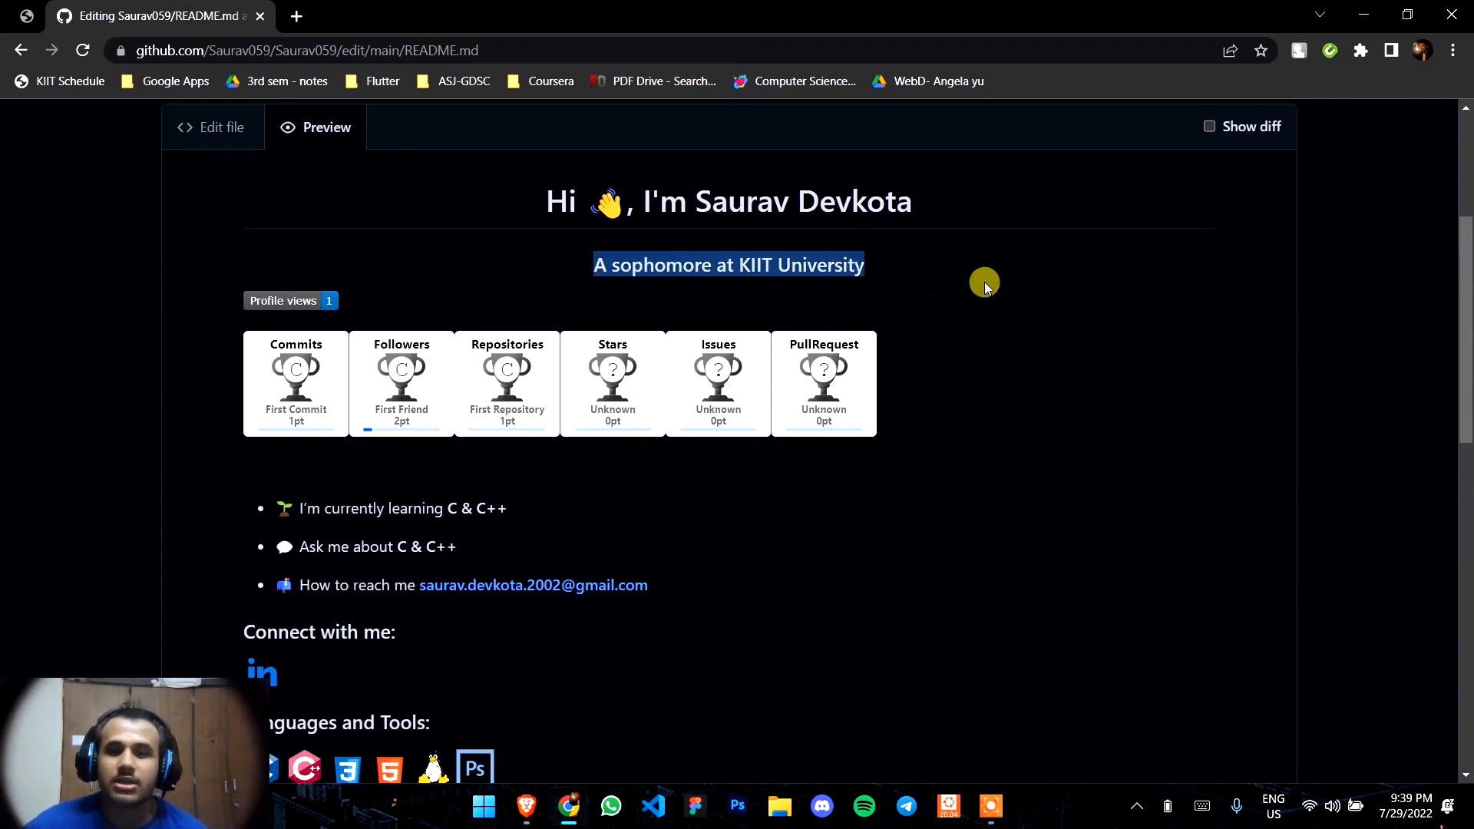
{"action": "scroll", "scroll_direction": "down", "scroll_amount": 3}
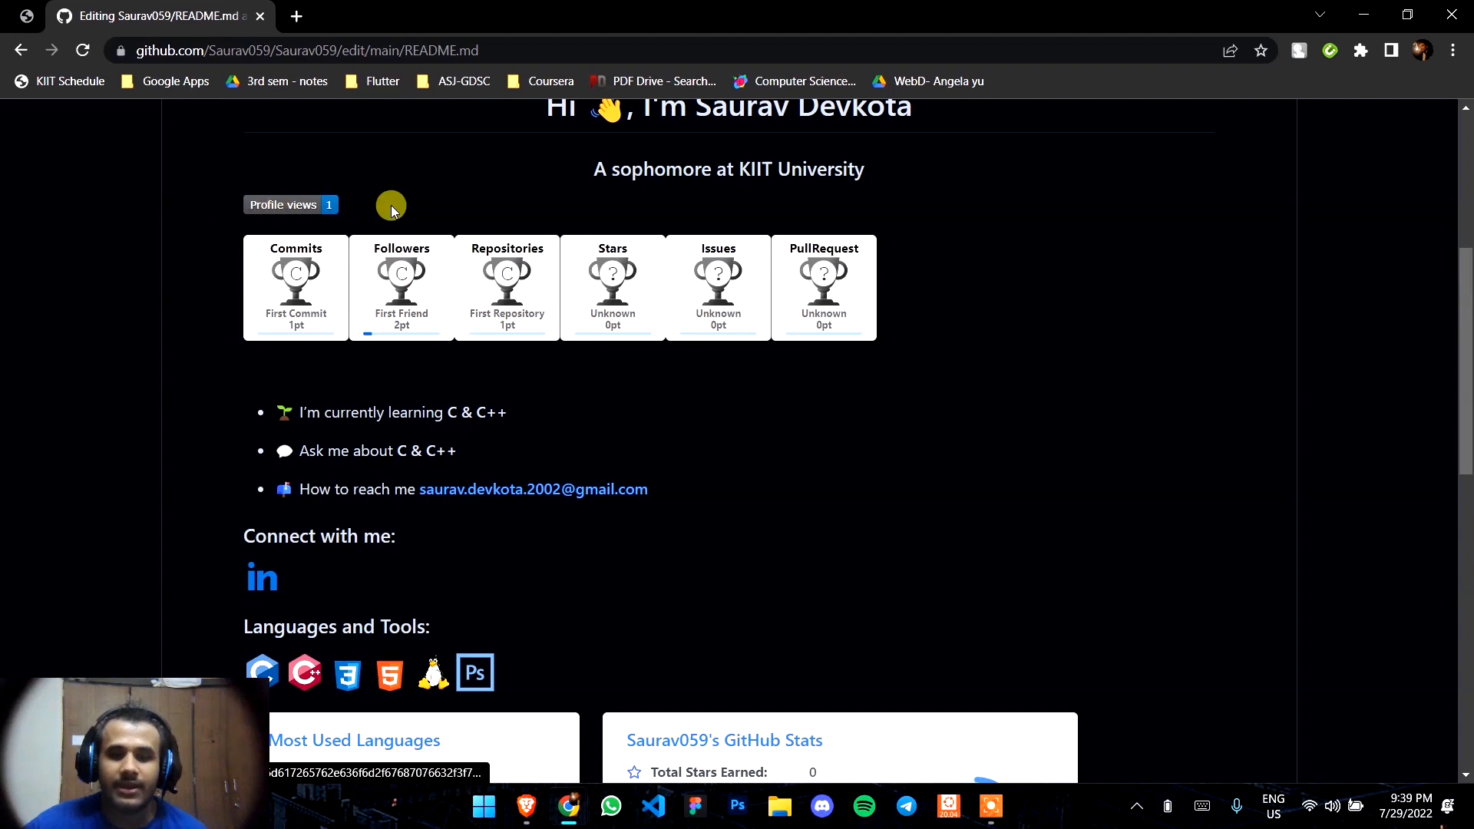
{"action": "scroll", "scroll_direction": "down", "scroll_amount": 3}
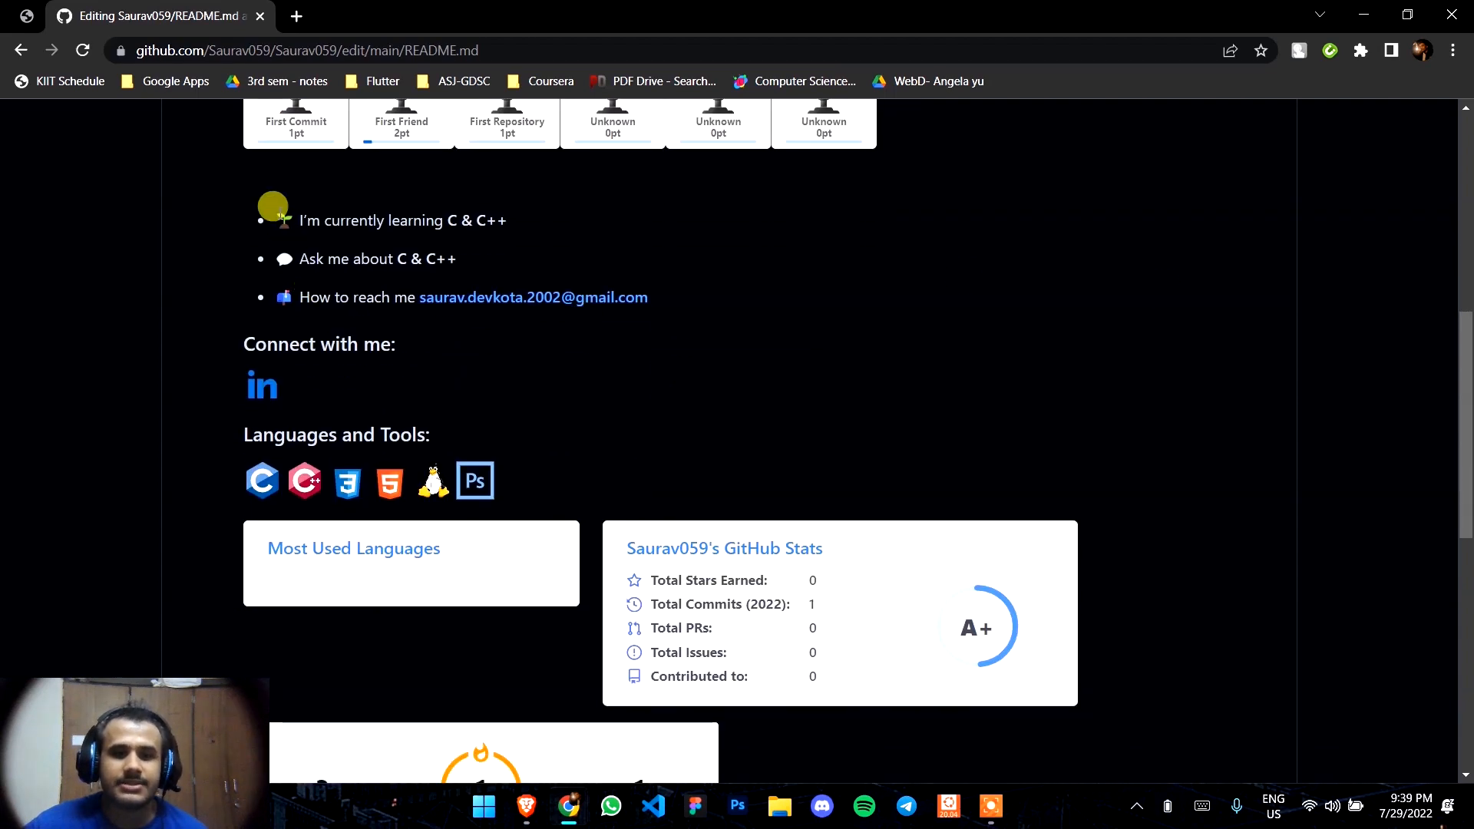
{"action": "mouse_move", "coordinate": [223, 324]}
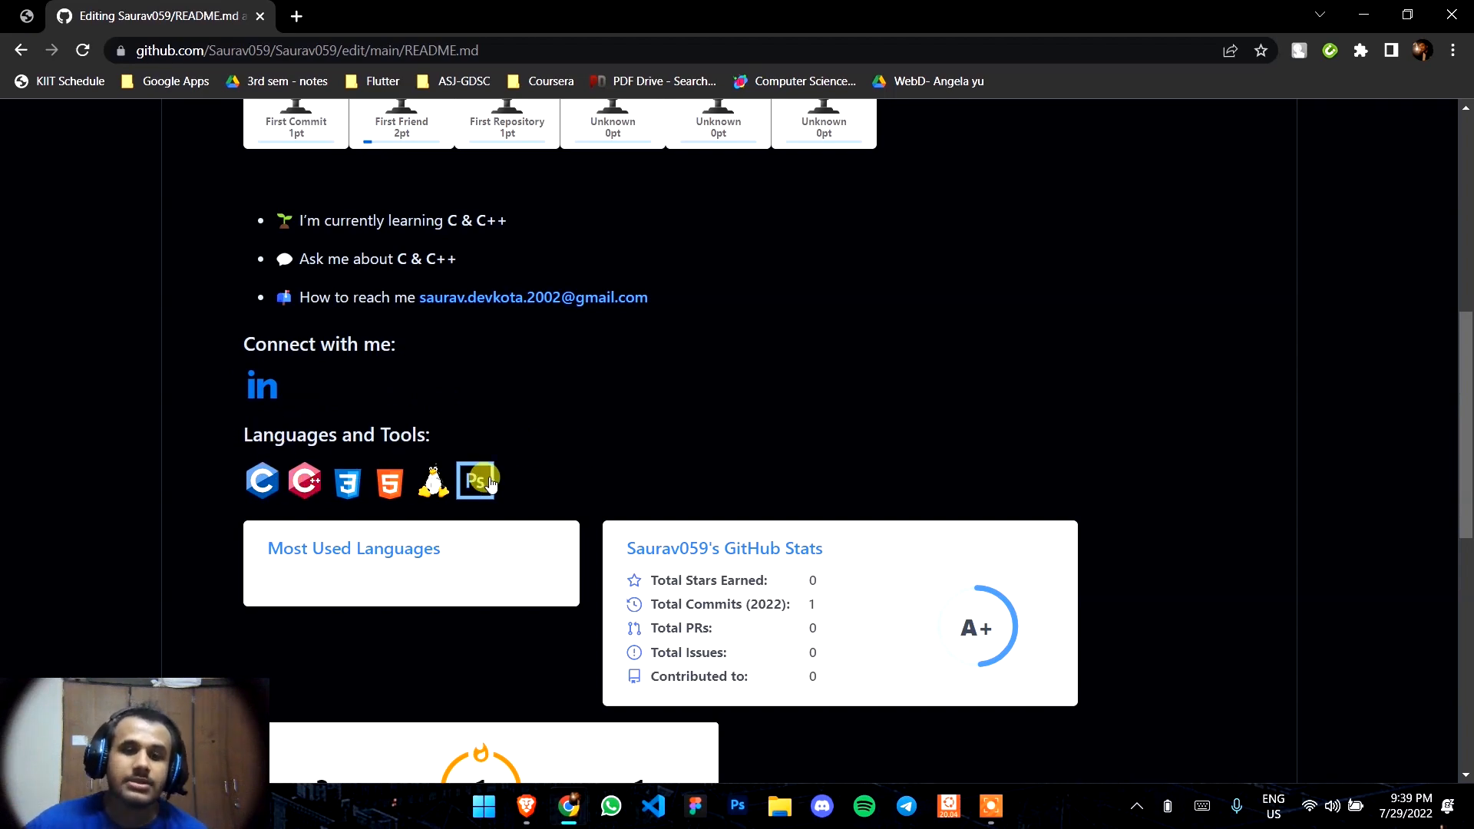
{"action": "scroll", "scroll_direction": "down", "scroll_amount": 3}
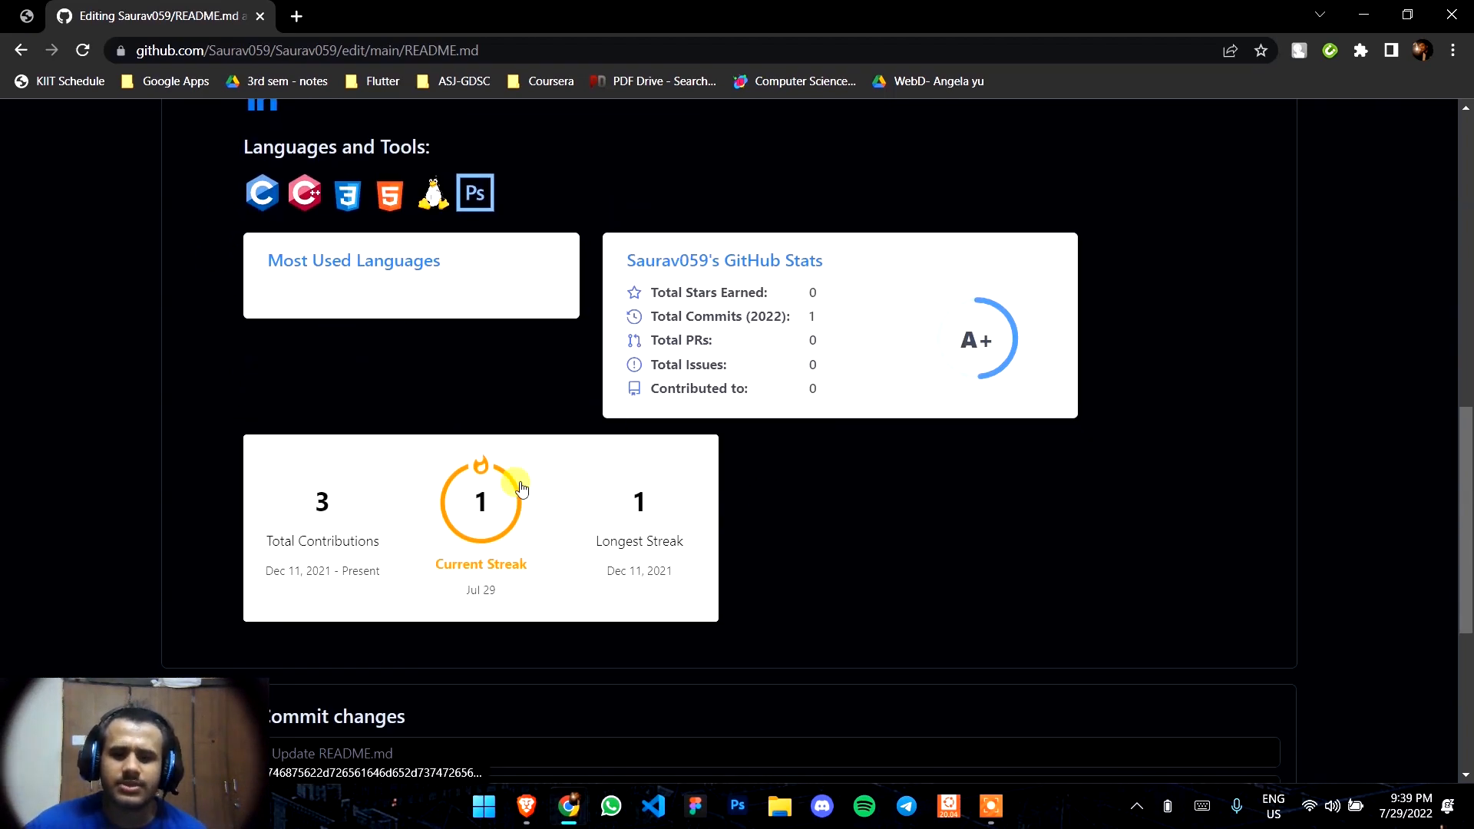
{"action": "scroll", "scroll_direction": "up", "scroll_amount": 3}
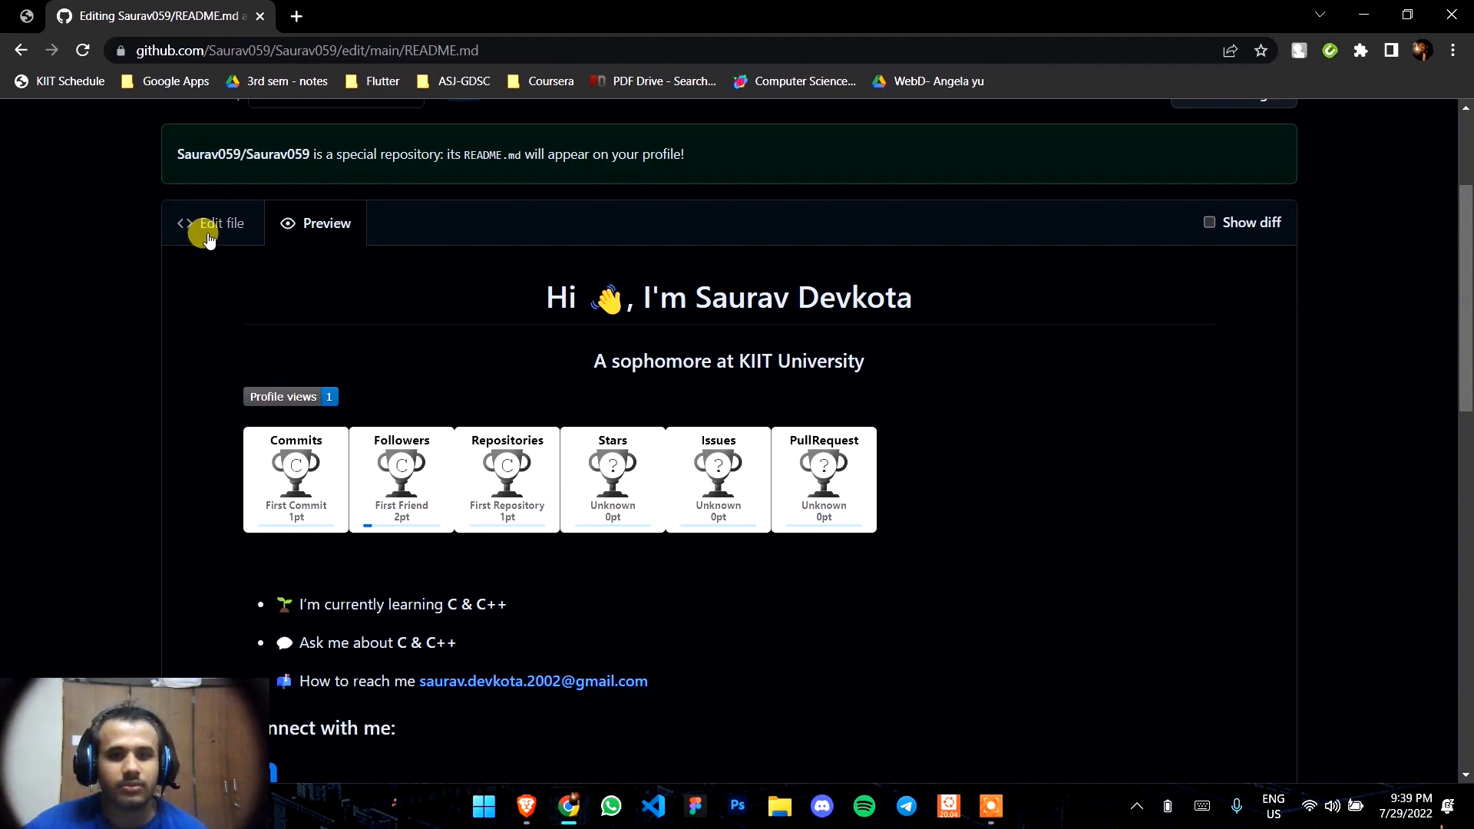
{"action": "left_click", "coordinate": [221, 223]}
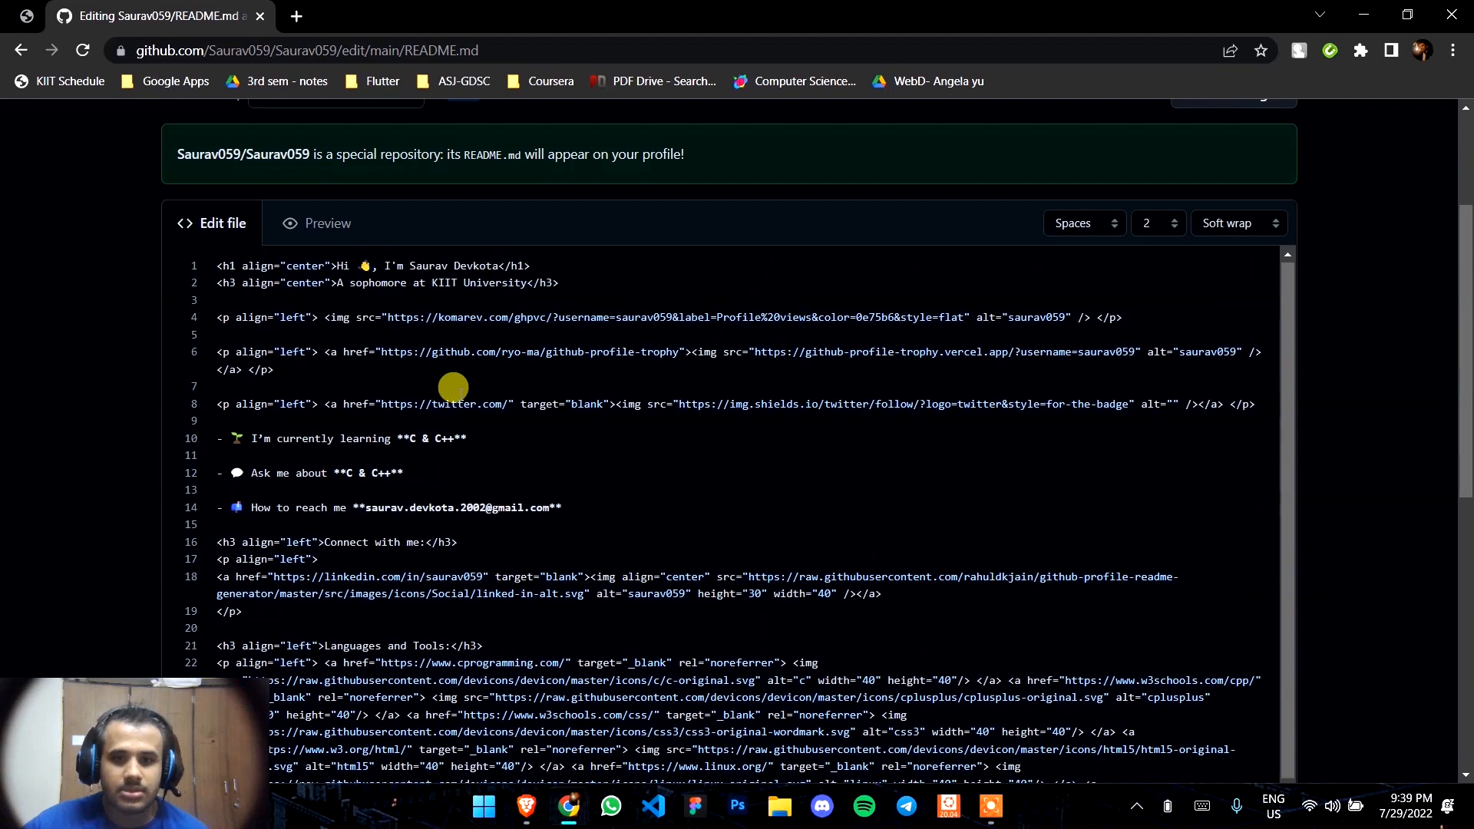
Step: Move the trophy paragraph from below the intro to after the email contact line and preview it
{"action": "scroll", "scroll_direction": "up", "scroll_amount": 3}
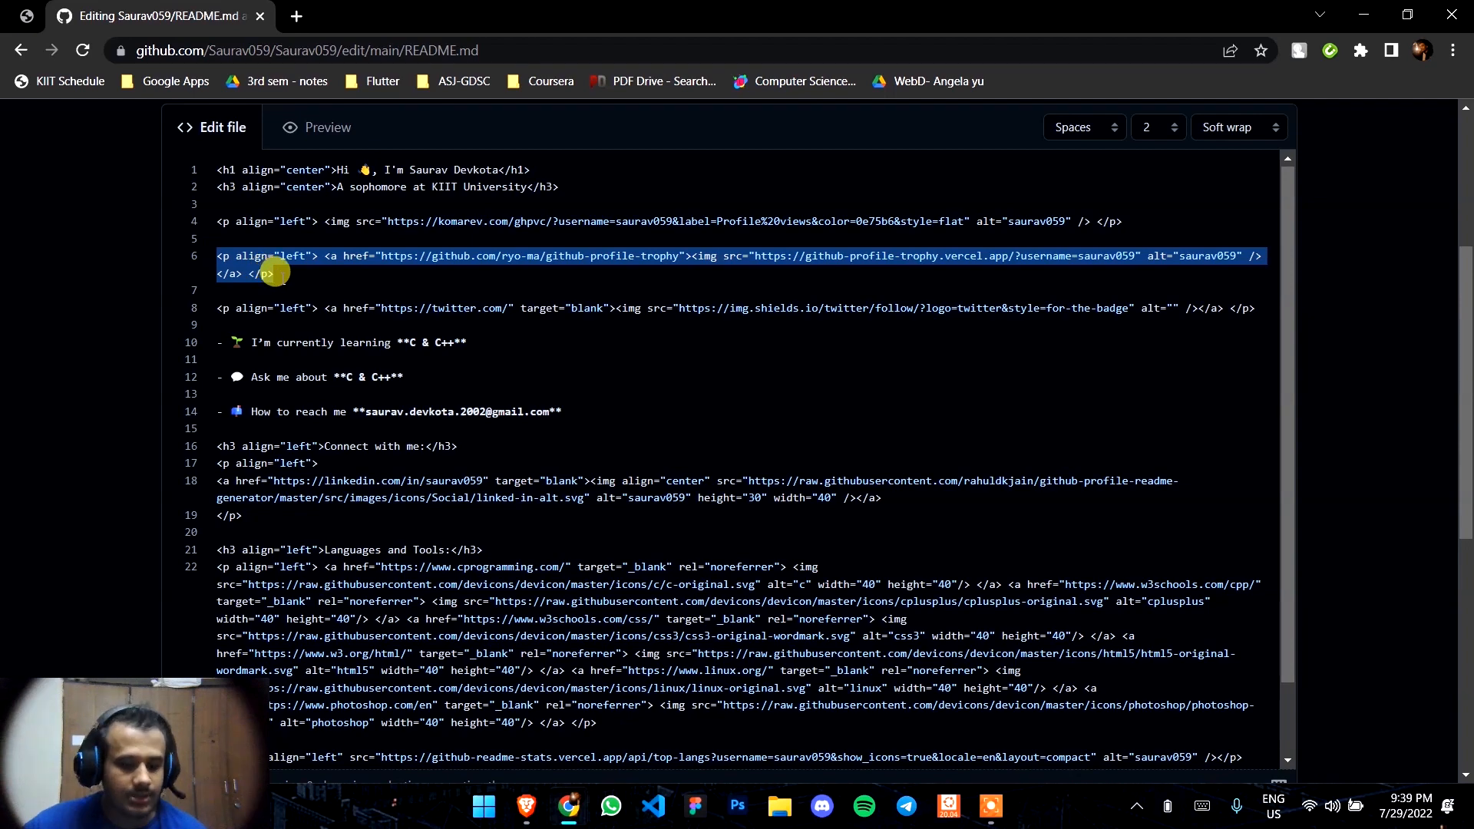
{"action": "key", "text": "Delete"}
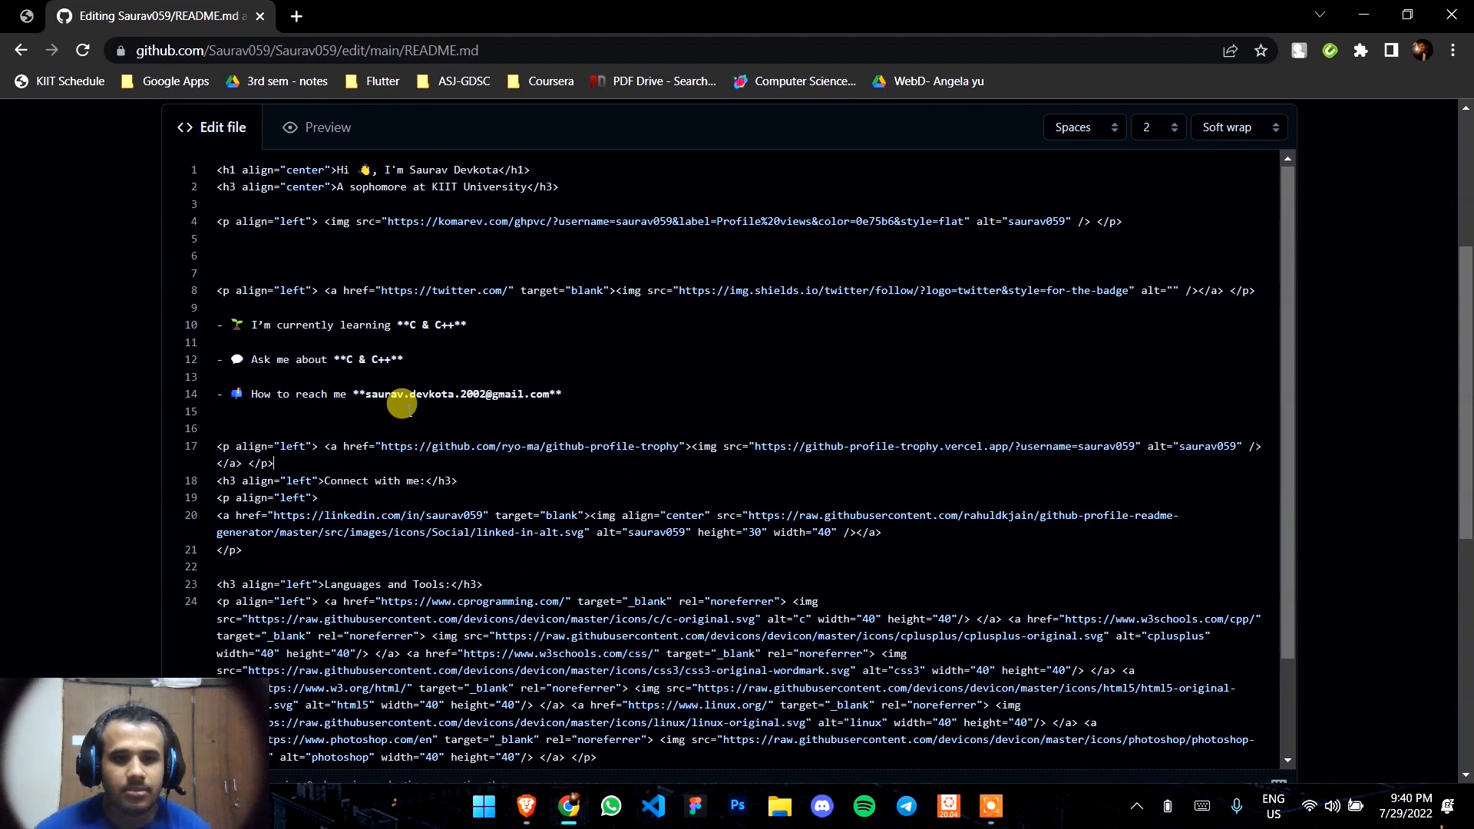
{"action": "key", "text": "enter"}
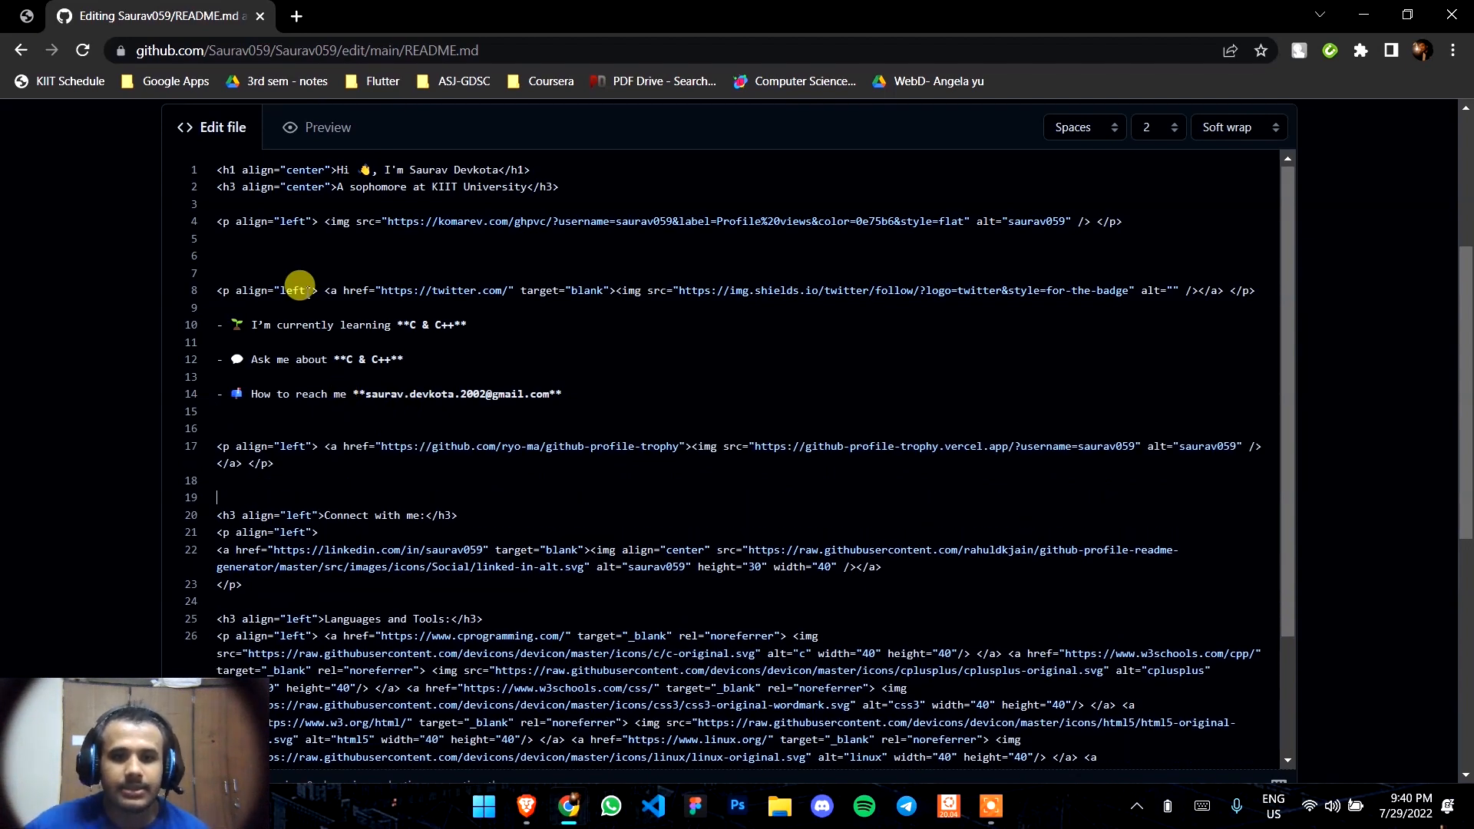
{"action": "left_click", "coordinate": [318, 127]}
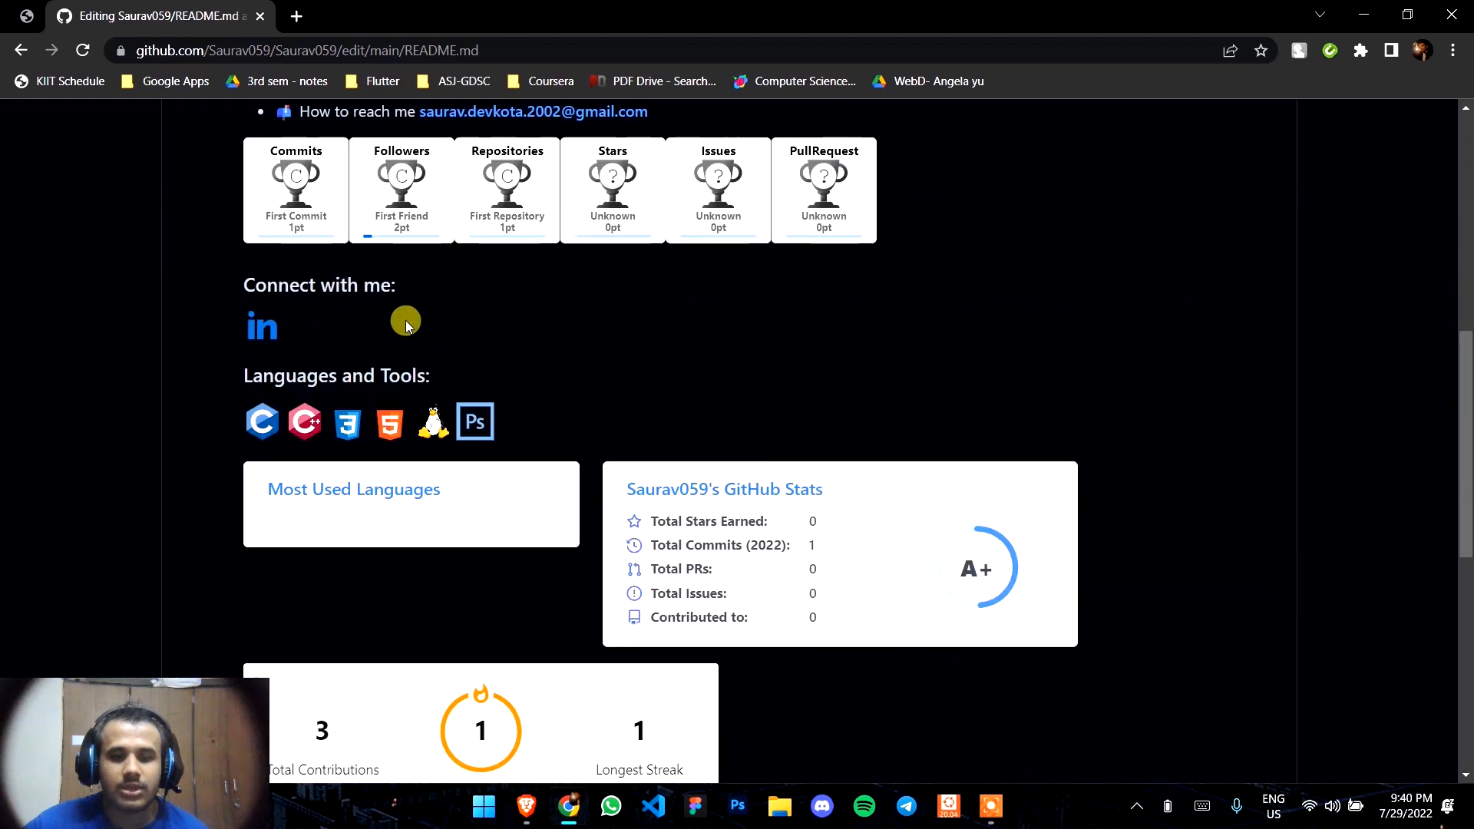
{"action": "scroll", "scroll_direction": "up", "scroll_amount": 3}
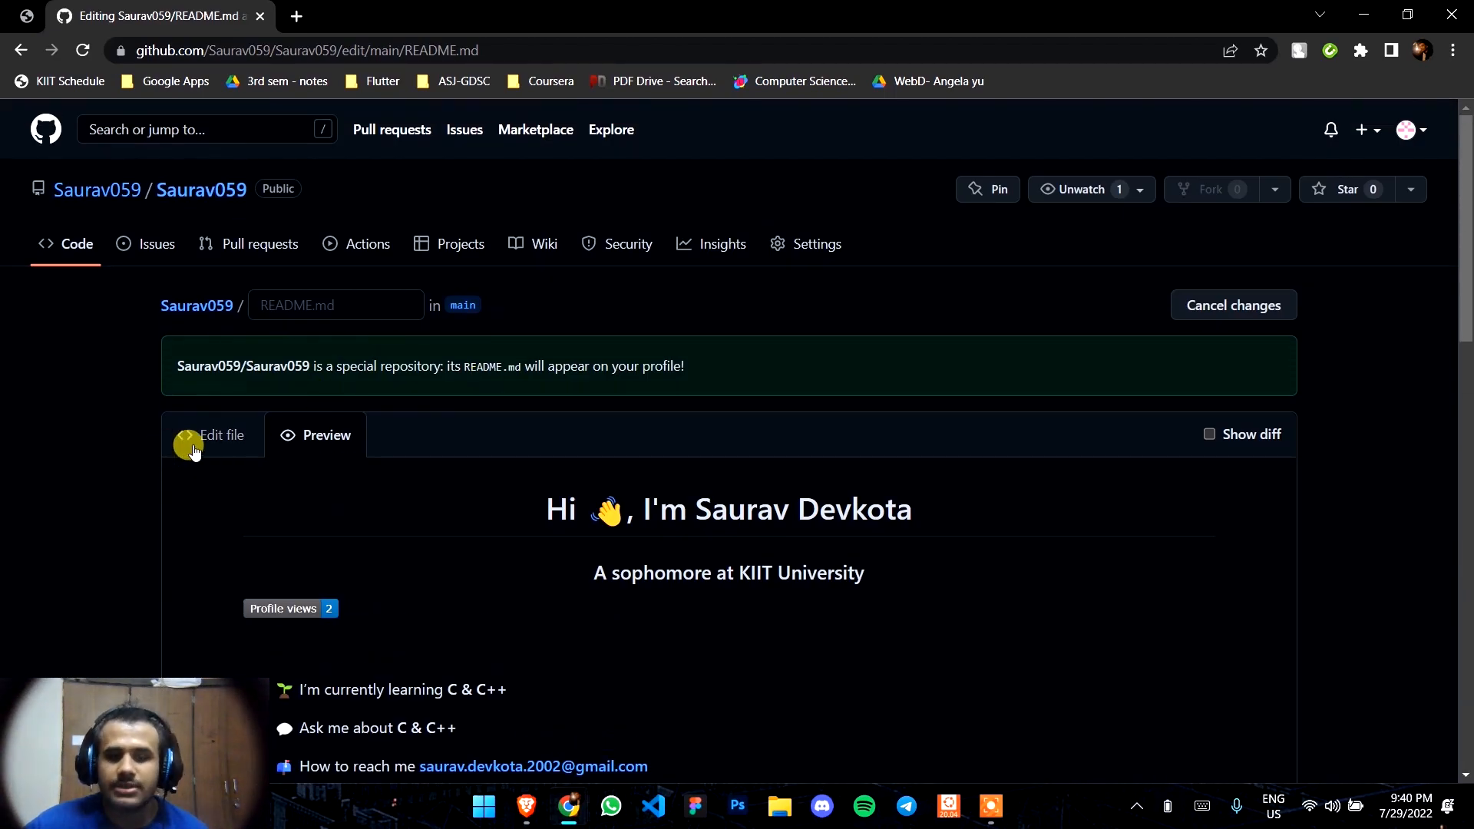
{"action": "left_click", "coordinate": [221, 434]}
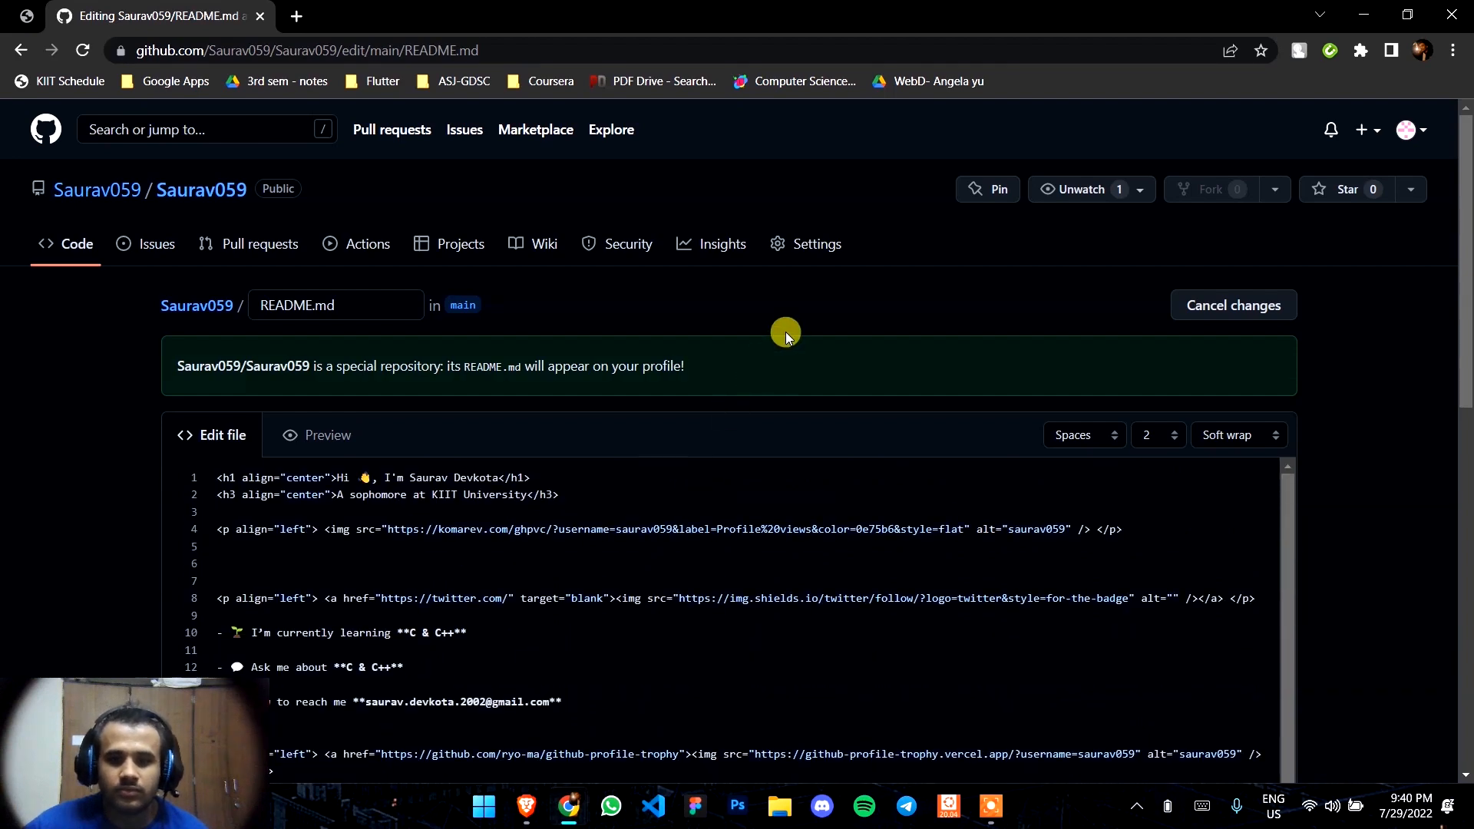
Step: Add a <br> before the trophies and an <hr> divider on line 6 under the profile views badge, then preview
{"action": "scroll", "scroll_direction": "down", "scroll_amount": 3}
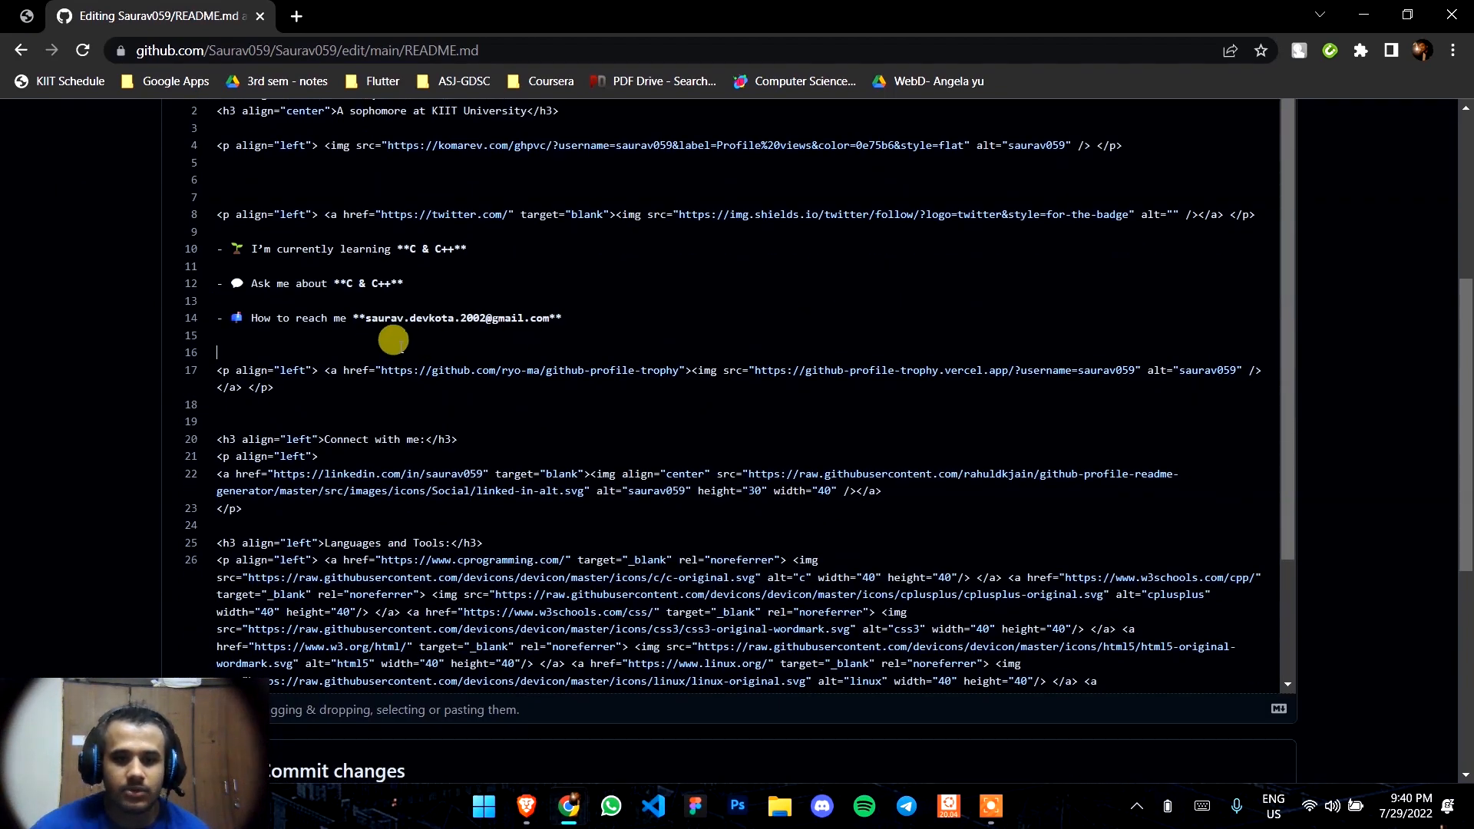
{"action": "type", "text": "<br"}
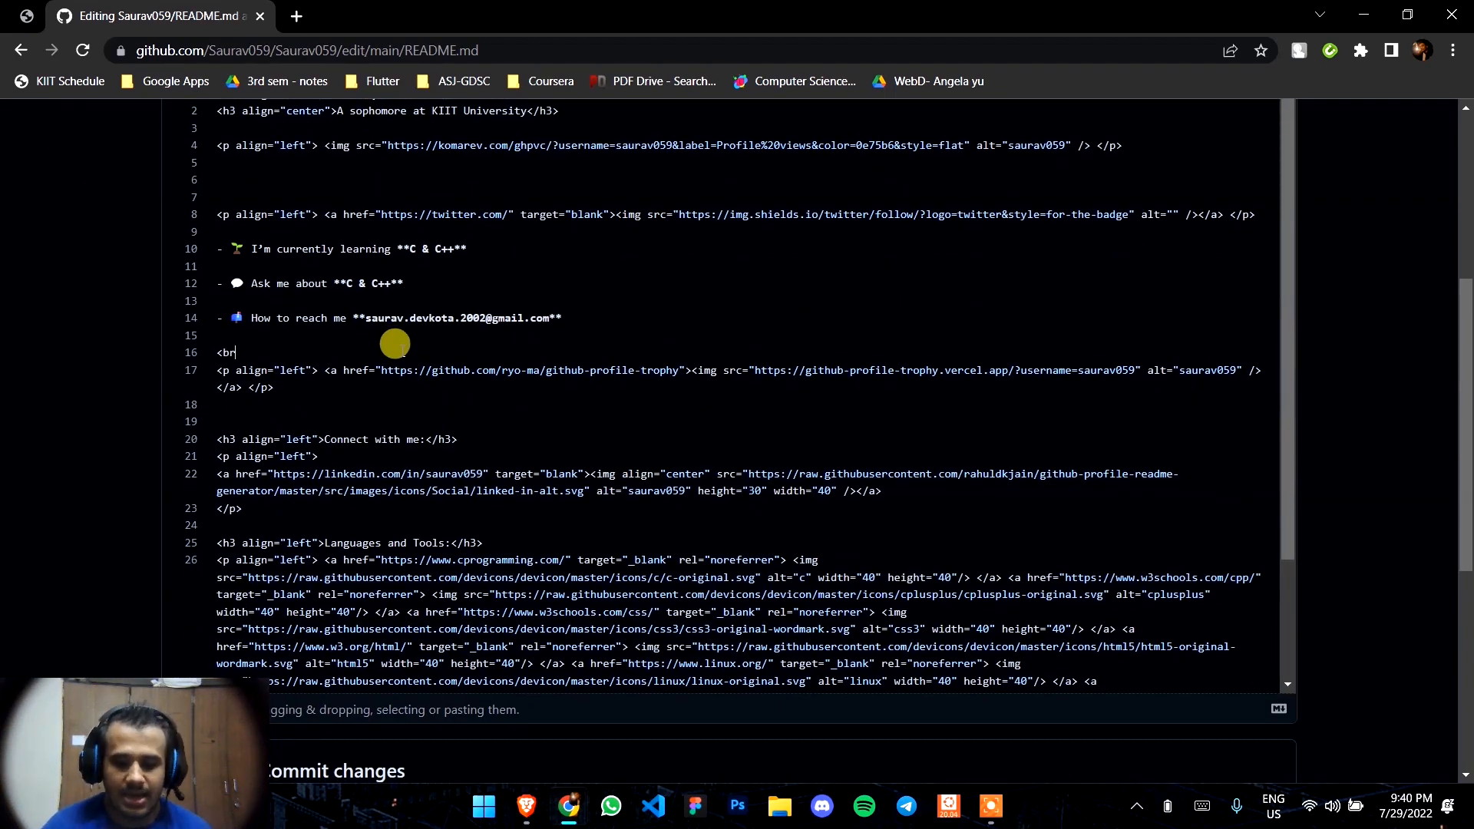
{"action": "type", "text": ">"}
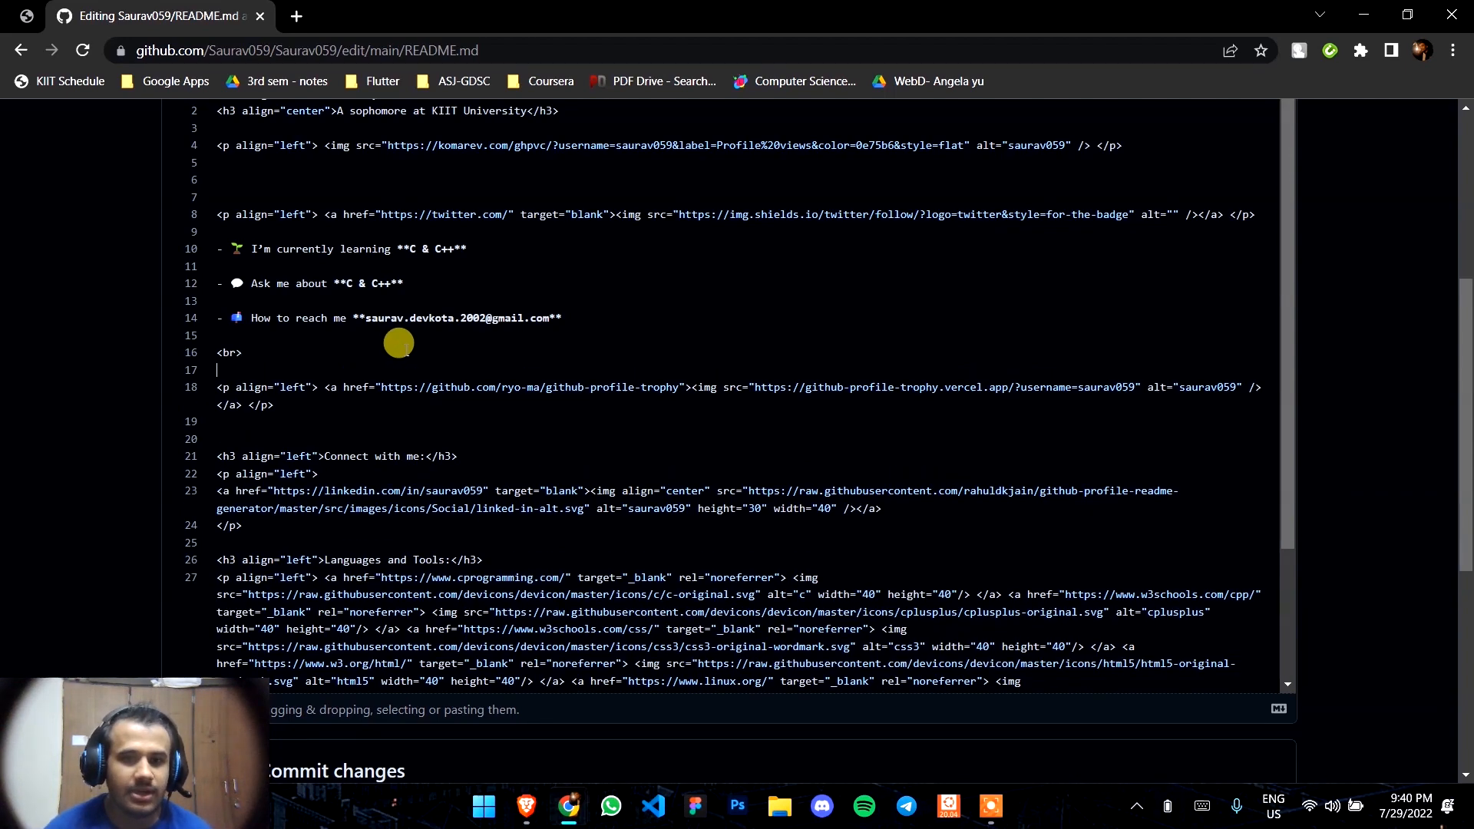
{"action": "scroll", "scroll_direction": "up", "scroll_amount": 3}
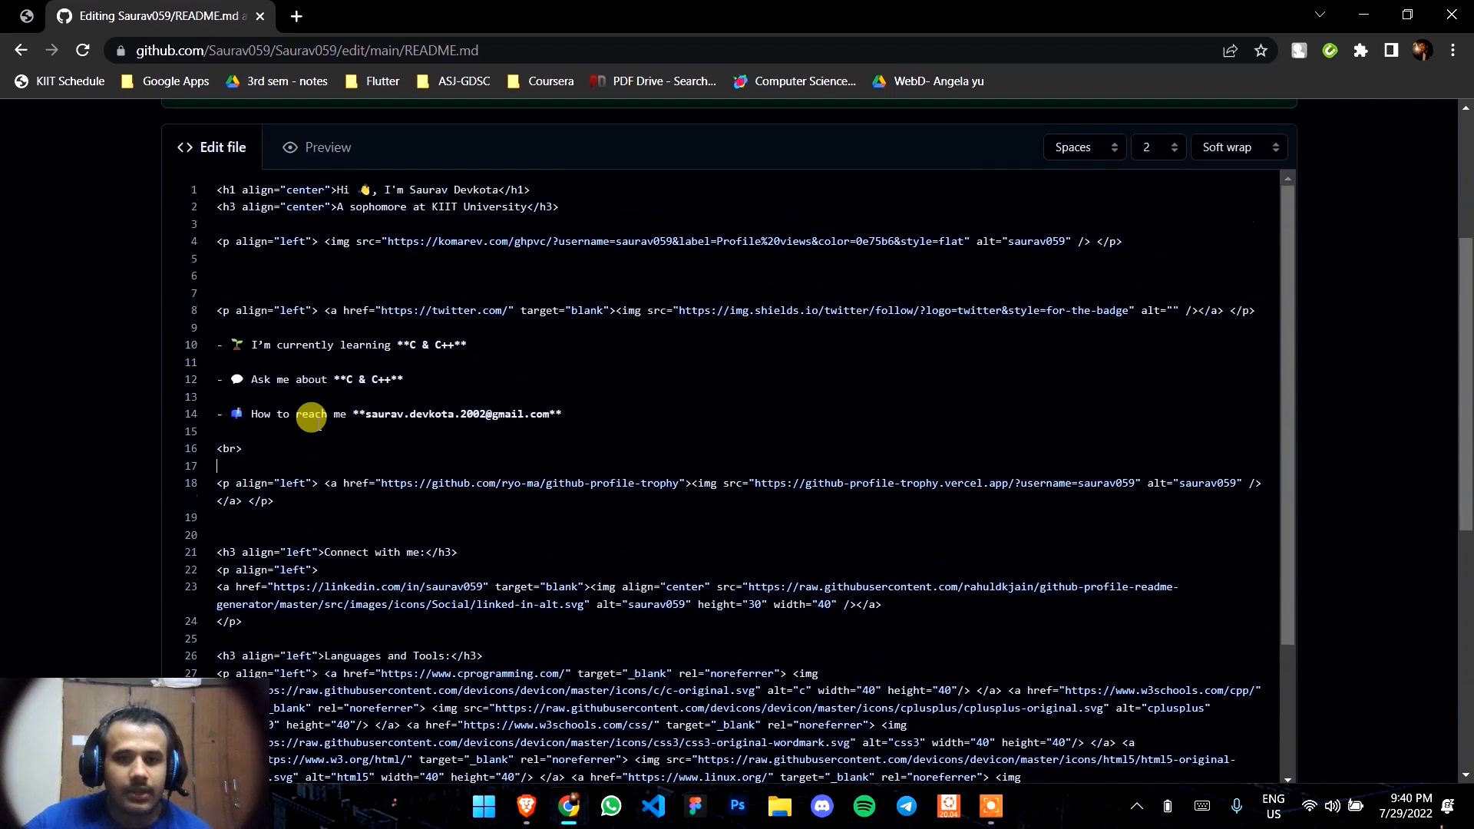
{"action": "scroll", "scroll_direction": "up", "scroll_amount": 3}
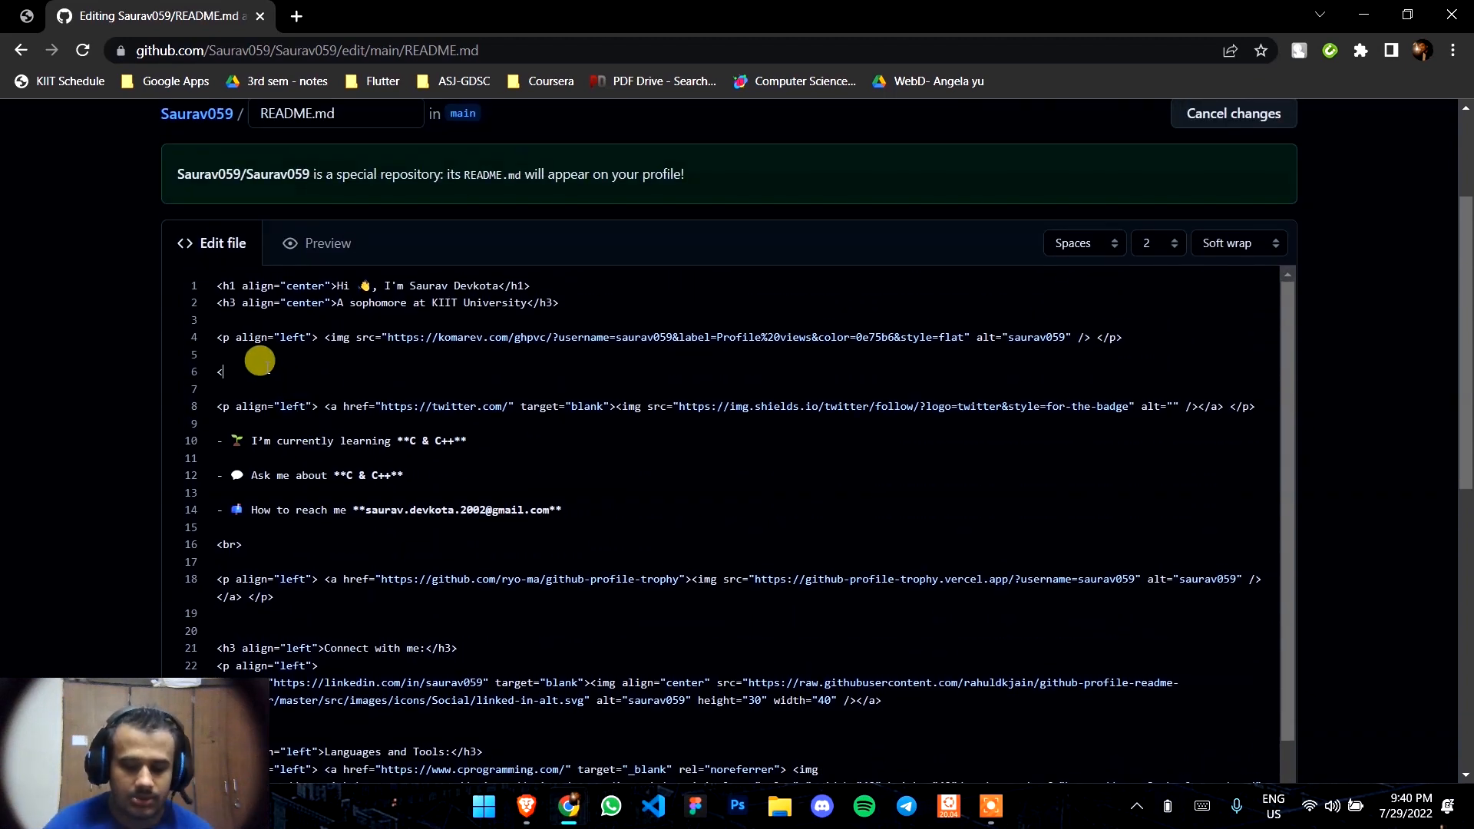
{"action": "type", "text": "hr>"}
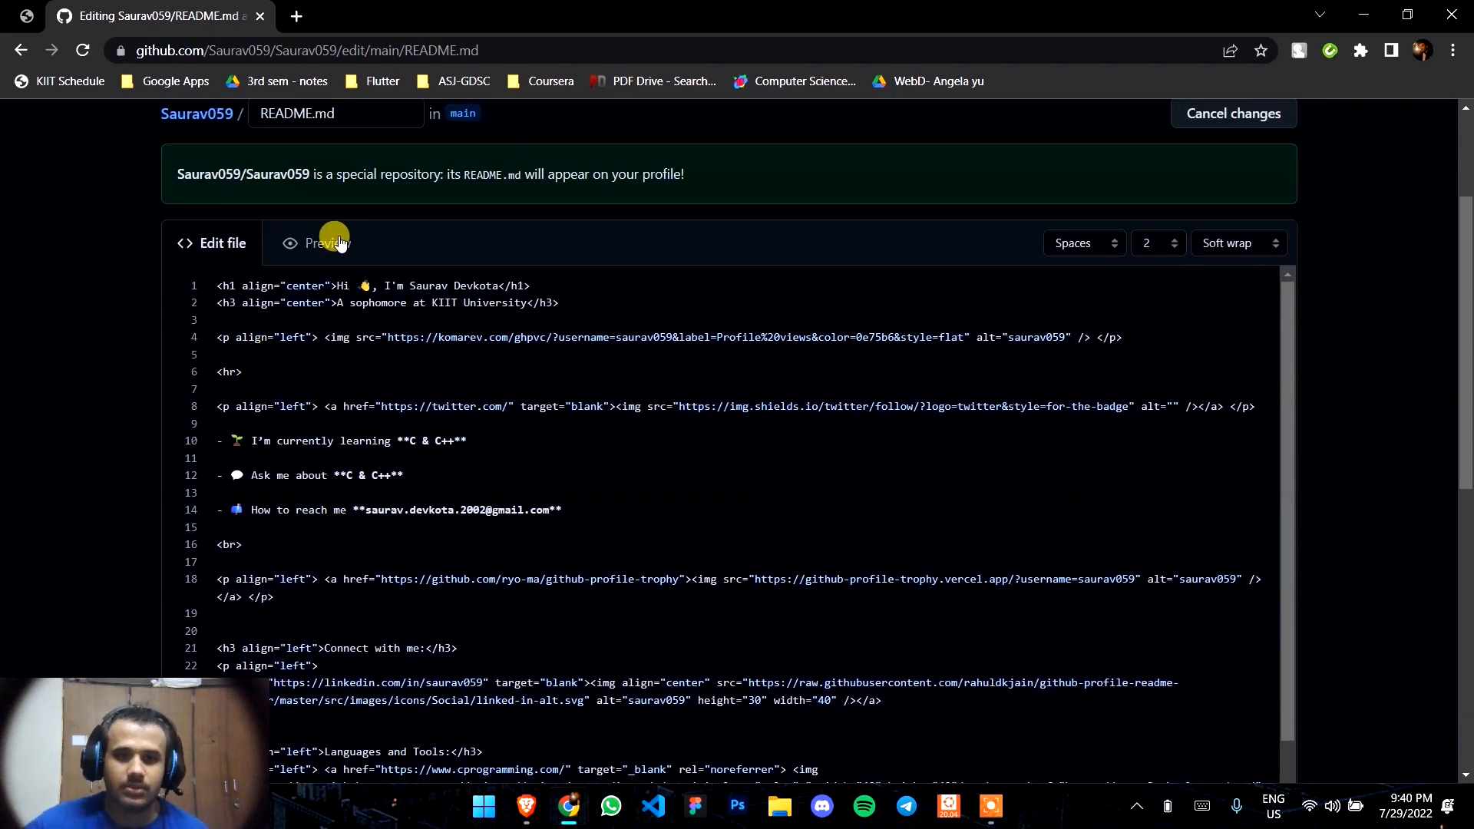
{"action": "left_click", "coordinate": [318, 243]}
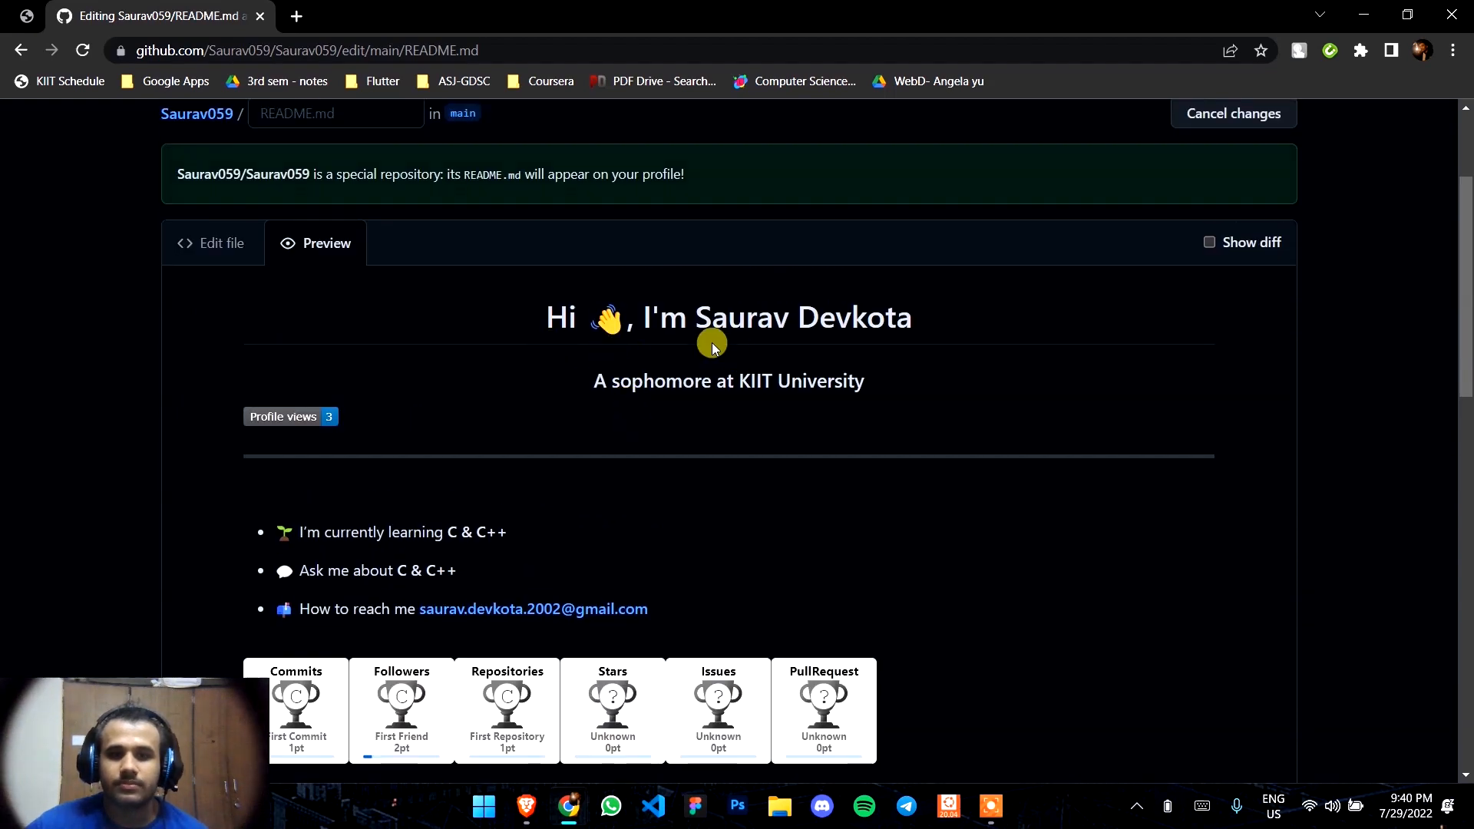
Step: Scroll through the rendered trophies, skills, stats and streak cards, then back up toward the source
{"action": "scroll", "scroll_direction": "down", "scroll_amount": 3}
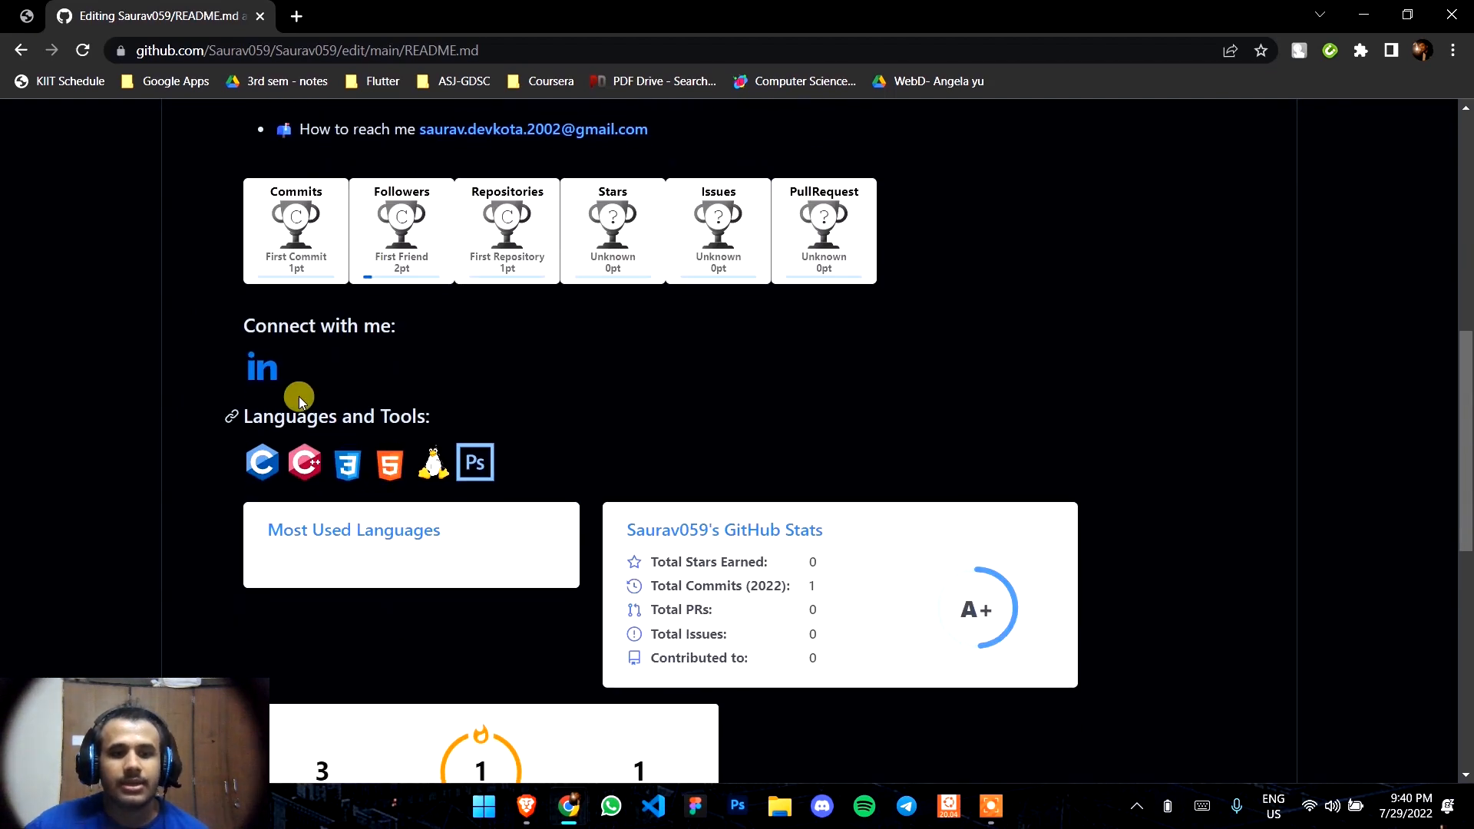
{"action": "scroll", "scroll_direction": "down", "scroll_amount": 3}
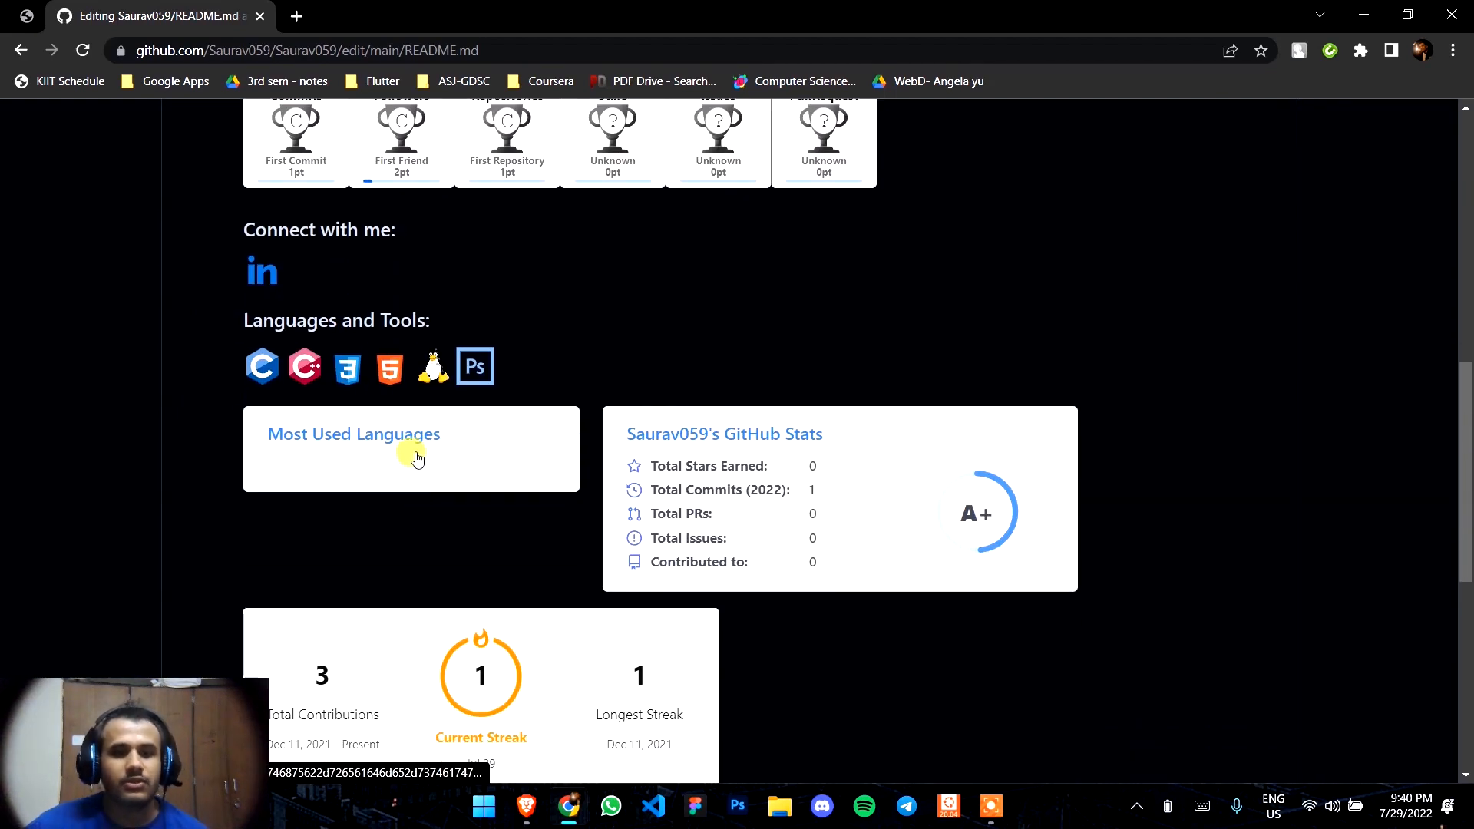
{"action": "scroll", "scroll_direction": "down", "scroll_amount": 3}
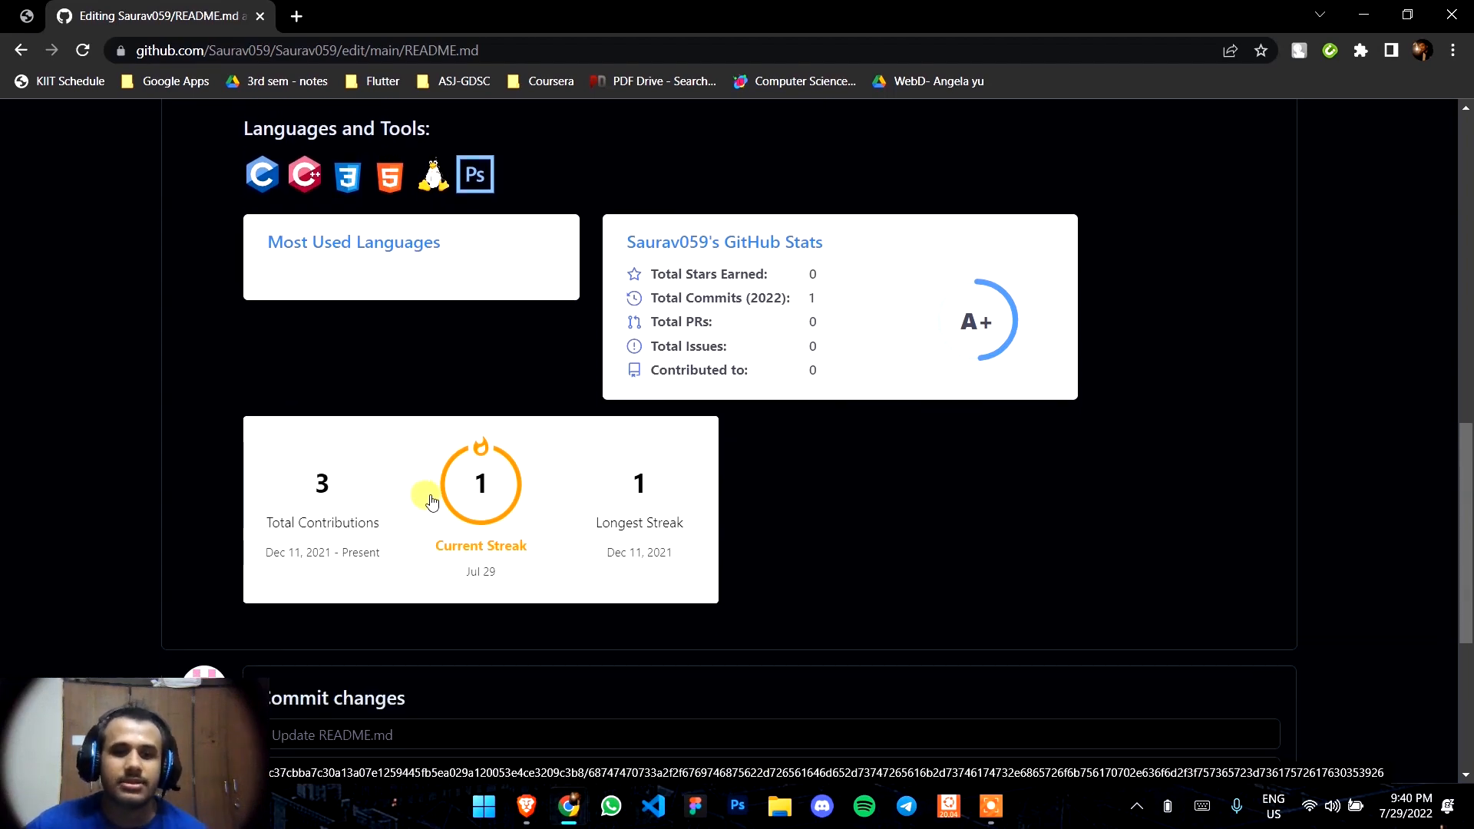
{"action": "scroll", "scroll_direction": "up", "scroll_amount": 3}
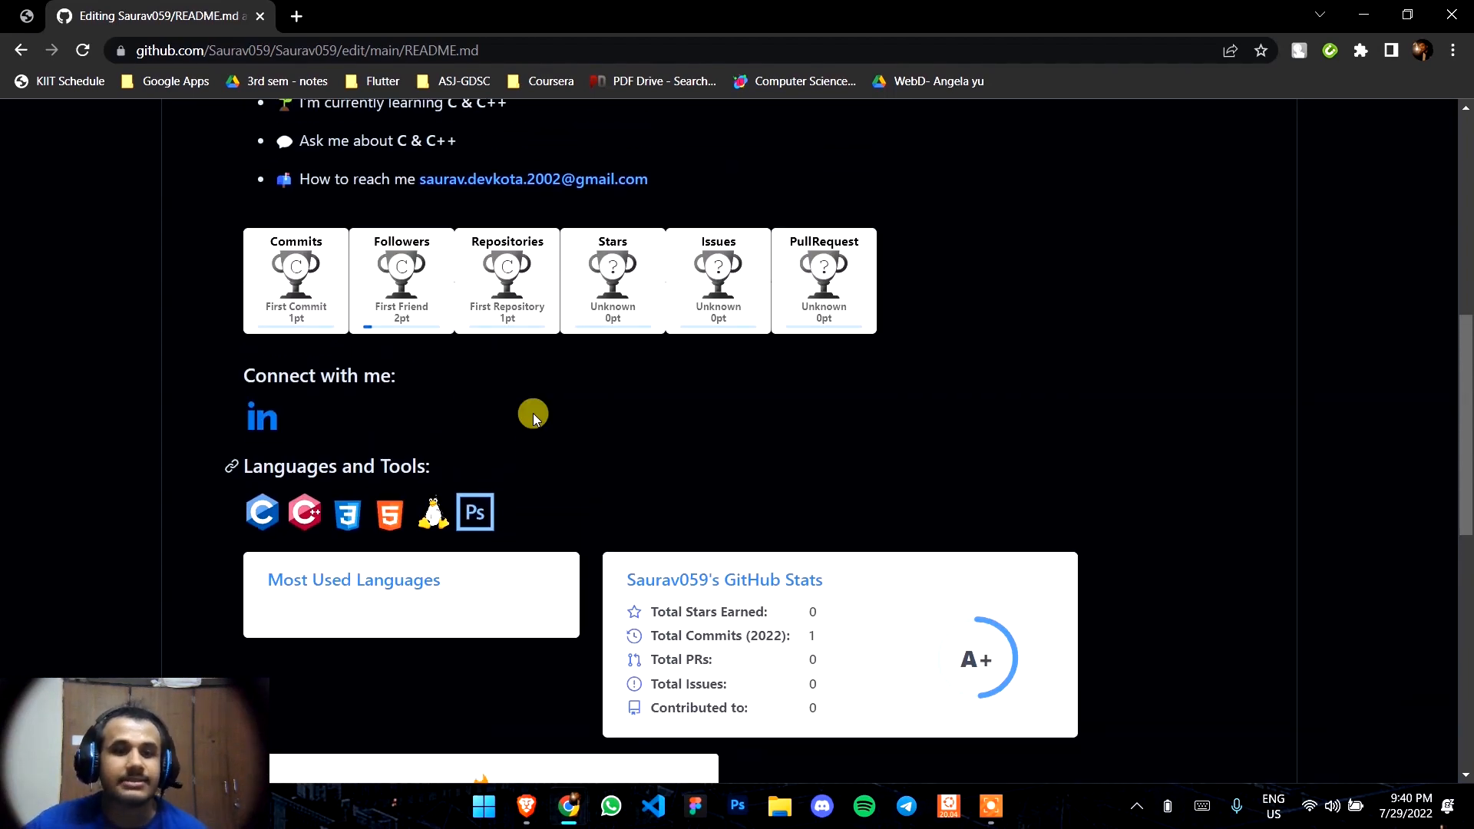
{"action": "scroll", "scroll_direction": "up", "scroll_amount": 3}
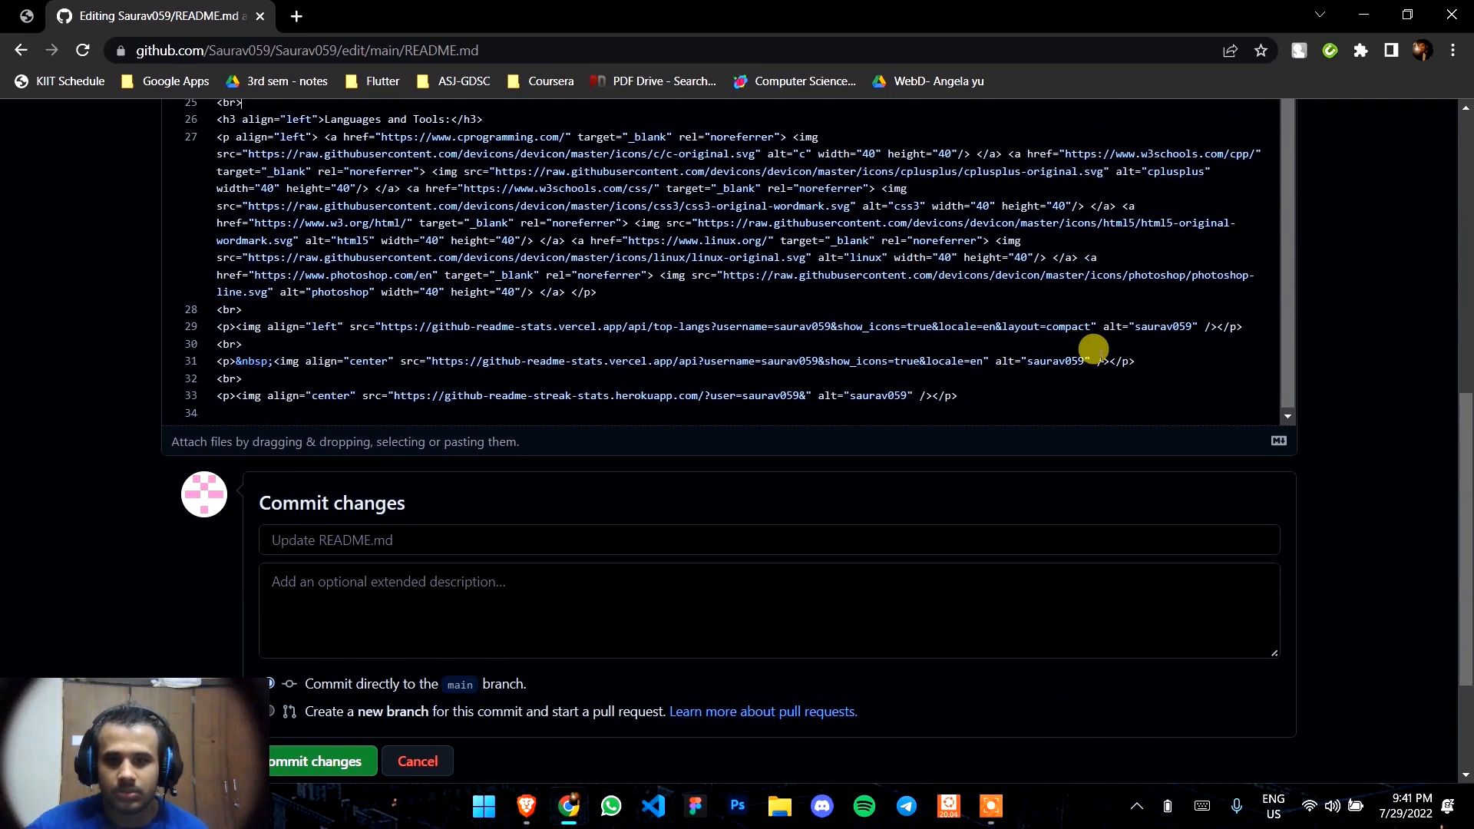
{"action": "mouse_move", "coordinate": [791, 336]}
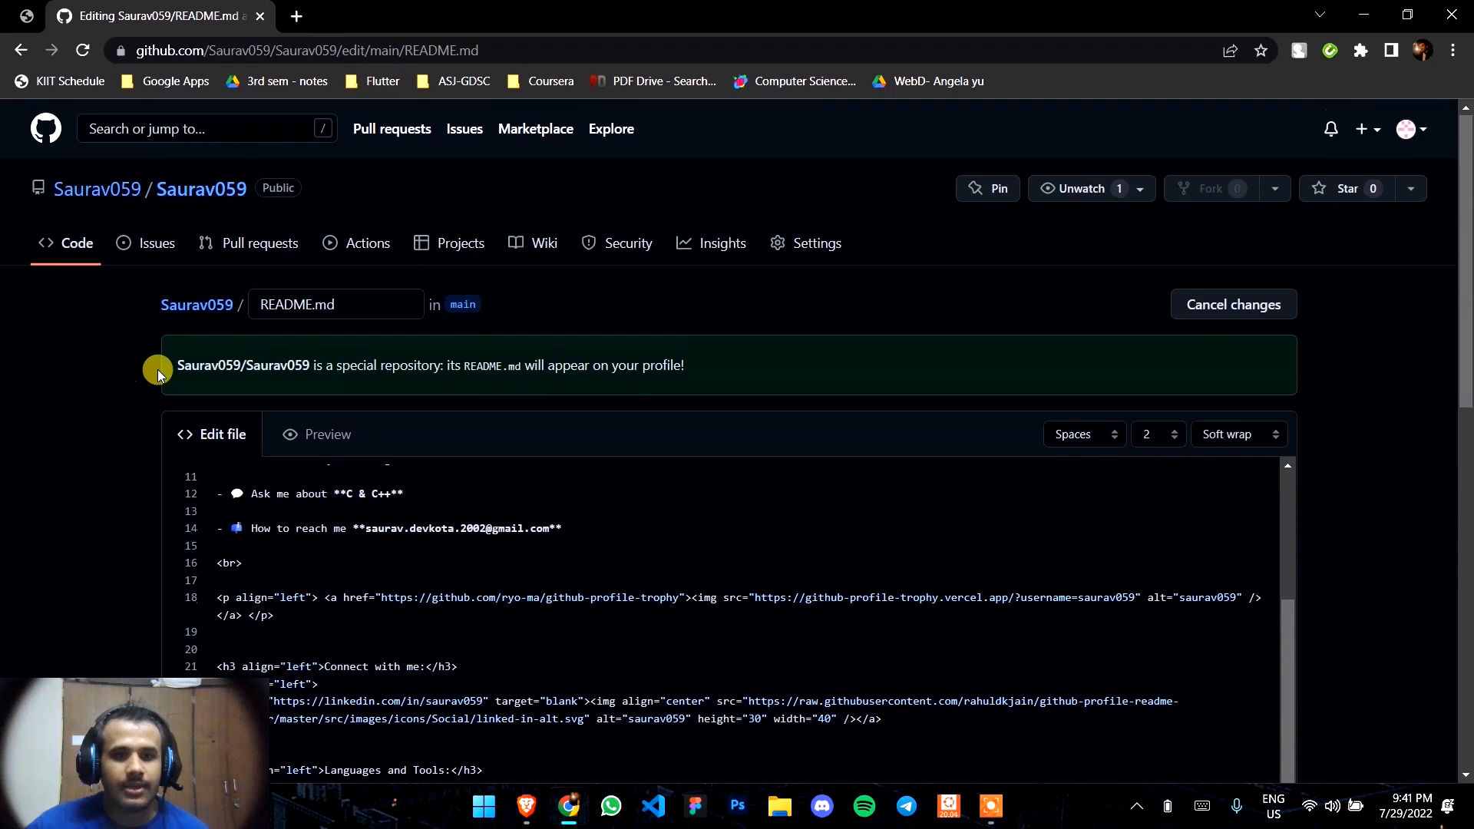
Step: Preview the <hr> dividers around the stats and streak cards and commit the README to main
{"action": "left_click", "coordinate": [328, 433]}
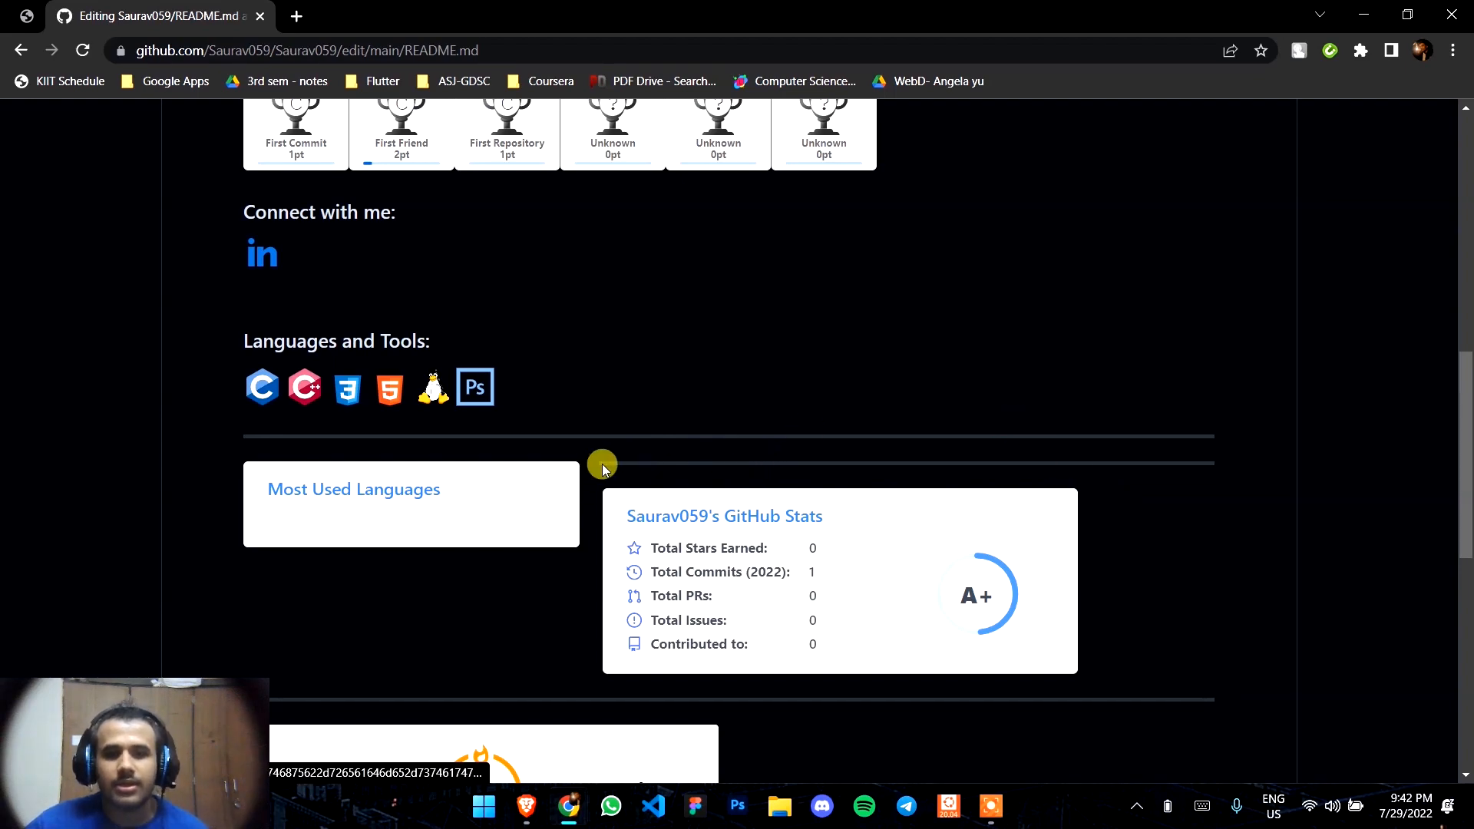
{"action": "scroll", "scroll_direction": "up", "scroll_amount": 3}
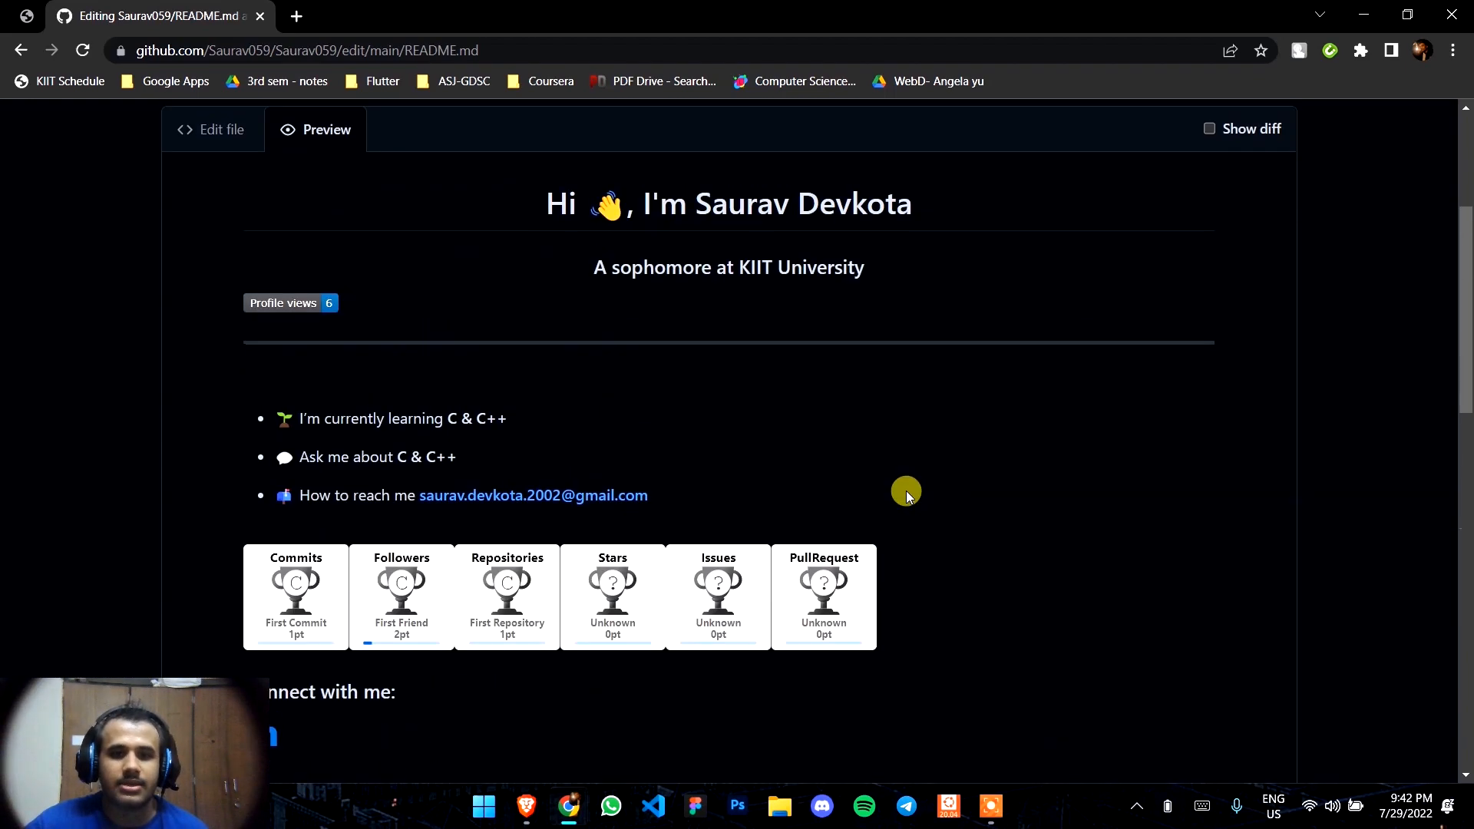
{"action": "scroll", "scroll_direction": "down", "scroll_amount": 3}
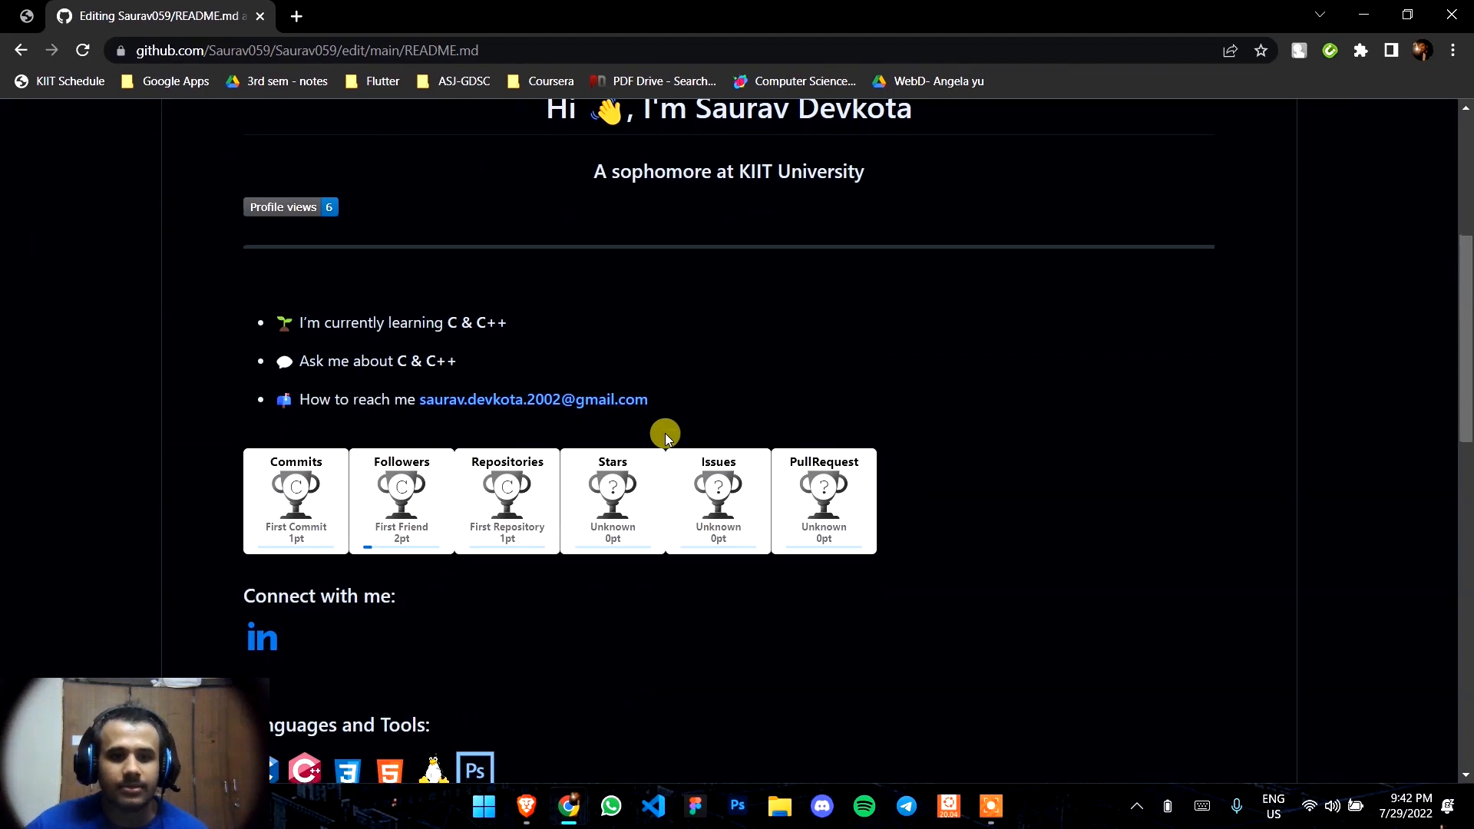
{"action": "scroll", "scroll_direction": "down", "scroll_amount": 3}
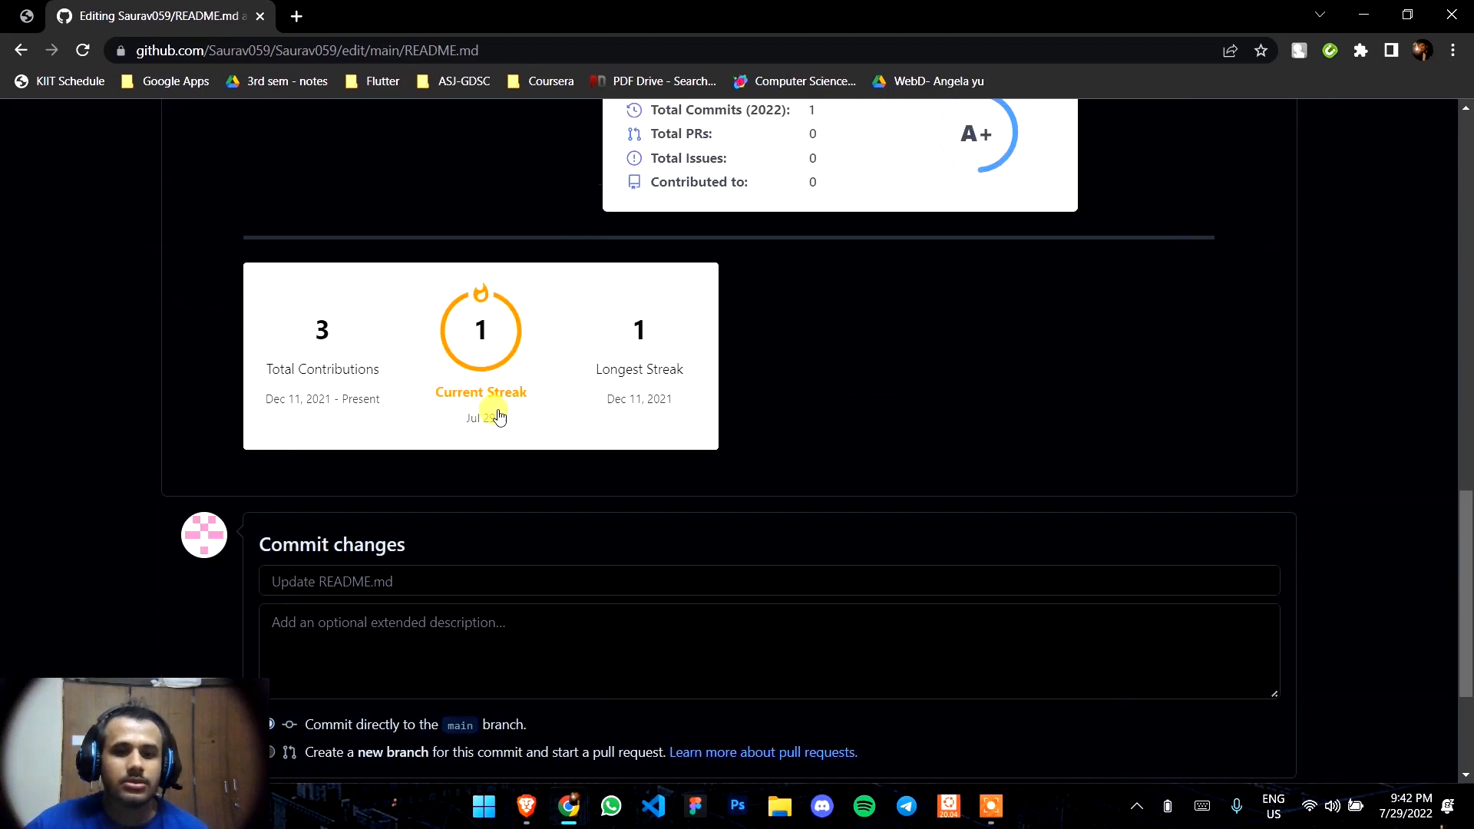
{"action": "left_click", "coordinate": [282, 568]}
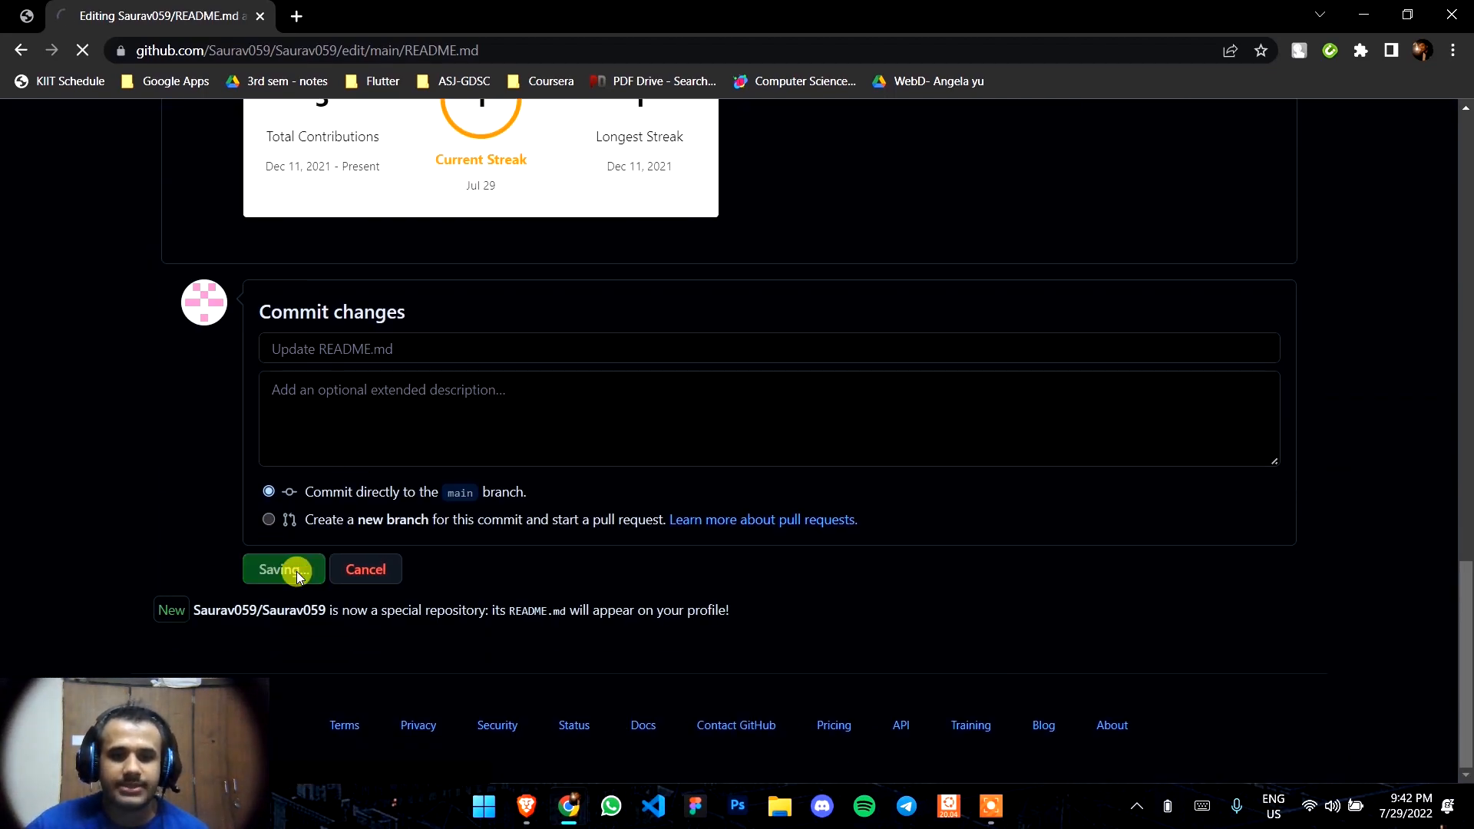
Step: Go to the Saurav059 profile page and scroll through the live README with trophies, stats and dividers
{"action": "left_click", "coordinate": [278, 569]}
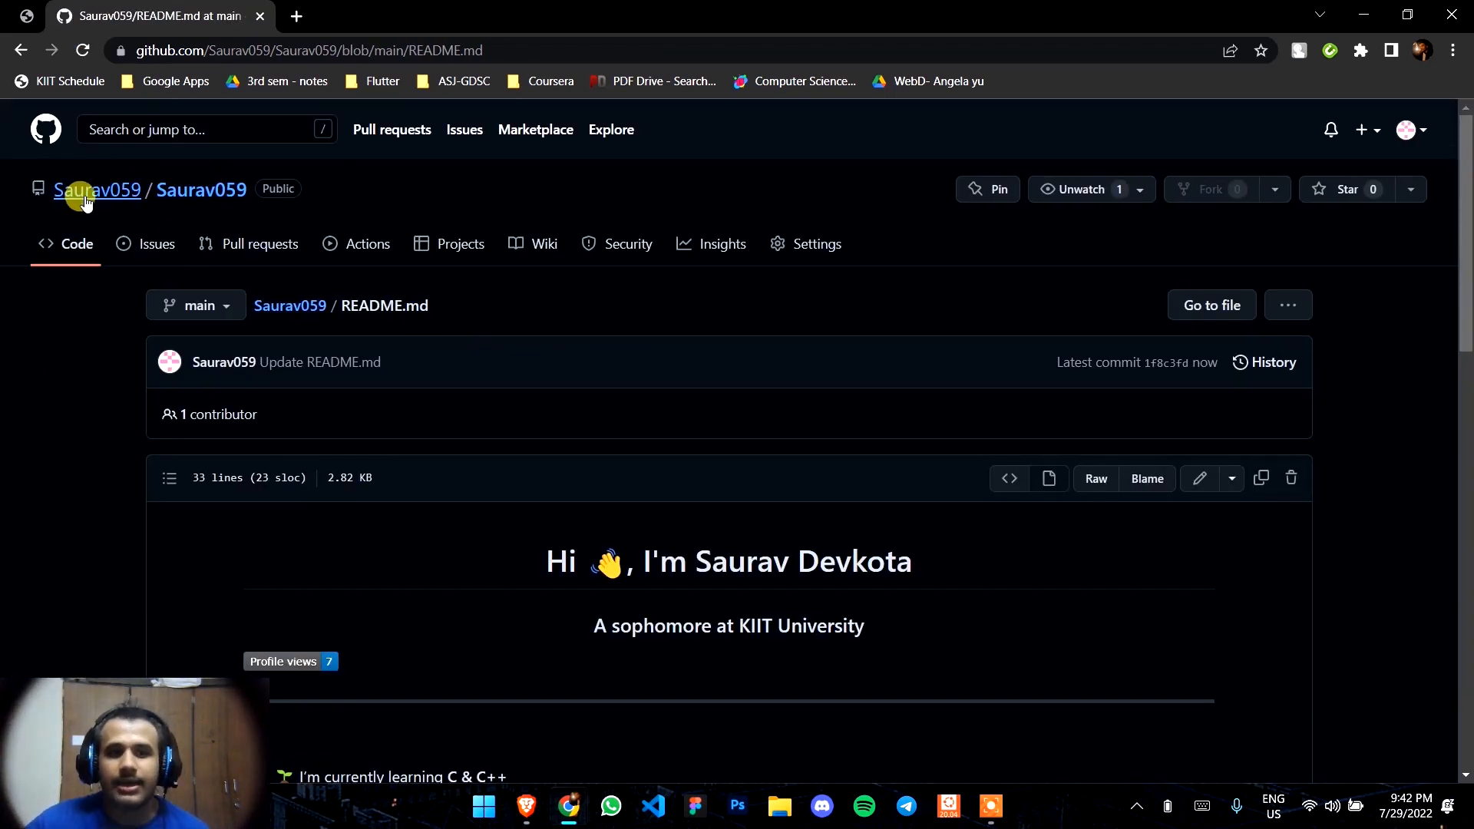
{"action": "left_click", "coordinate": [98, 189]}
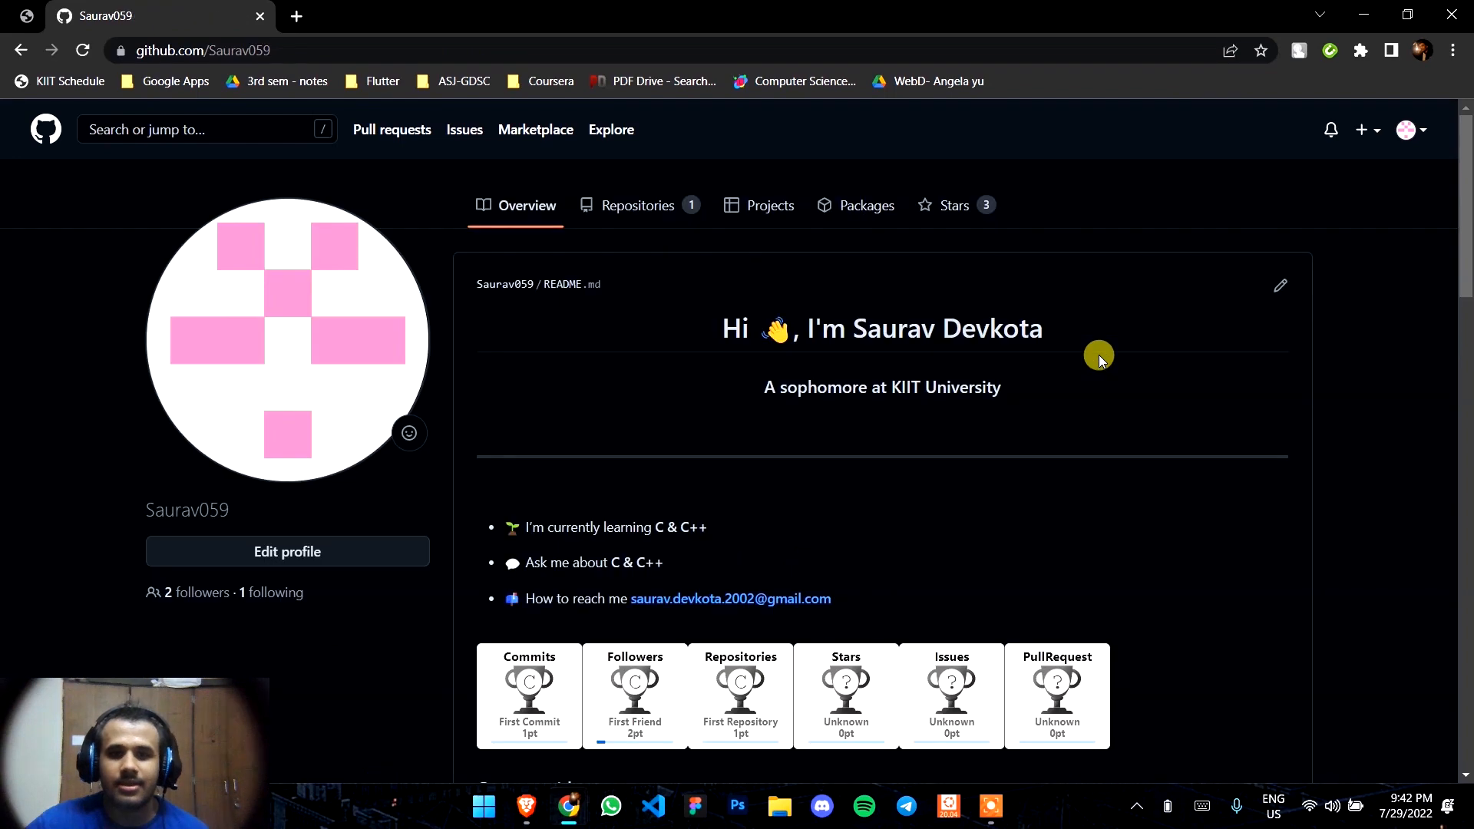
{"action": "scroll", "scroll_direction": "down", "scroll_amount": 3}
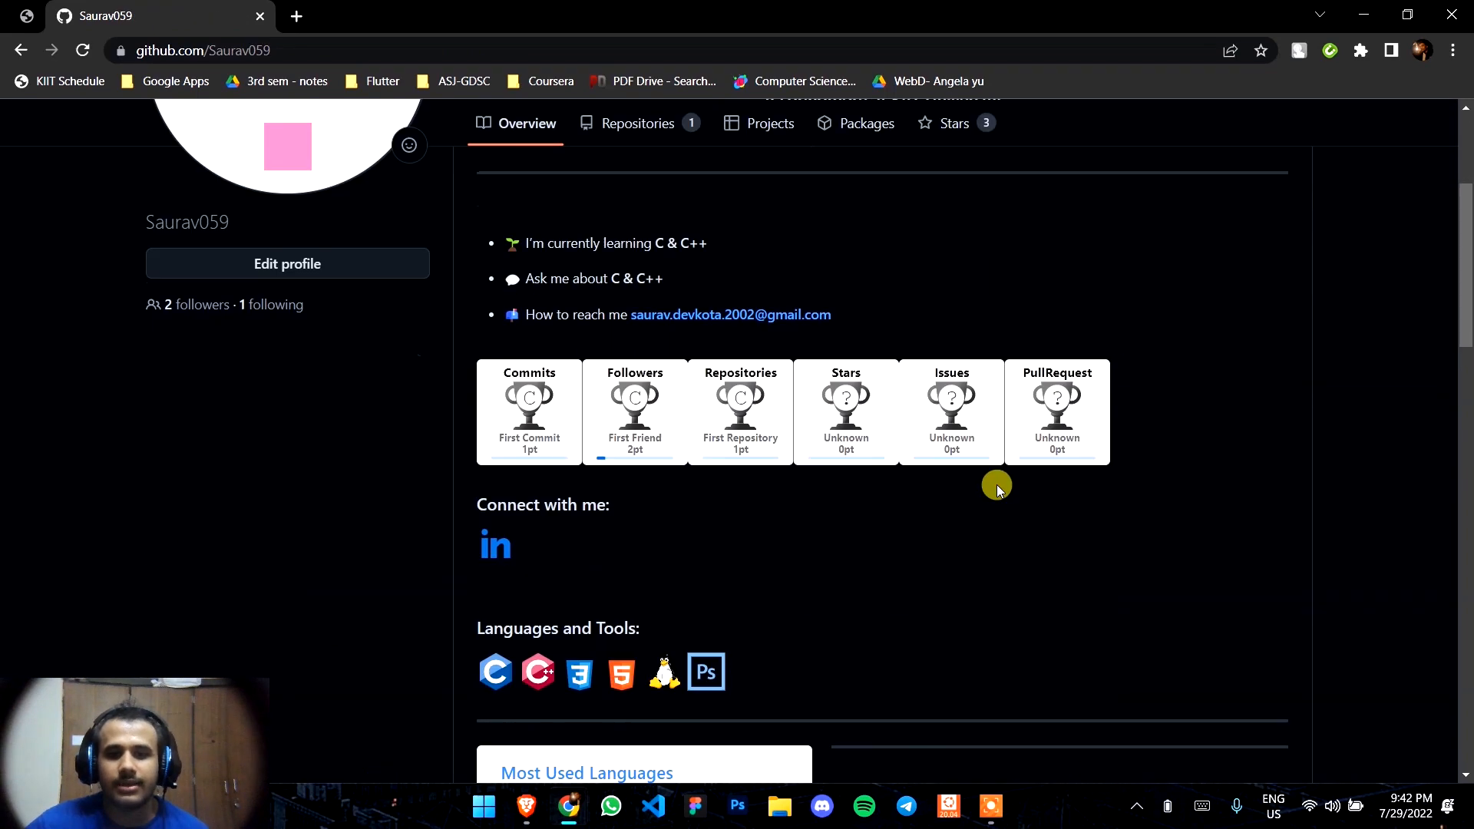
{"action": "scroll", "scroll_direction": "up", "scroll_amount": 3}
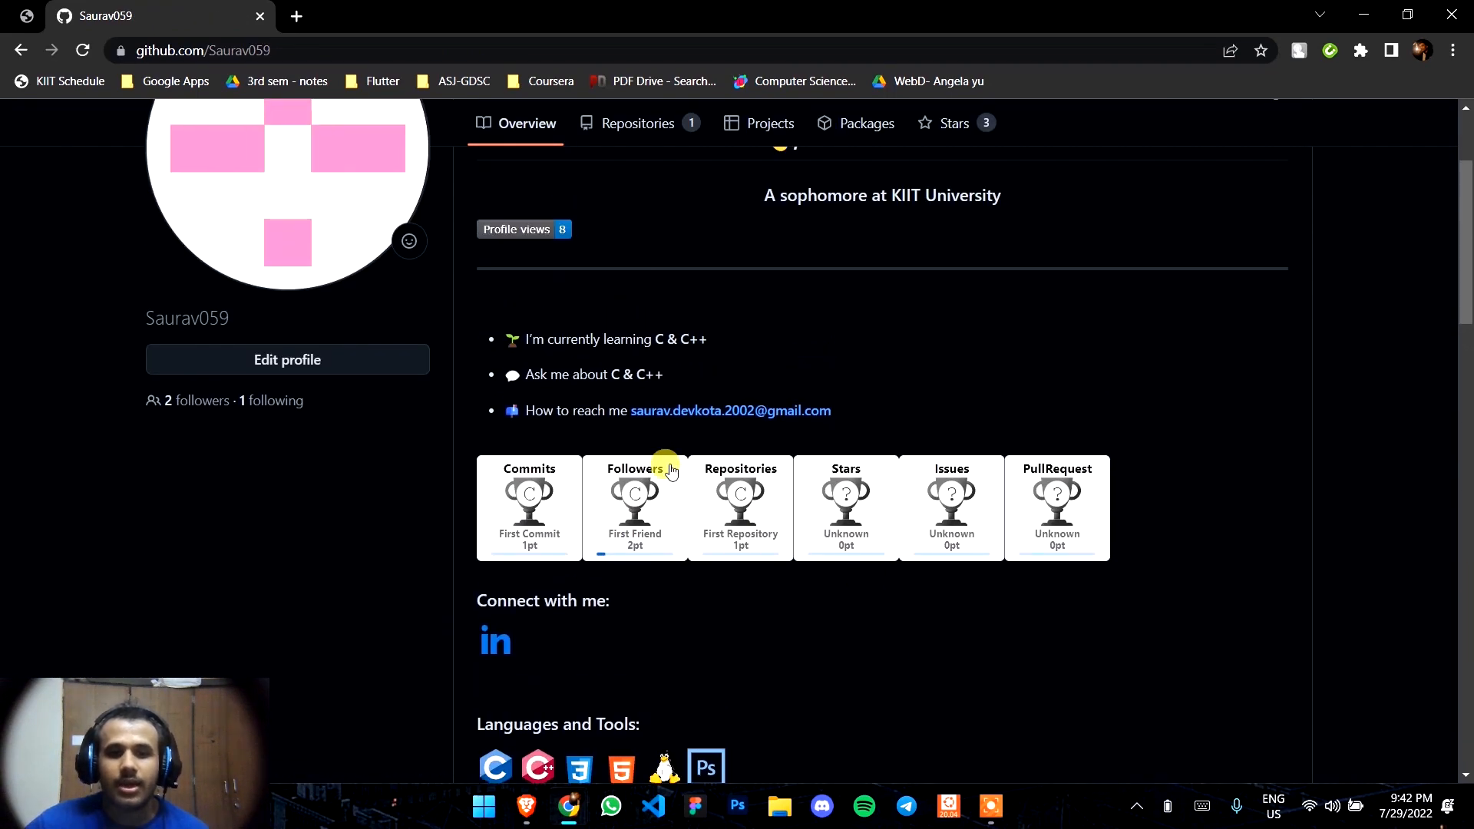
{"action": "mouse_move", "coordinate": [858, 435]}
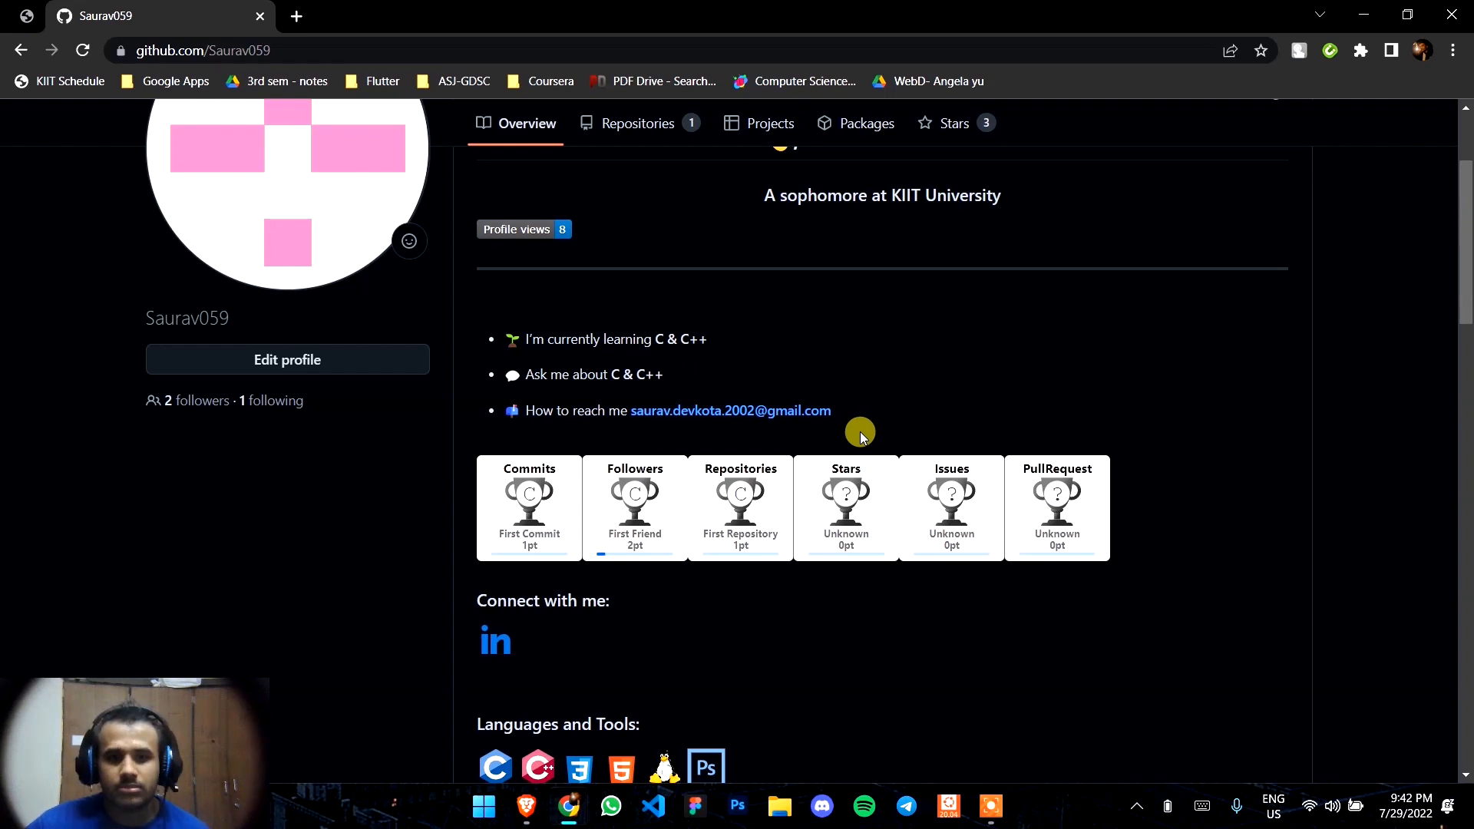
{"action": "scroll", "scroll_direction": "up", "scroll_amount": 3}
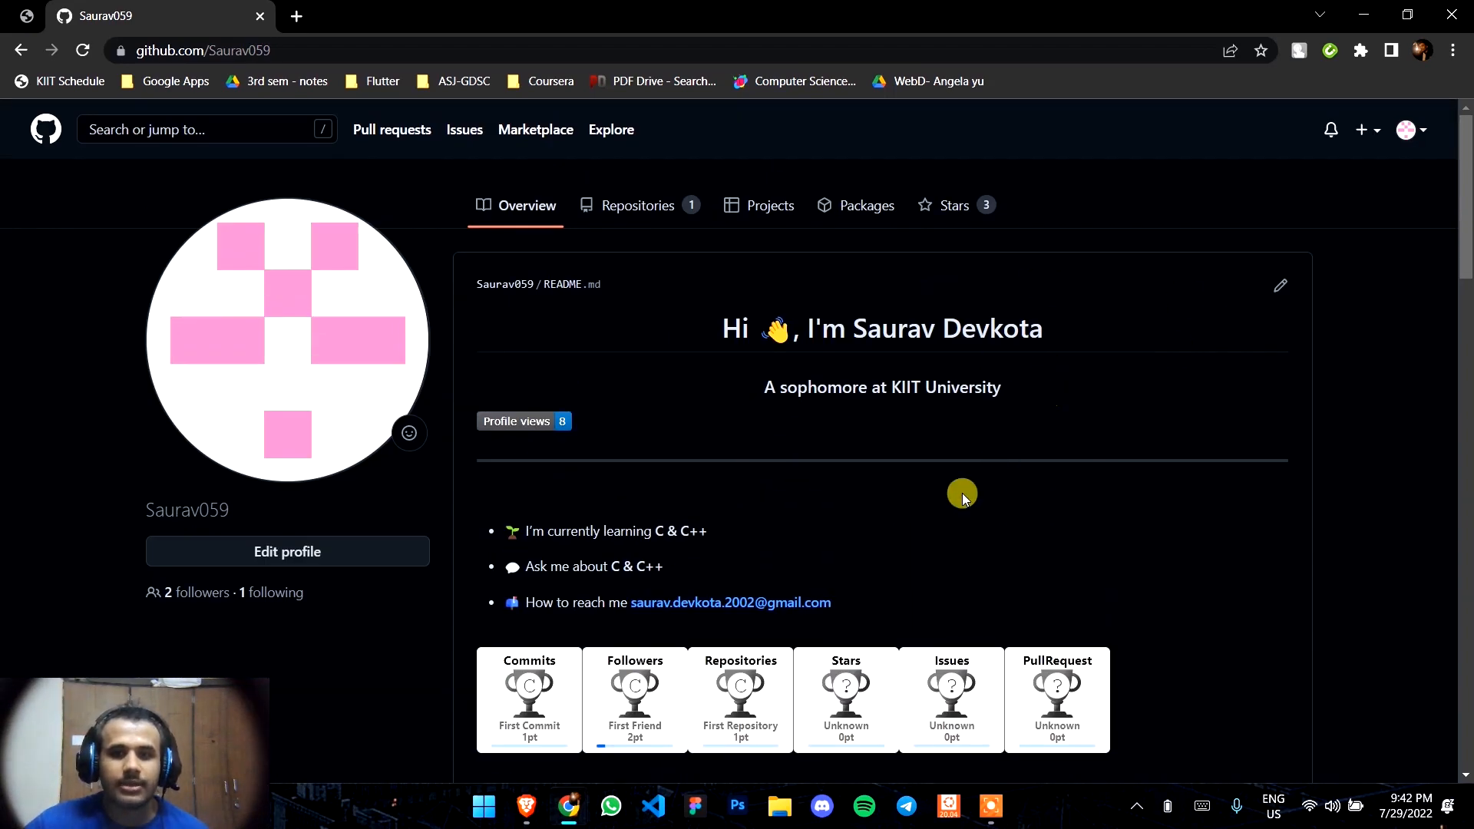
{"action": "scroll", "scroll_direction": "down", "scroll_amount": 3}
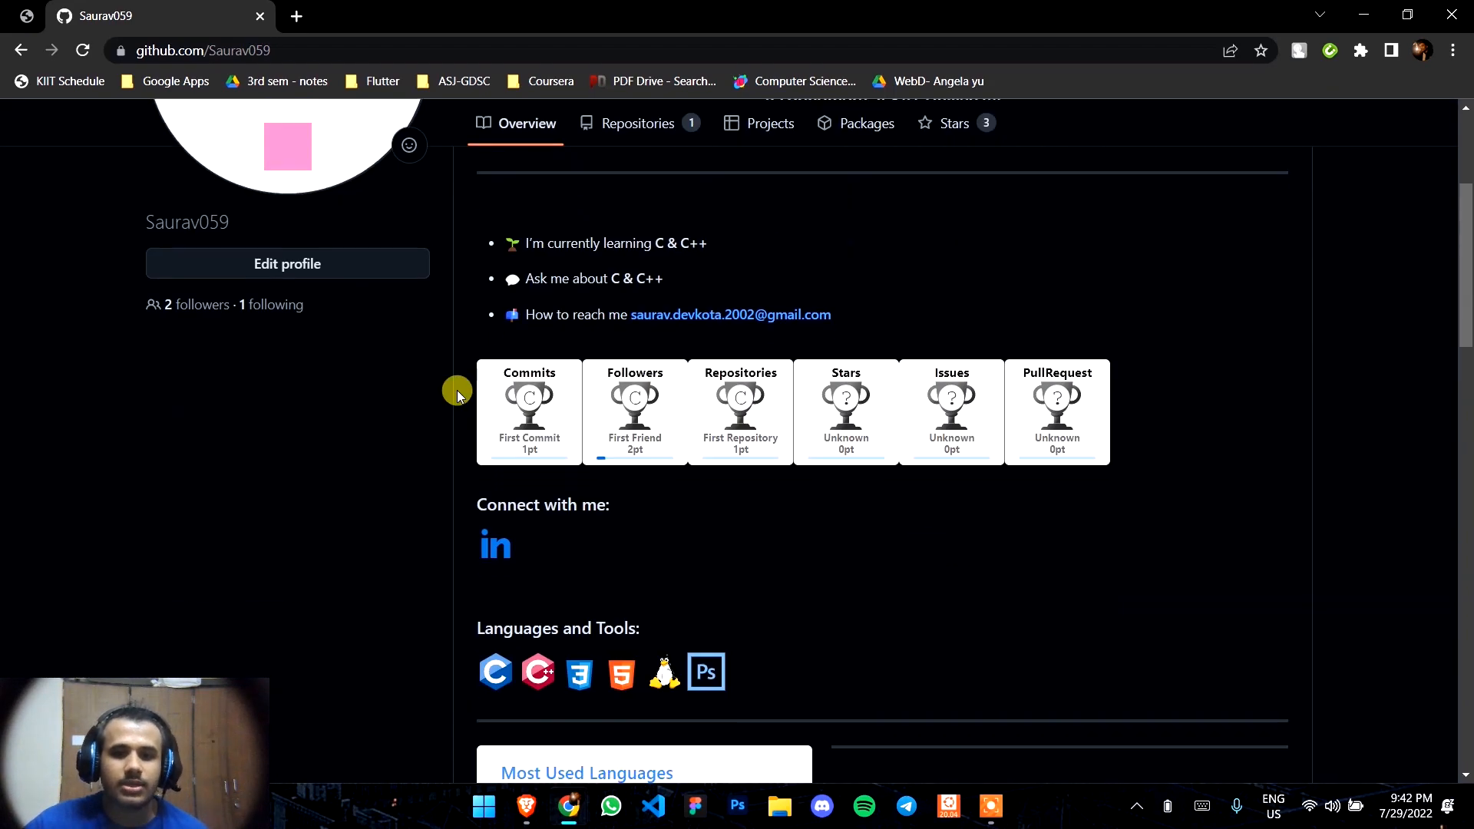
{"action": "scroll", "scroll_direction": "down", "scroll_amount": 3}
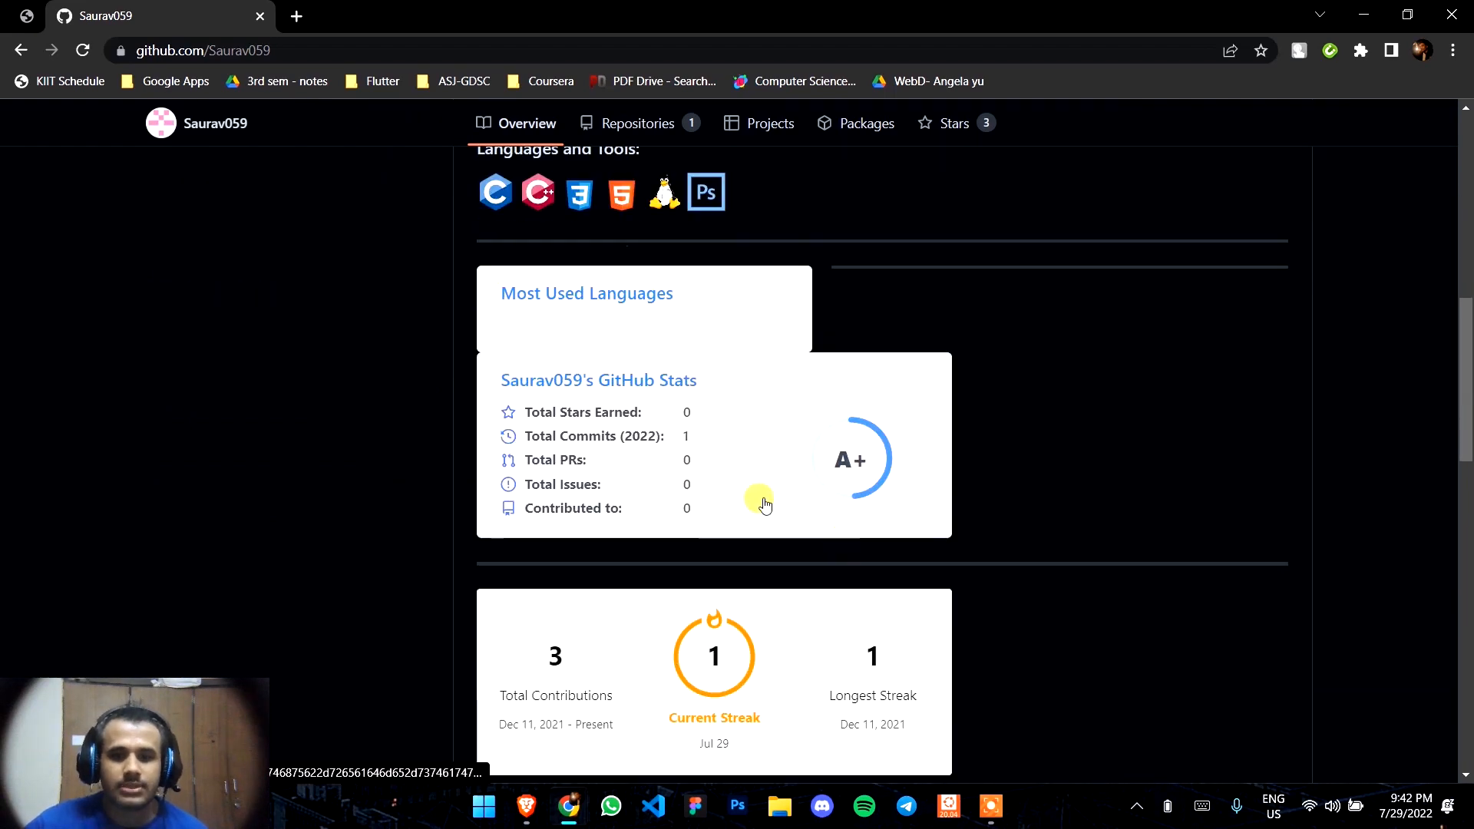
{"action": "mouse_move", "coordinate": [663, 318]}
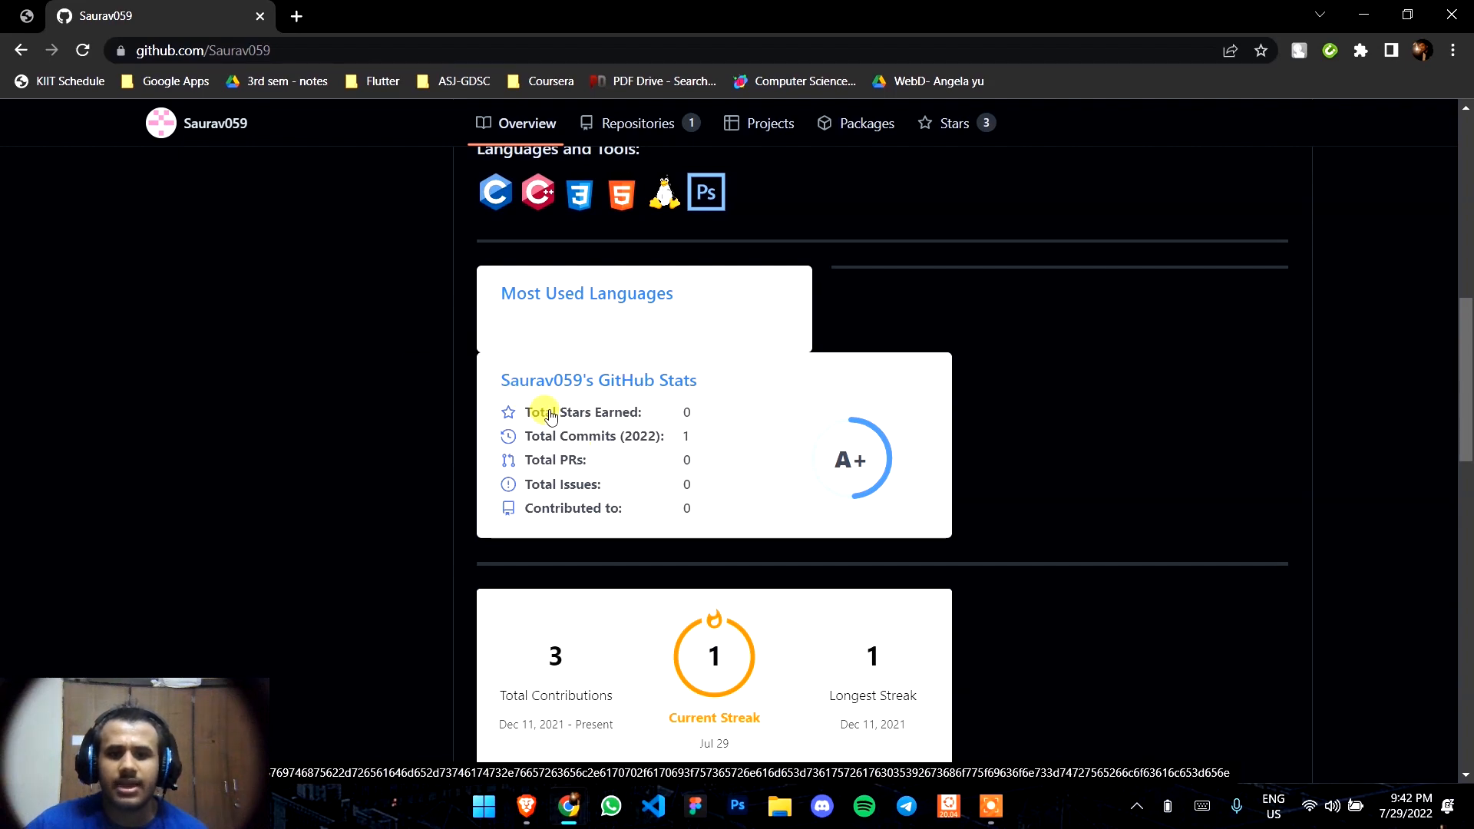
{"action": "mouse_move", "coordinate": [718, 458]}
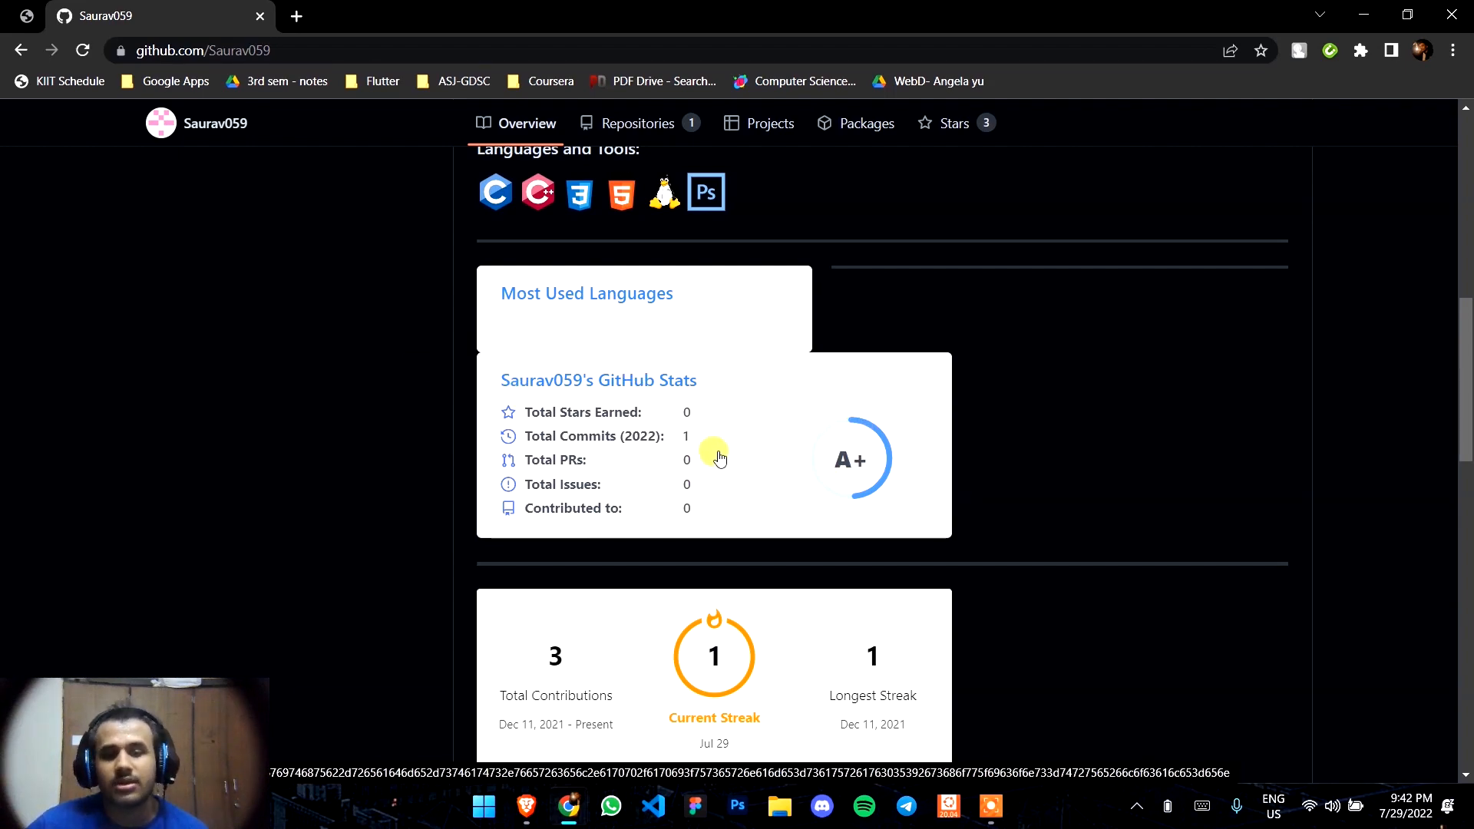
{"action": "scroll", "scroll_direction": "down", "scroll_amount": 3}
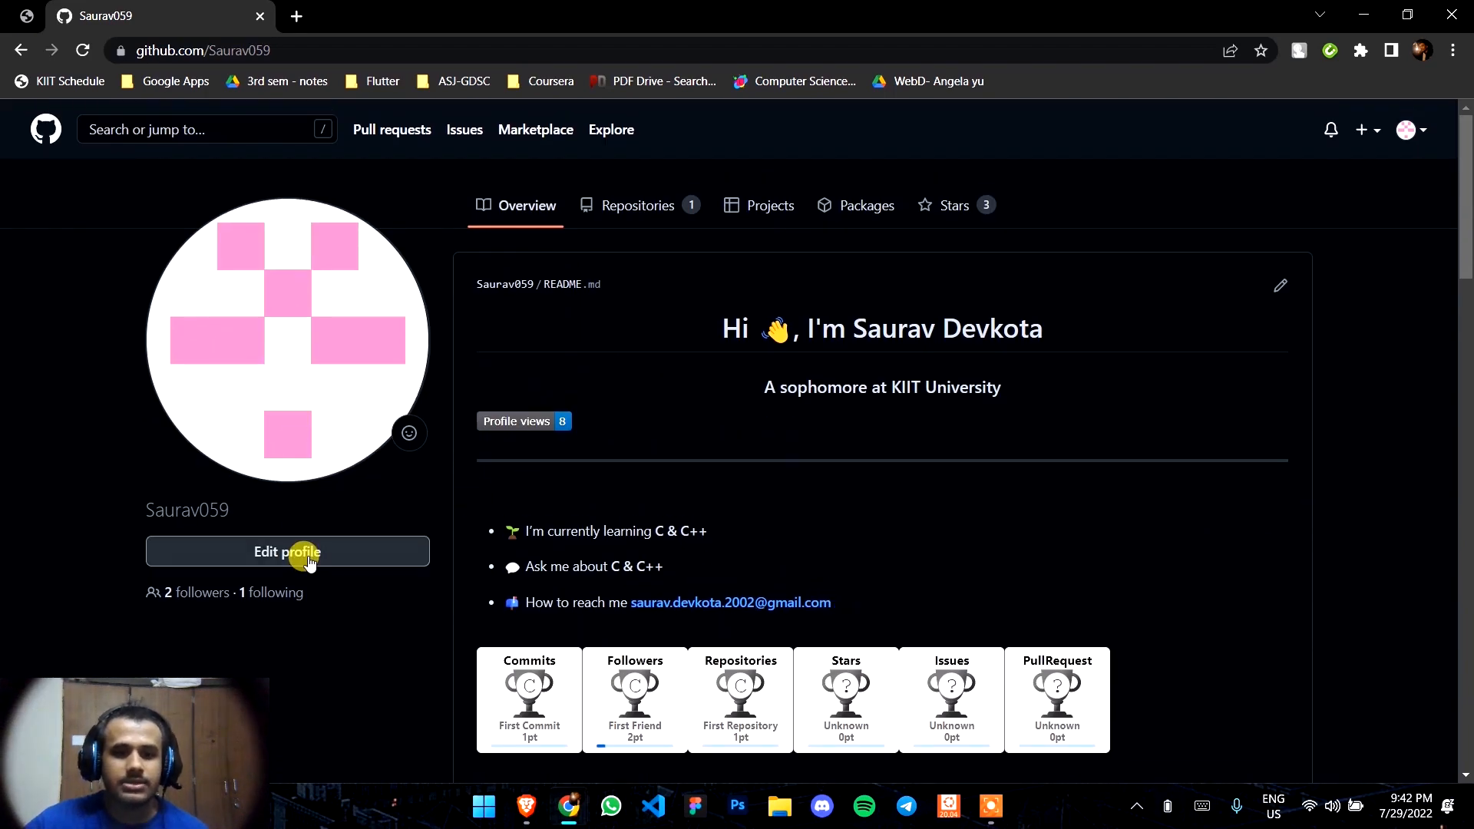
Step: In Edit profile, upload and crop the 1saurav pp photo as the new profile picture
{"action": "left_click", "coordinate": [287, 551]}
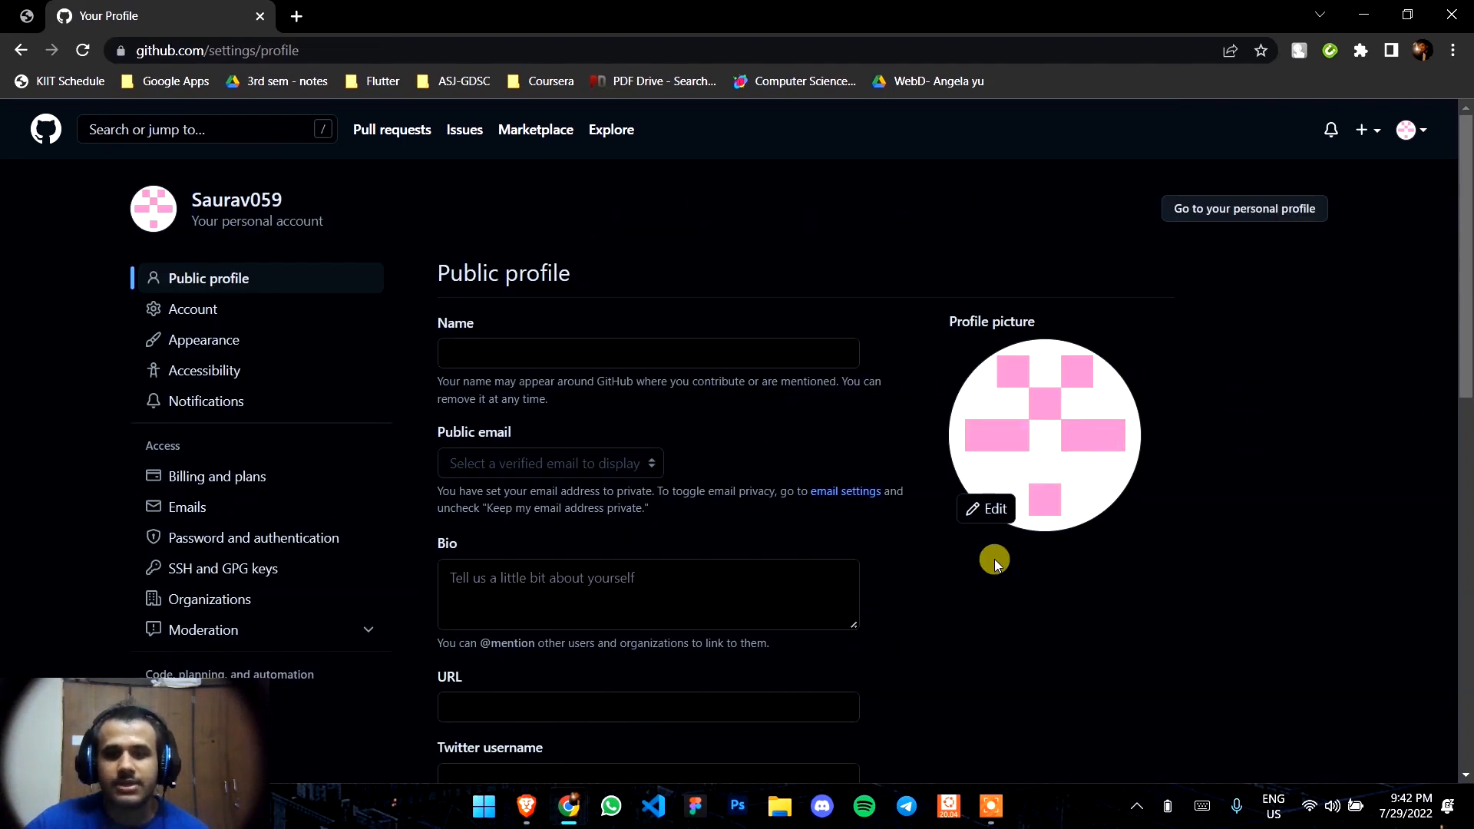
{"action": "left_click", "coordinate": [985, 508]}
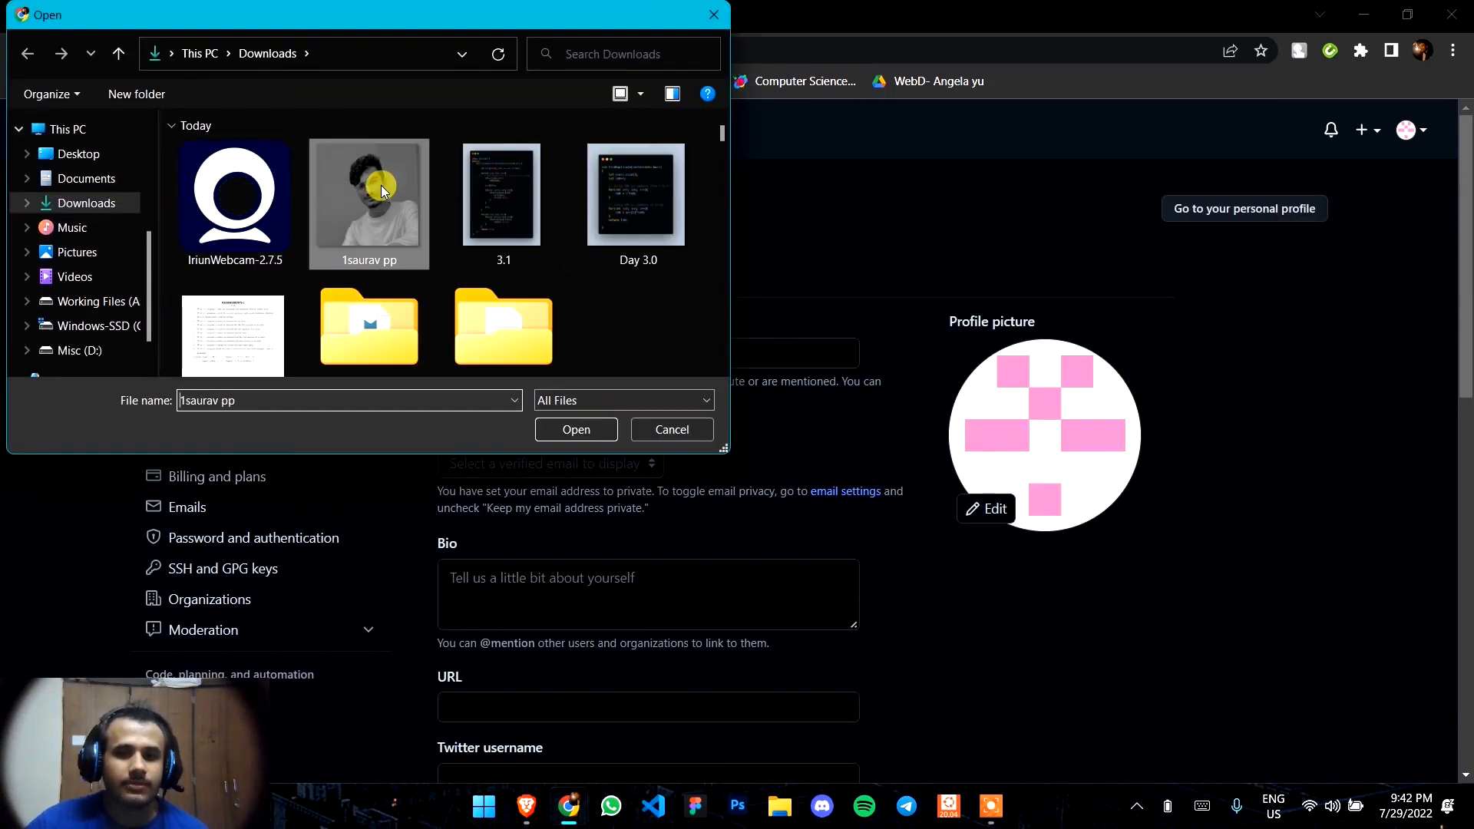
{"action": "left_click", "coordinate": [671, 430]}
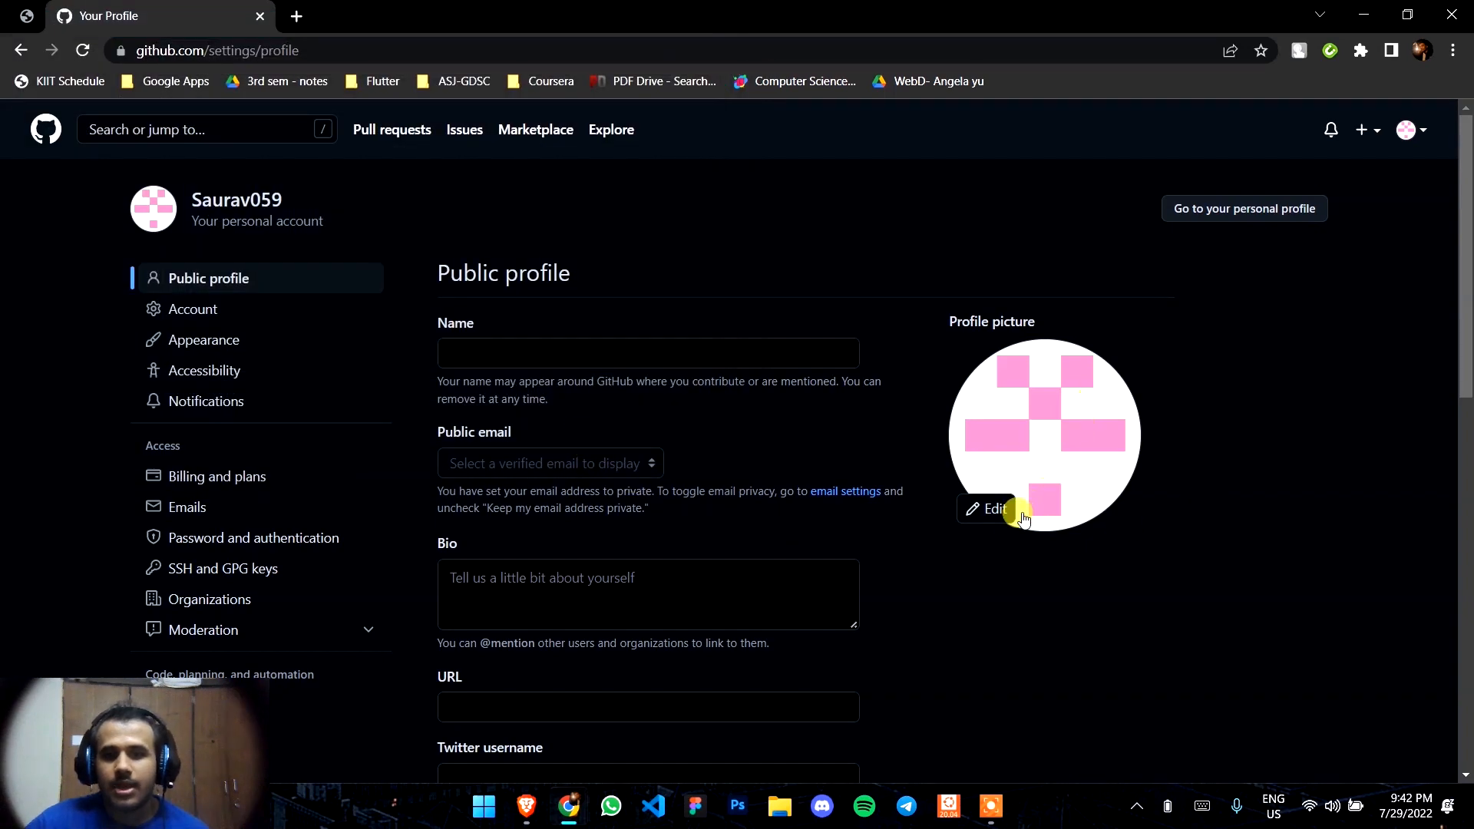
{"action": "left_click", "coordinate": [646, 353]}
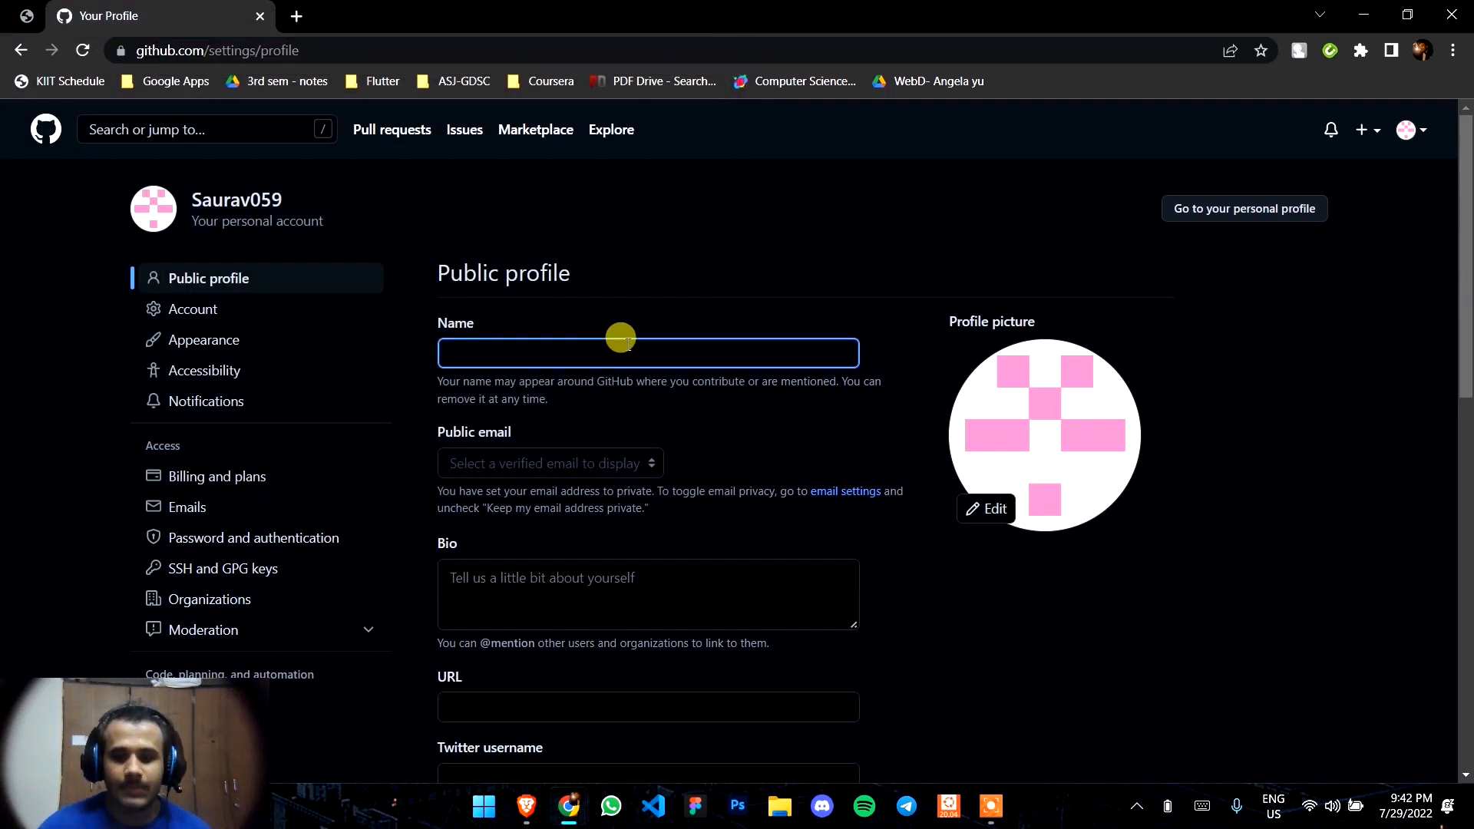
{"action": "left_click", "coordinate": [985, 508]}
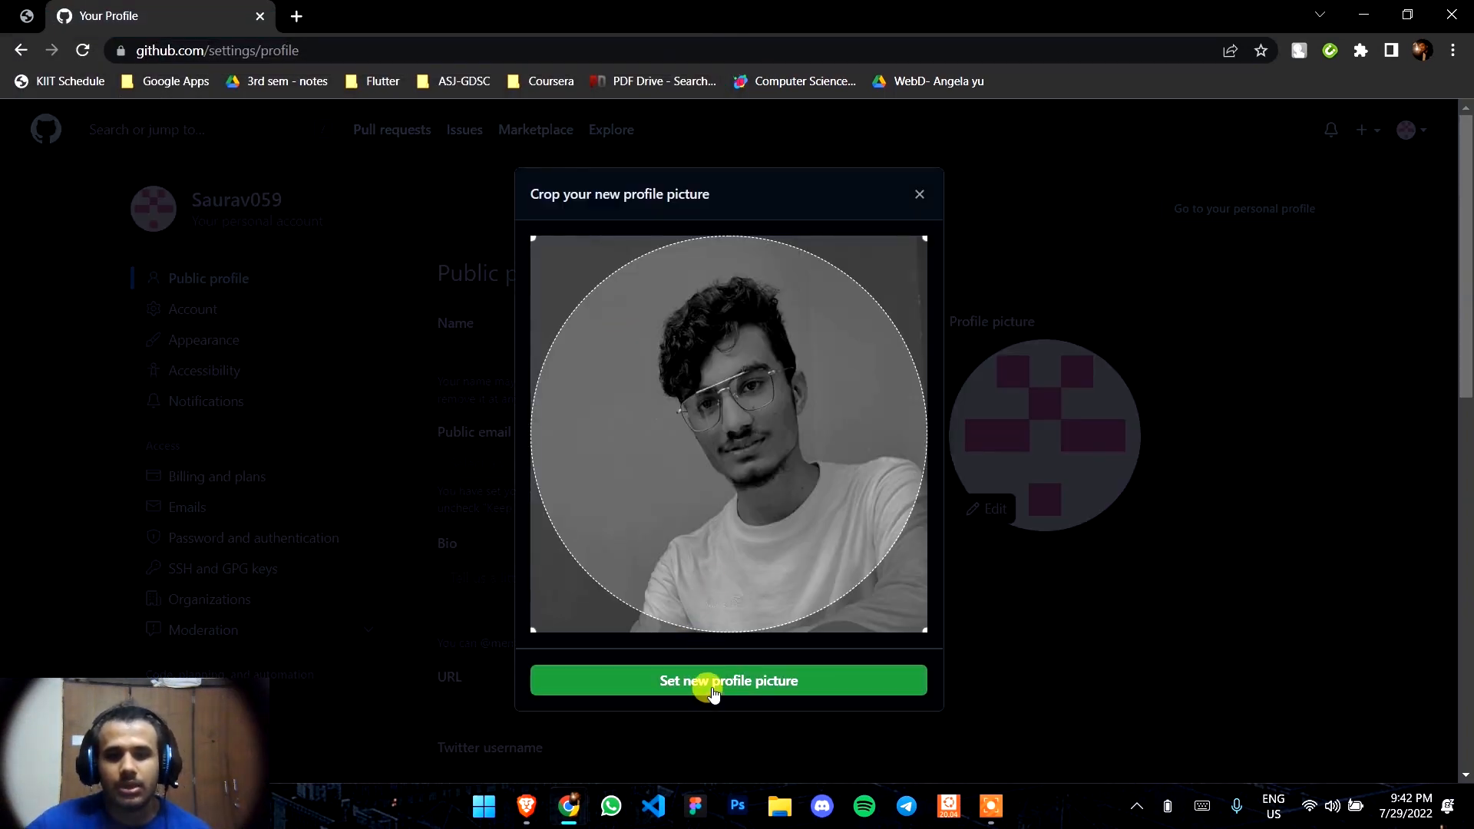
{"action": "left_click", "coordinate": [727, 680]}
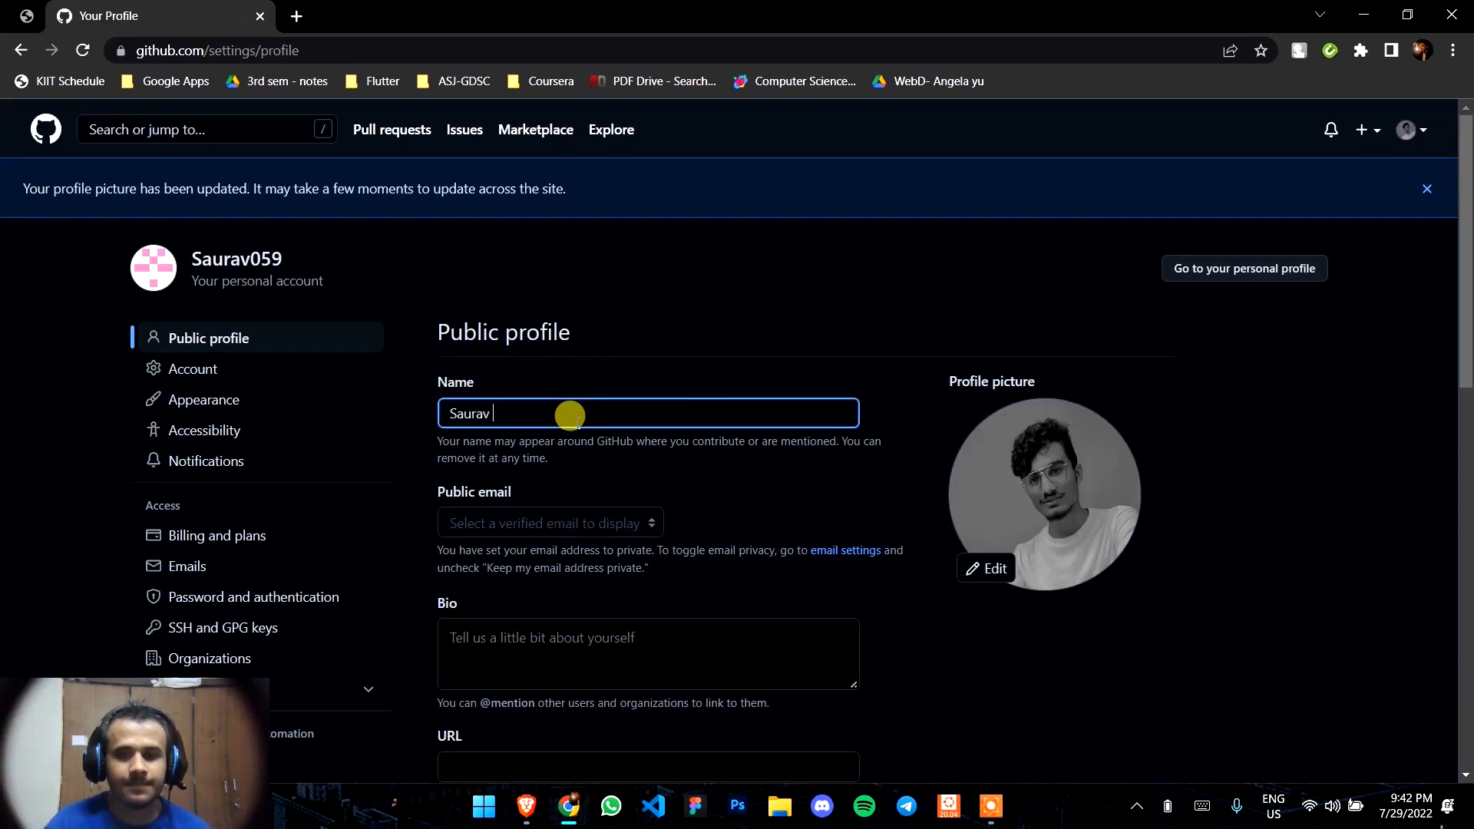
{"action": "type", "text": "Devkota"}
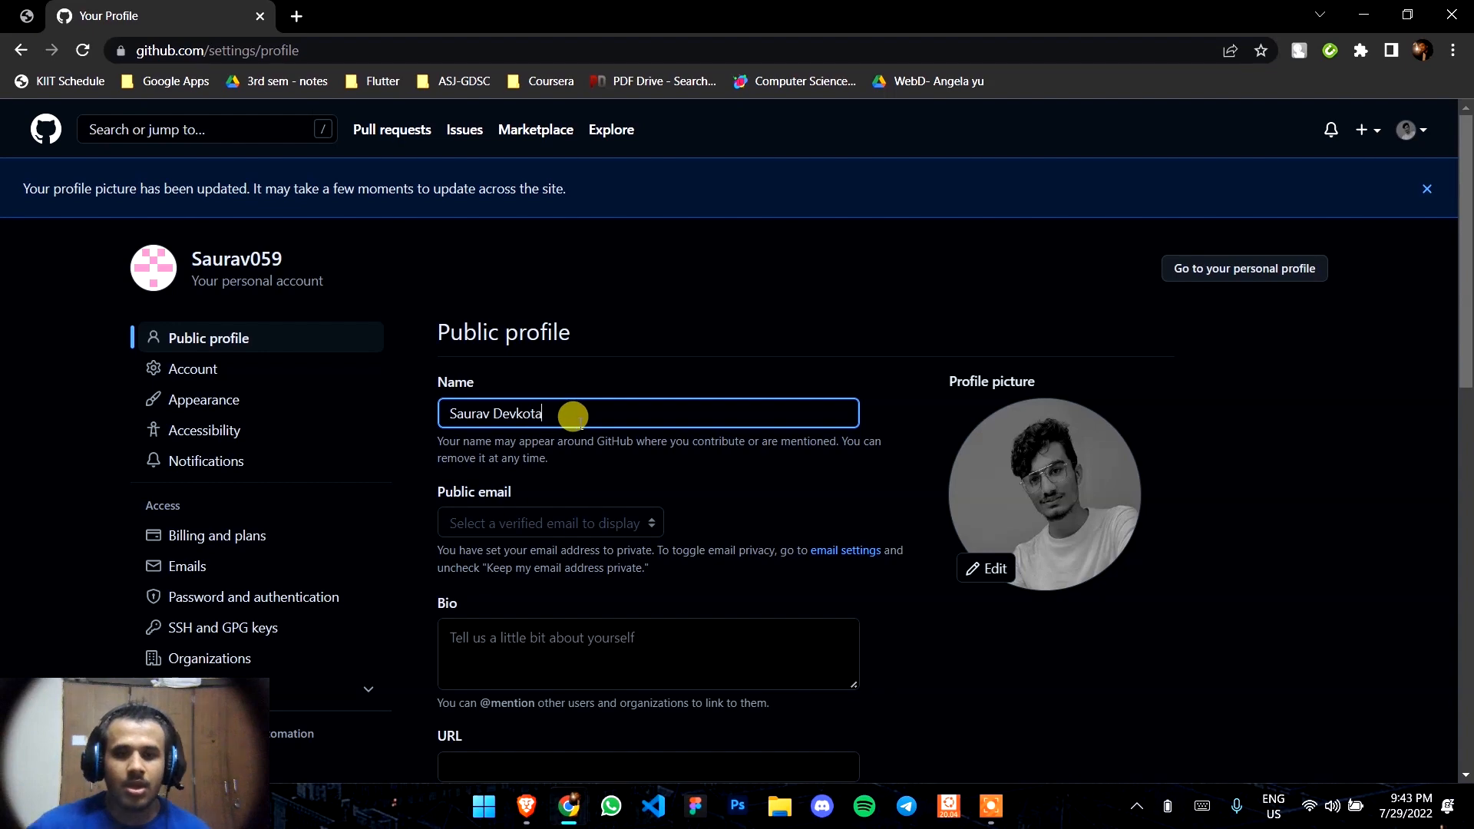
{"action": "scroll", "scroll_direction": "down", "scroll_amount": 3}
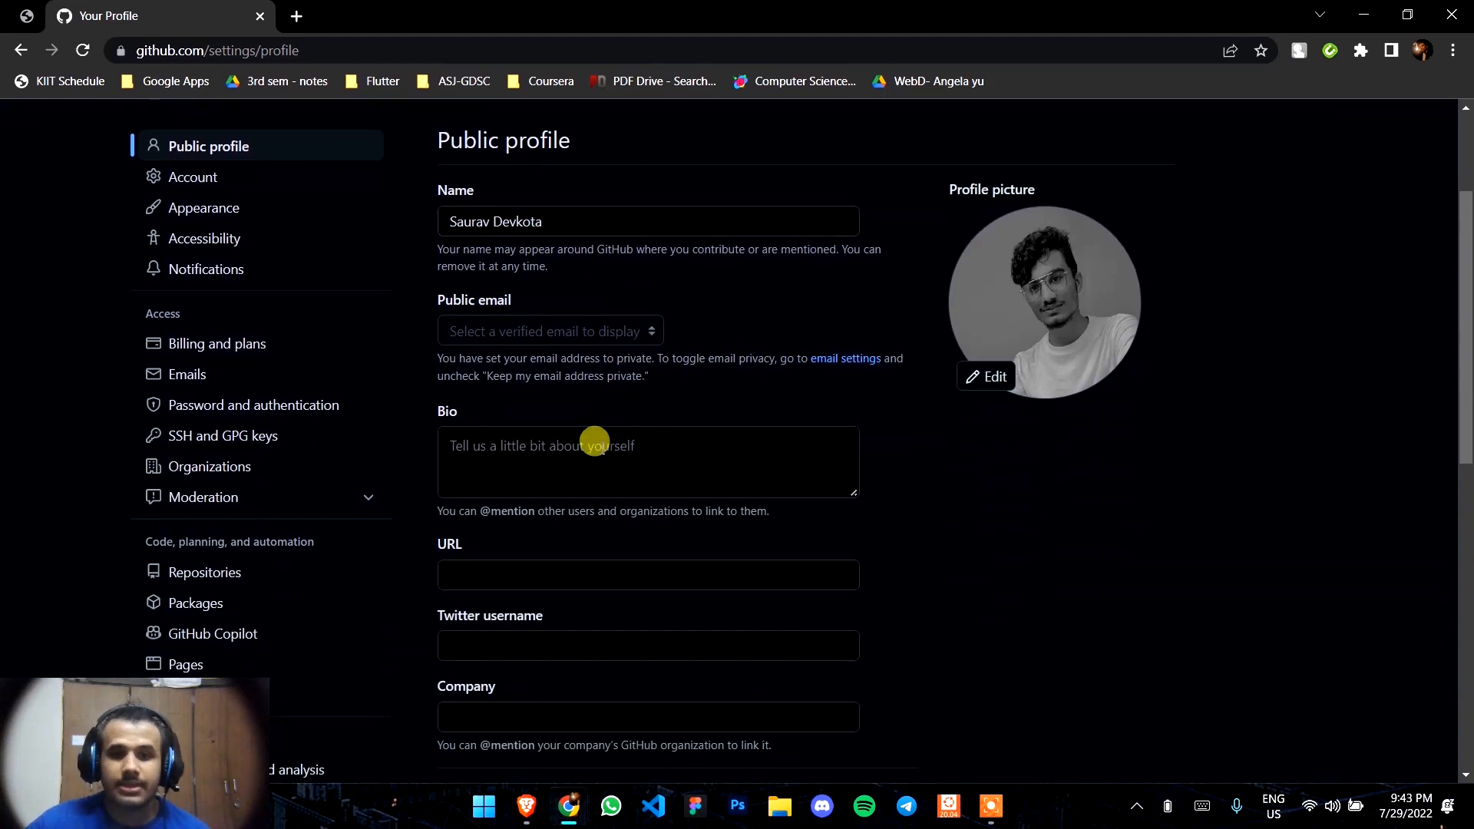
{"action": "scroll", "scroll_direction": "down", "scroll_amount": 3}
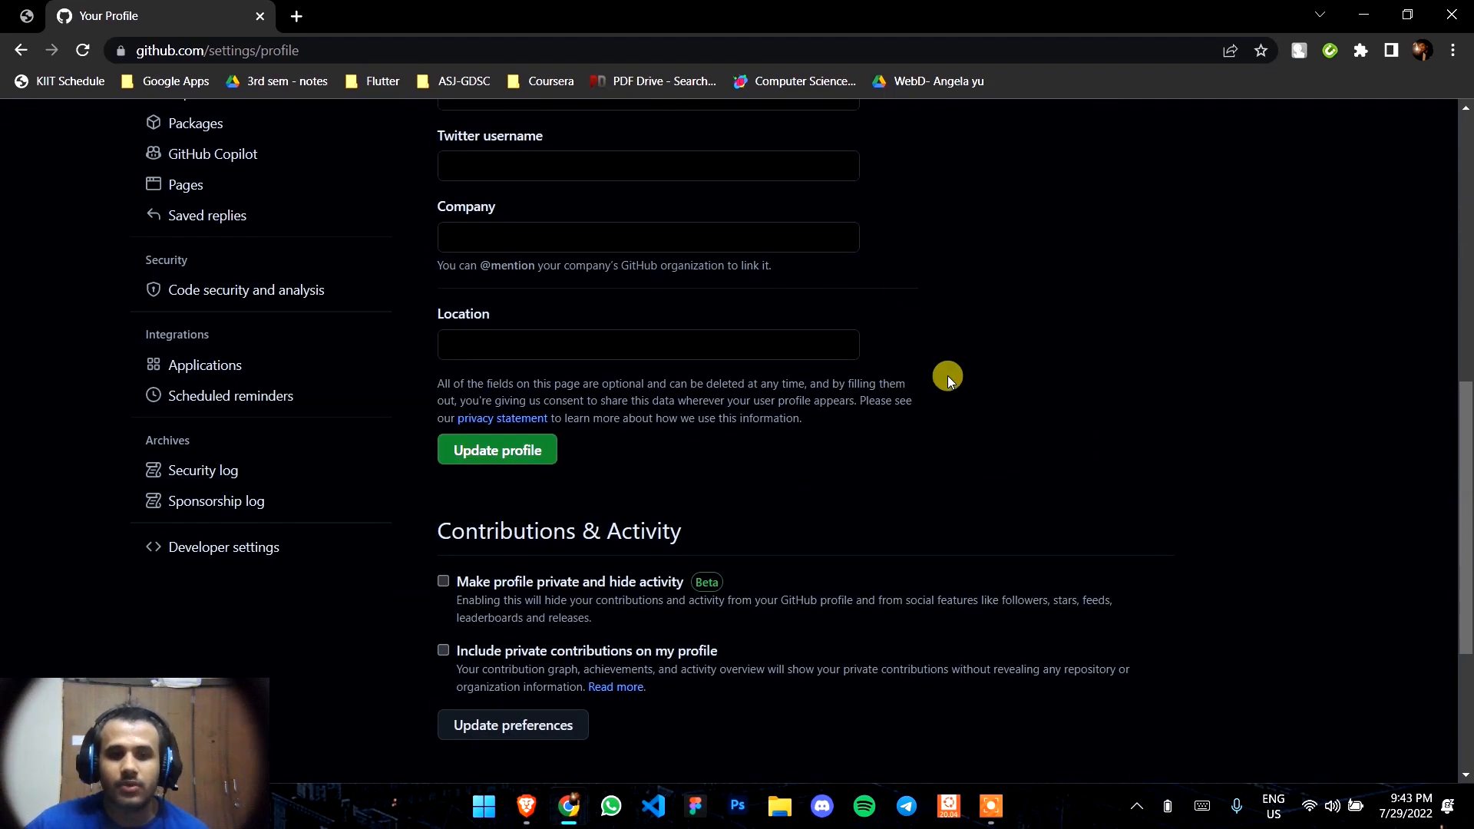
{"action": "scroll", "scroll_direction": "up", "scroll_amount": 3}
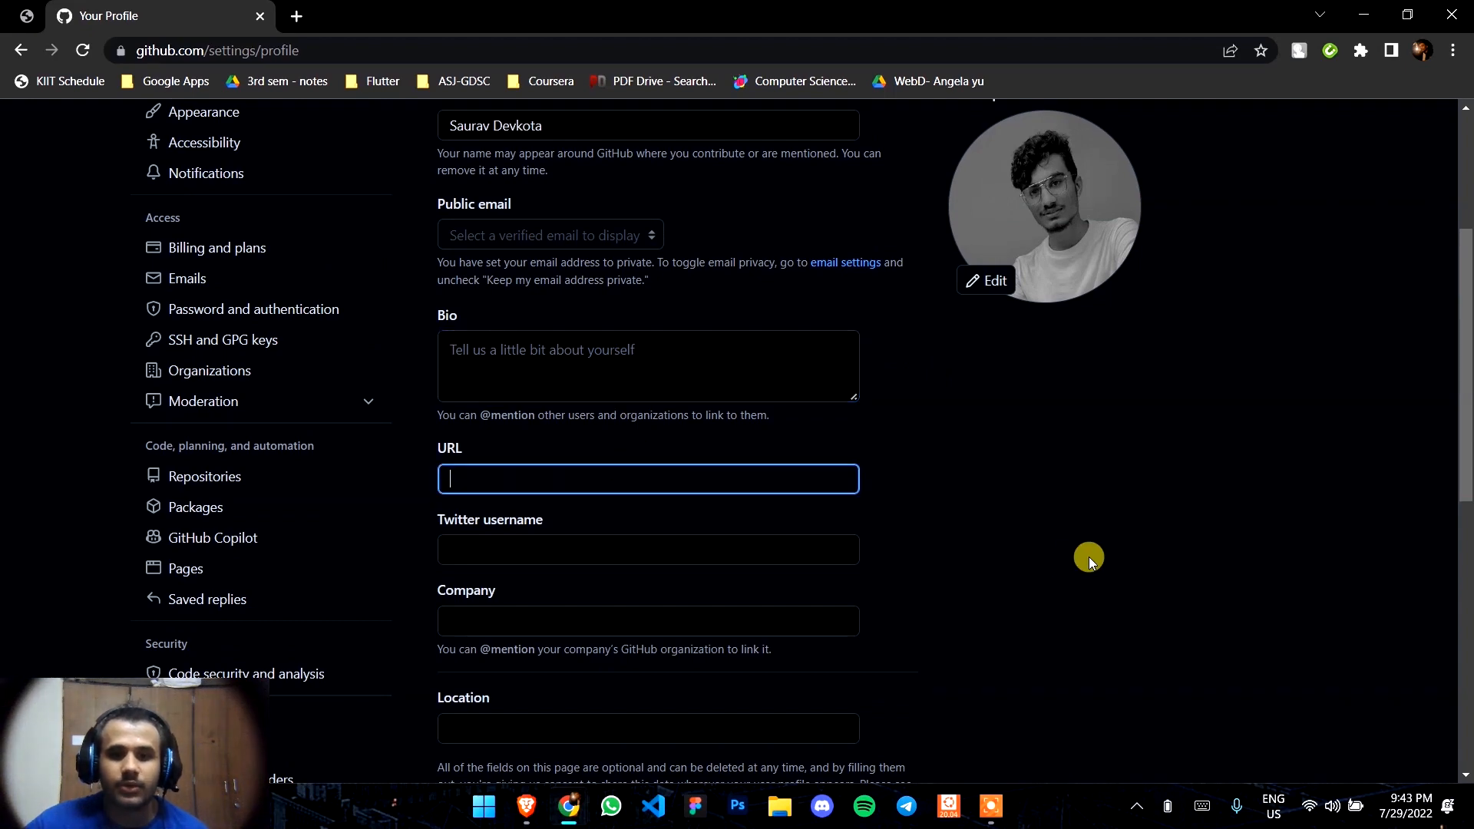
{"action": "scroll", "scroll_direction": "down", "scroll_amount": 3}
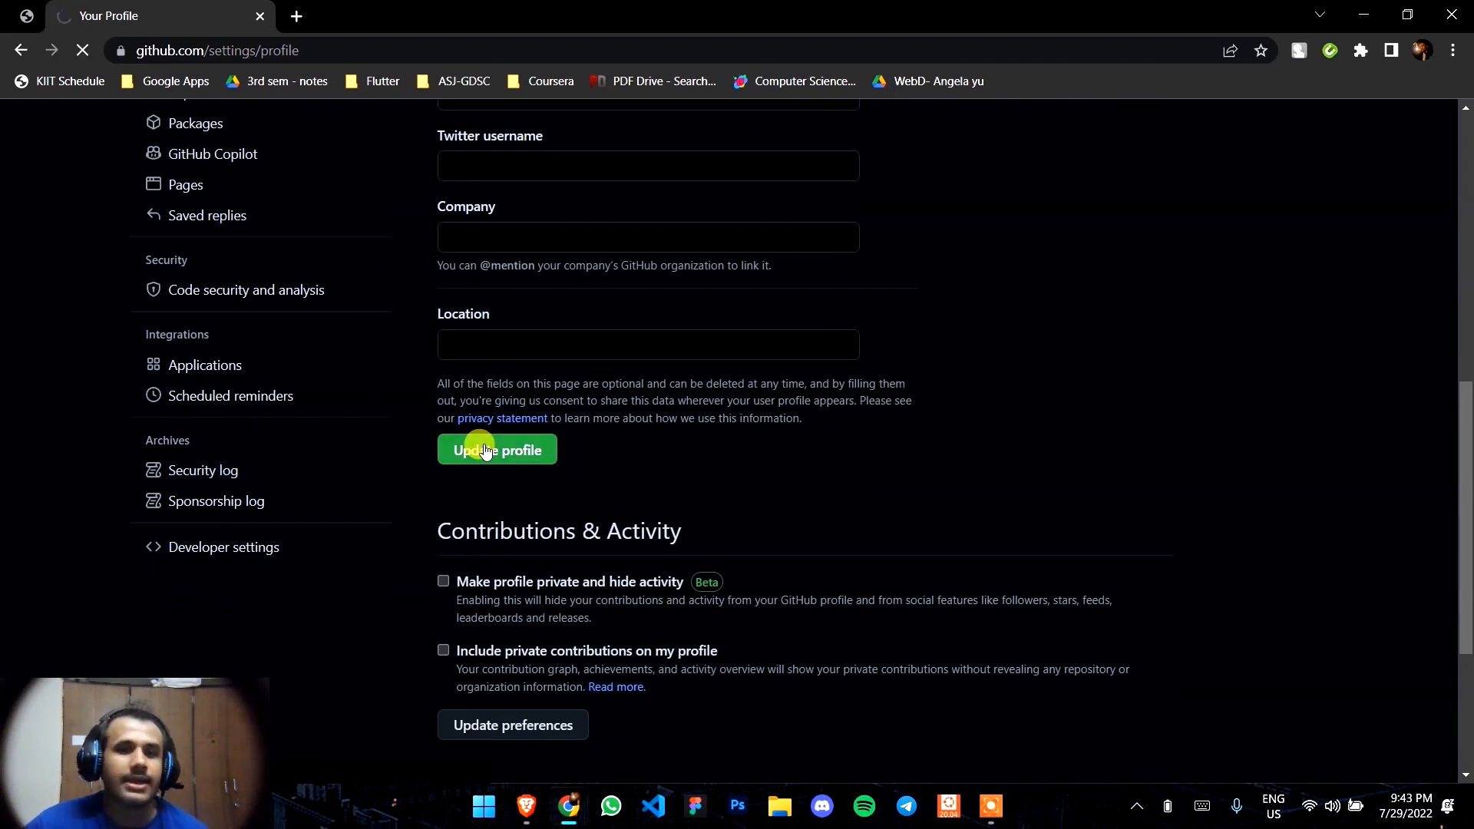
{"action": "left_click", "coordinate": [496, 450]}
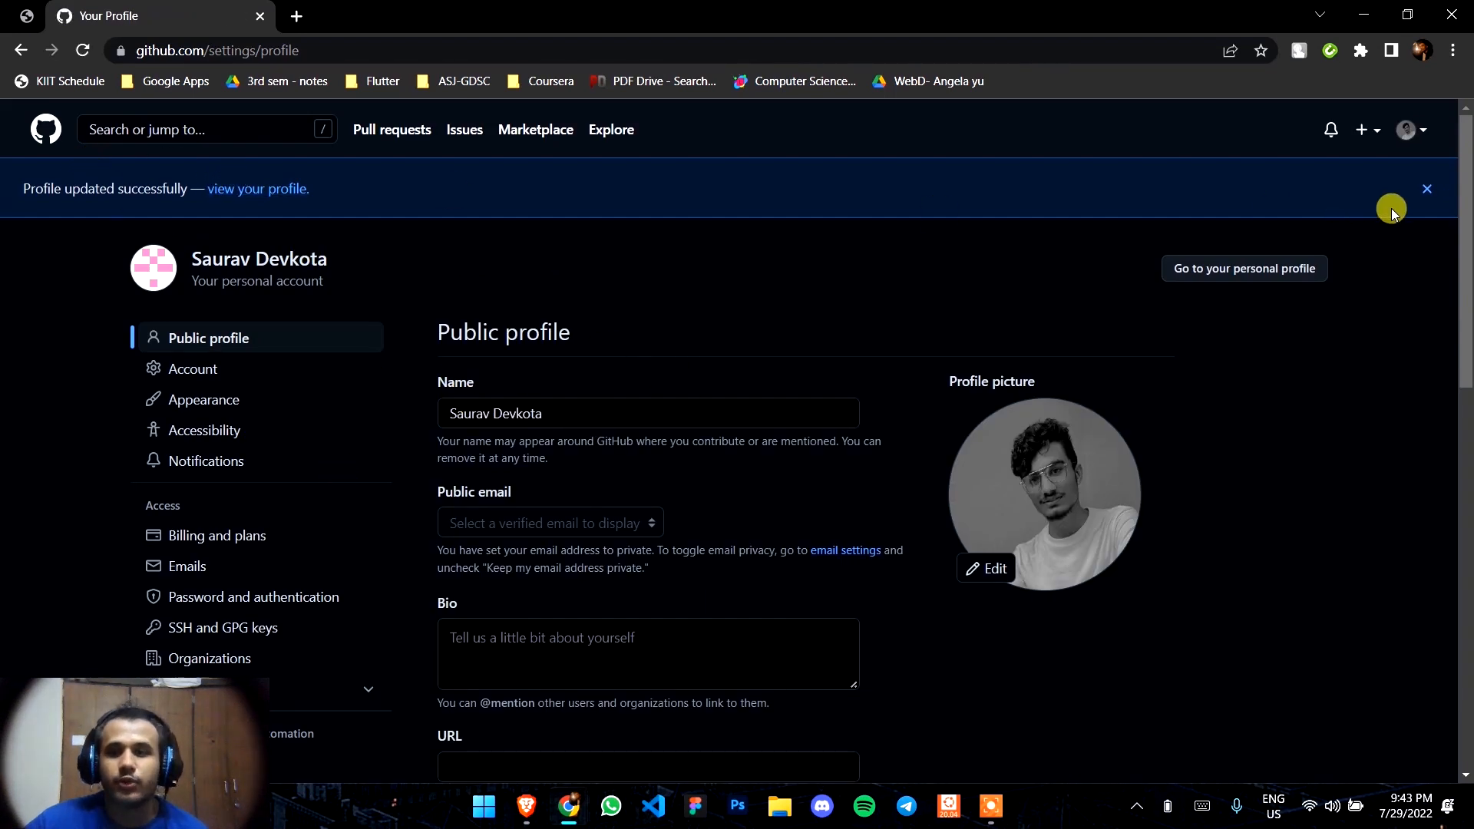
Step: View the updated Saurav059 public profile and scroll through its README
{"action": "left_click", "coordinate": [1406, 129]}
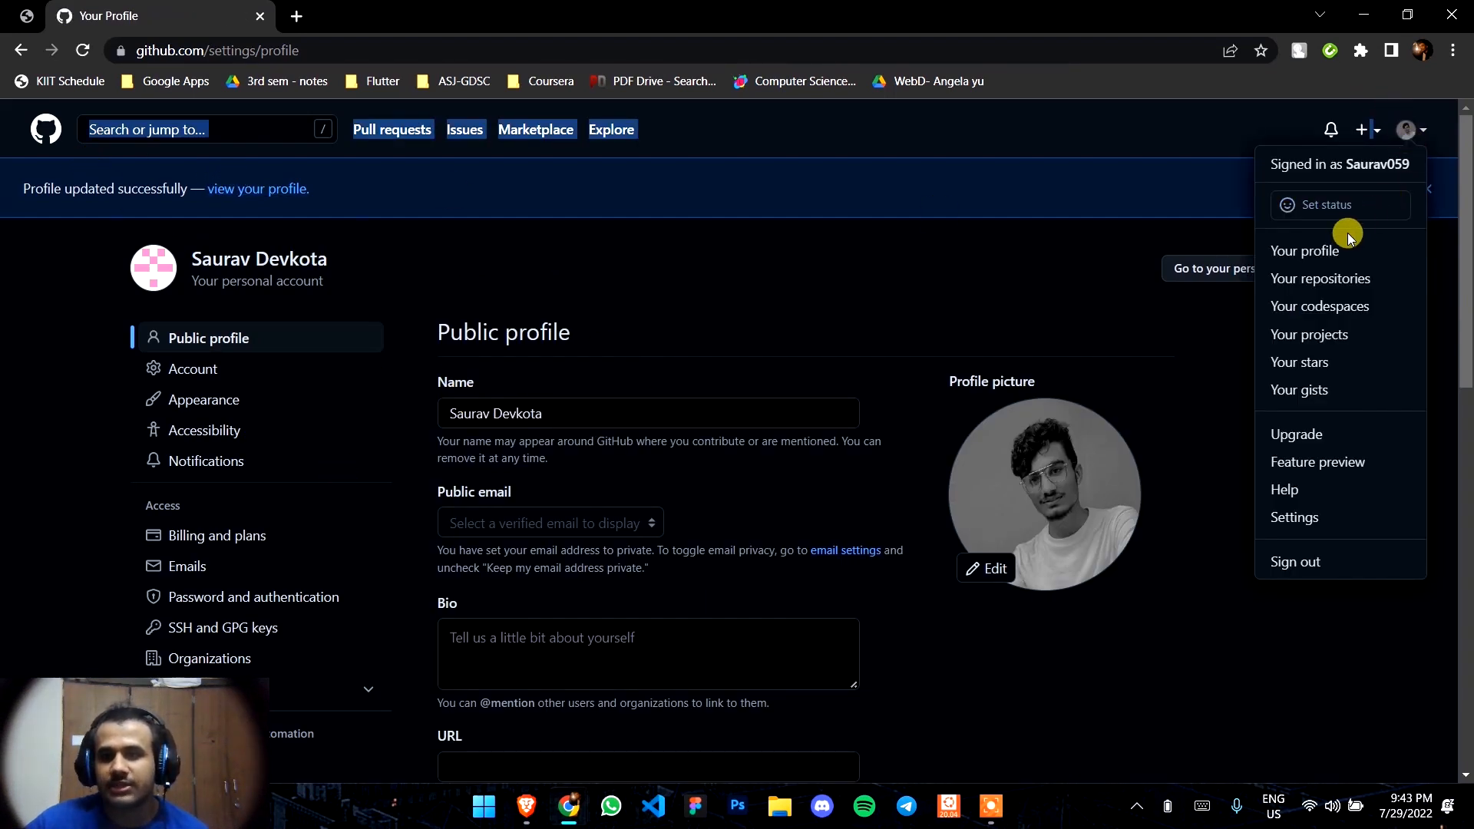
{"action": "left_click", "coordinate": [1303, 250]}
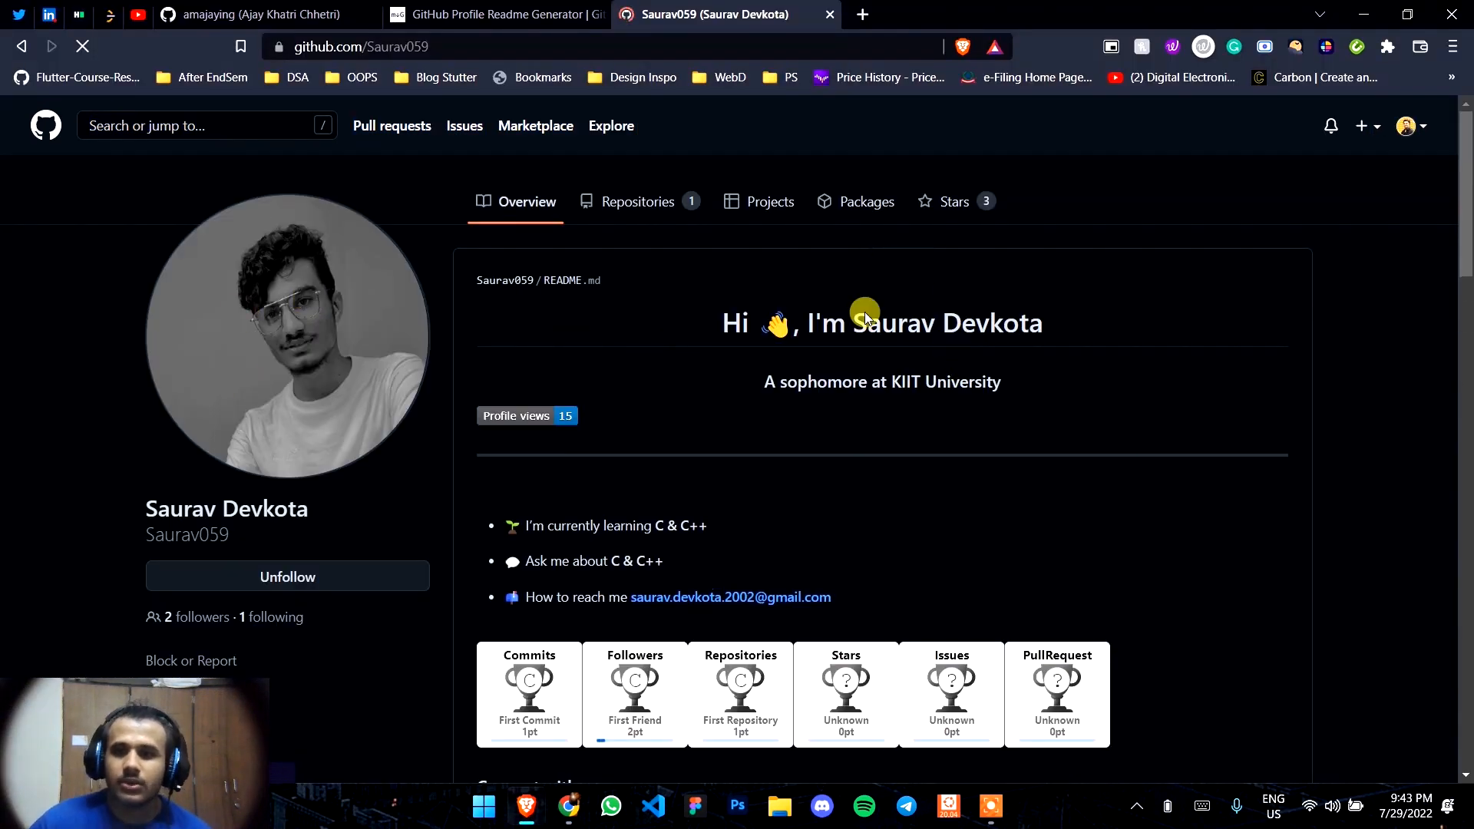
{"action": "scroll", "scroll_direction": "down", "scroll_amount": 3}
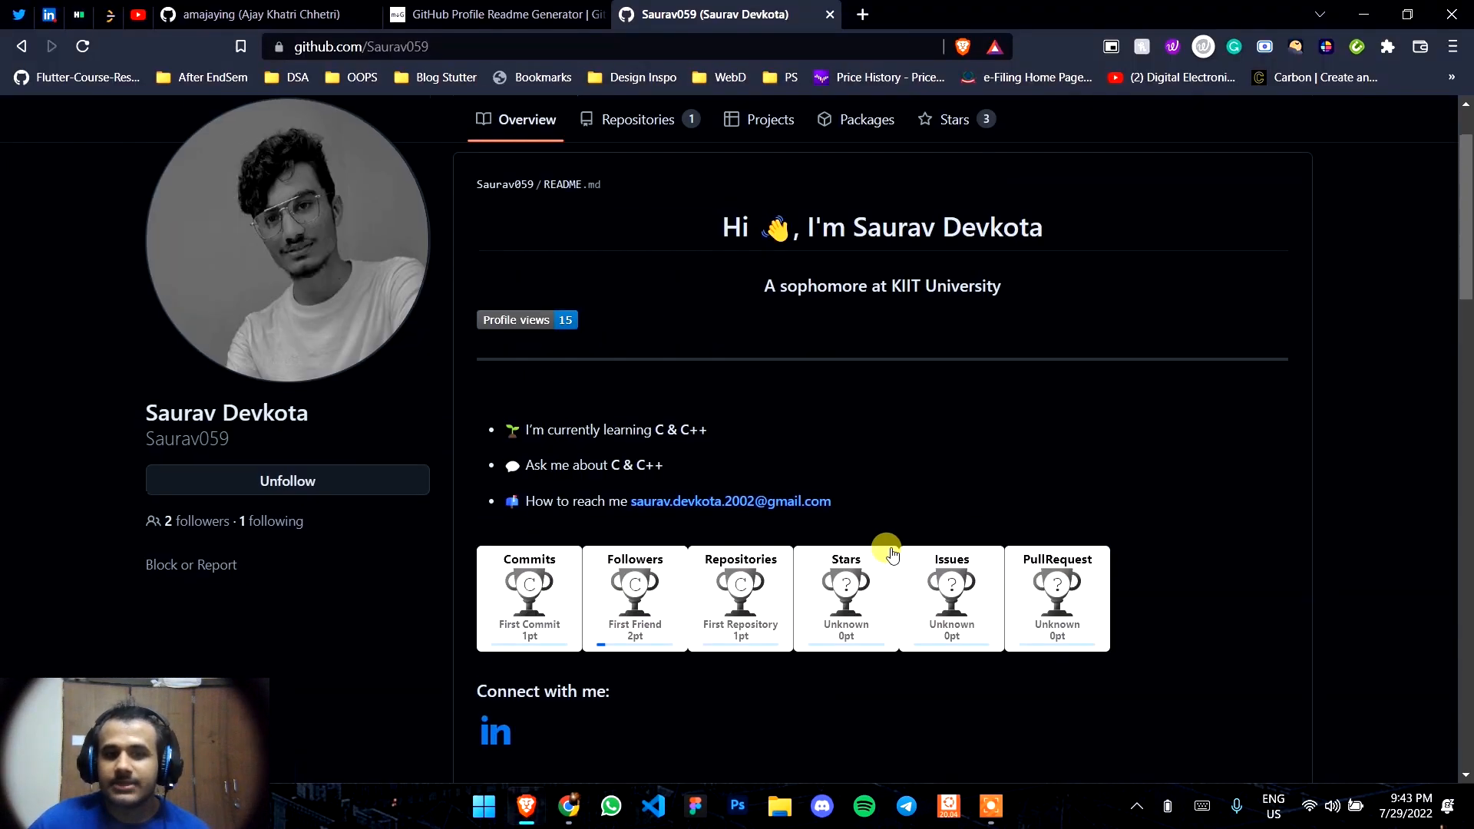
{"action": "scroll", "scroll_direction": "down", "scroll_amount": 3}
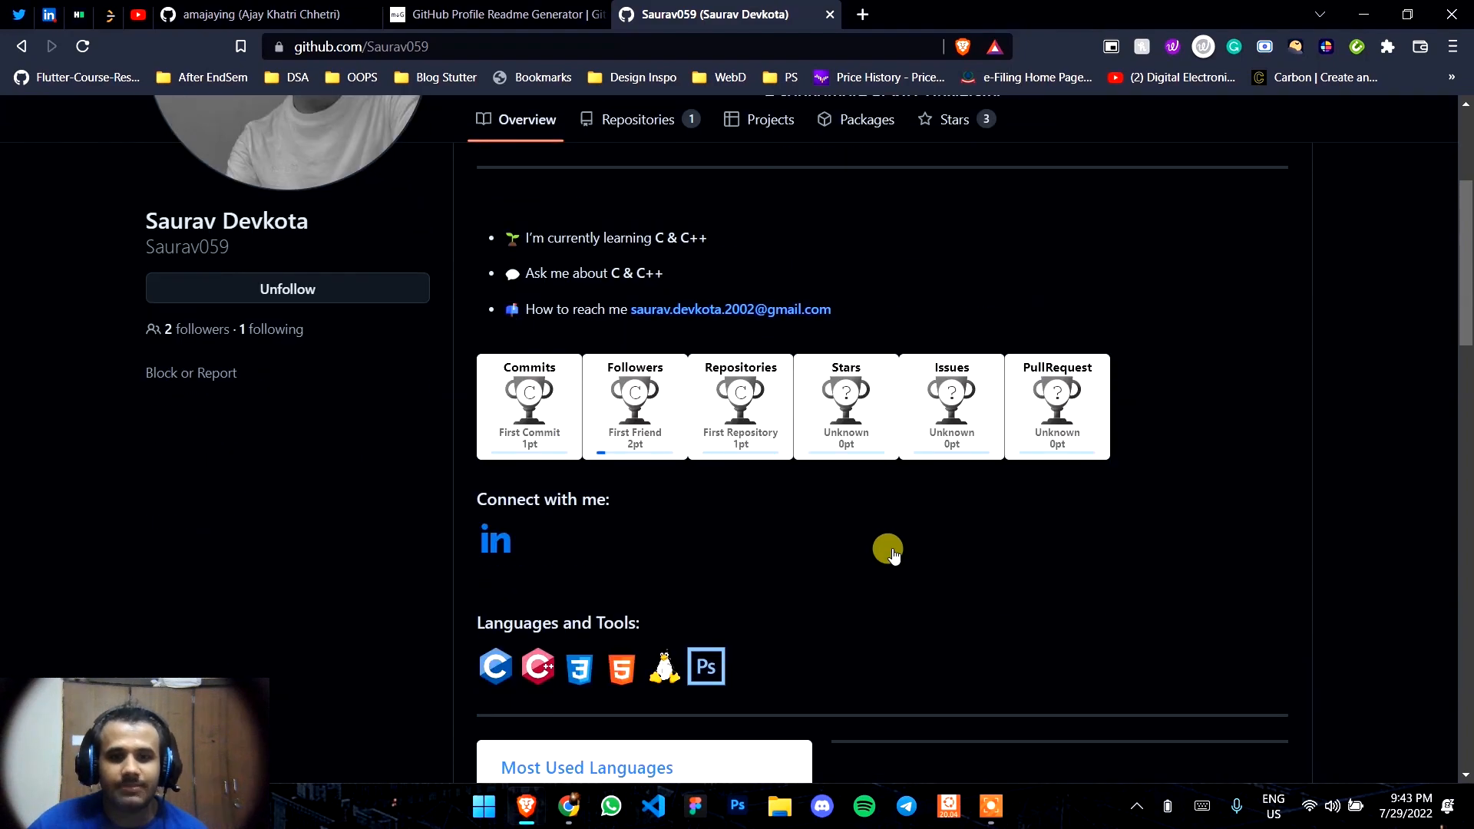
{"action": "scroll", "scroll_direction": "down", "scroll_amount": 3}
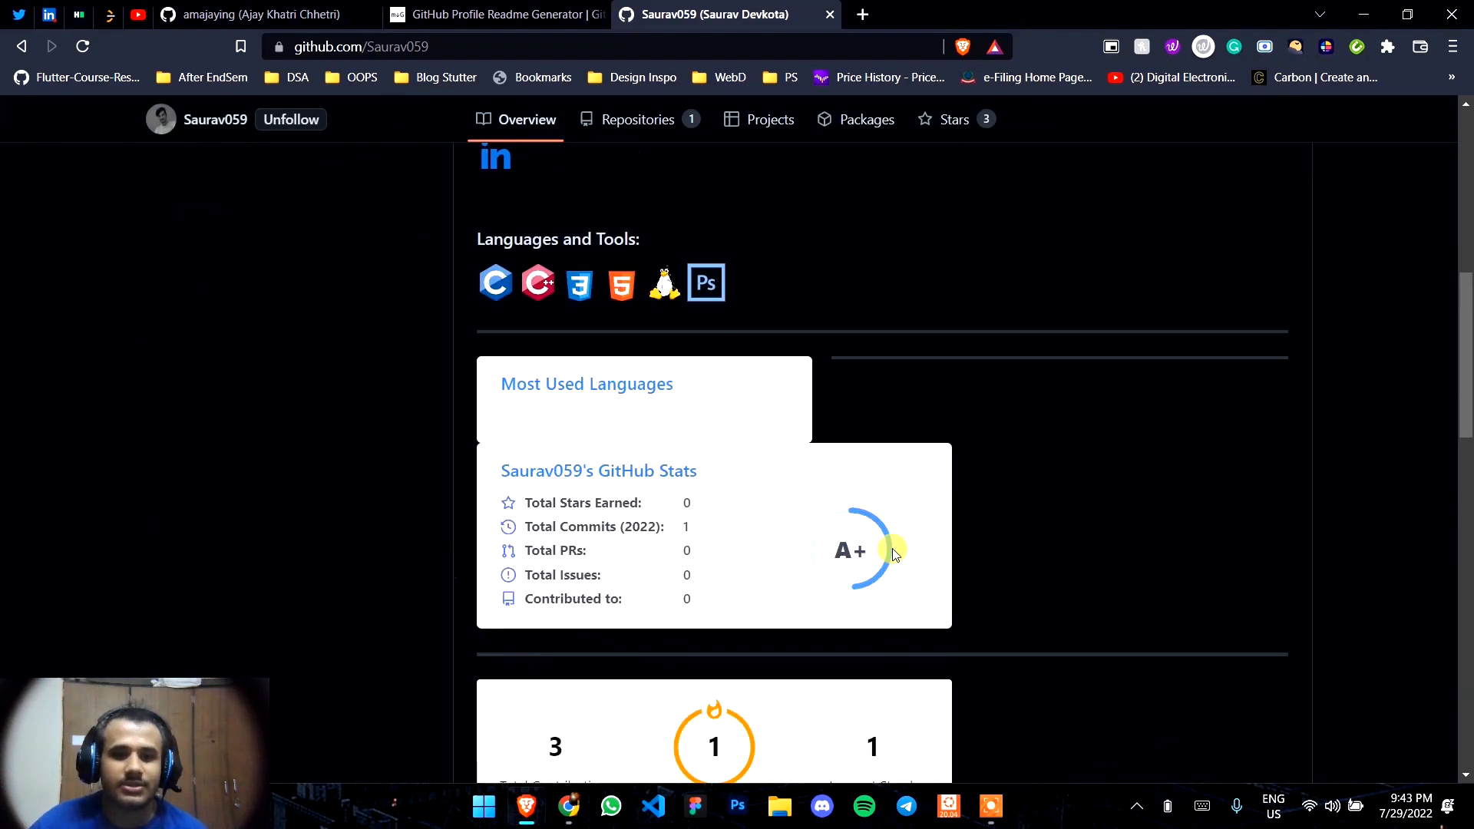
{"action": "scroll", "scroll_direction": "up", "scroll_amount": 3}
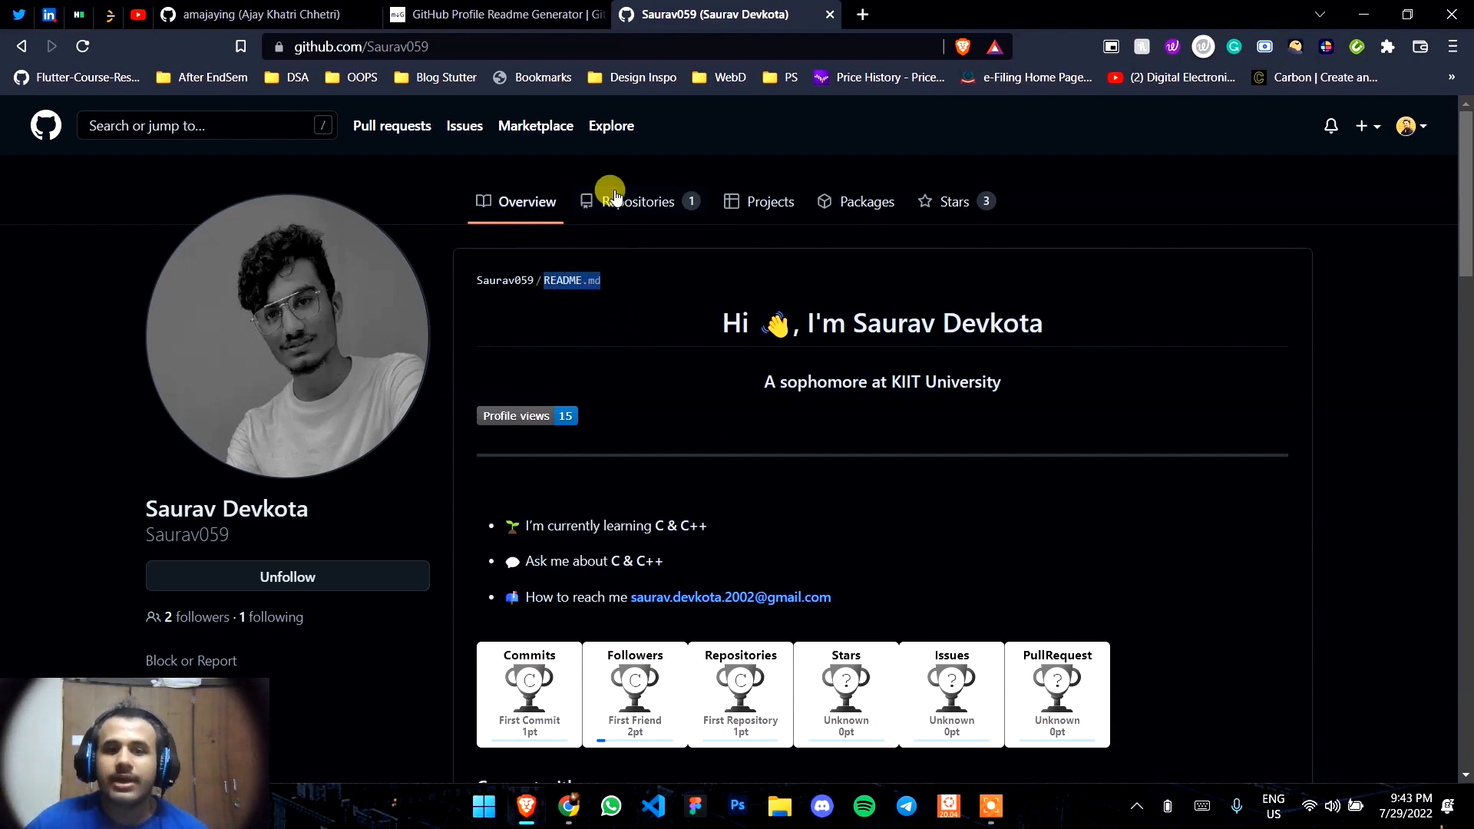
{"action": "left_click", "coordinate": [635, 201]}
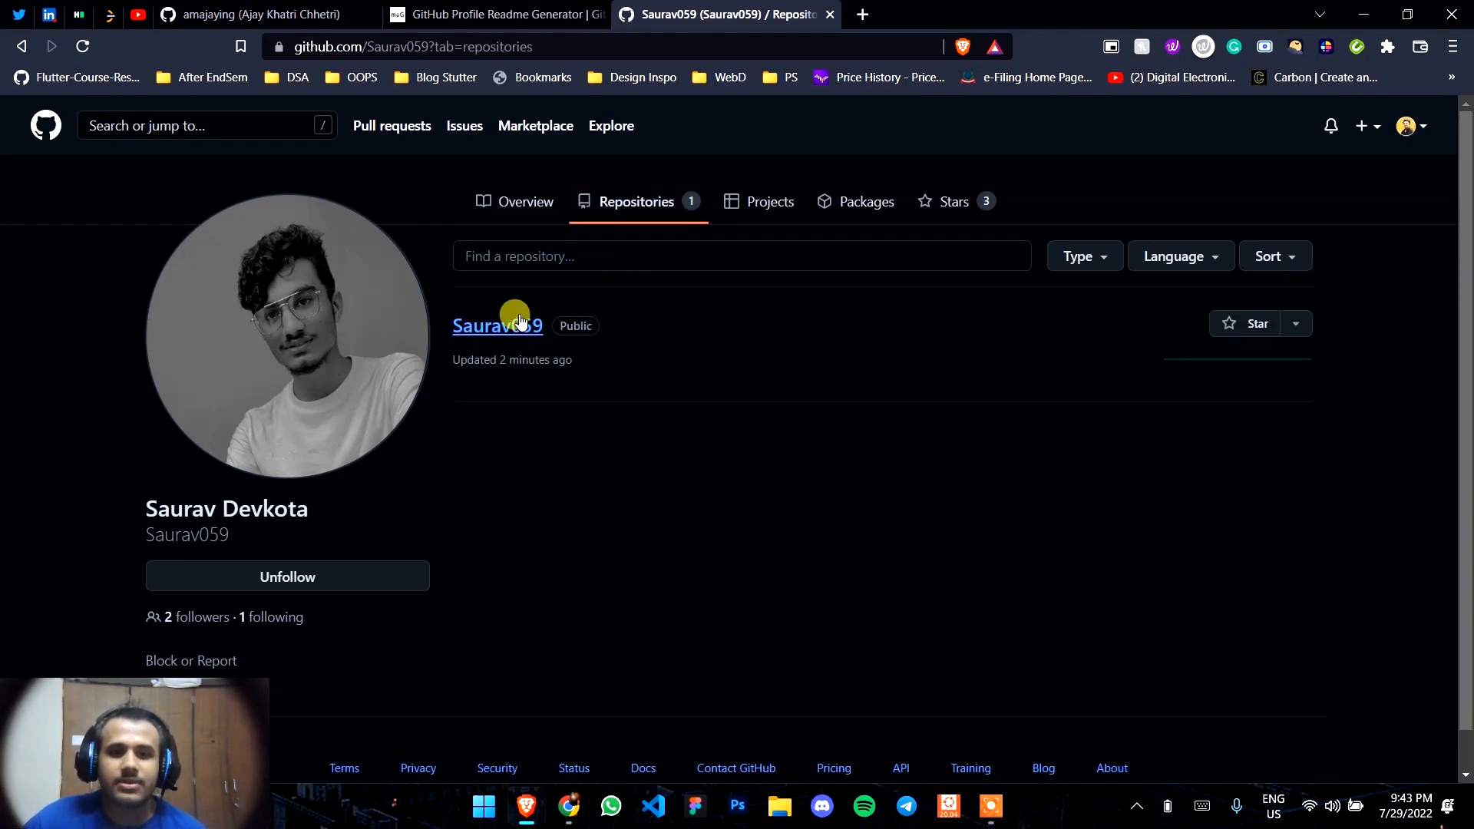
{"action": "left_click", "coordinate": [495, 325]}
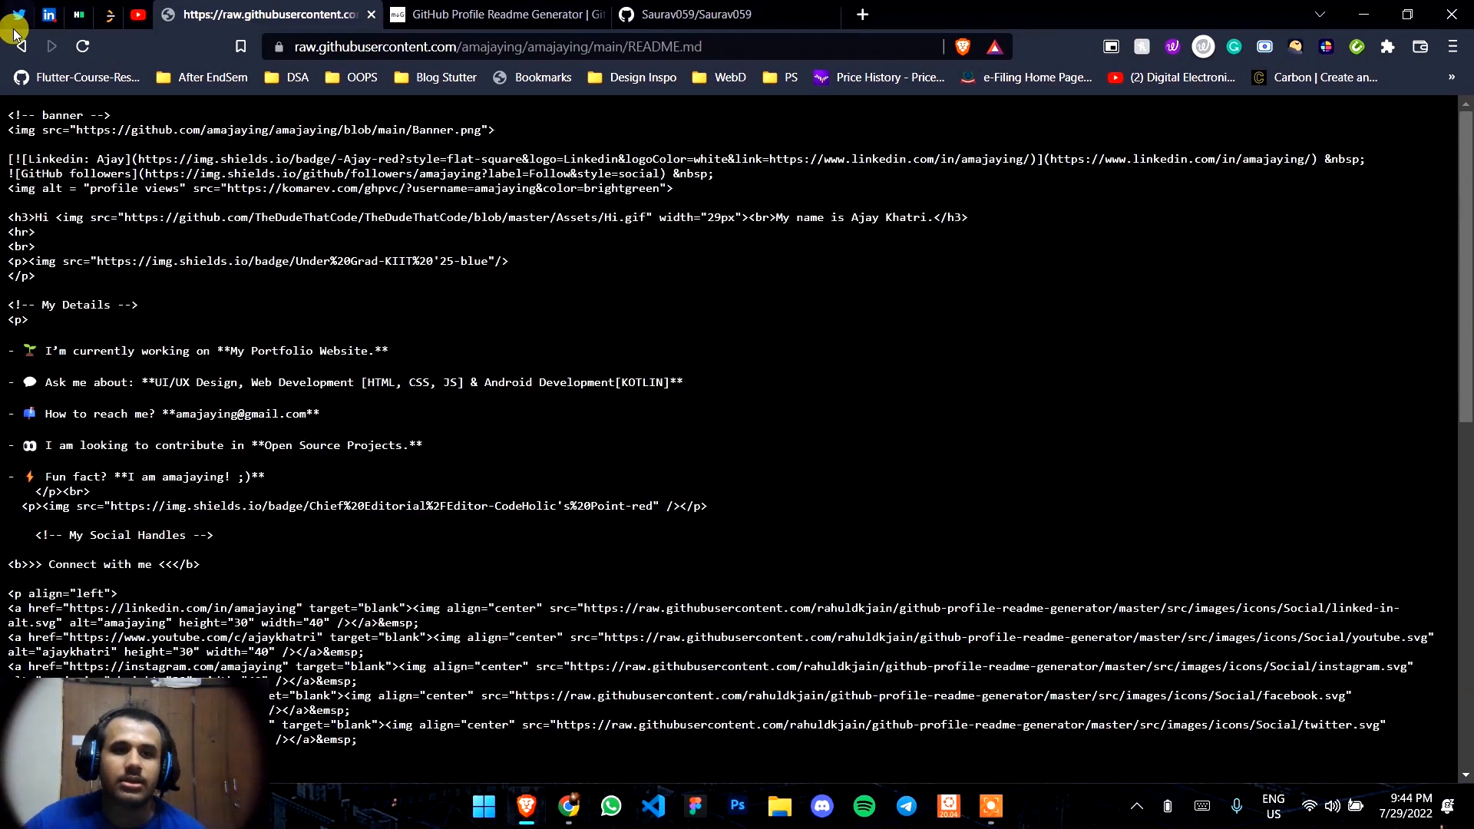
{"action": "left_click", "coordinate": [20, 46]}
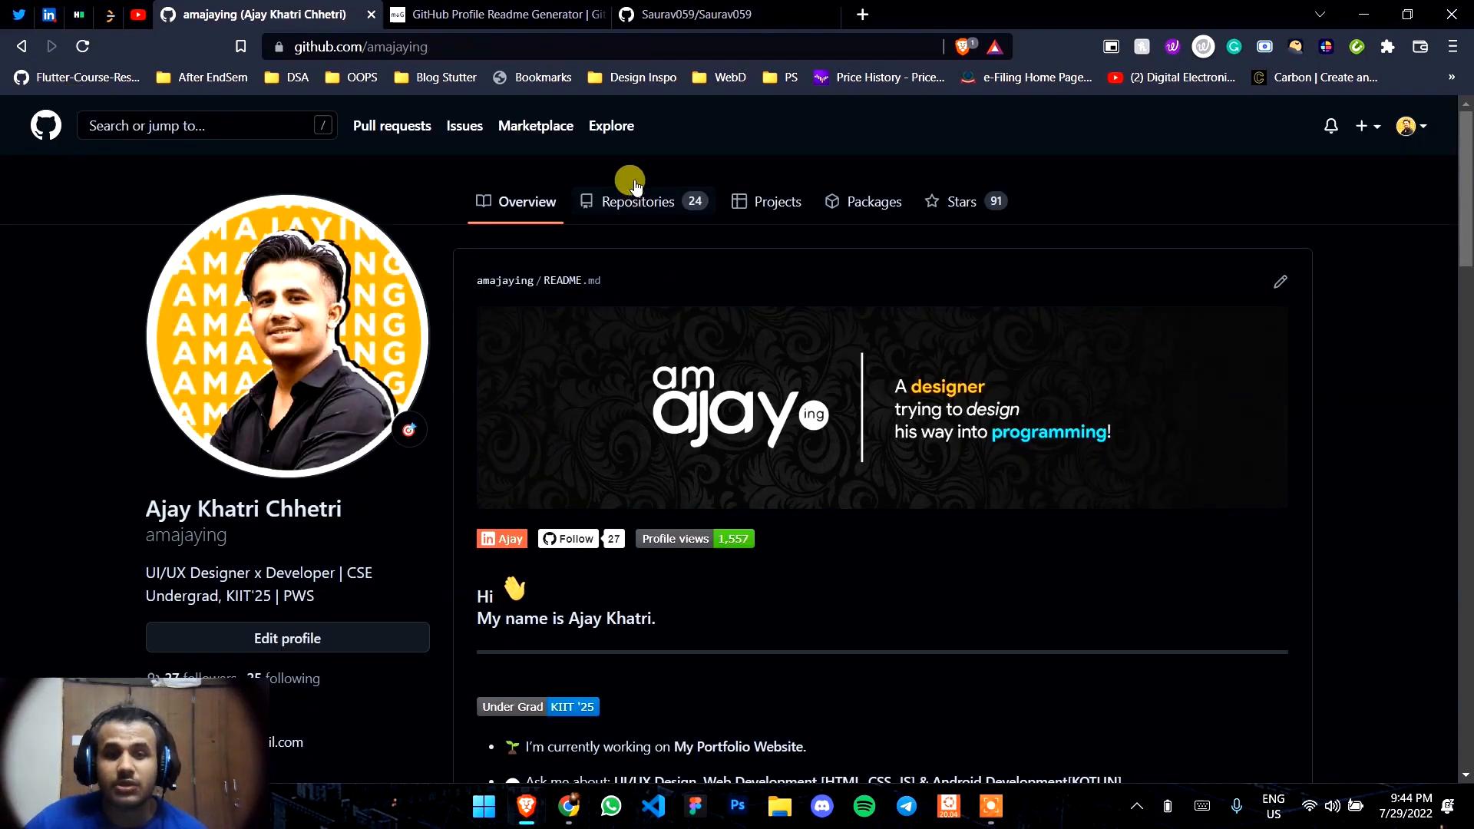
{"action": "left_click", "coordinate": [637, 202]}
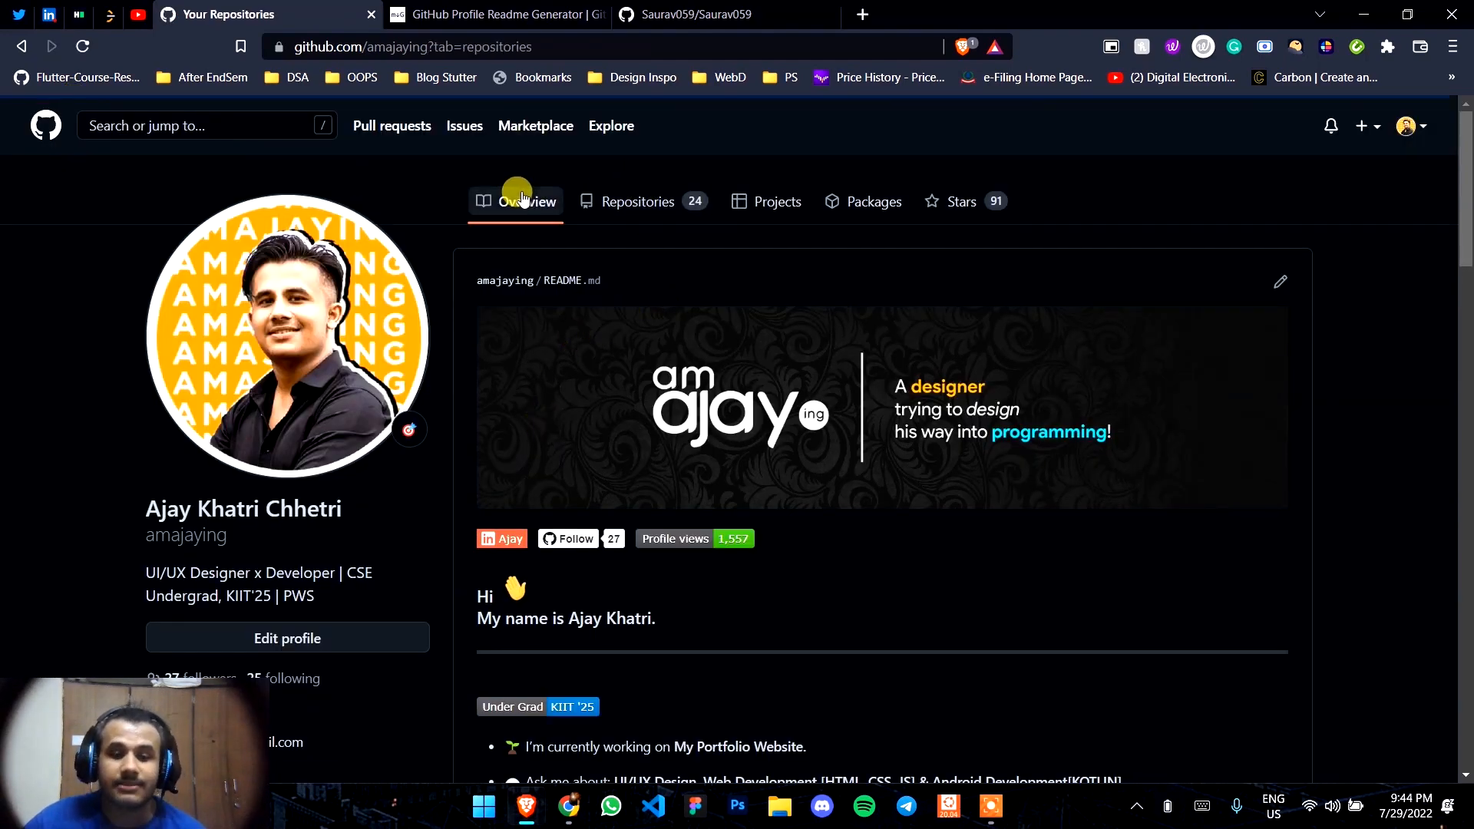
{"action": "left_click", "coordinate": [696, 14]}
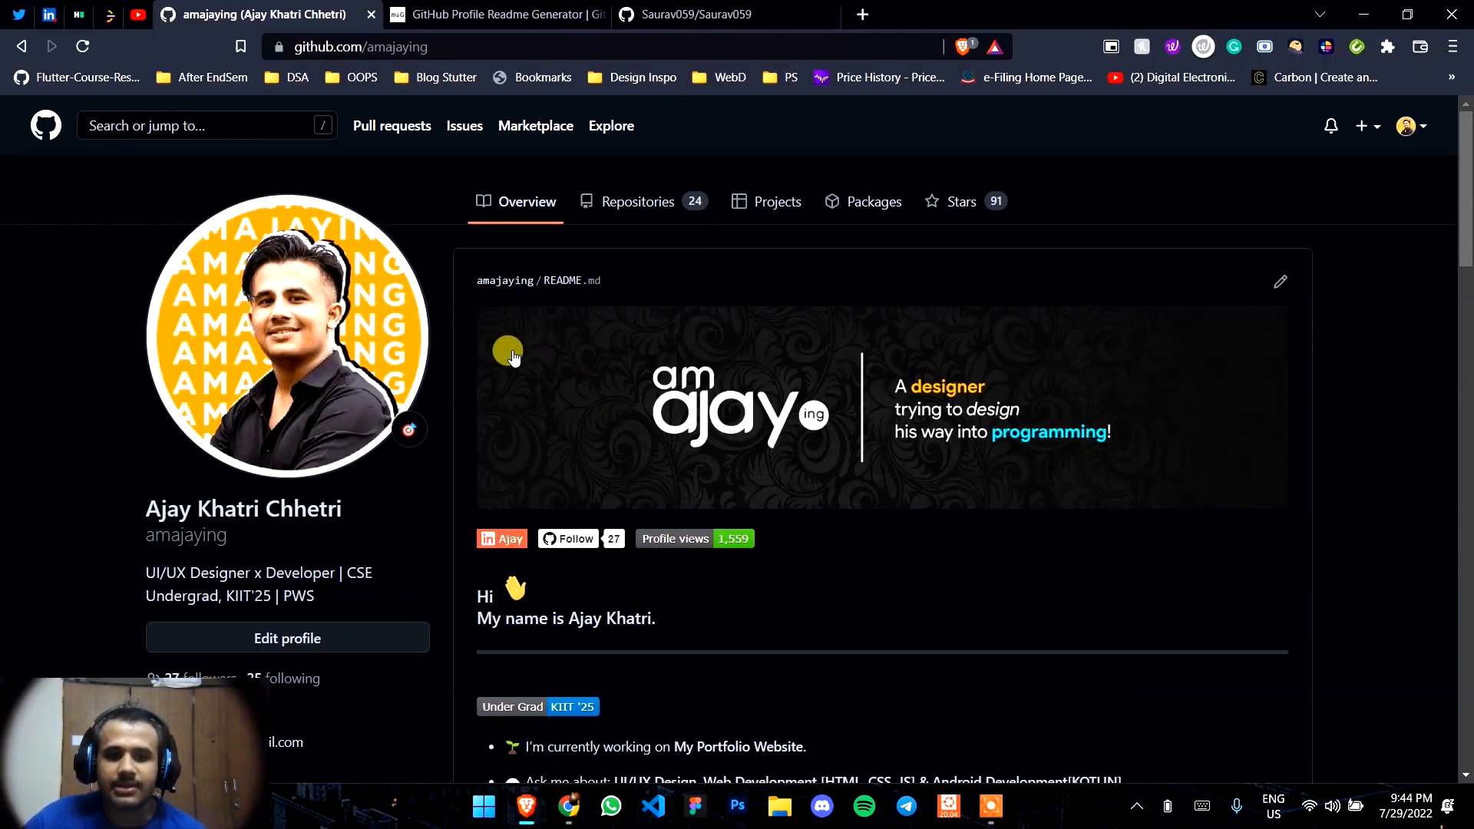
{"action": "scroll", "scroll_direction": "down", "scroll_amount": 3}
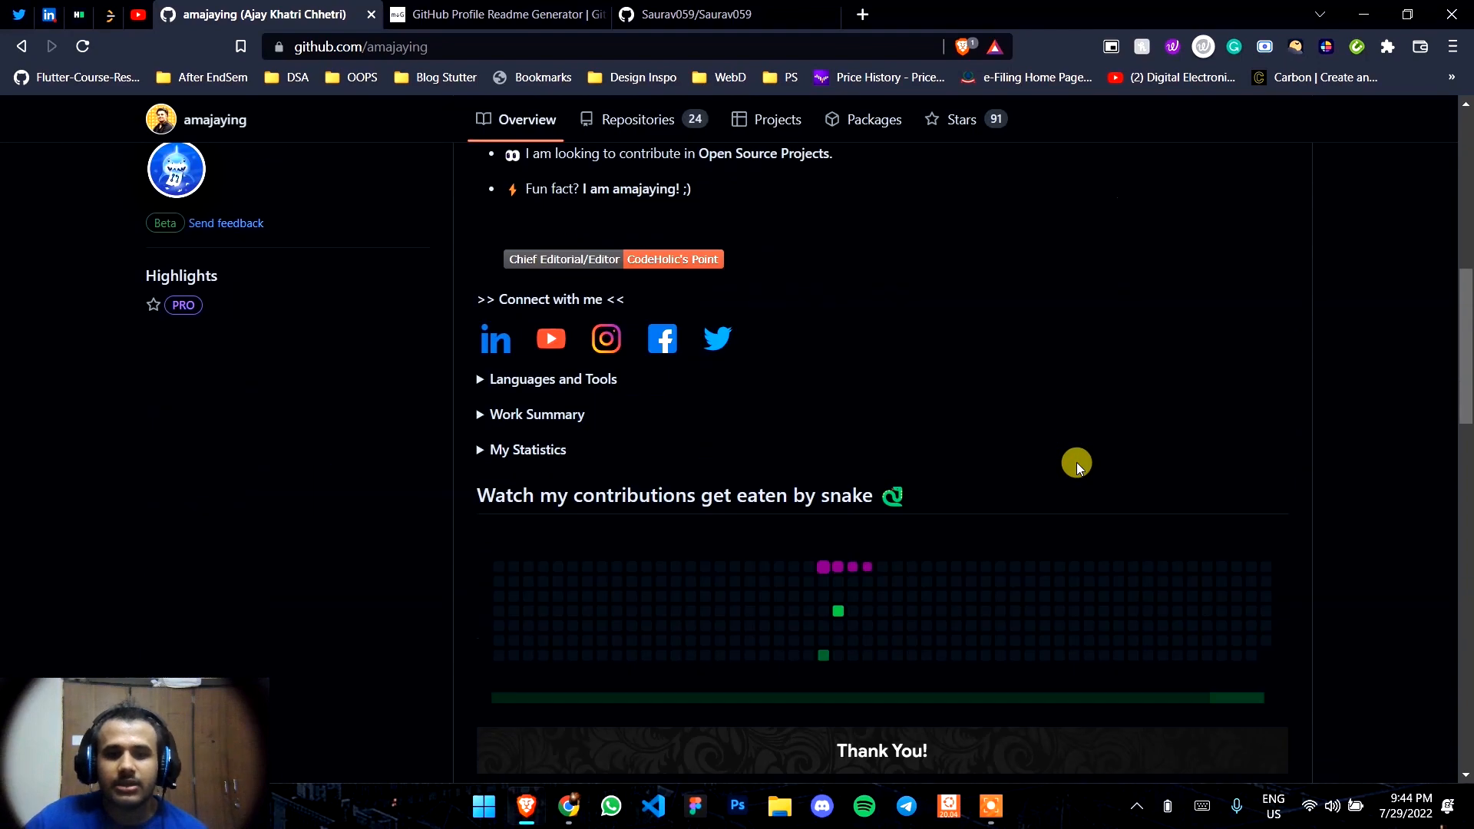
{"action": "scroll", "scroll_direction": "down", "scroll_amount": 3}
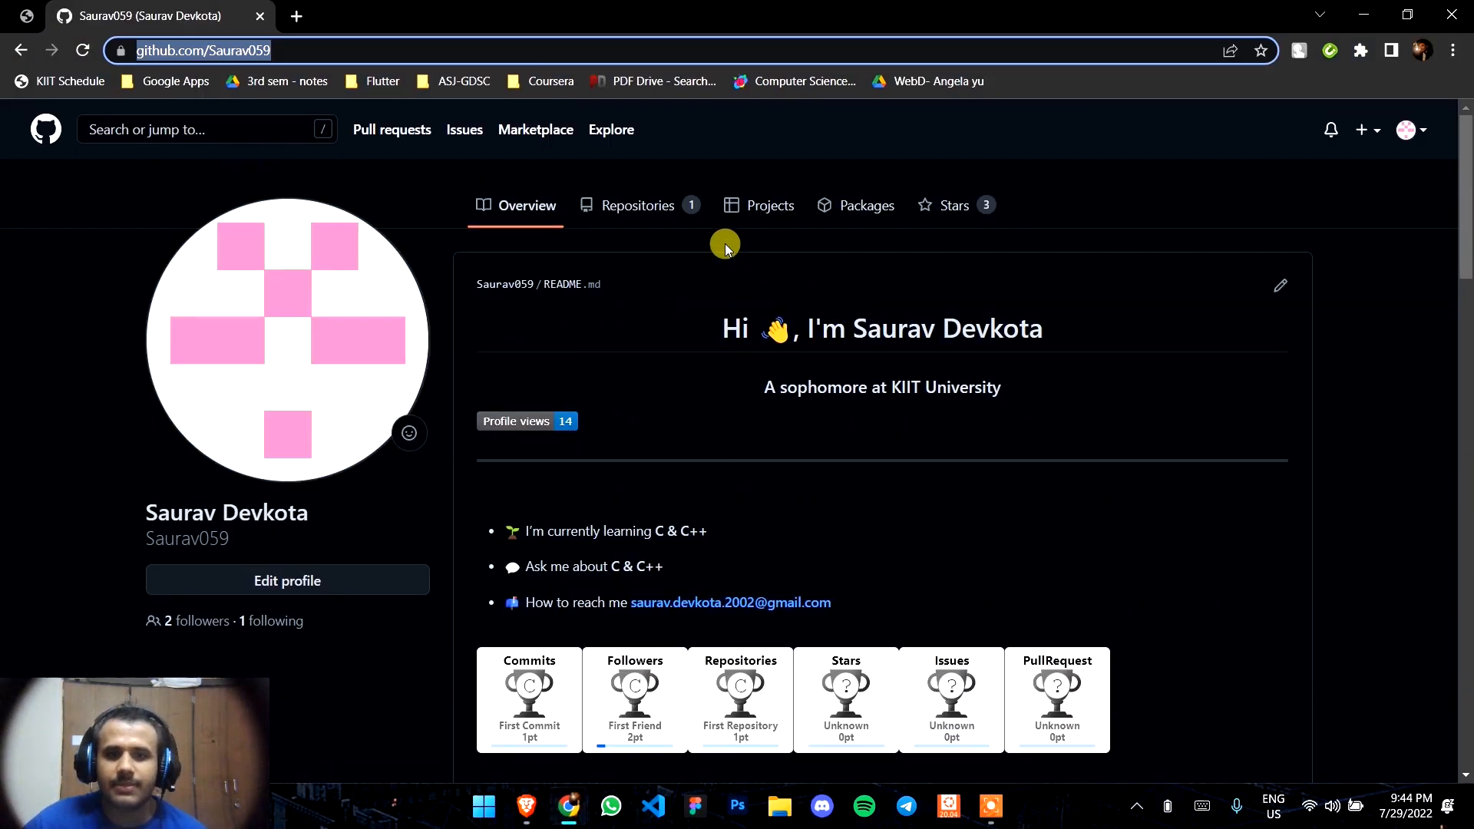
Step: Edit the Saurav059 README.md and add an empty <img src=""> tag above the greeting heading
{"action": "left_click", "coordinate": [637, 204]}
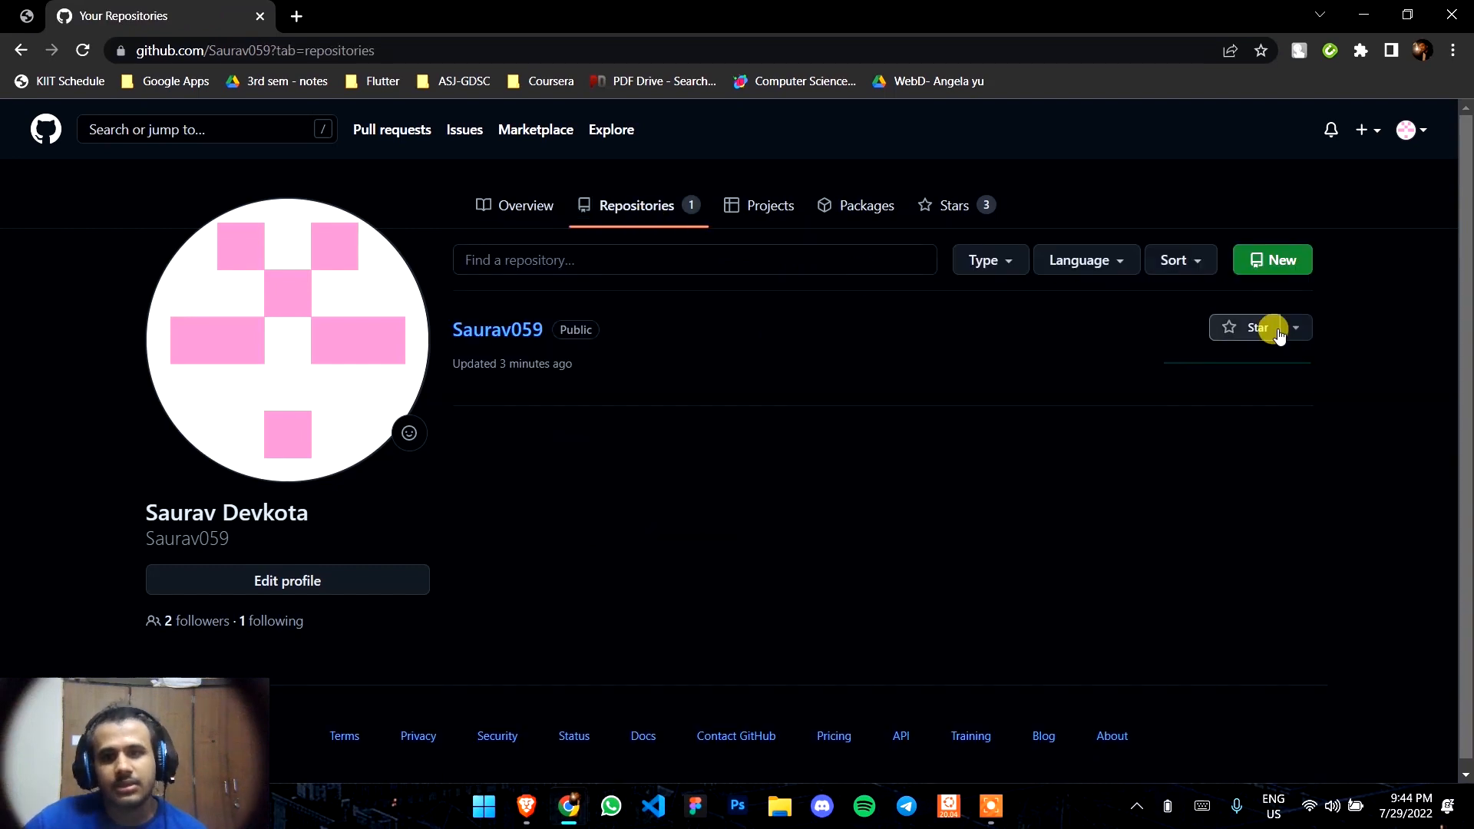
{"action": "mouse_move", "coordinate": [912, 492]}
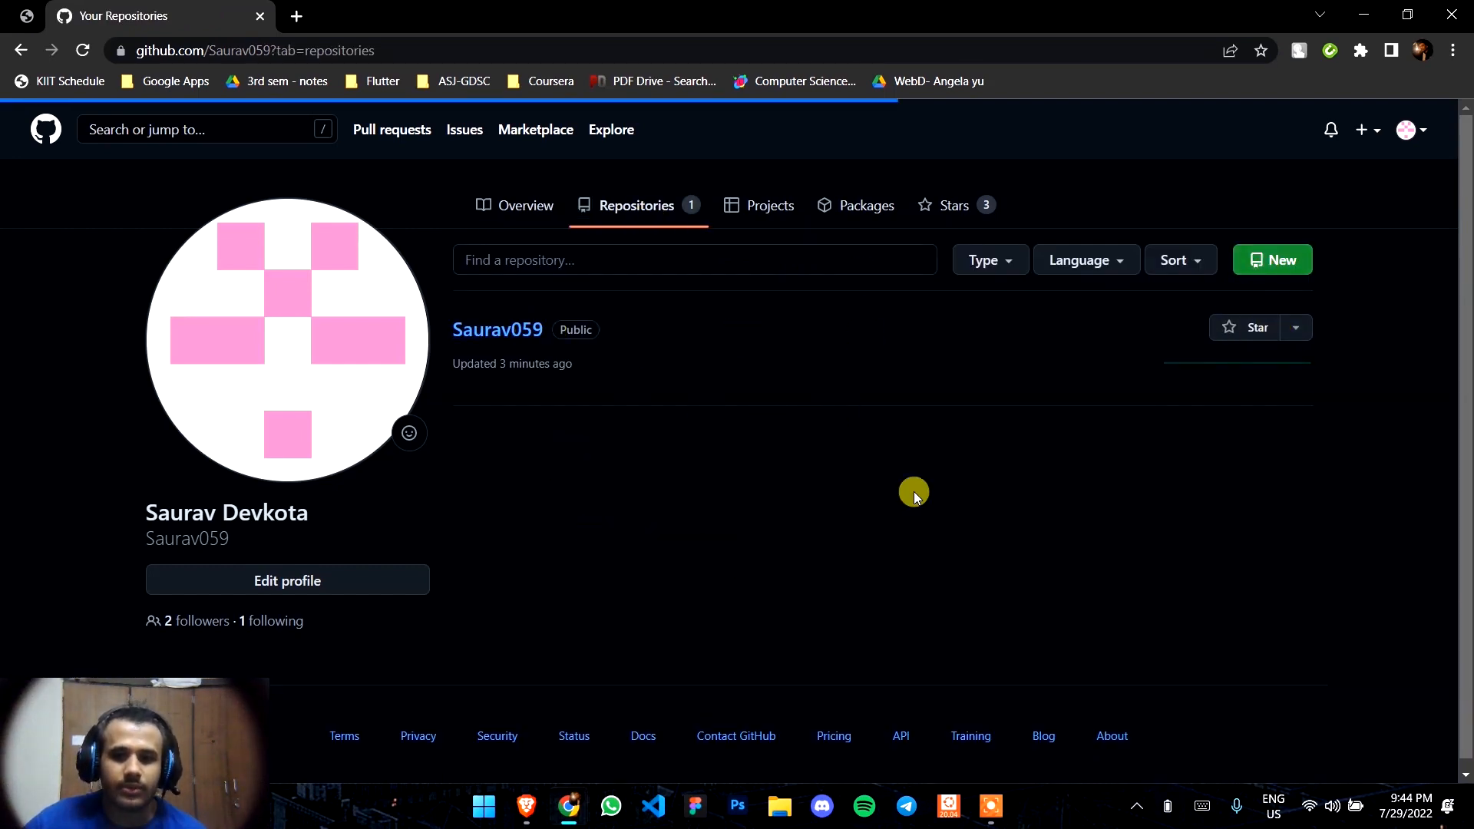
{"action": "left_click", "coordinate": [497, 329]}
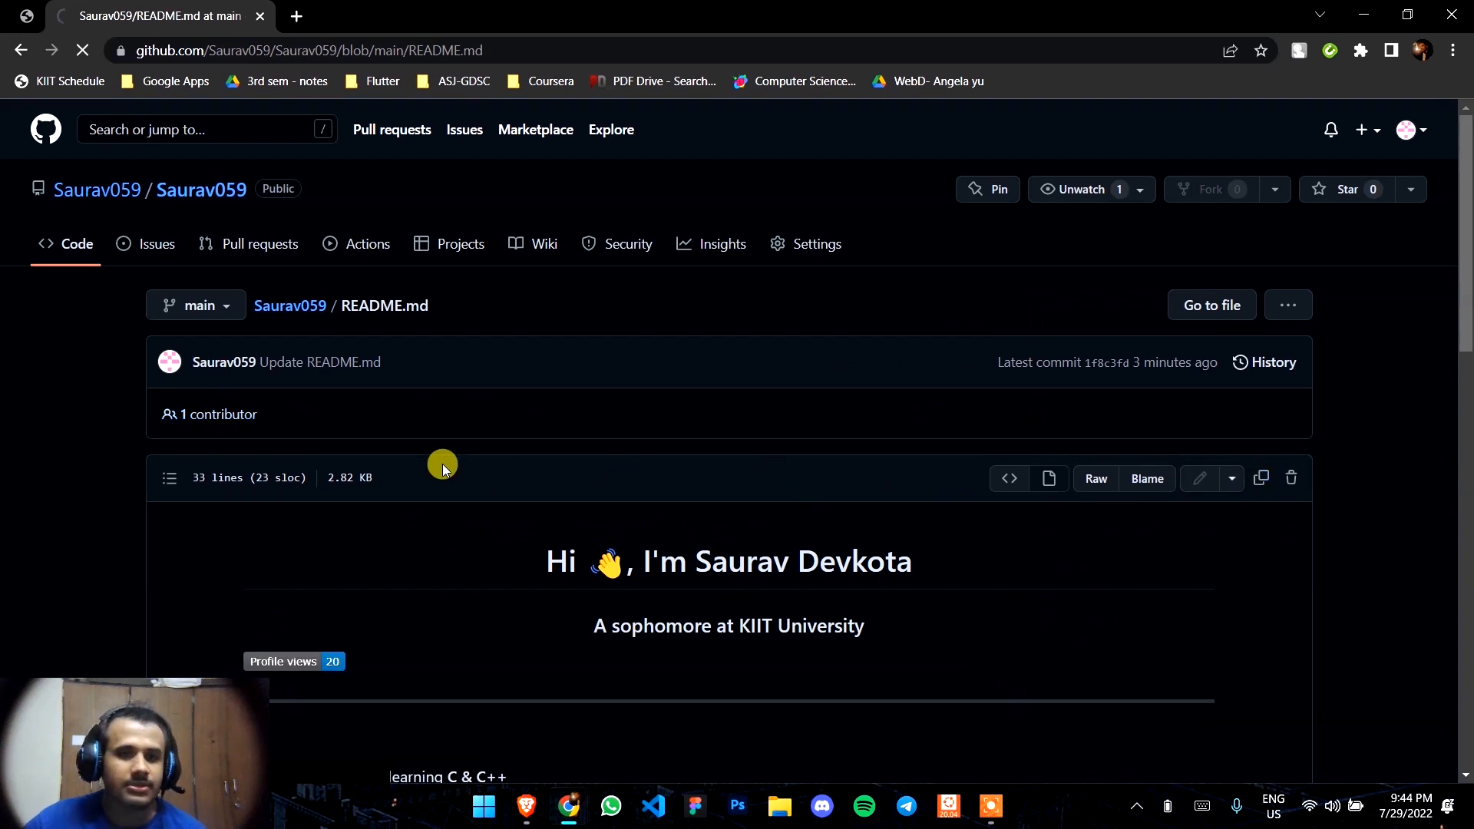
{"action": "left_click", "coordinate": [1199, 479]}
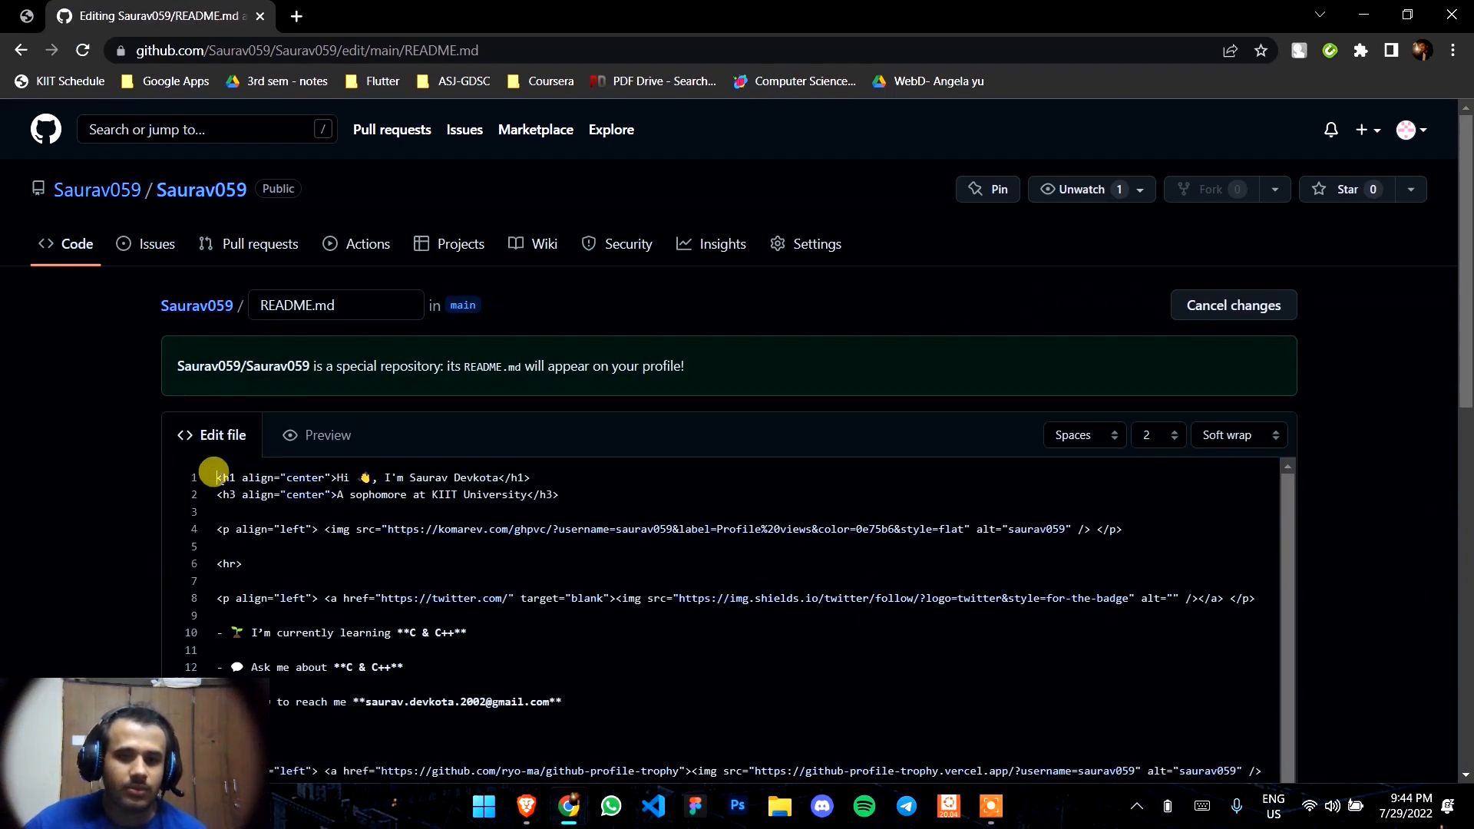
{"action": "key", "text": "Enter"}
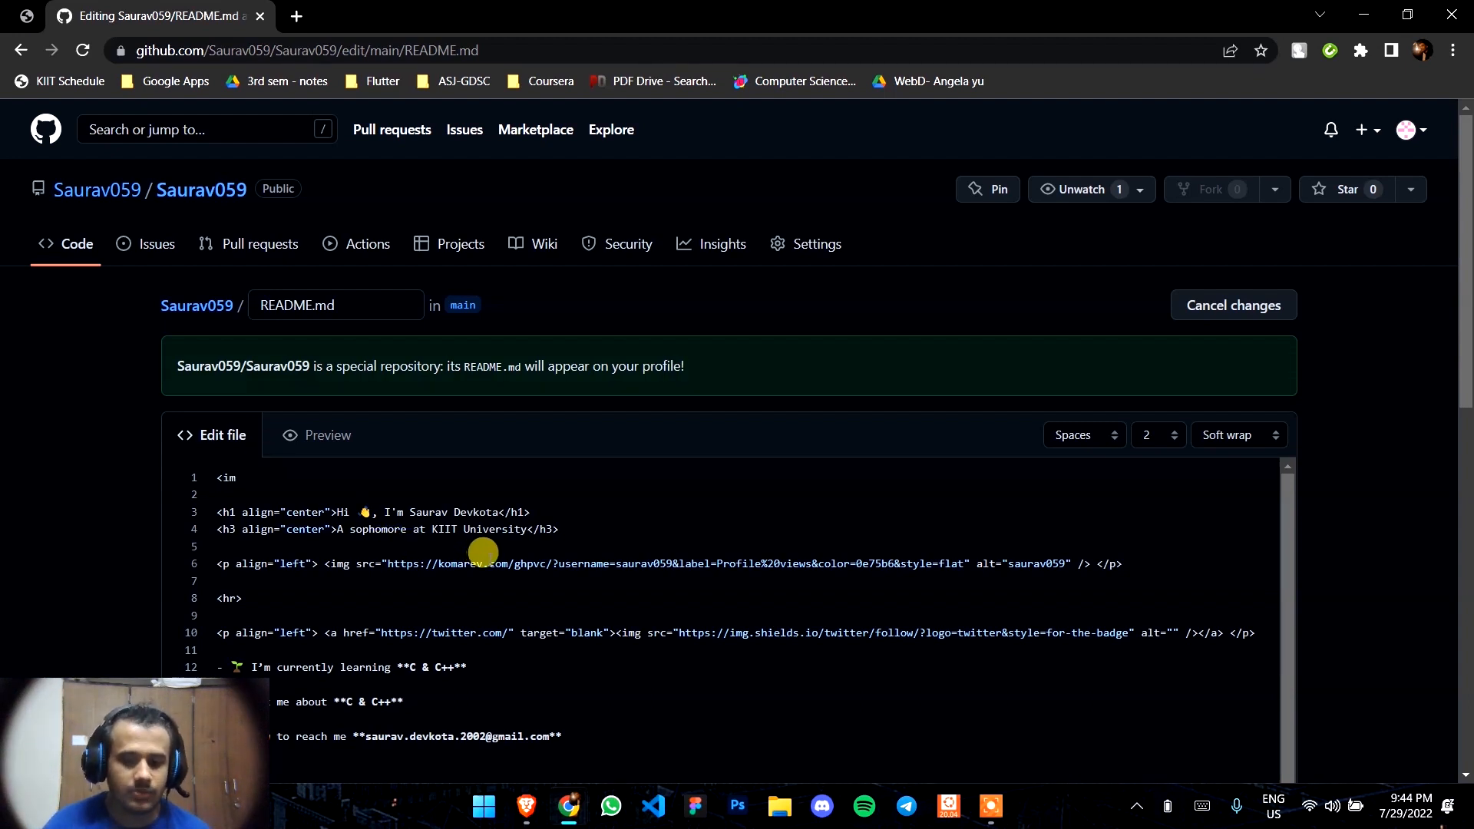
{"action": "type", "text": "g src=\""}
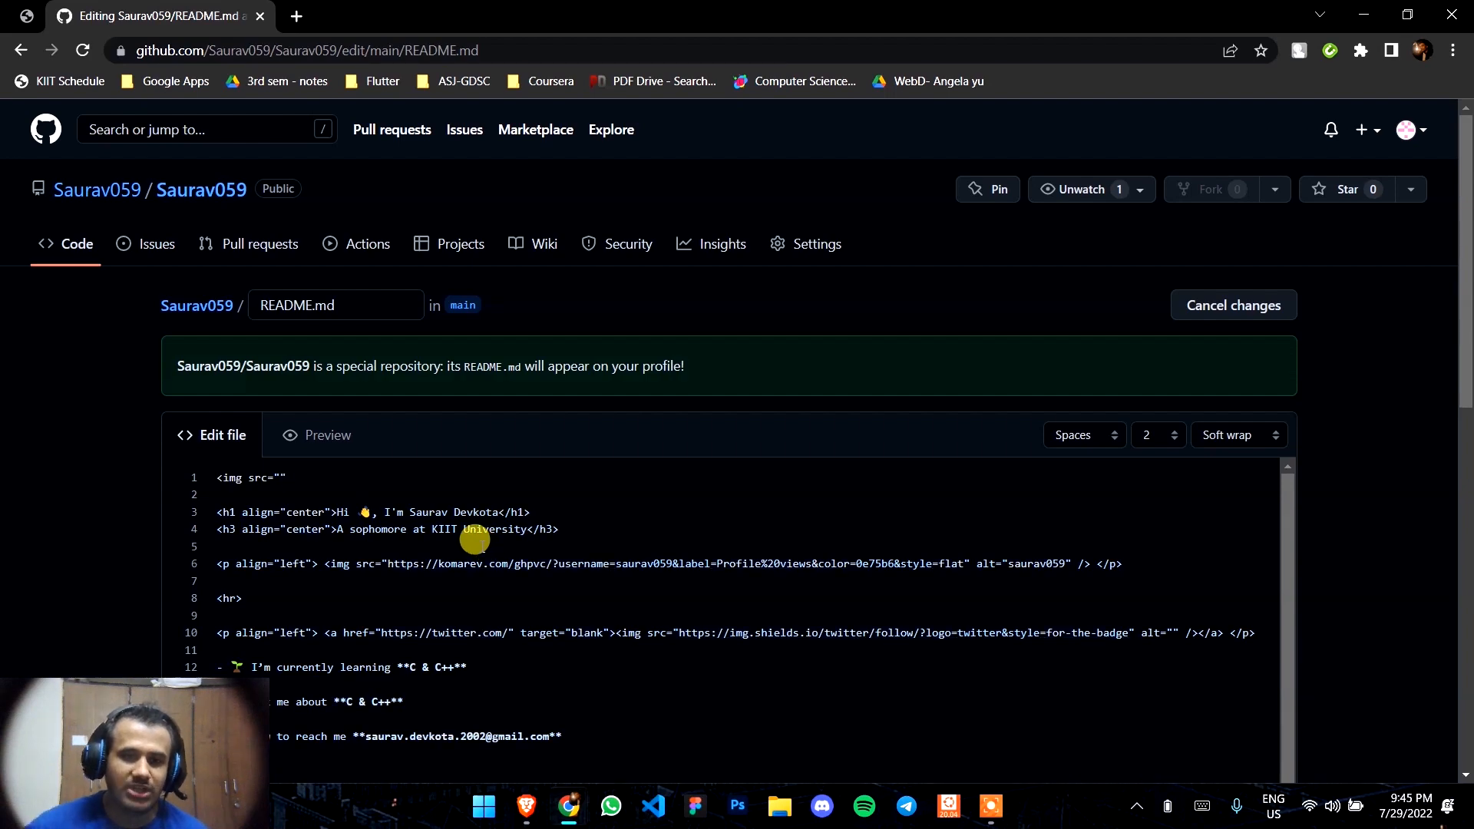
Step: Search Google Images for 'coder background' in a new tab
{"action": "left_click", "coordinate": [523, 16]}
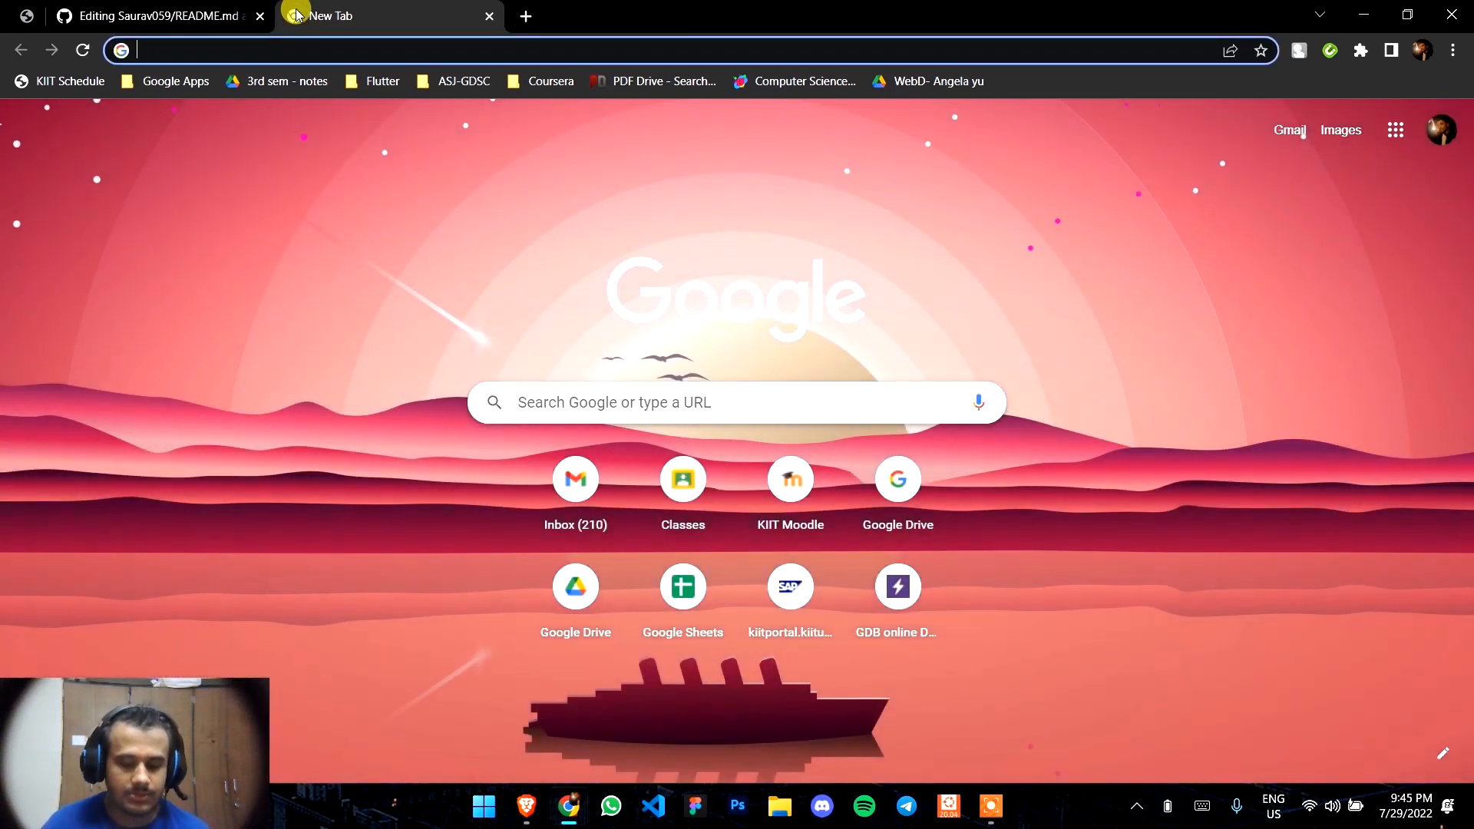
{"action": "type", "text": "coder"}
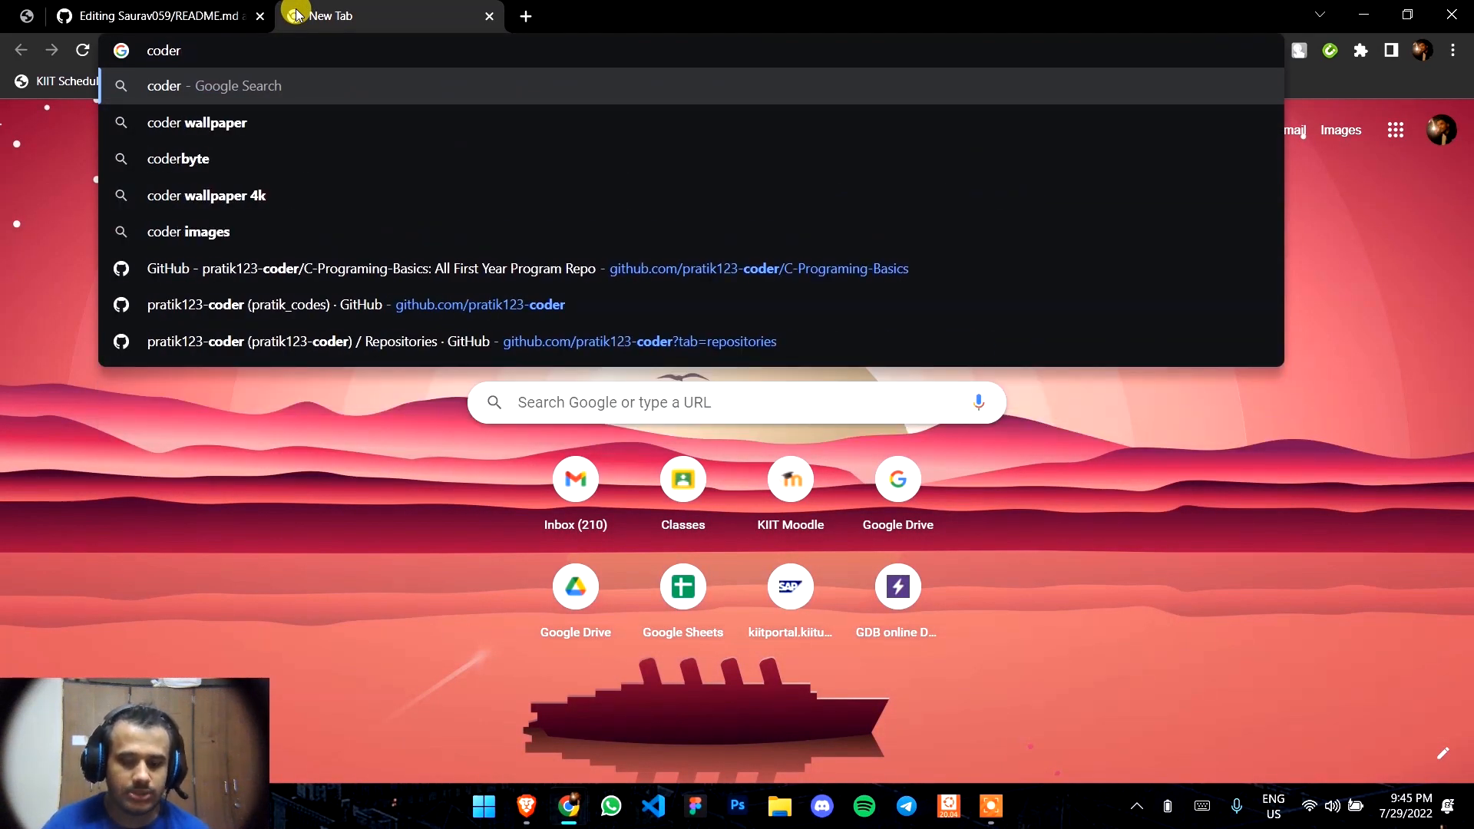
{"action": "type", "text": "background"}
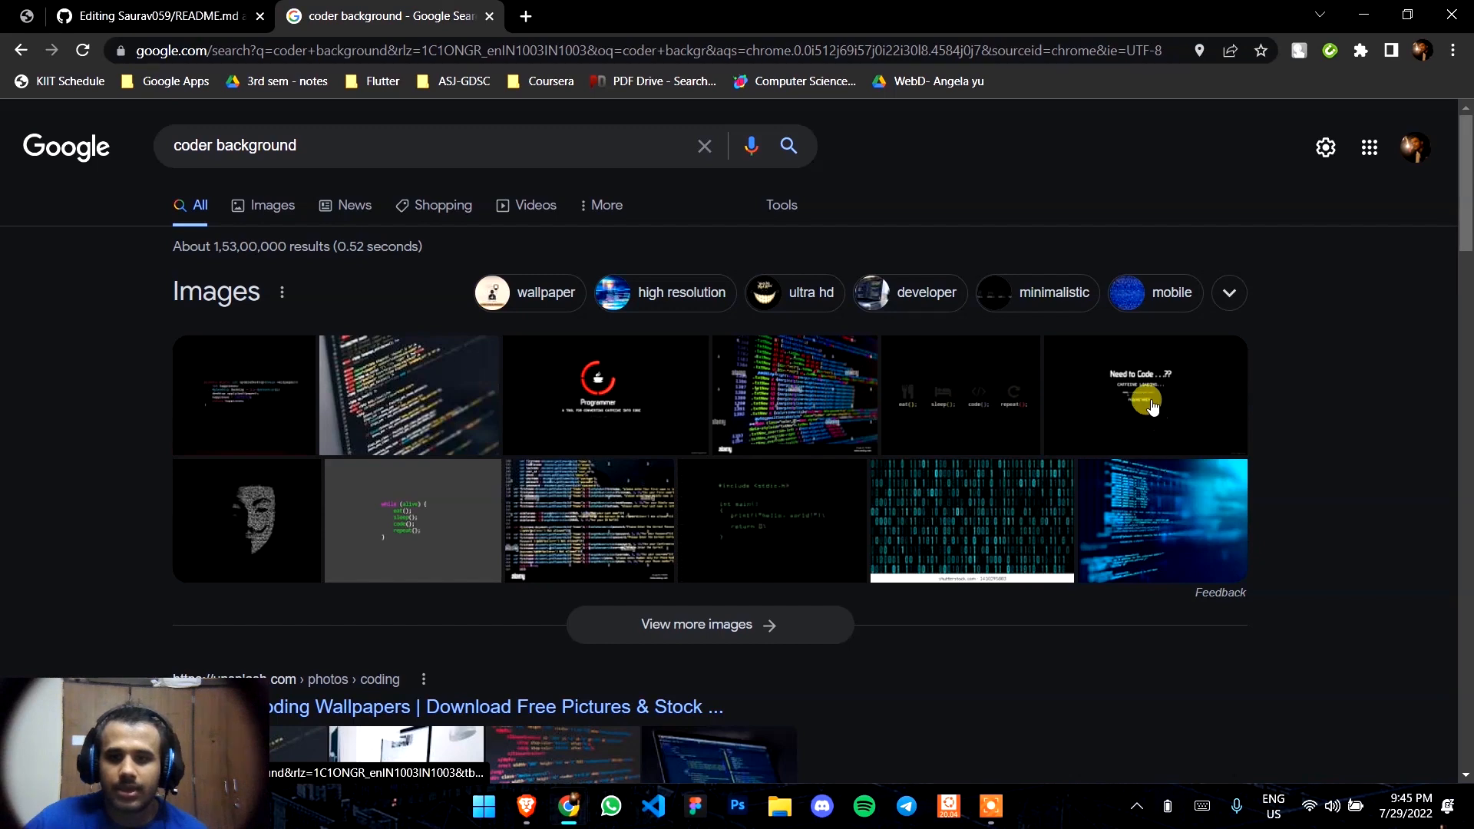
{"action": "left_click", "coordinate": [274, 204]}
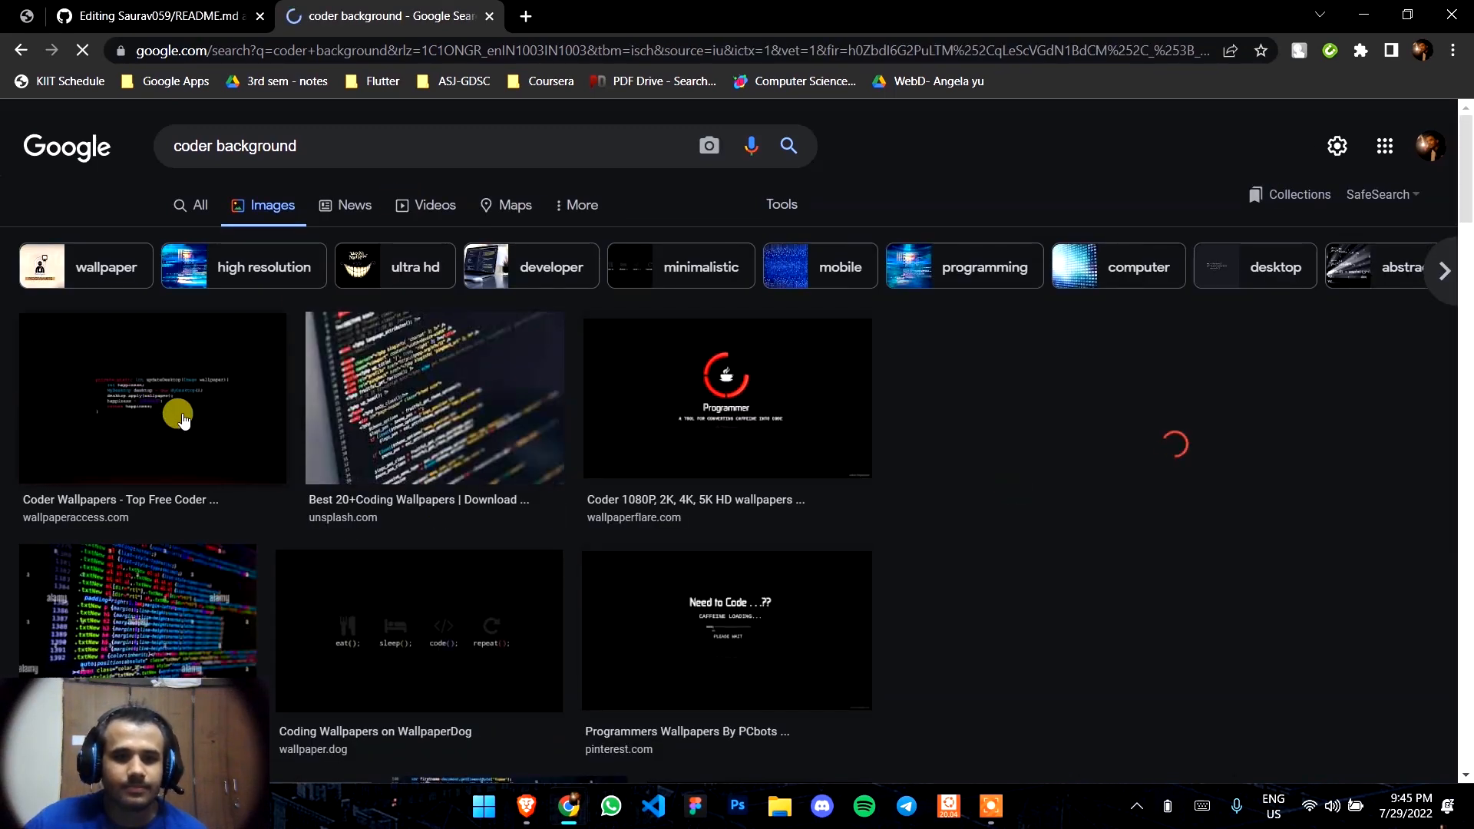
Step: Open the wallpaperaccess coder wallpaper at full size, copy its URL and return to the README editor
{"action": "left_click", "coordinate": [138, 609]}
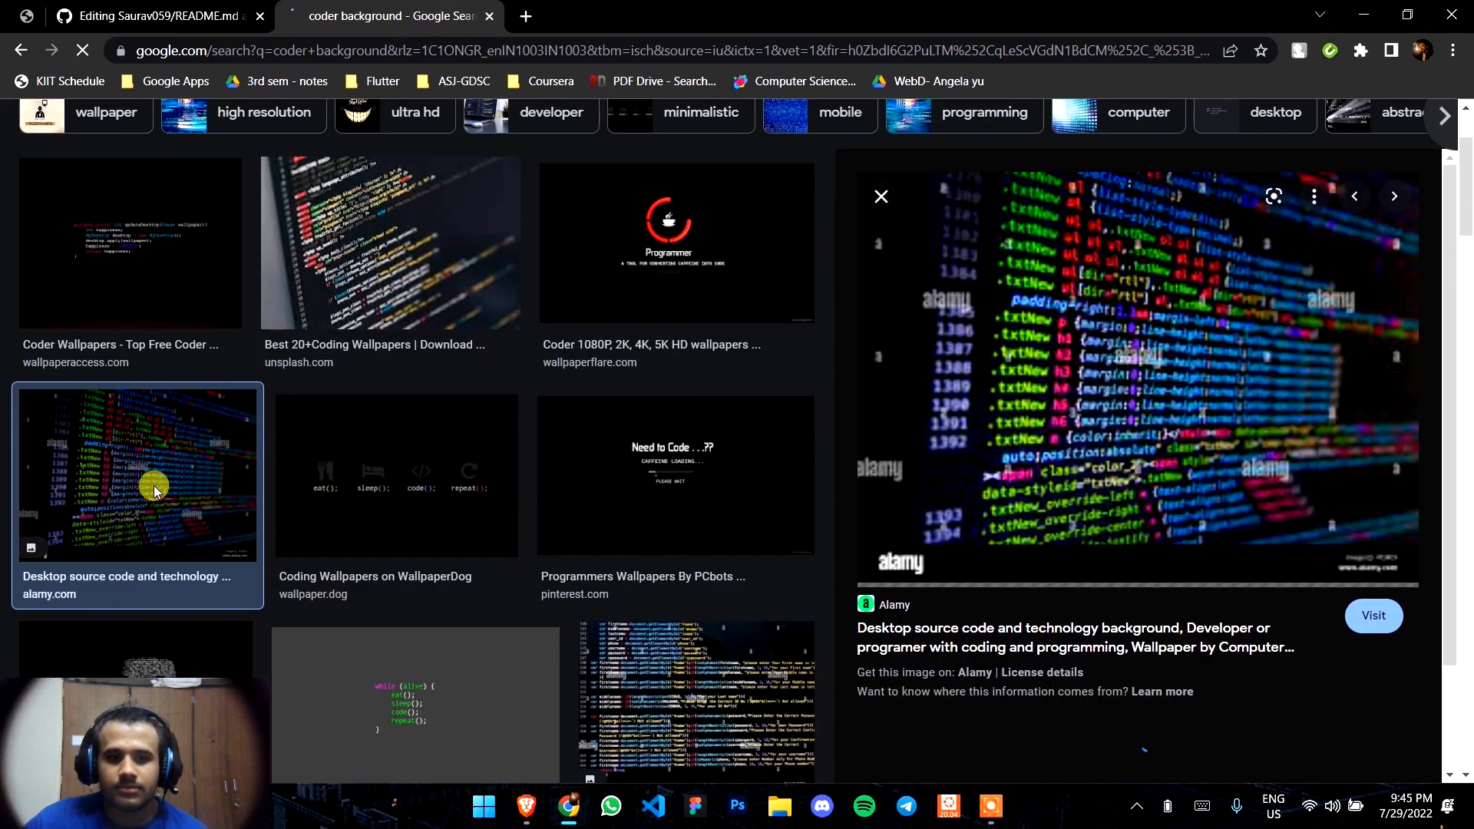
{"action": "right_click", "coordinate": [1128, 377]}
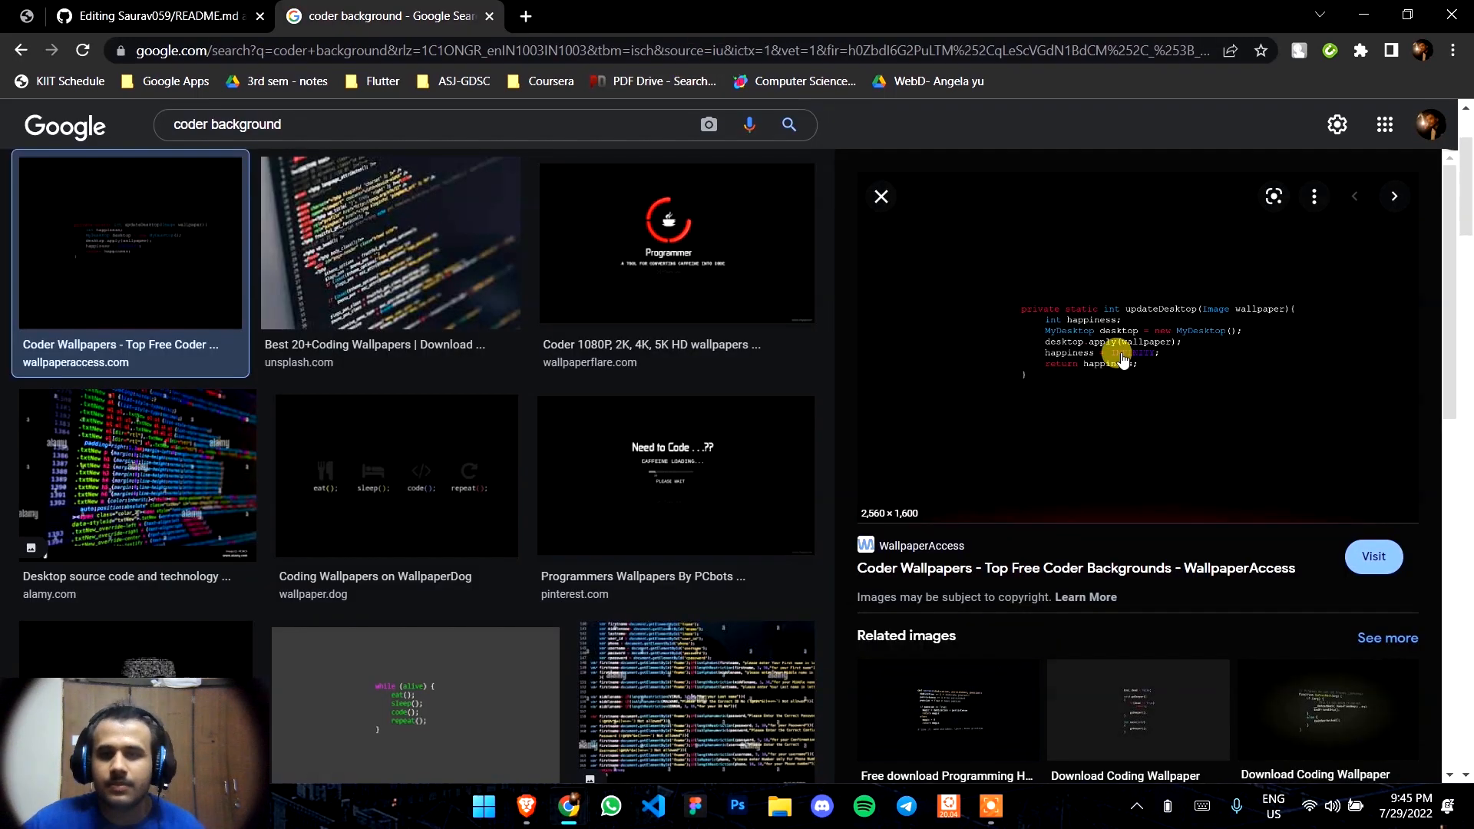
{"action": "left_click", "coordinate": [1120, 354]}
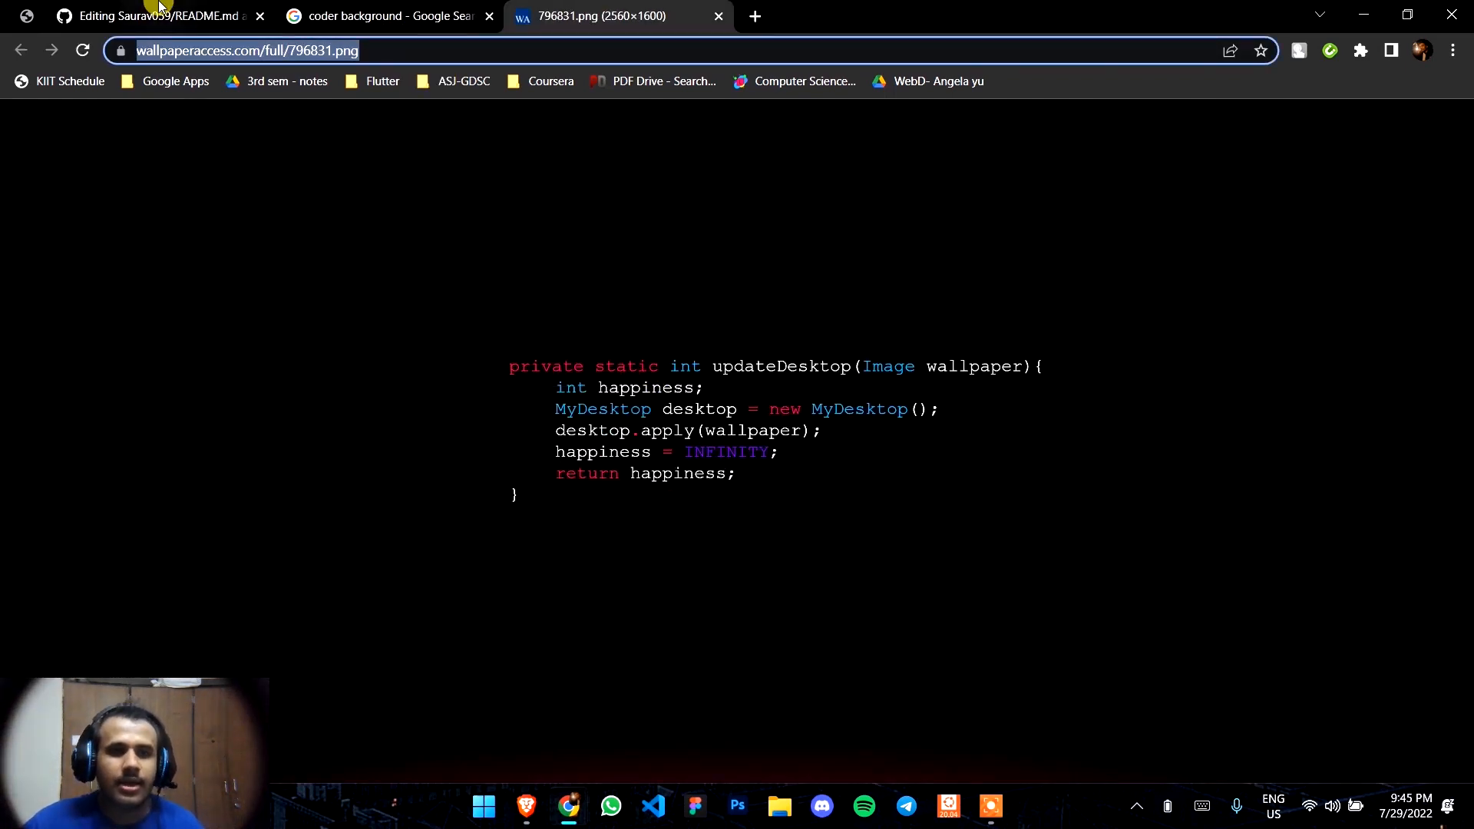
{"action": "left_click", "coordinate": [155, 15]}
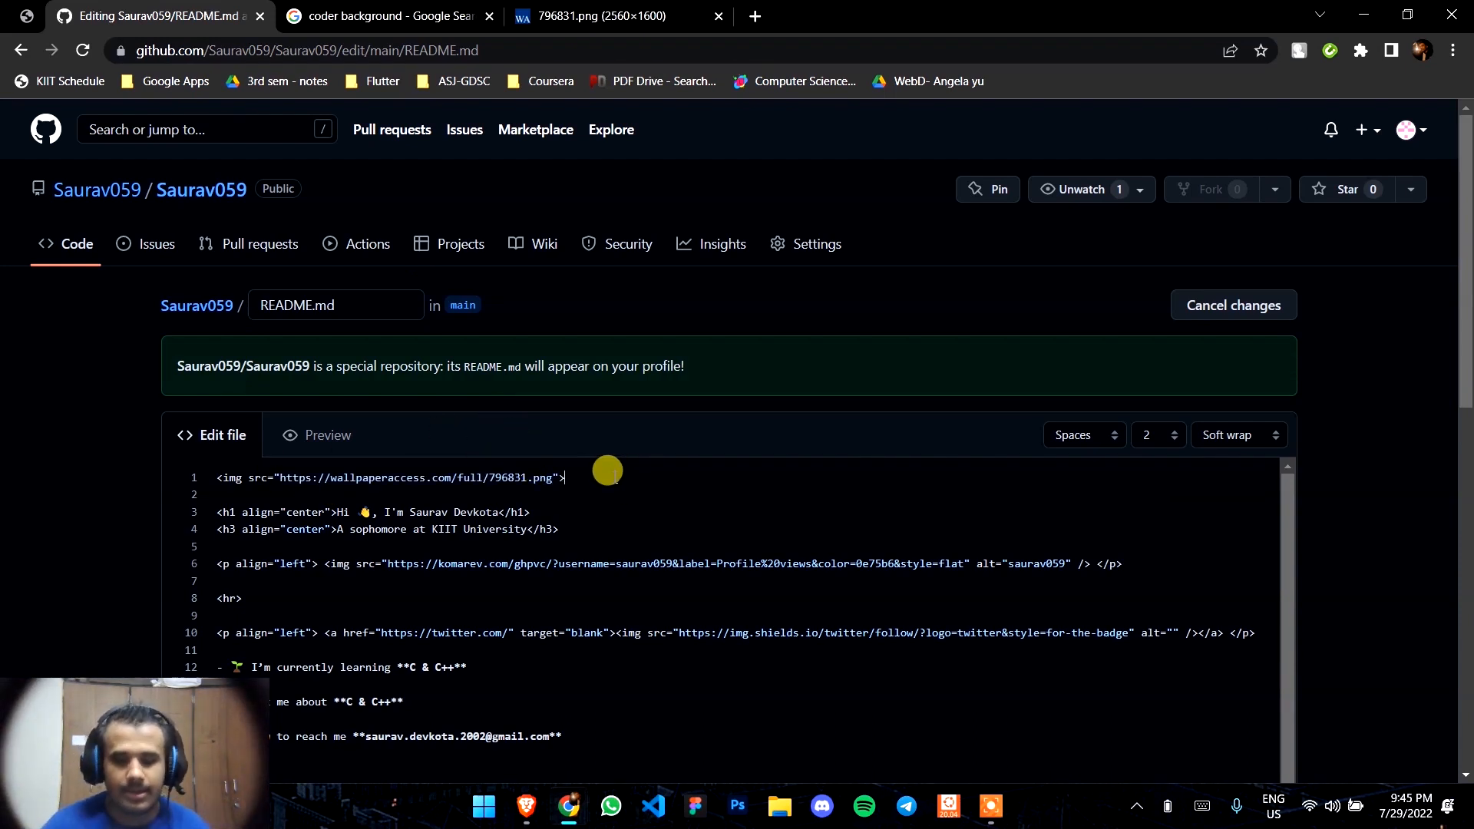
Step: Give the banner img the wallpaper URL, width="100%" and a trailing <br>, preview and commit to main
{"action": "type", "text": "<br><"}
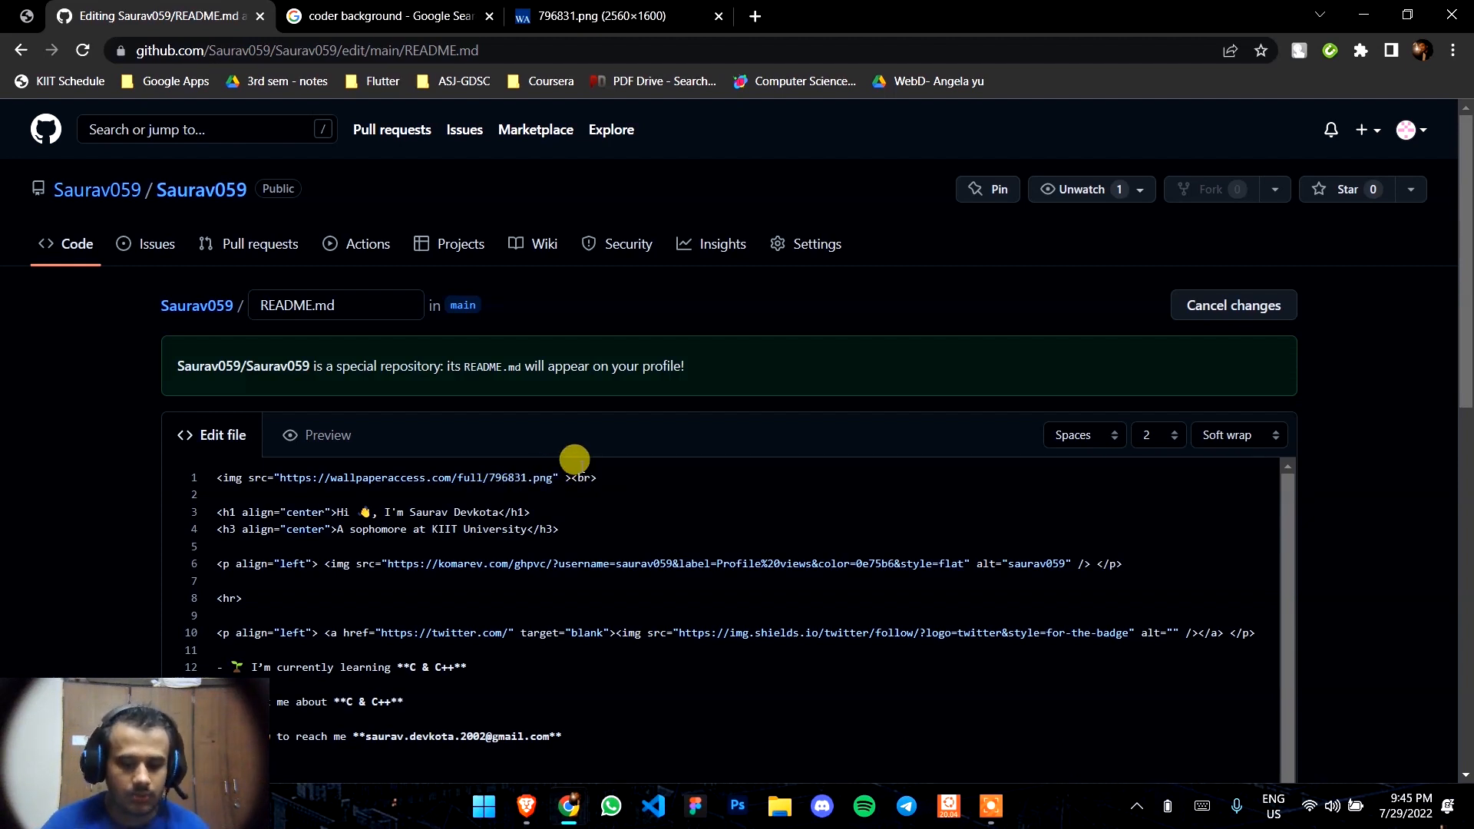
{"action": "type", "text": "width=\"100%"}
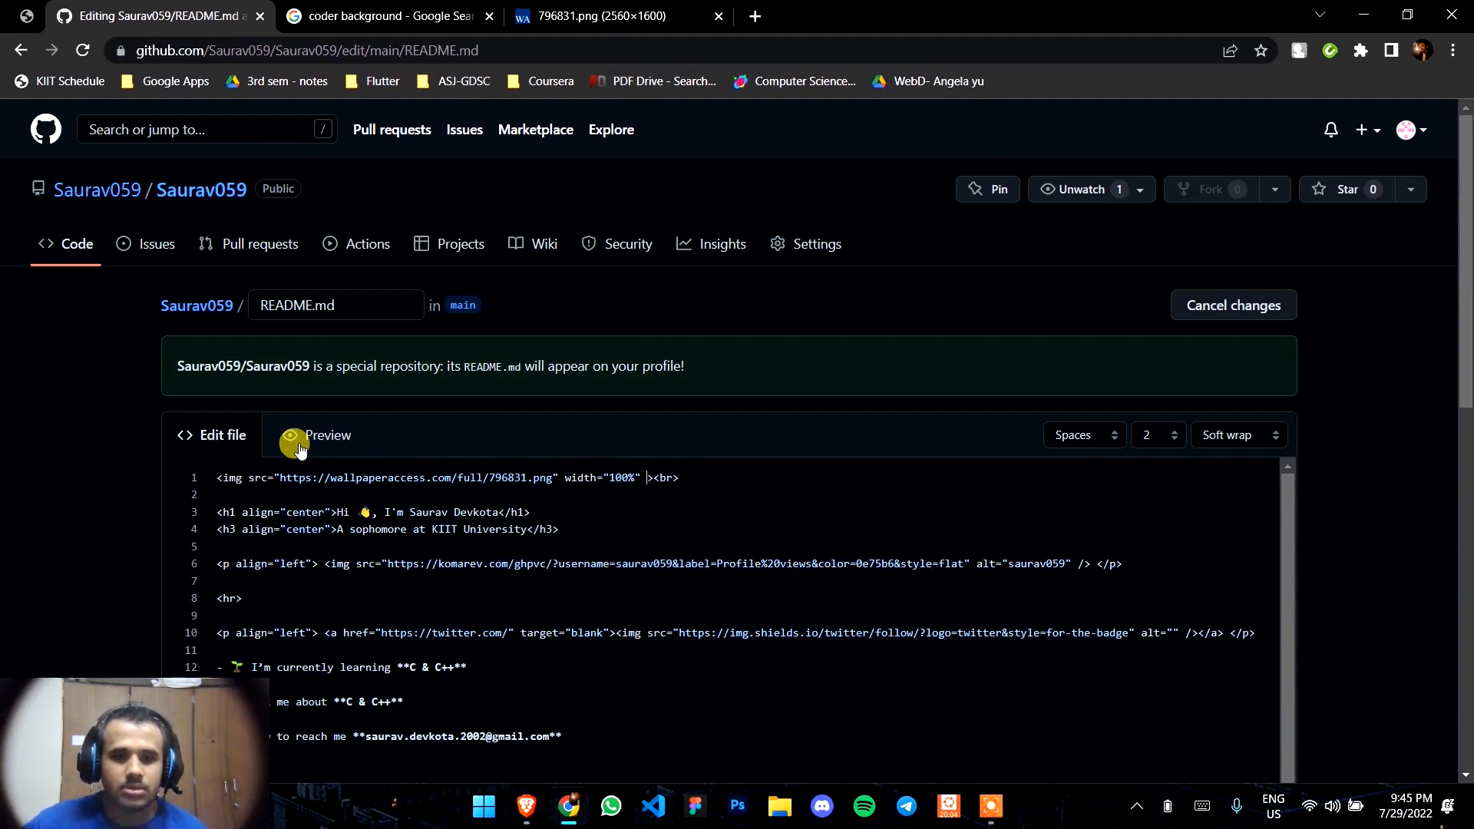
{"action": "left_click", "coordinate": [329, 434]}
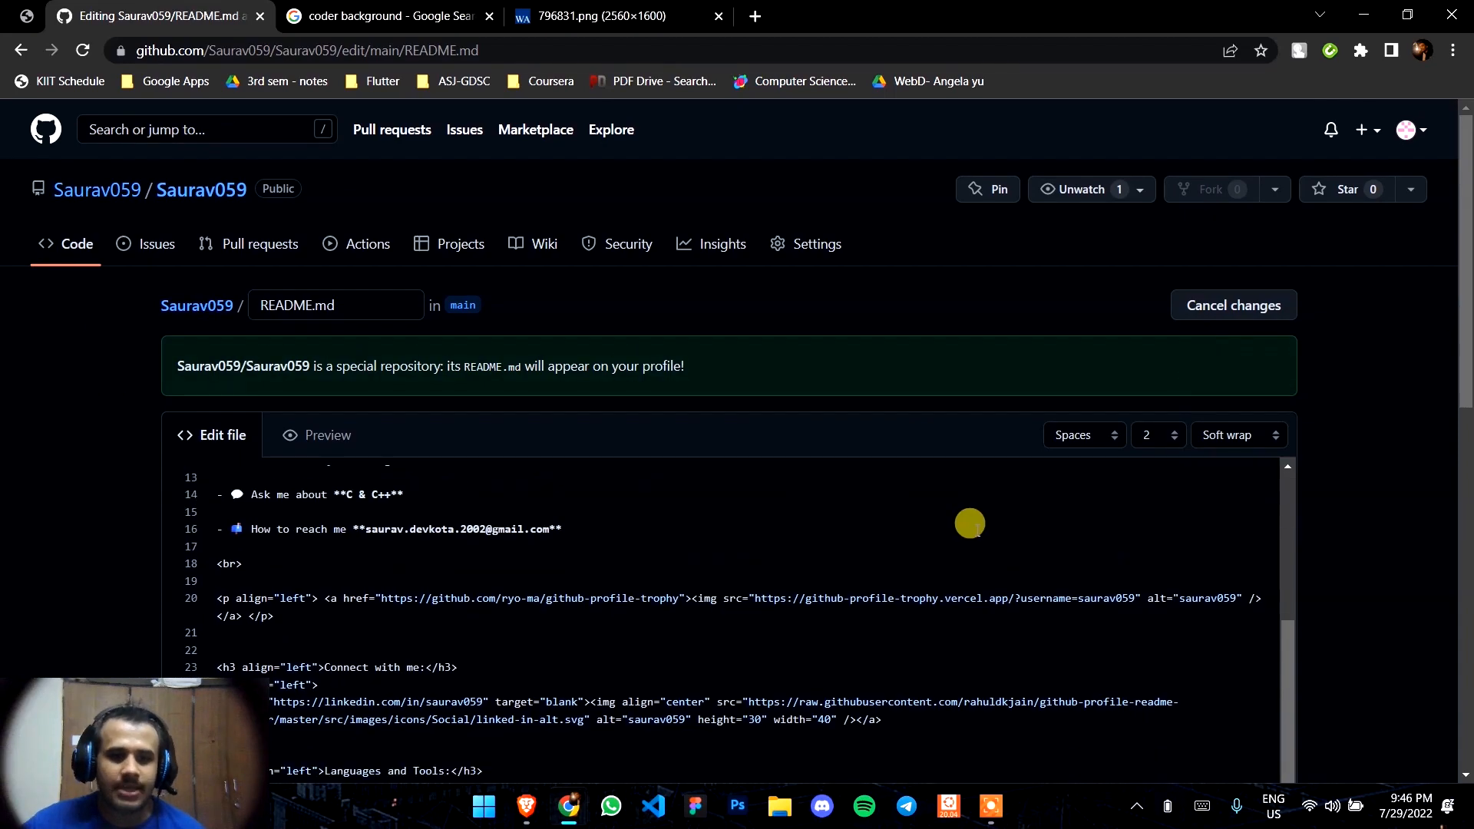
{"action": "left_click", "coordinate": [284, 570]}
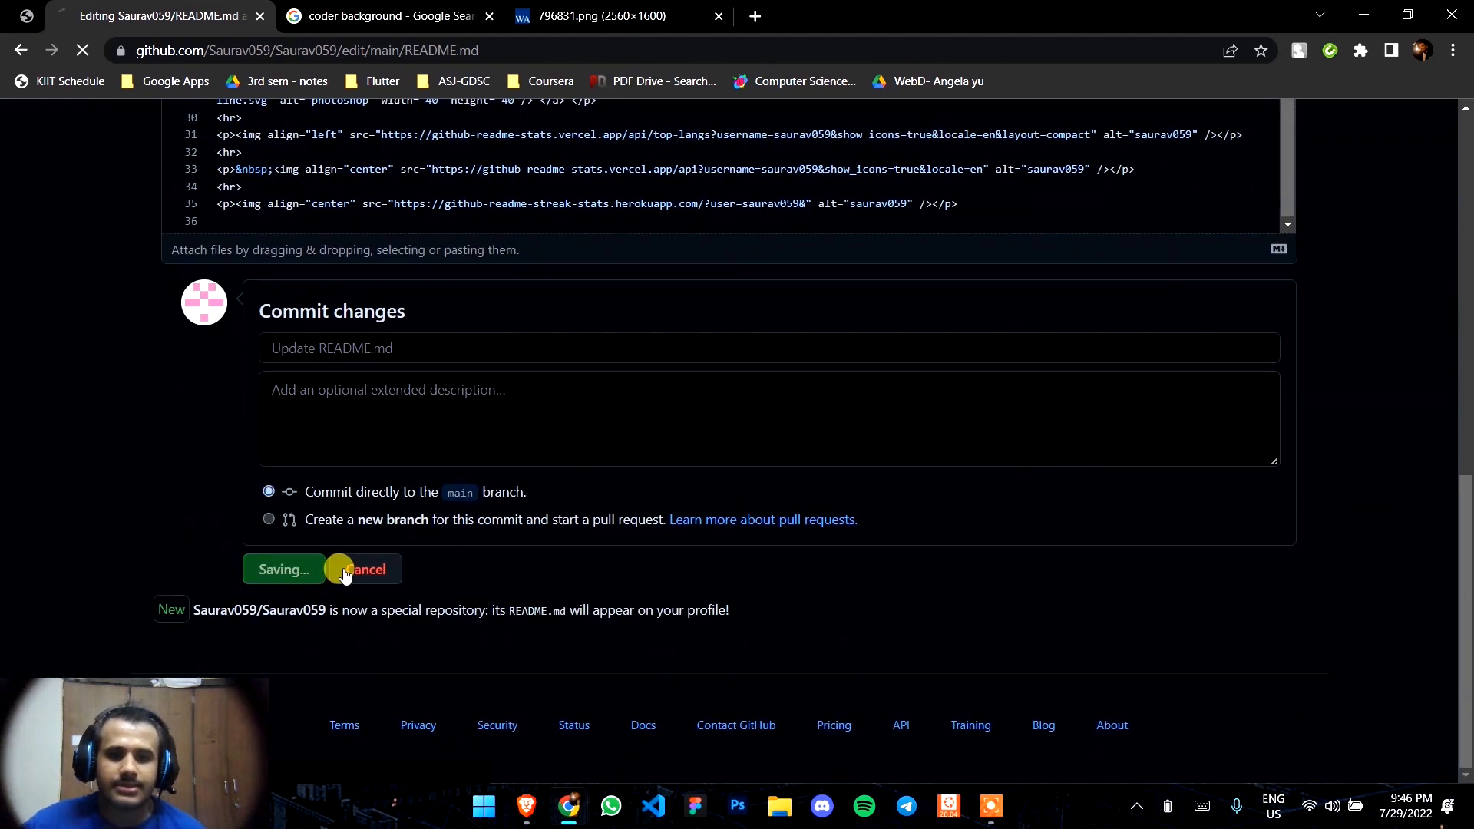
Step: Open the Saurav059 profile and verify the coder wallpaper banner renders above the greeting, trophies and stats
{"action": "left_click", "coordinate": [283, 570]}
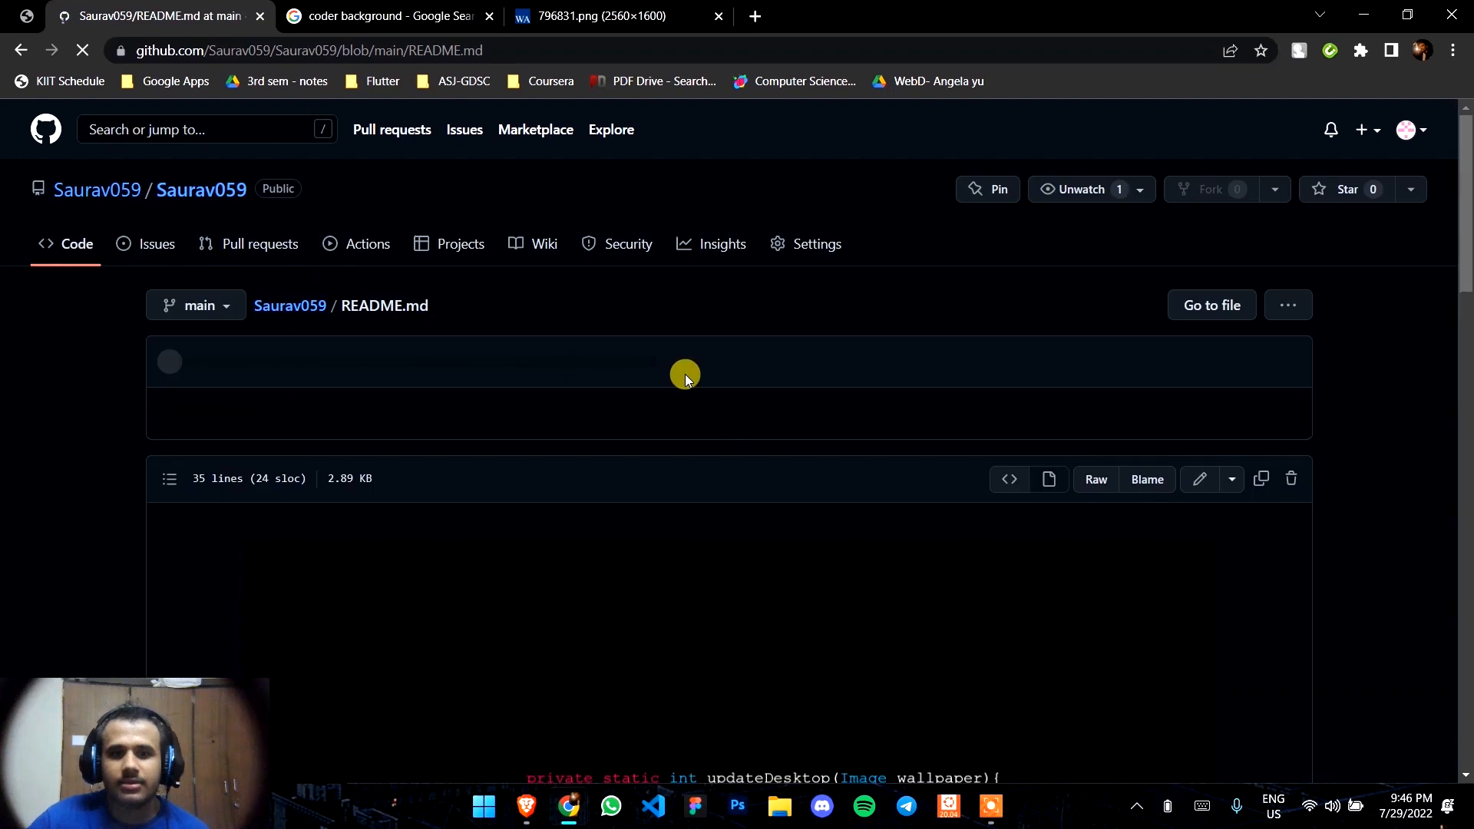
{"action": "mouse_move", "coordinate": [97, 189]}
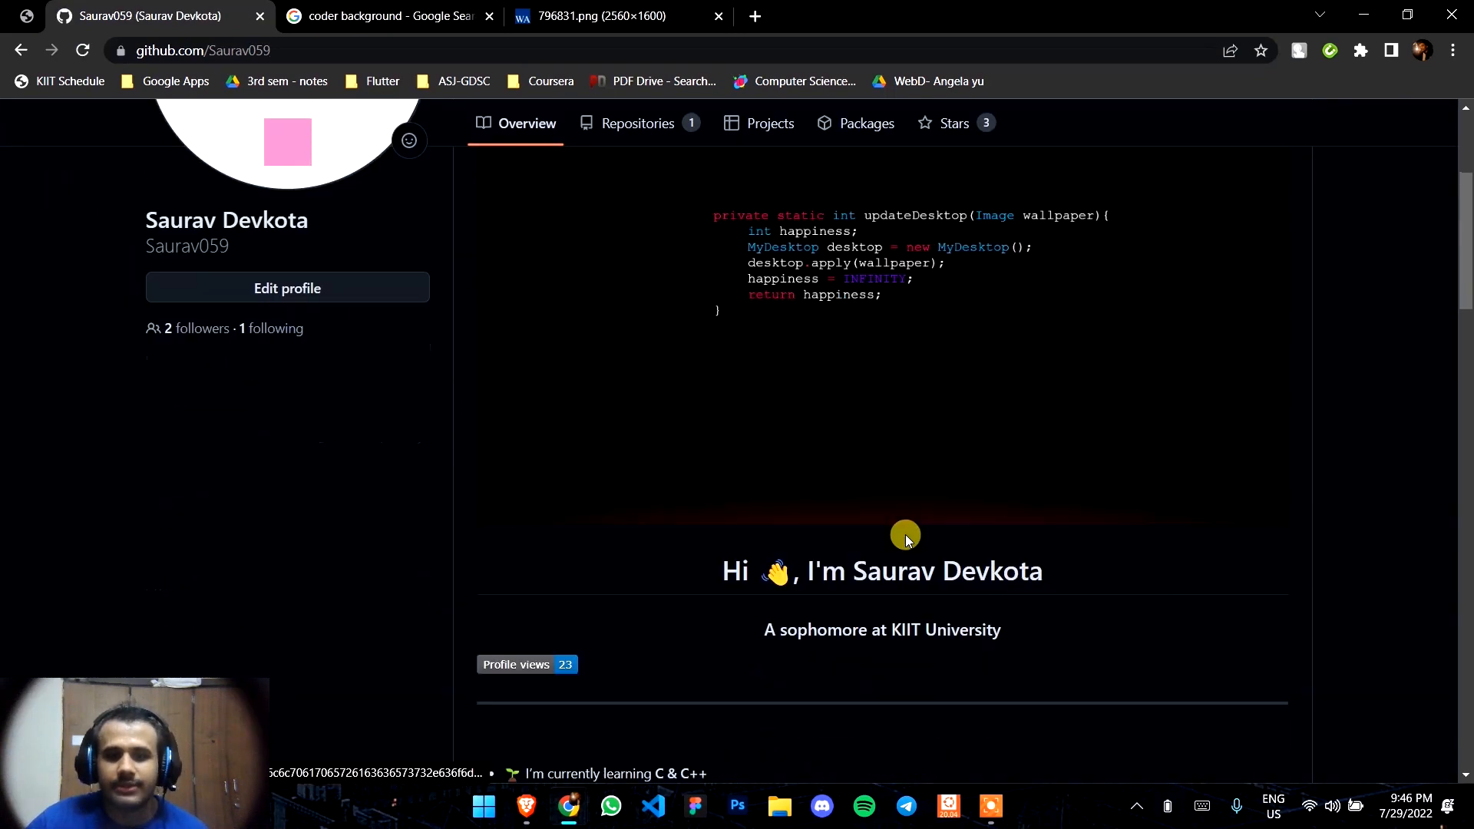
{"action": "scroll", "scroll_direction": "down", "scroll_amount": 3}
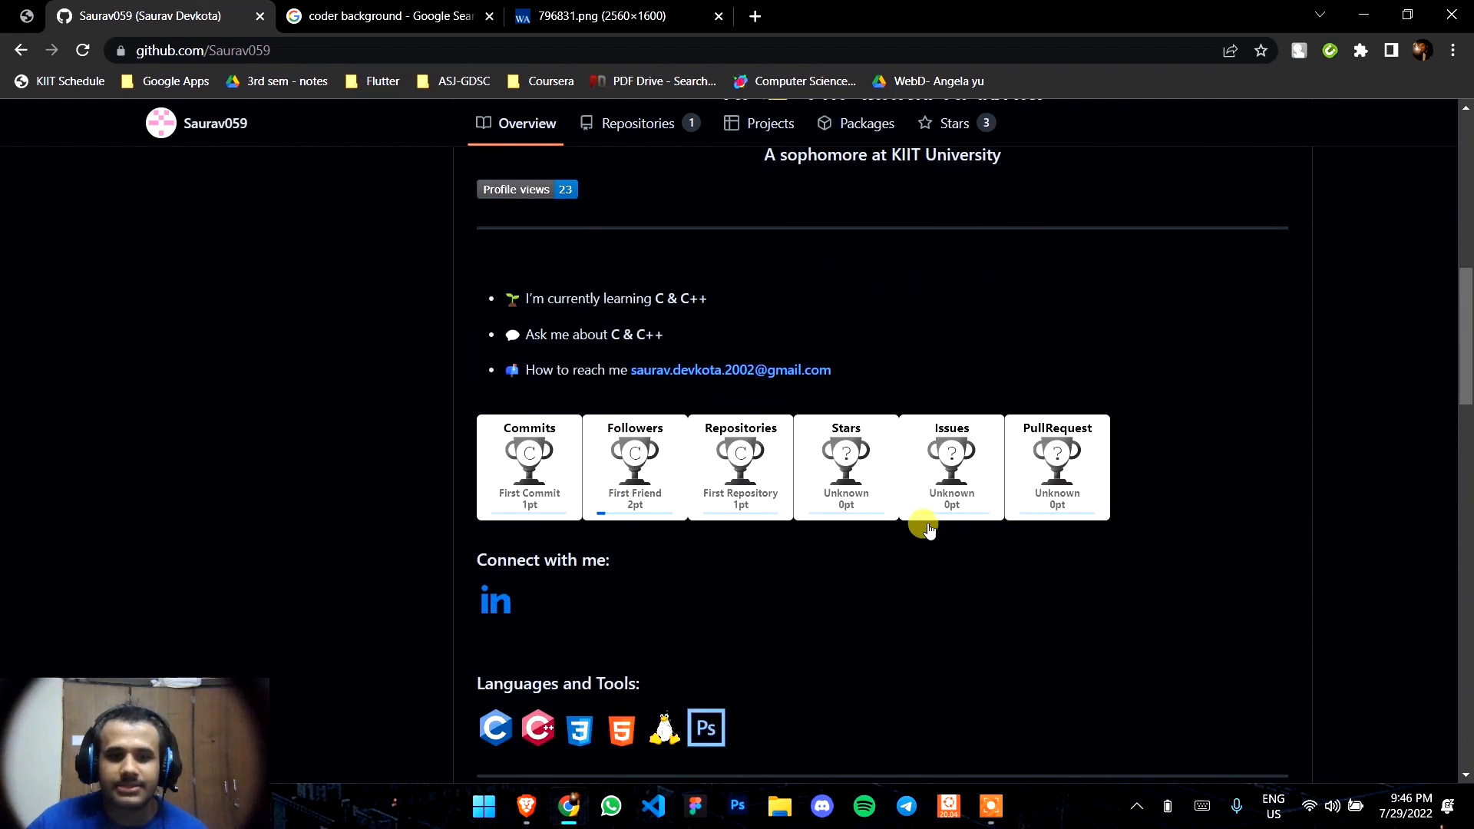
{"action": "scroll", "scroll_direction": "down", "scroll_amount": 3}
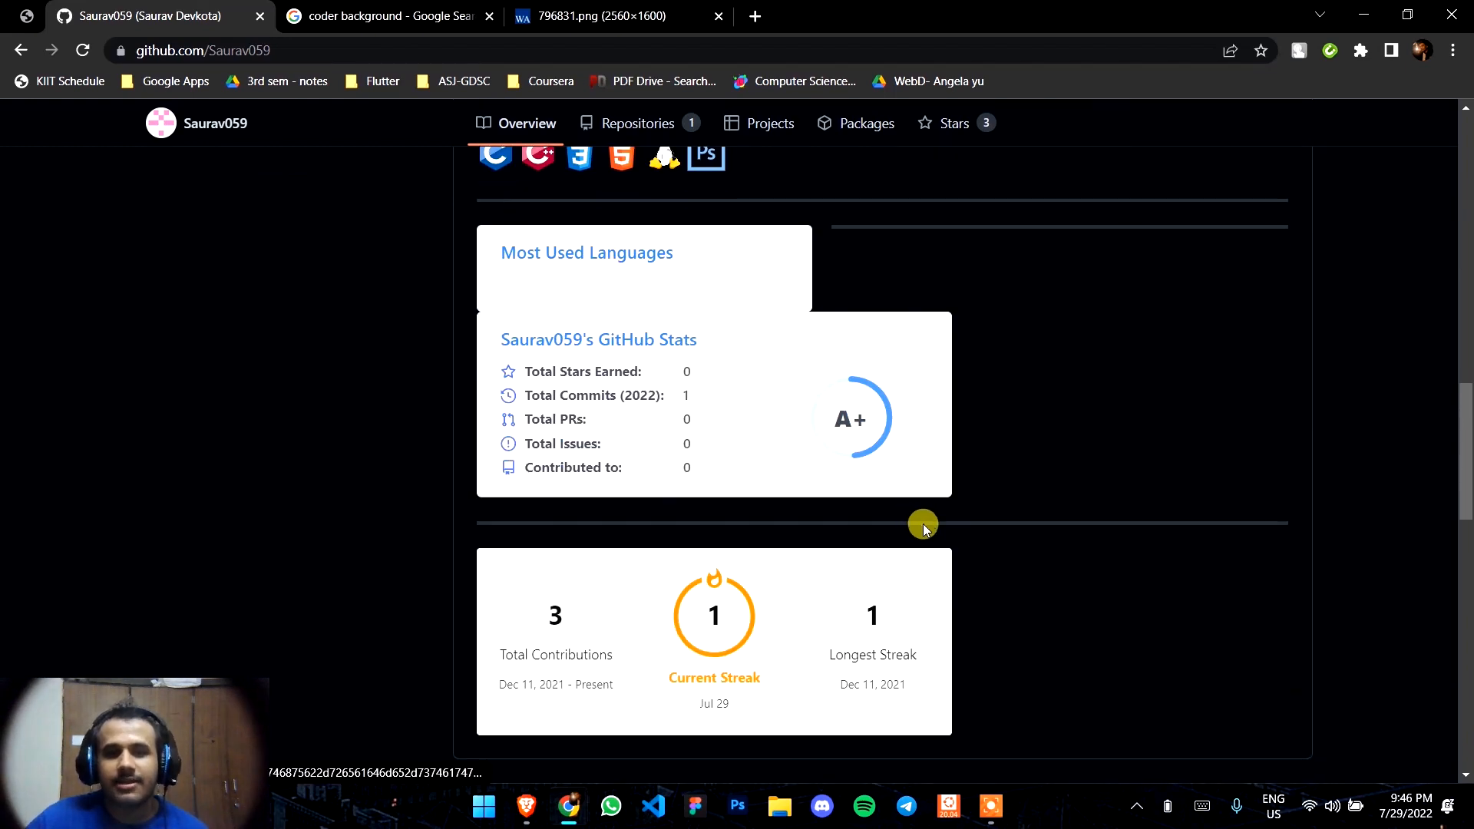
{"action": "scroll", "scroll_direction": "up", "scroll_amount": 3}
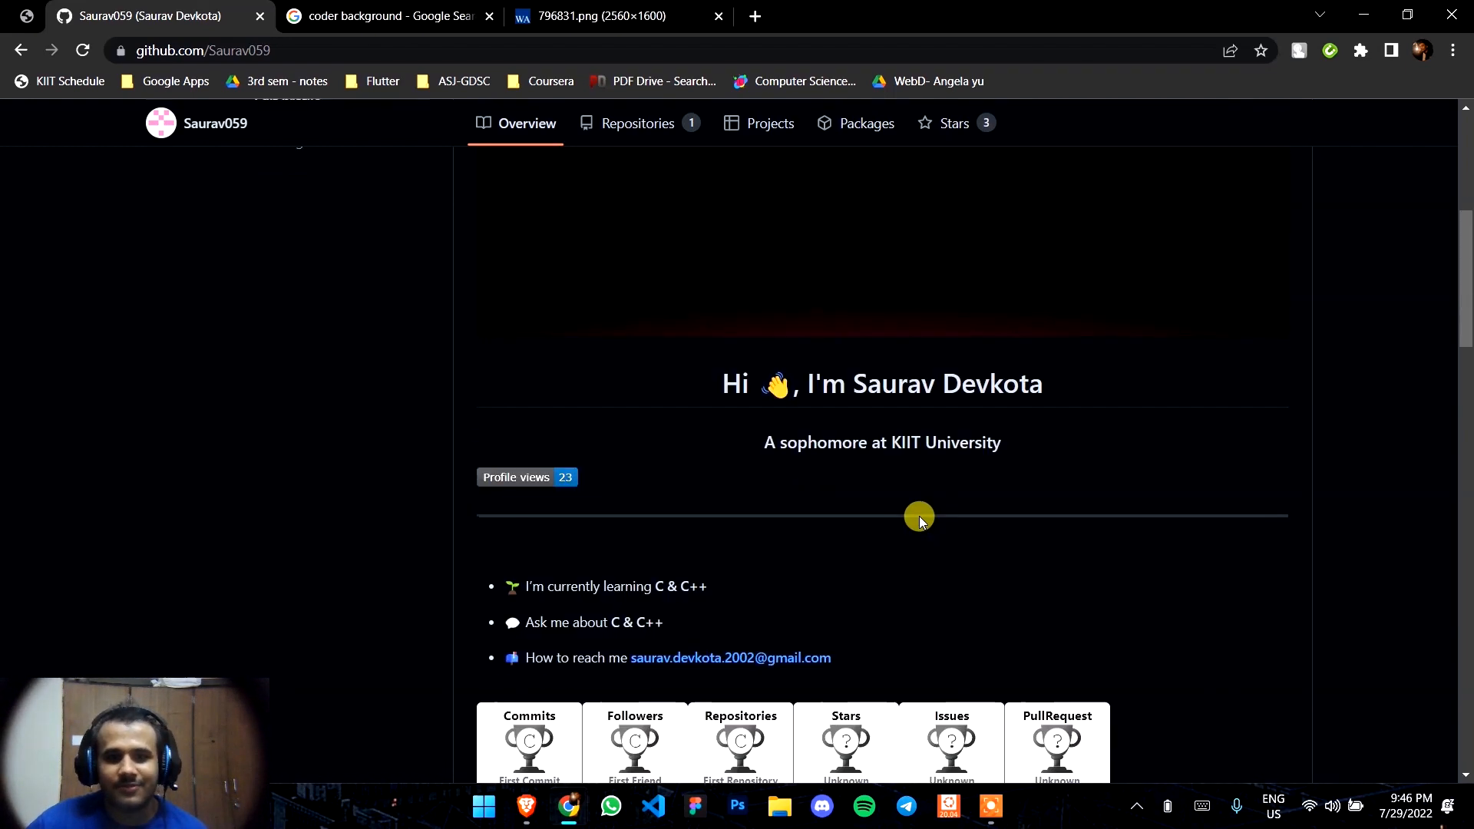
{"action": "scroll", "scroll_direction": "up", "scroll_amount": 3}
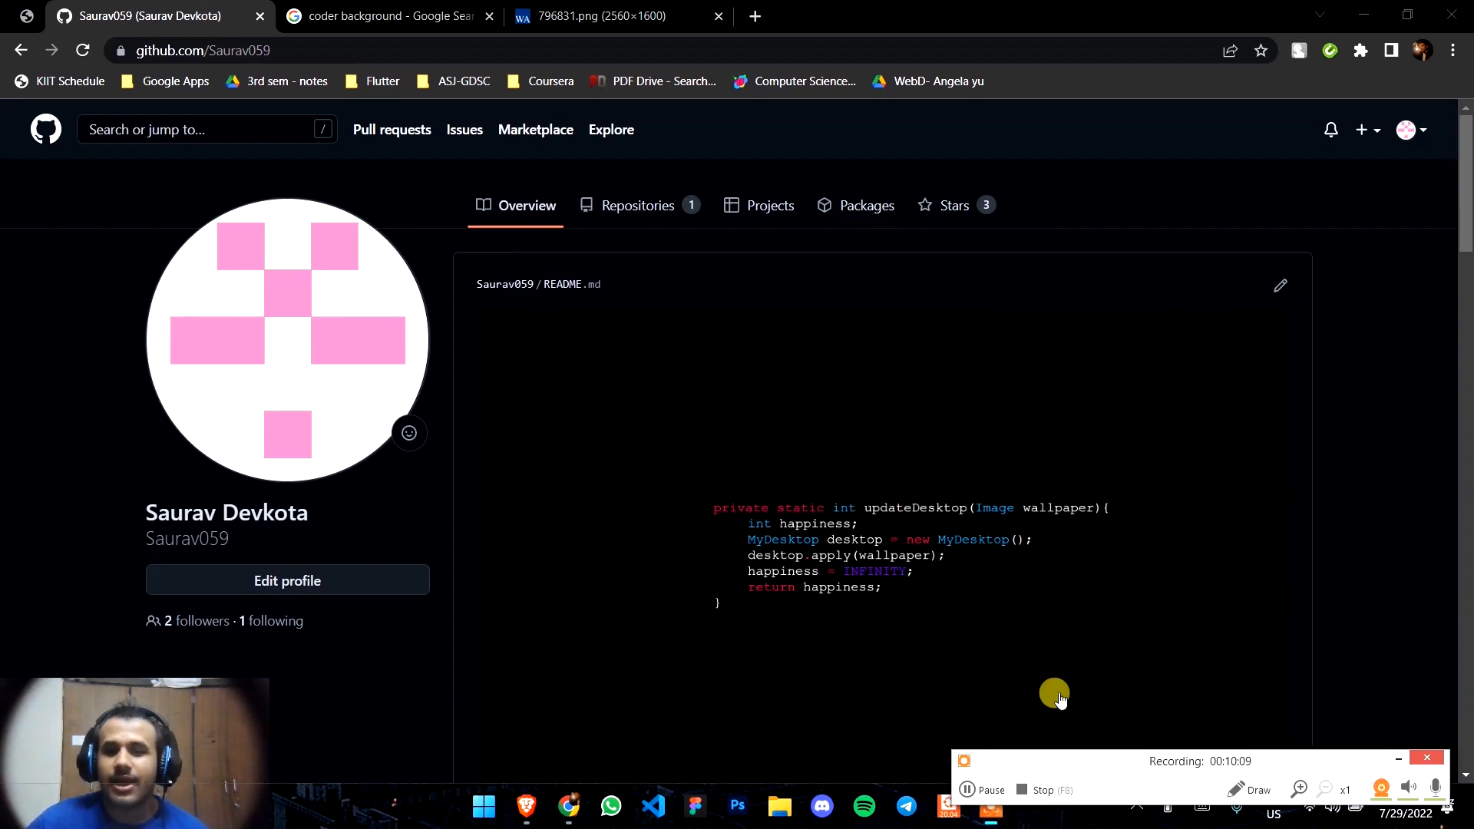
{"action": "mouse_move", "coordinate": [1001, 243]}
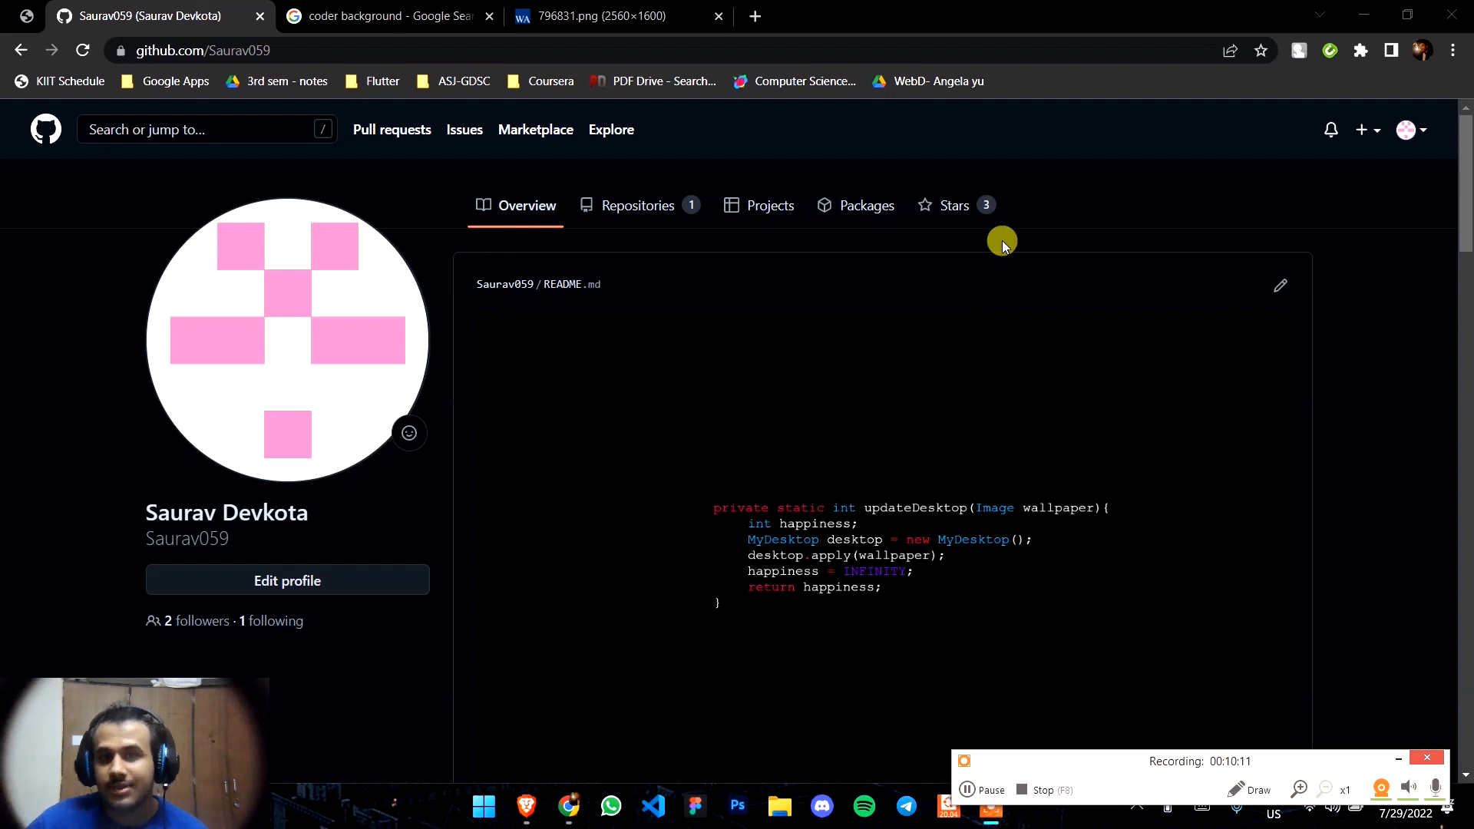